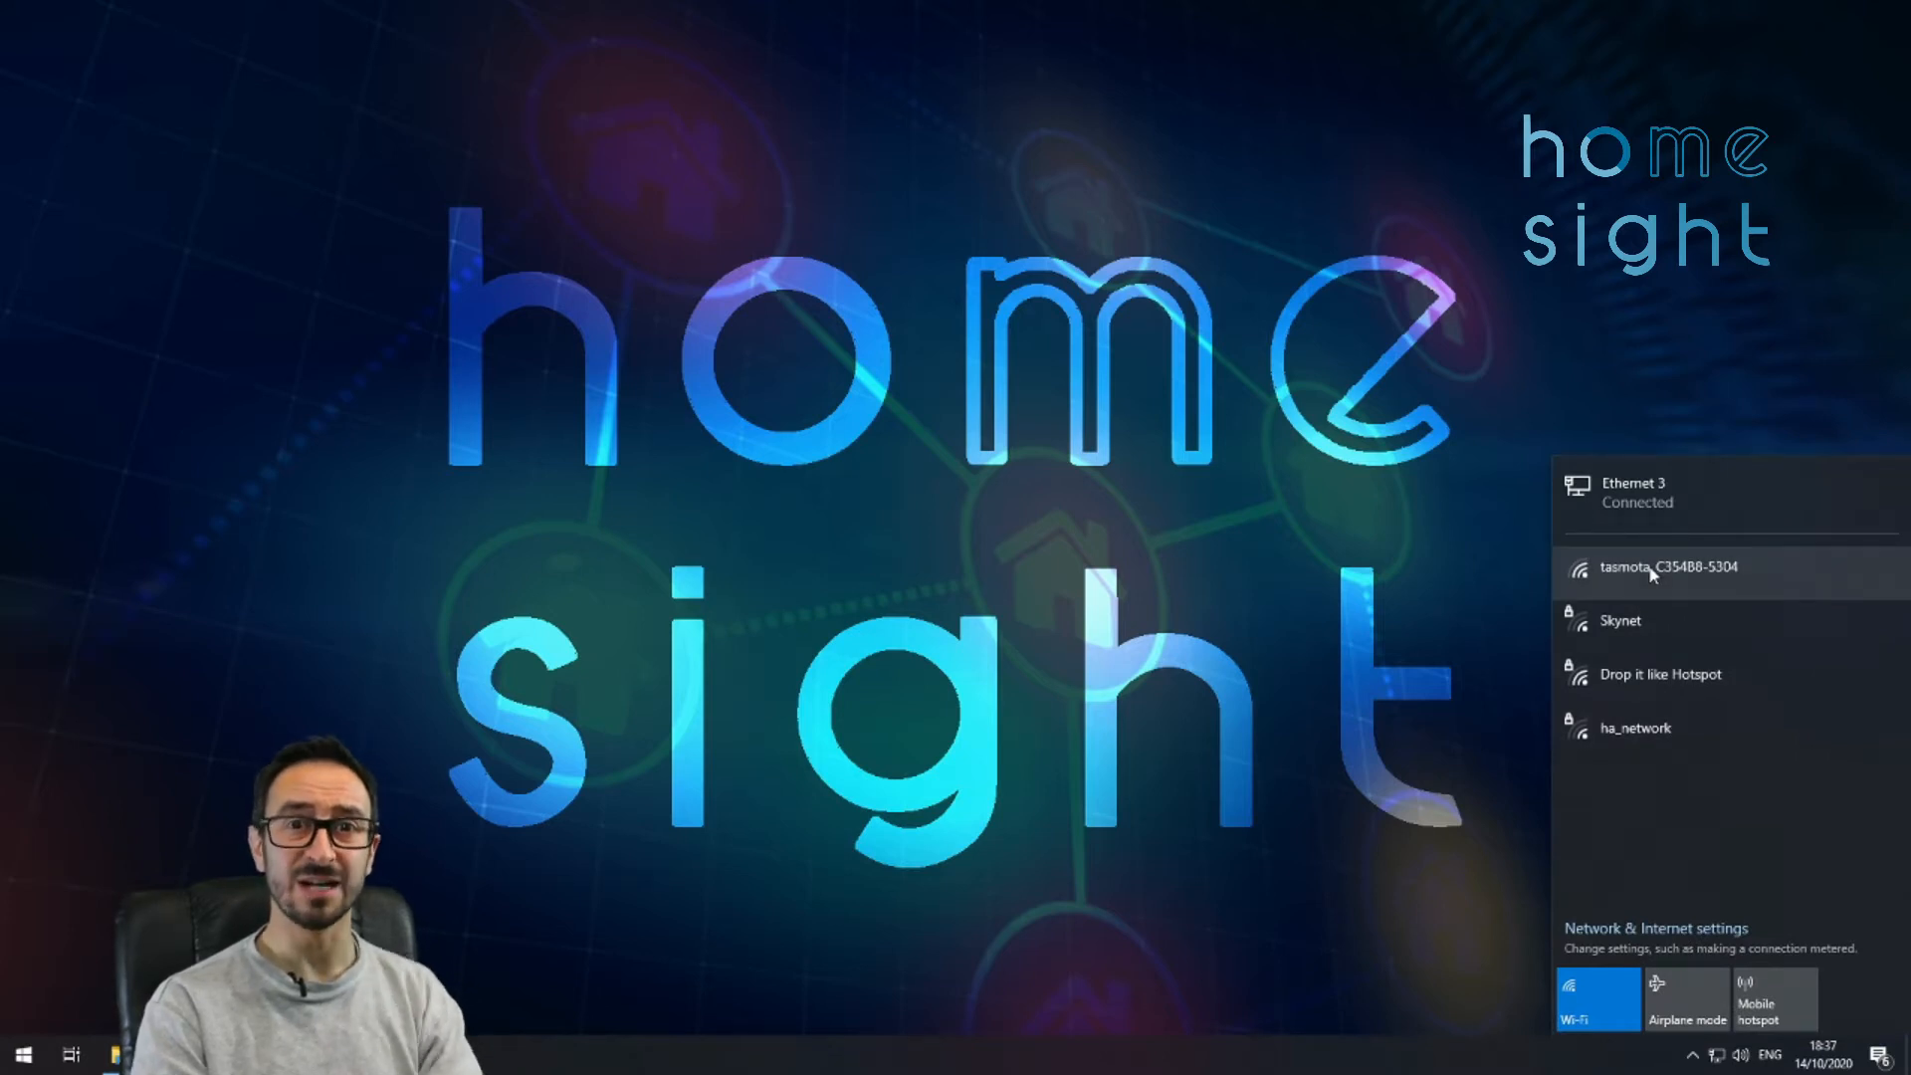
- Connect the PC to the open tasmota_C354B8-5304 wireless network from the network flyout
{"action": "left_click", "coordinate": [1682, 567]}
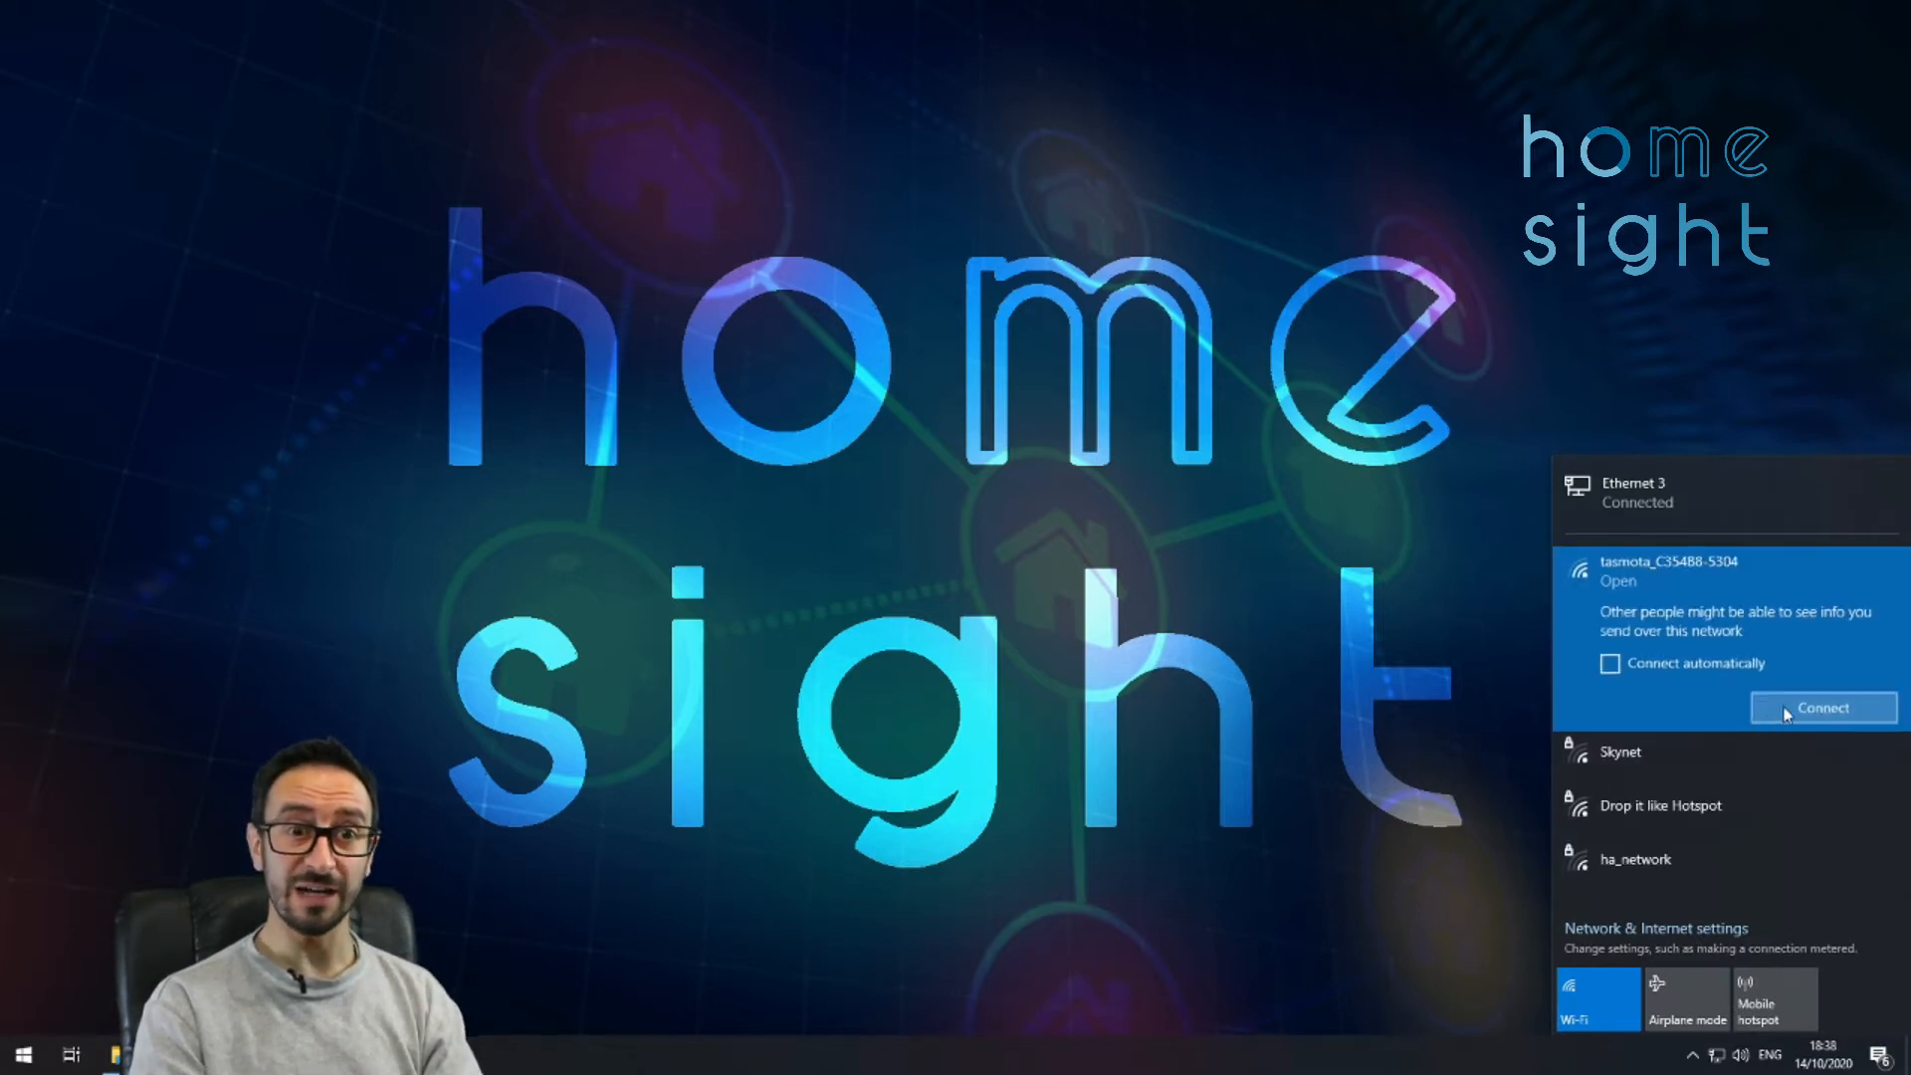
{"action": "left_click", "coordinate": [1821, 709]}
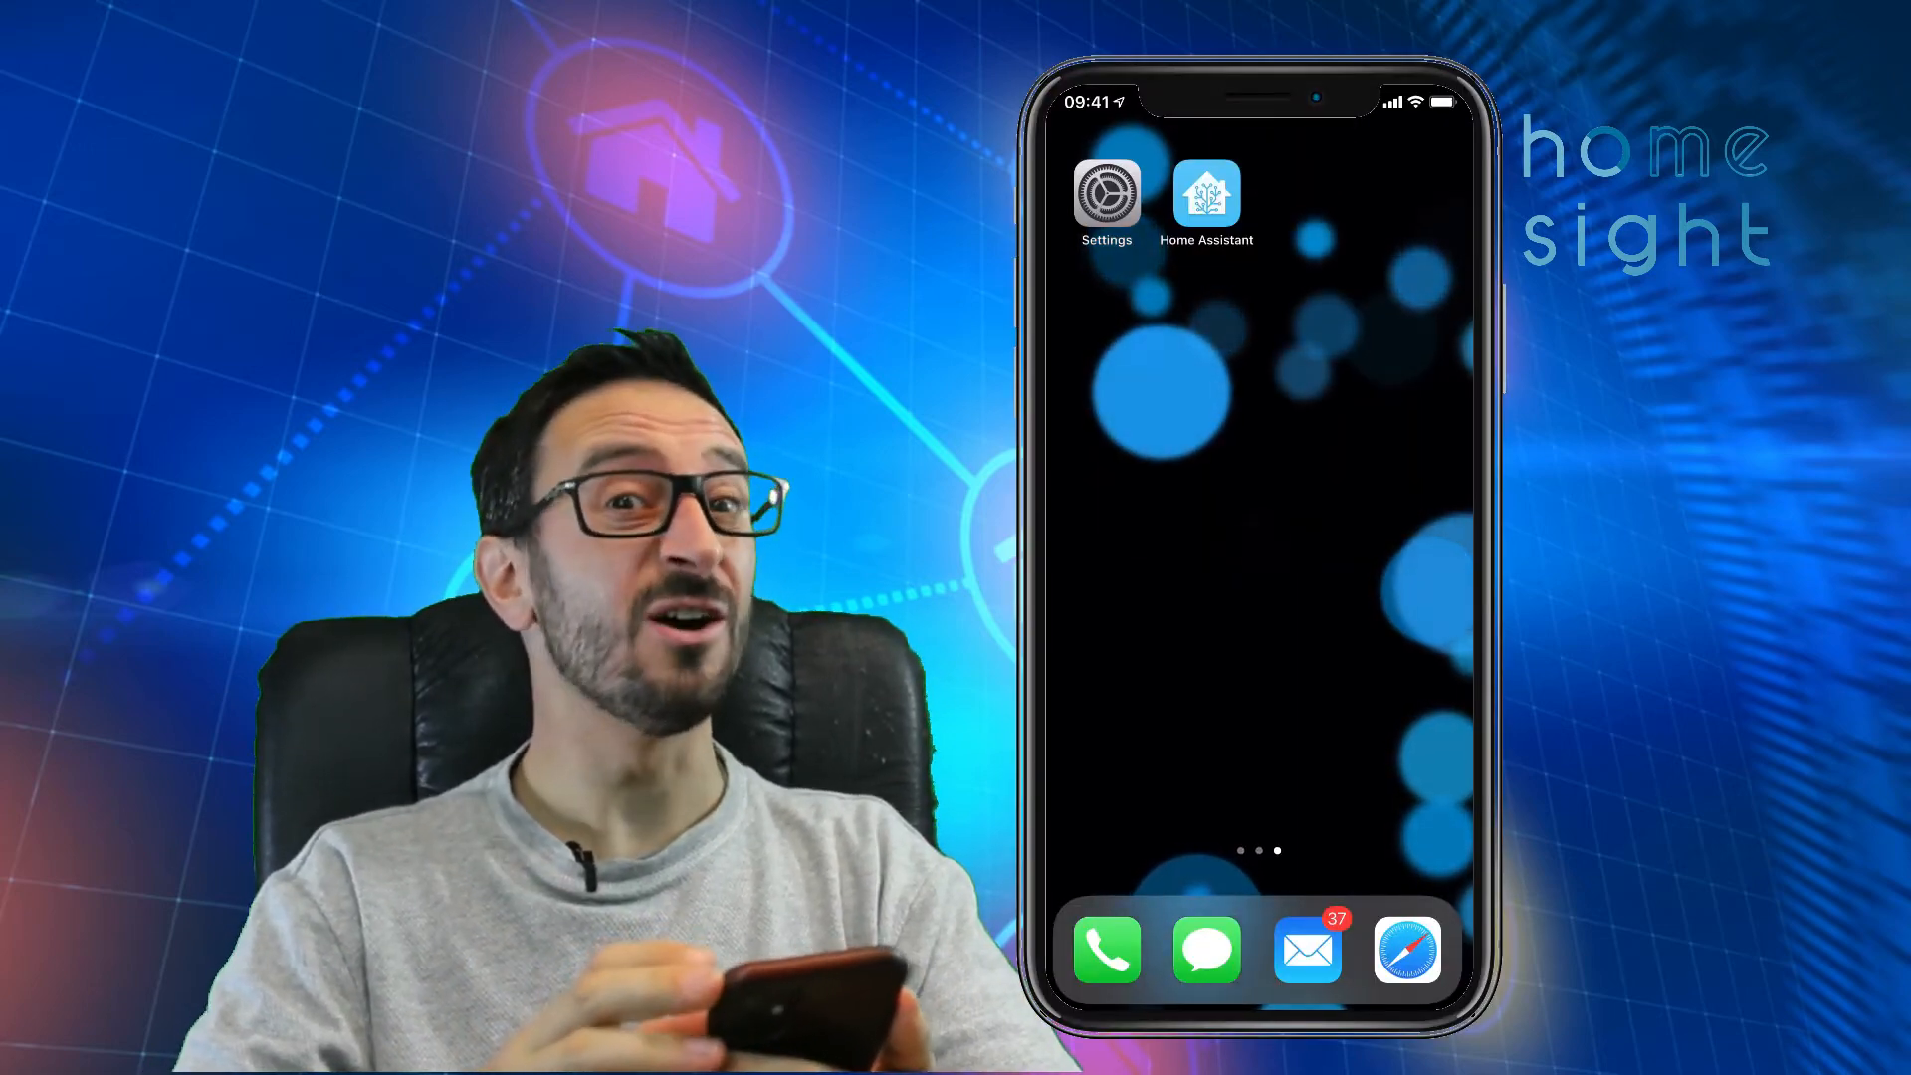
- Go to the phone's Wi-Fi settings so the tasmota_C354B8-5304 captive login page can appear
{"action": "left_click", "coordinate": [1105, 193]}
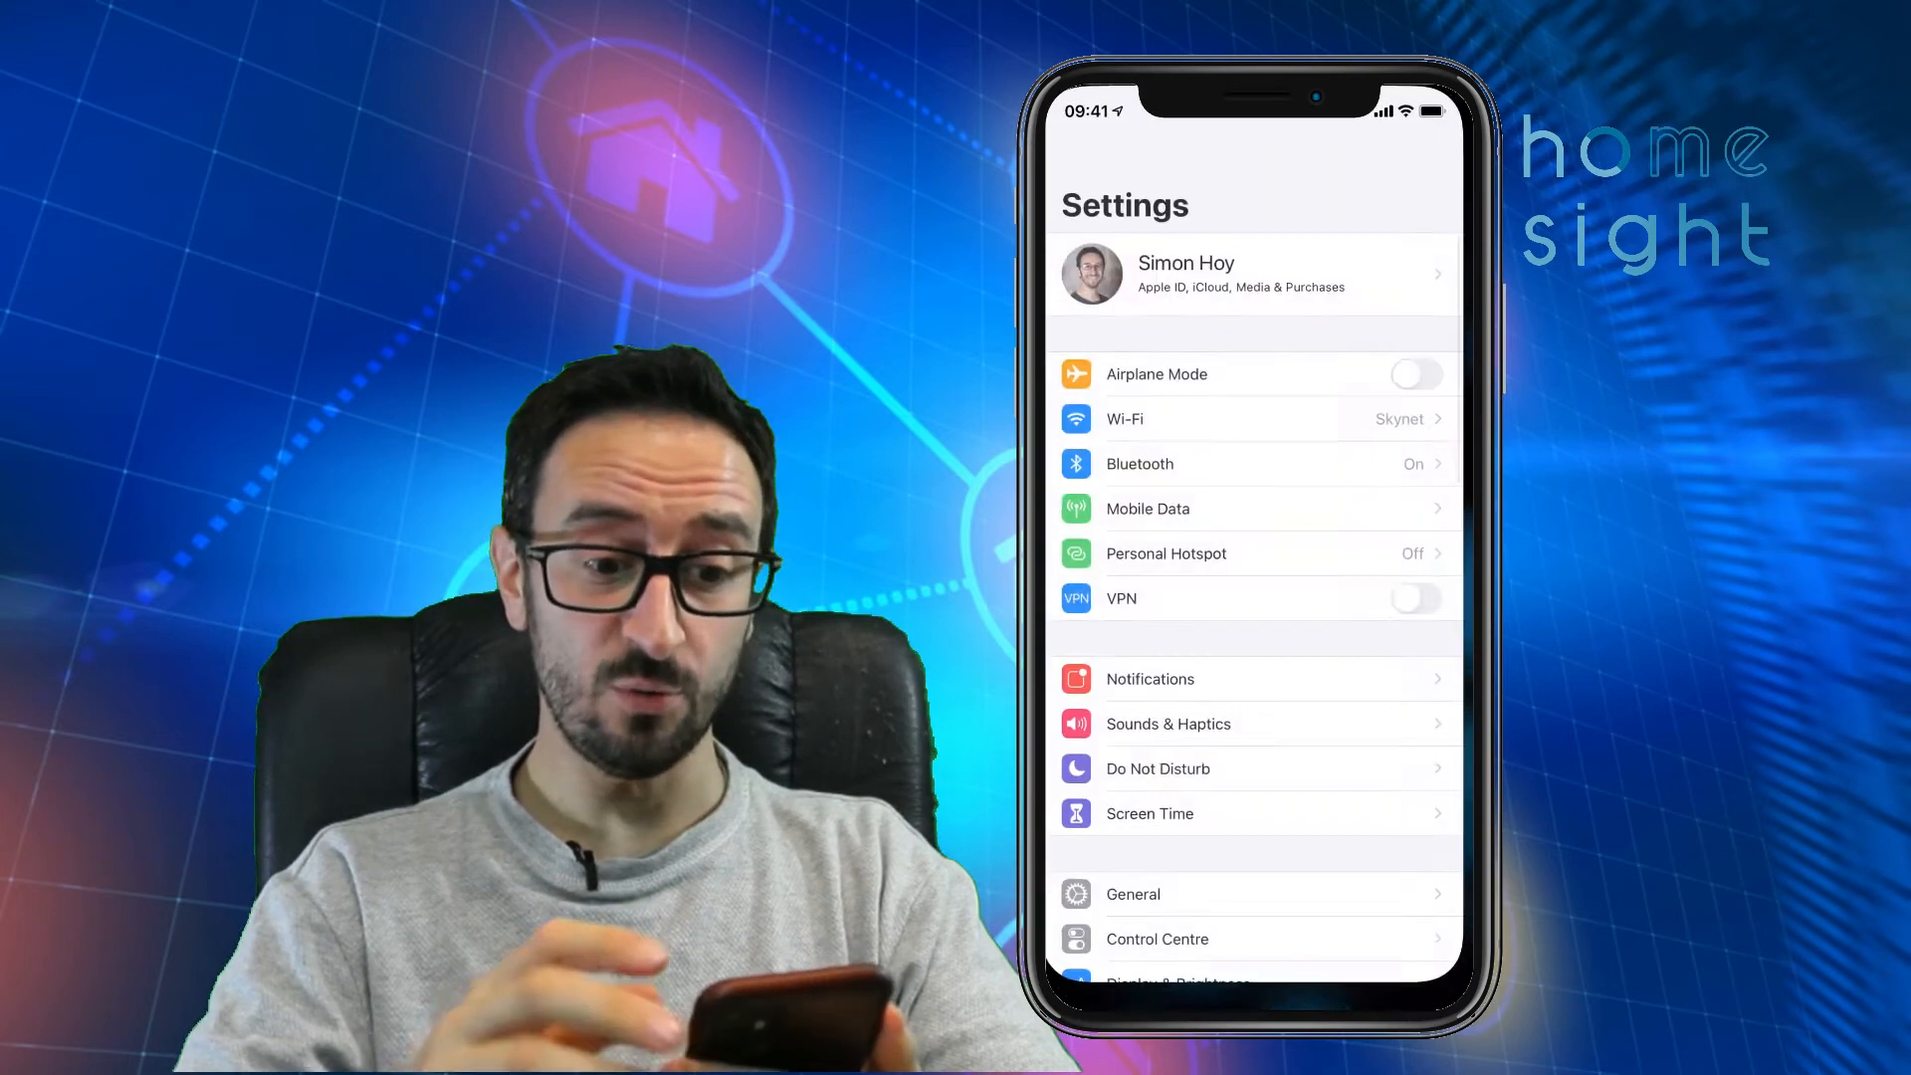
{"action": "left_click", "coordinate": [1256, 418]}
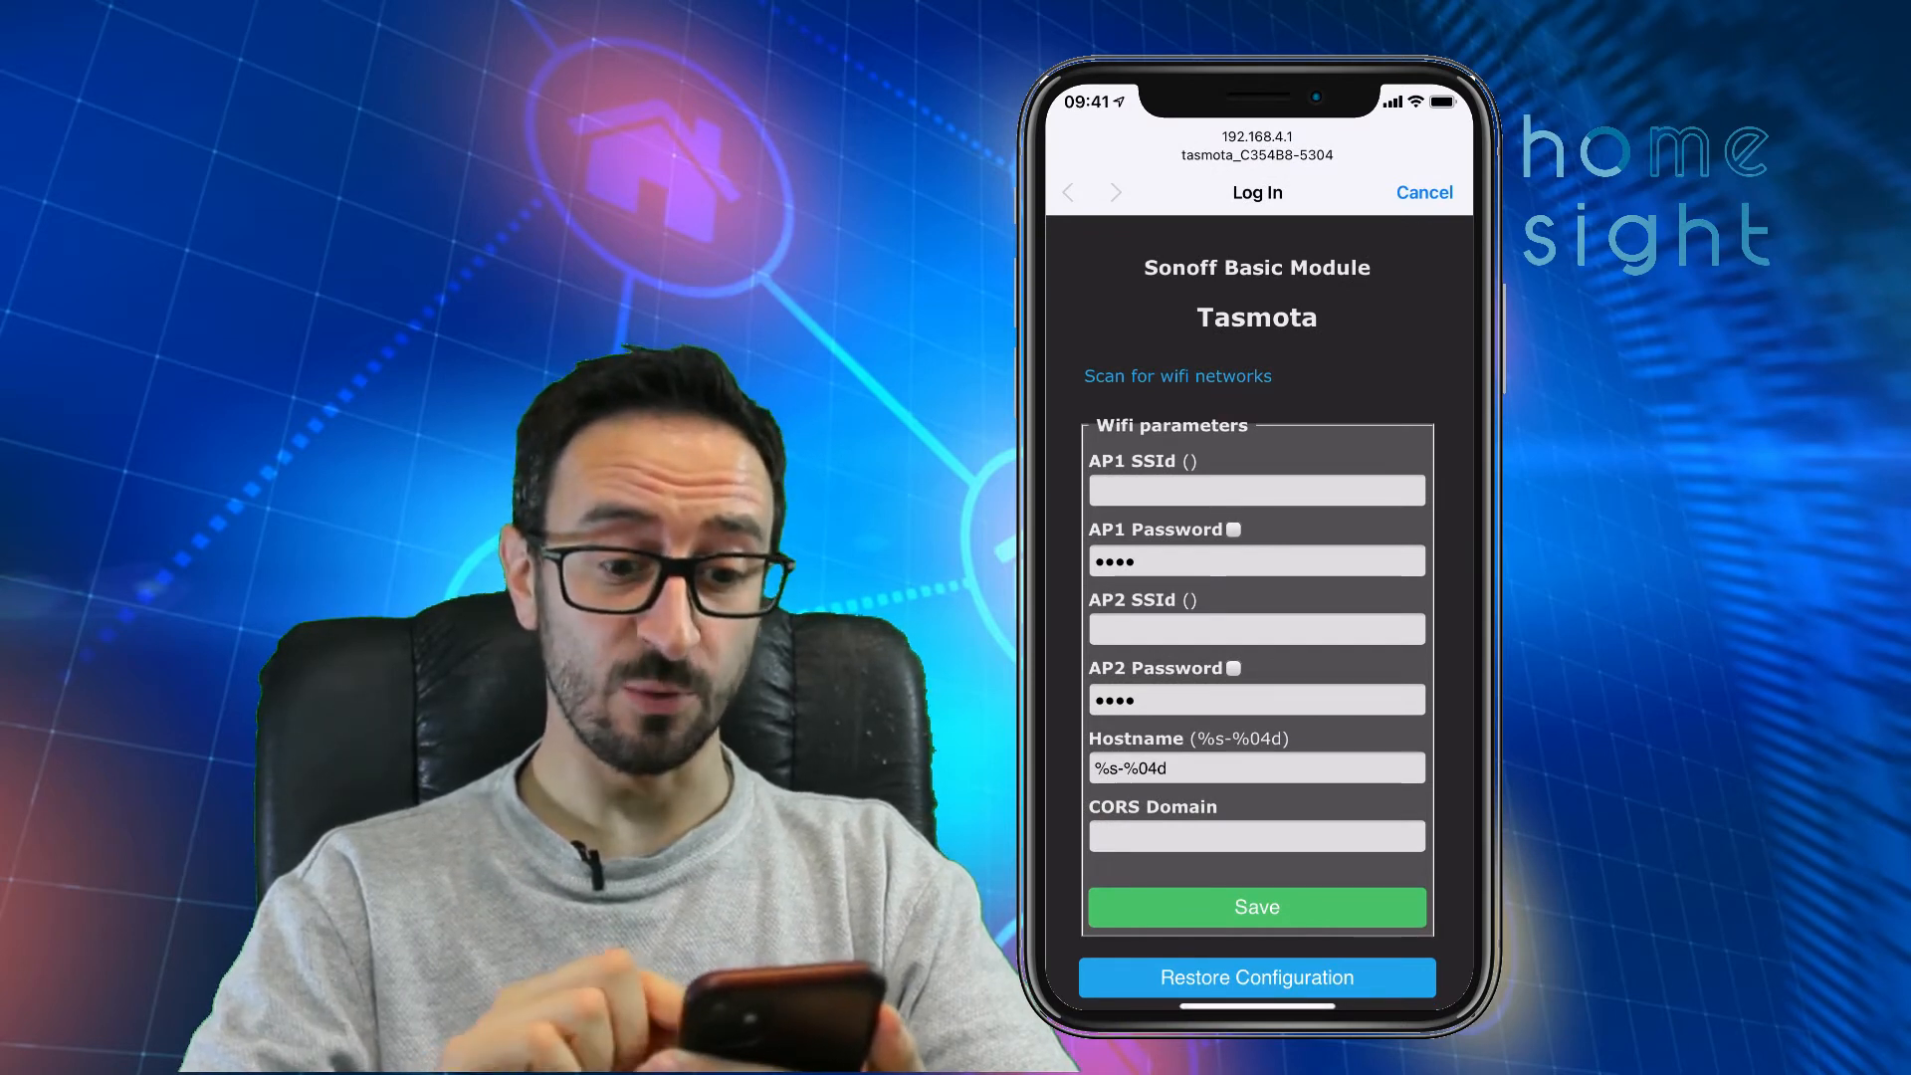
- Fill in the home network SSID ha_network and its AP1 password
{"action": "left_click", "coordinate": [1256, 490]}
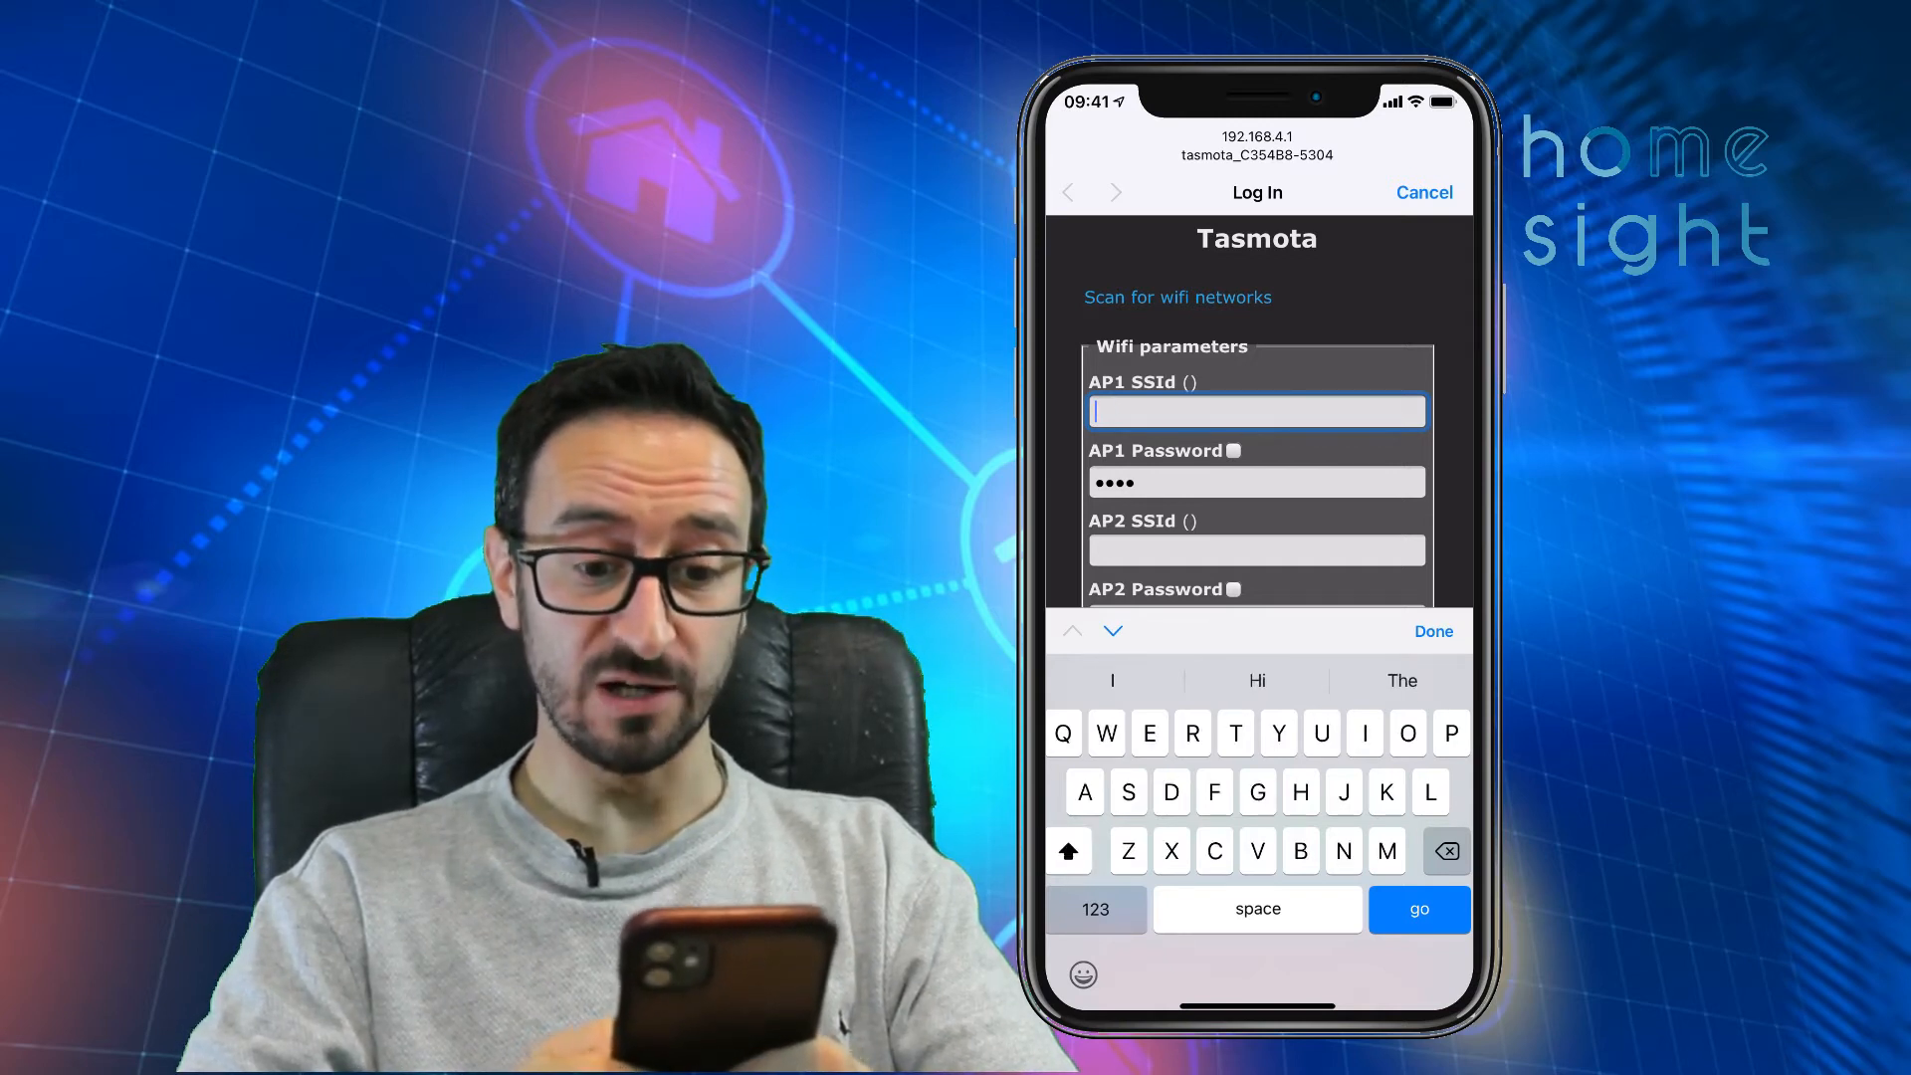
{"action": "type", "text": "ha-"}
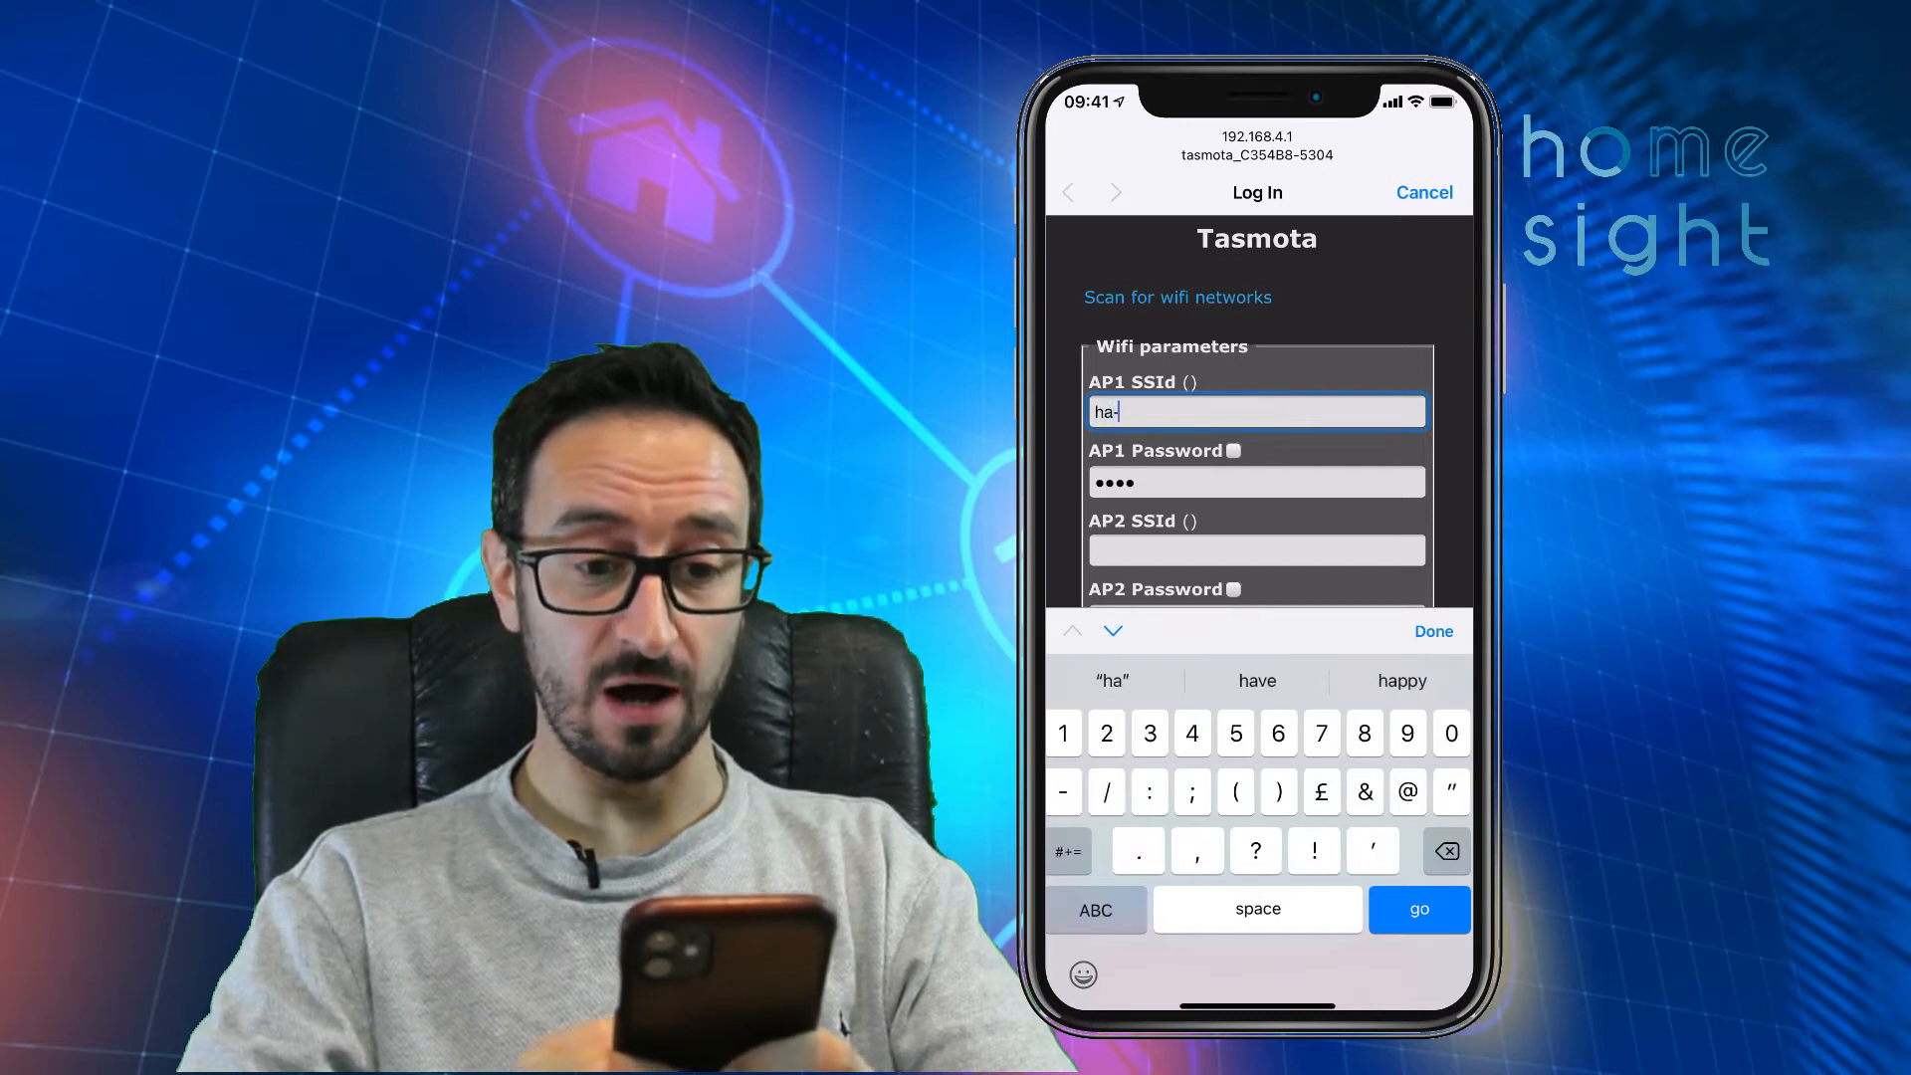
{"action": "type", "text": "networ"}
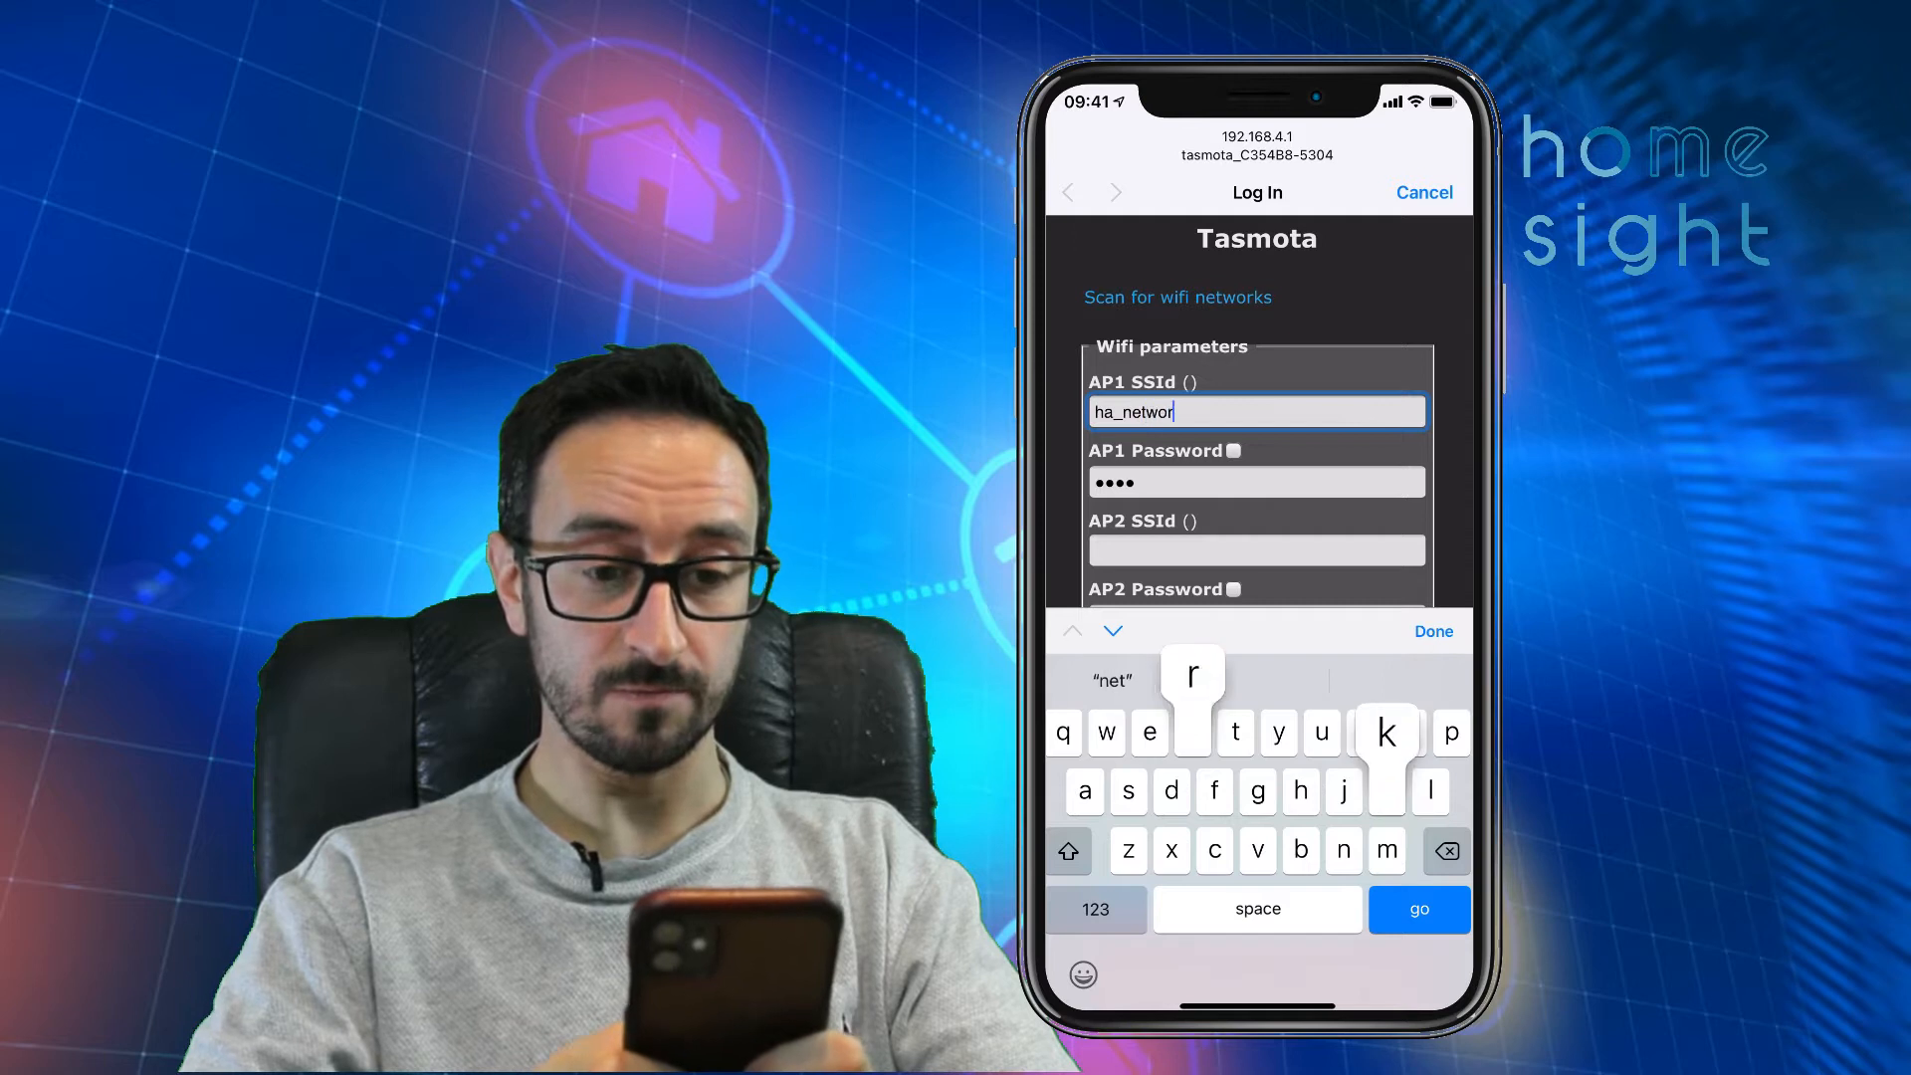
{"action": "left_click", "coordinate": [1256, 436]}
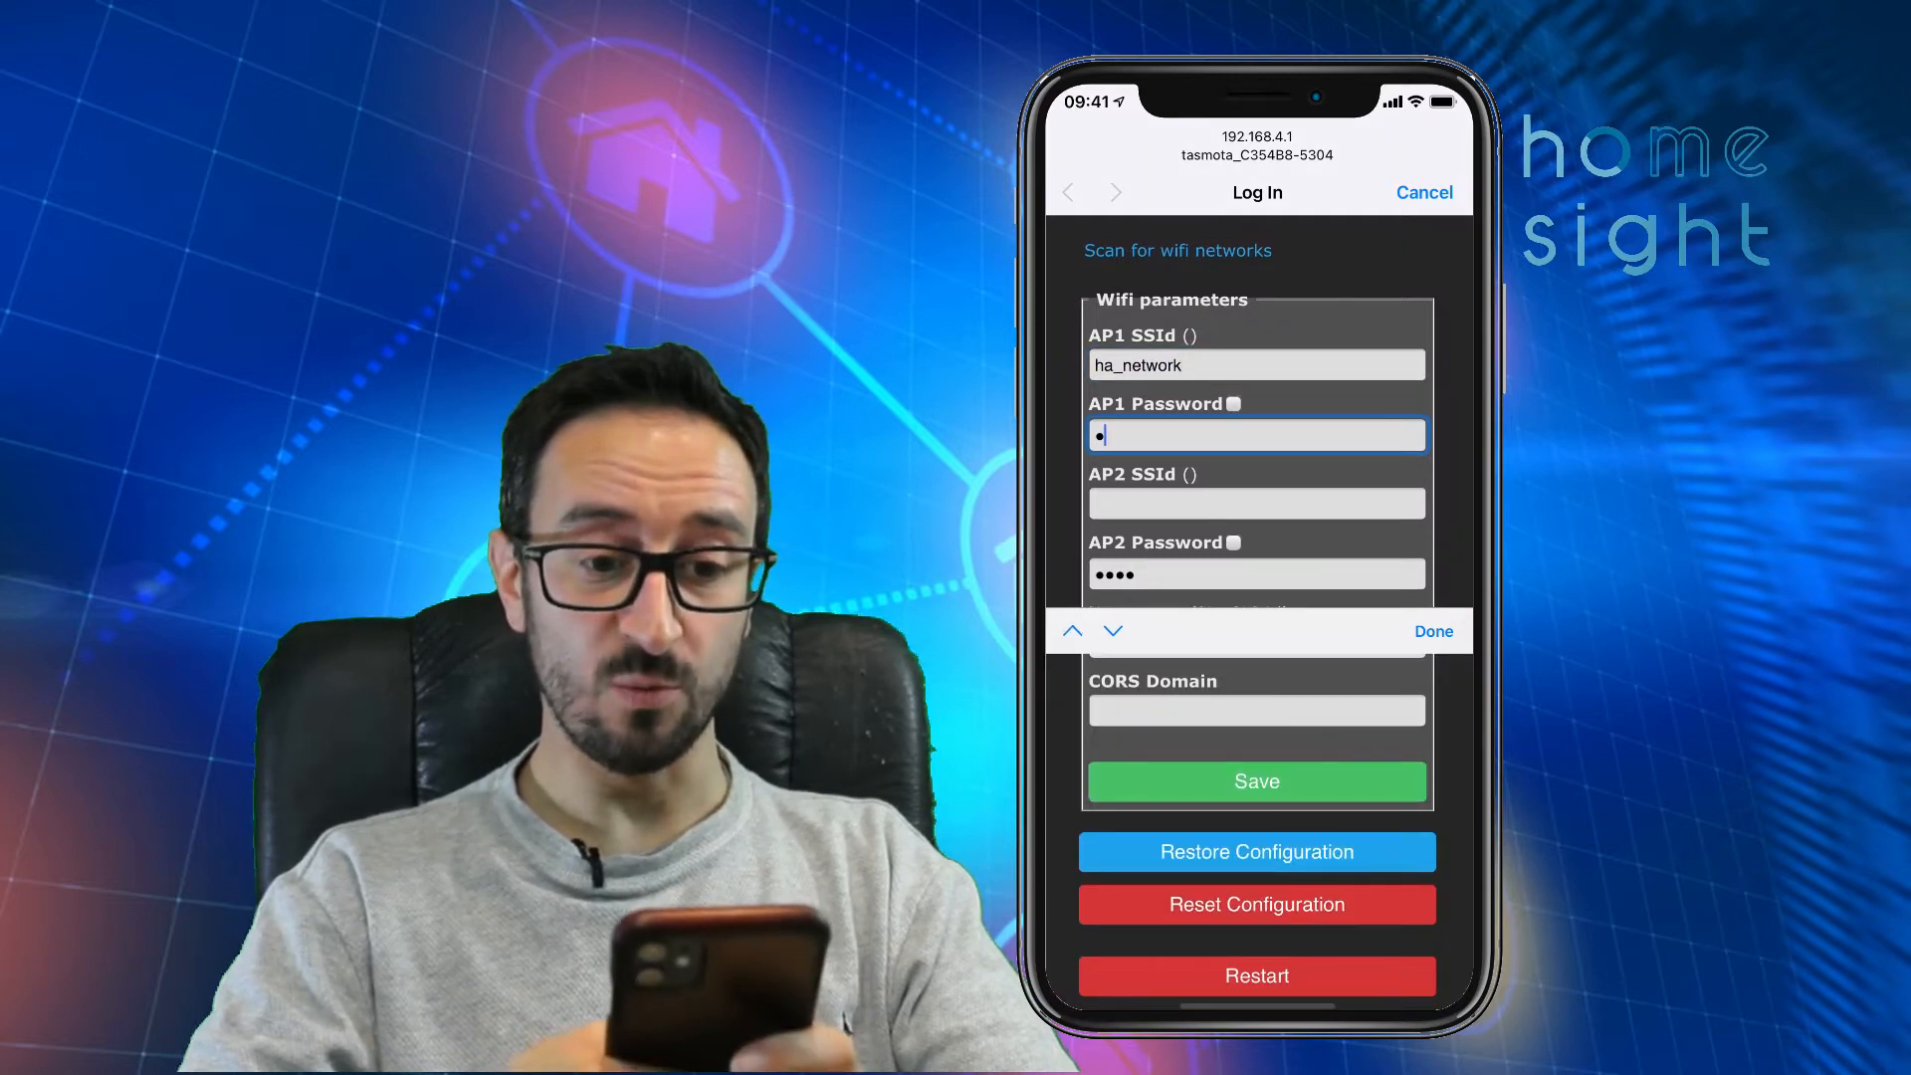
{"action": "type", "text": "•"}
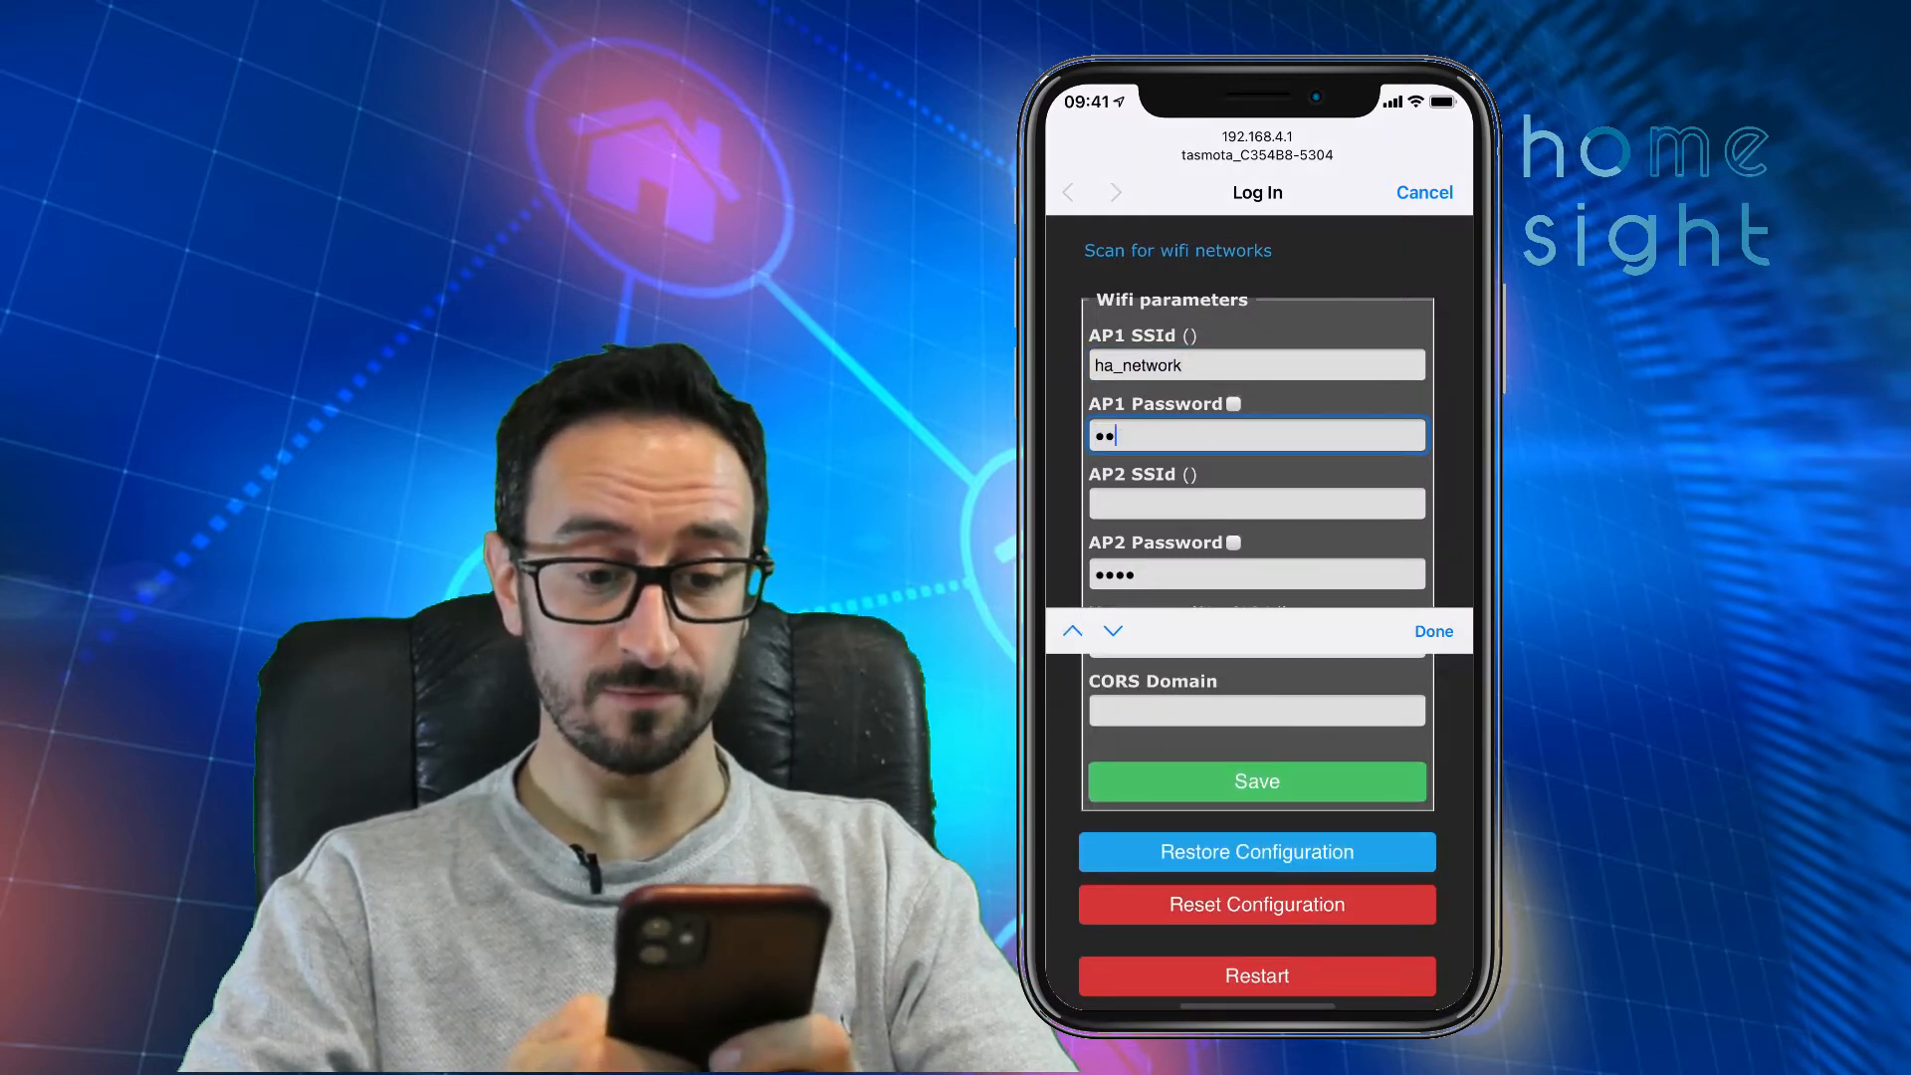
{"action": "type", "text": "••••"}
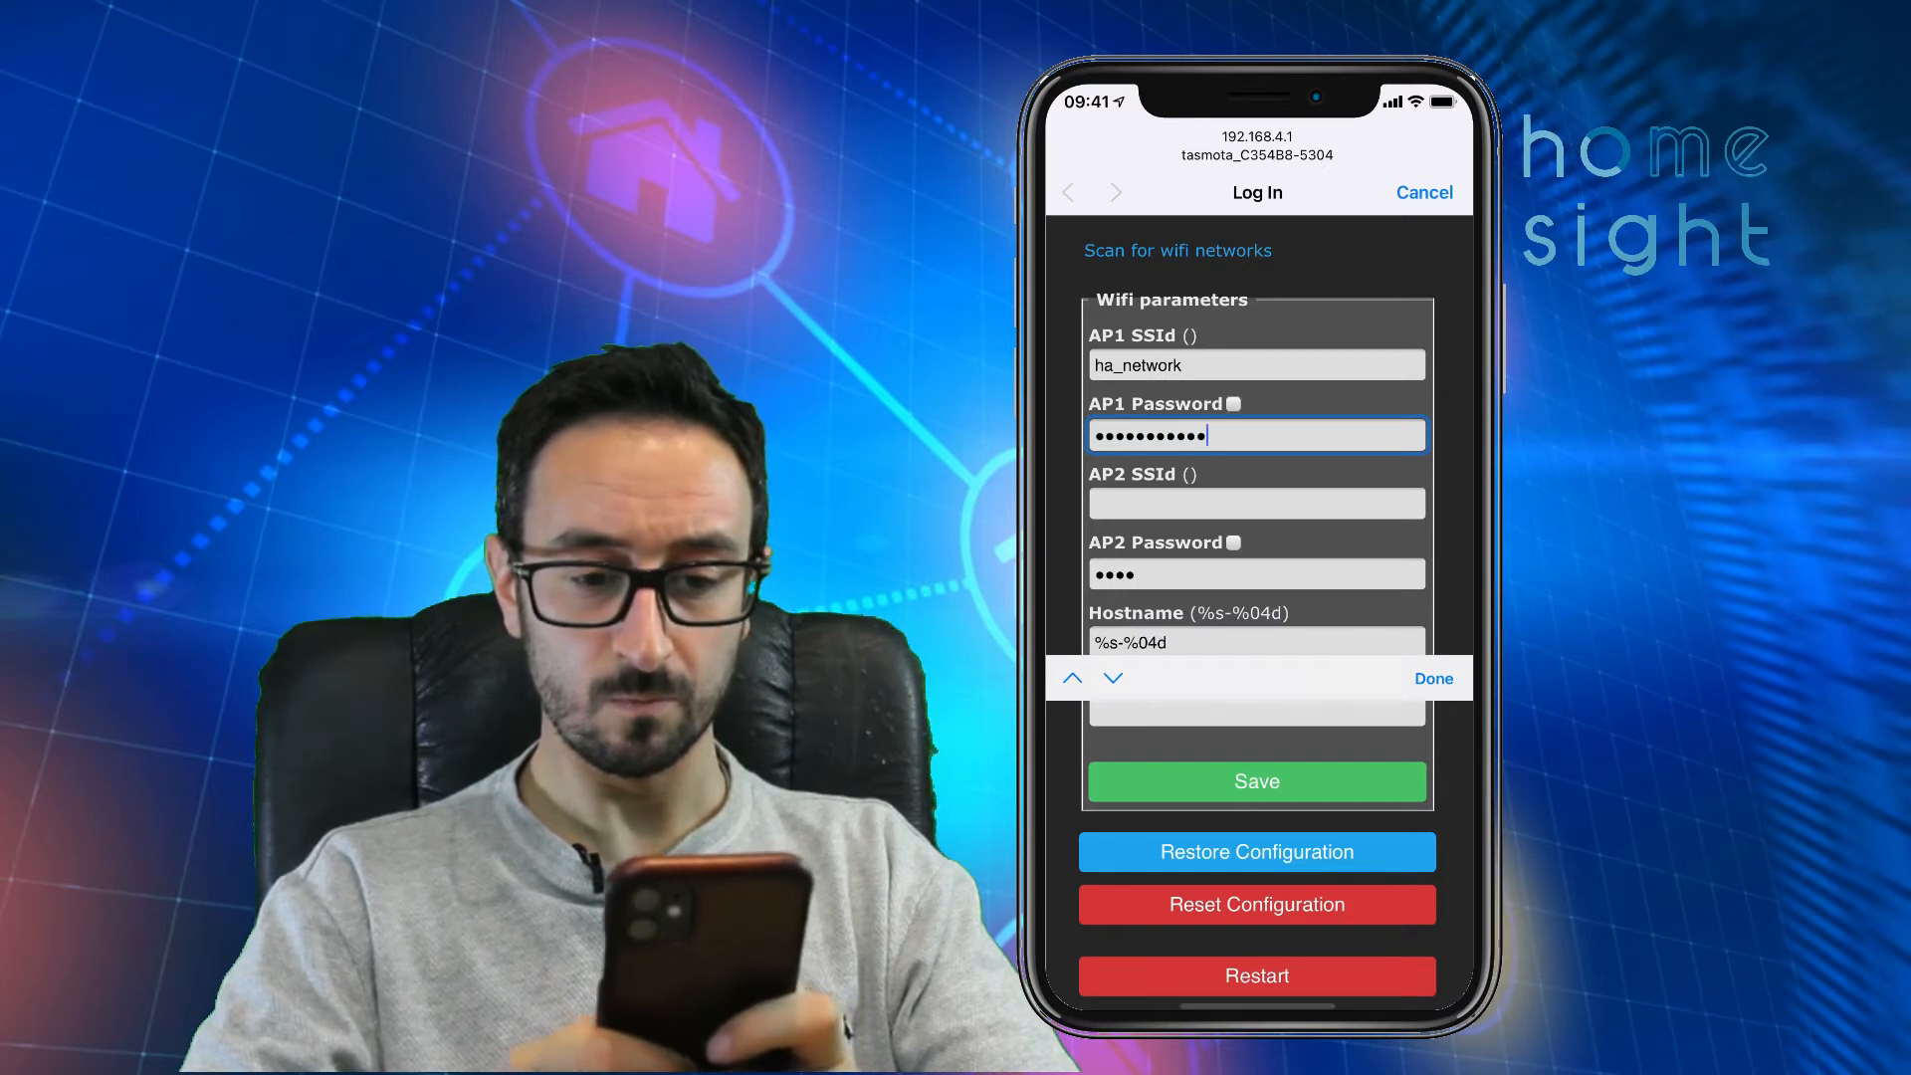
- Set the hostname to RF-BRIDGE and save the Wi-Fi configuration
{"action": "scroll", "scroll_direction": "down", "scroll_amount": 3}
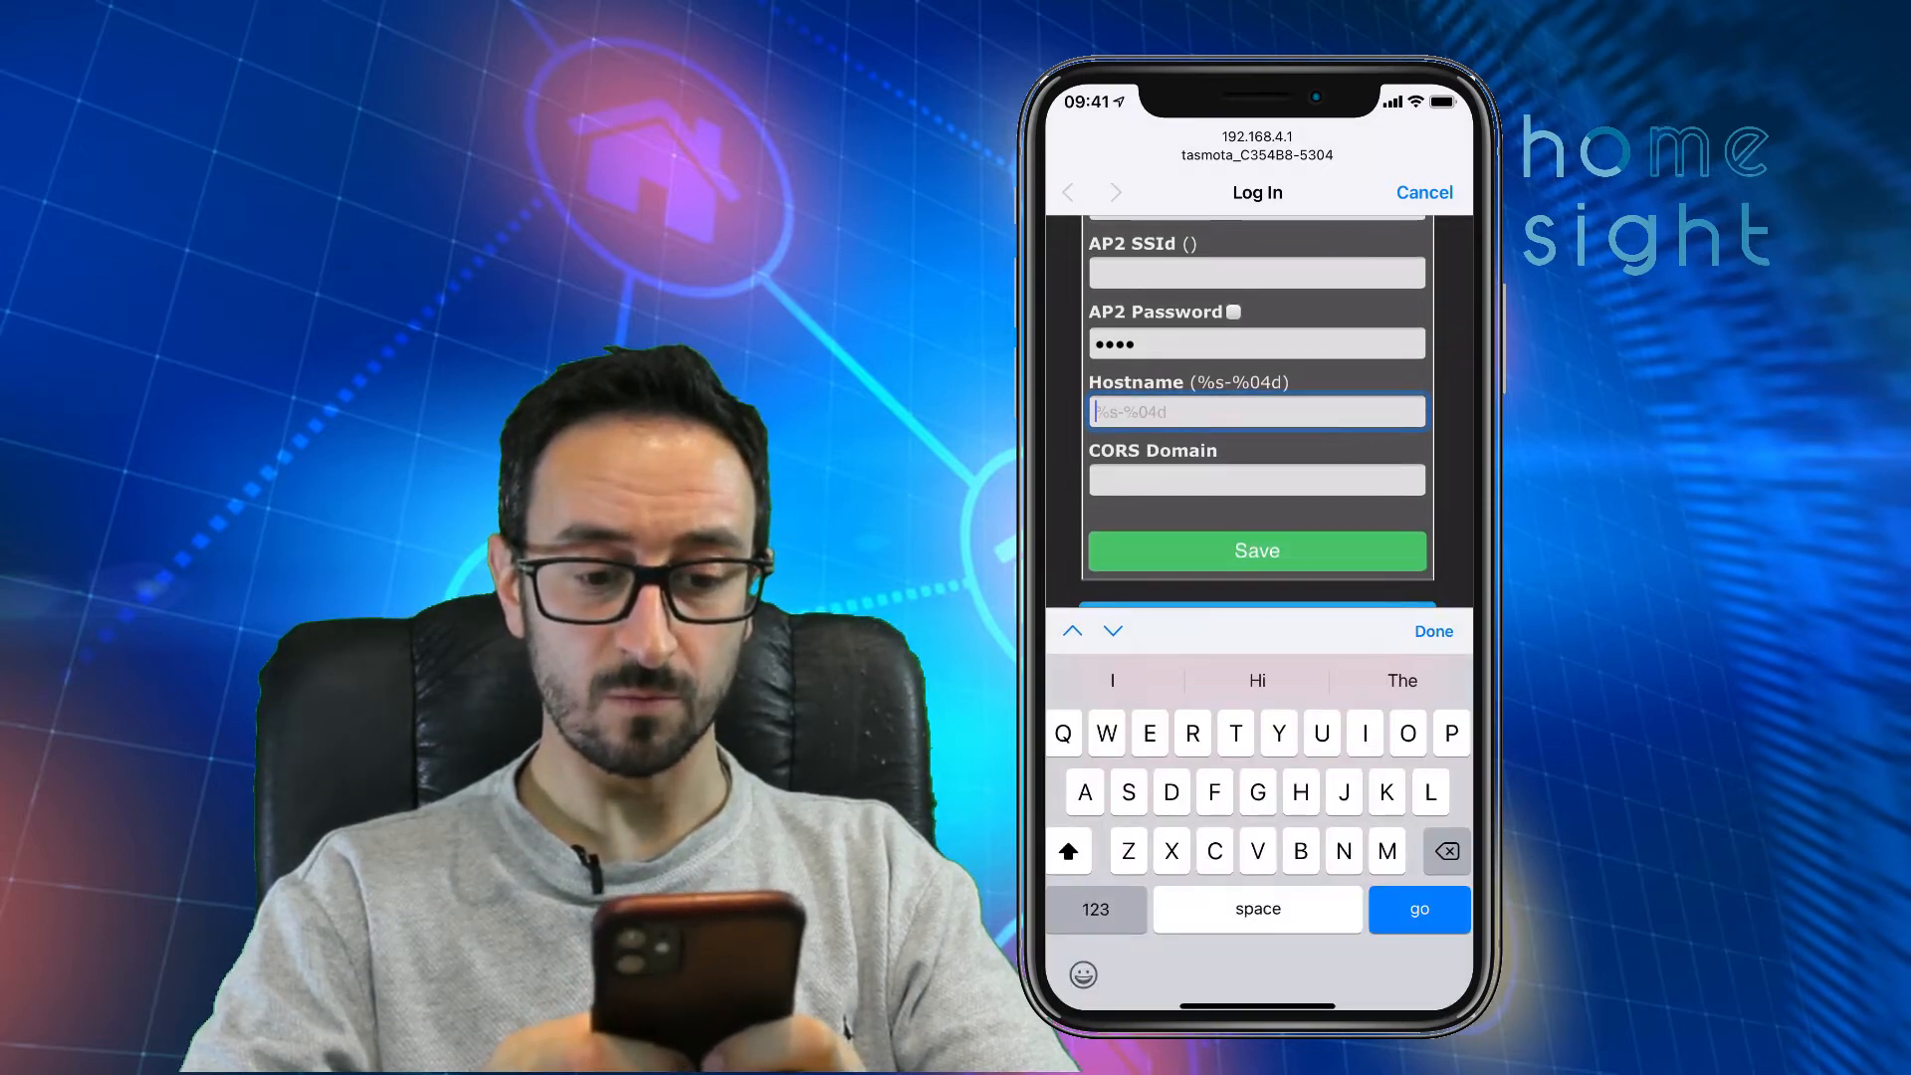
{"action": "type", "text": "RF"}
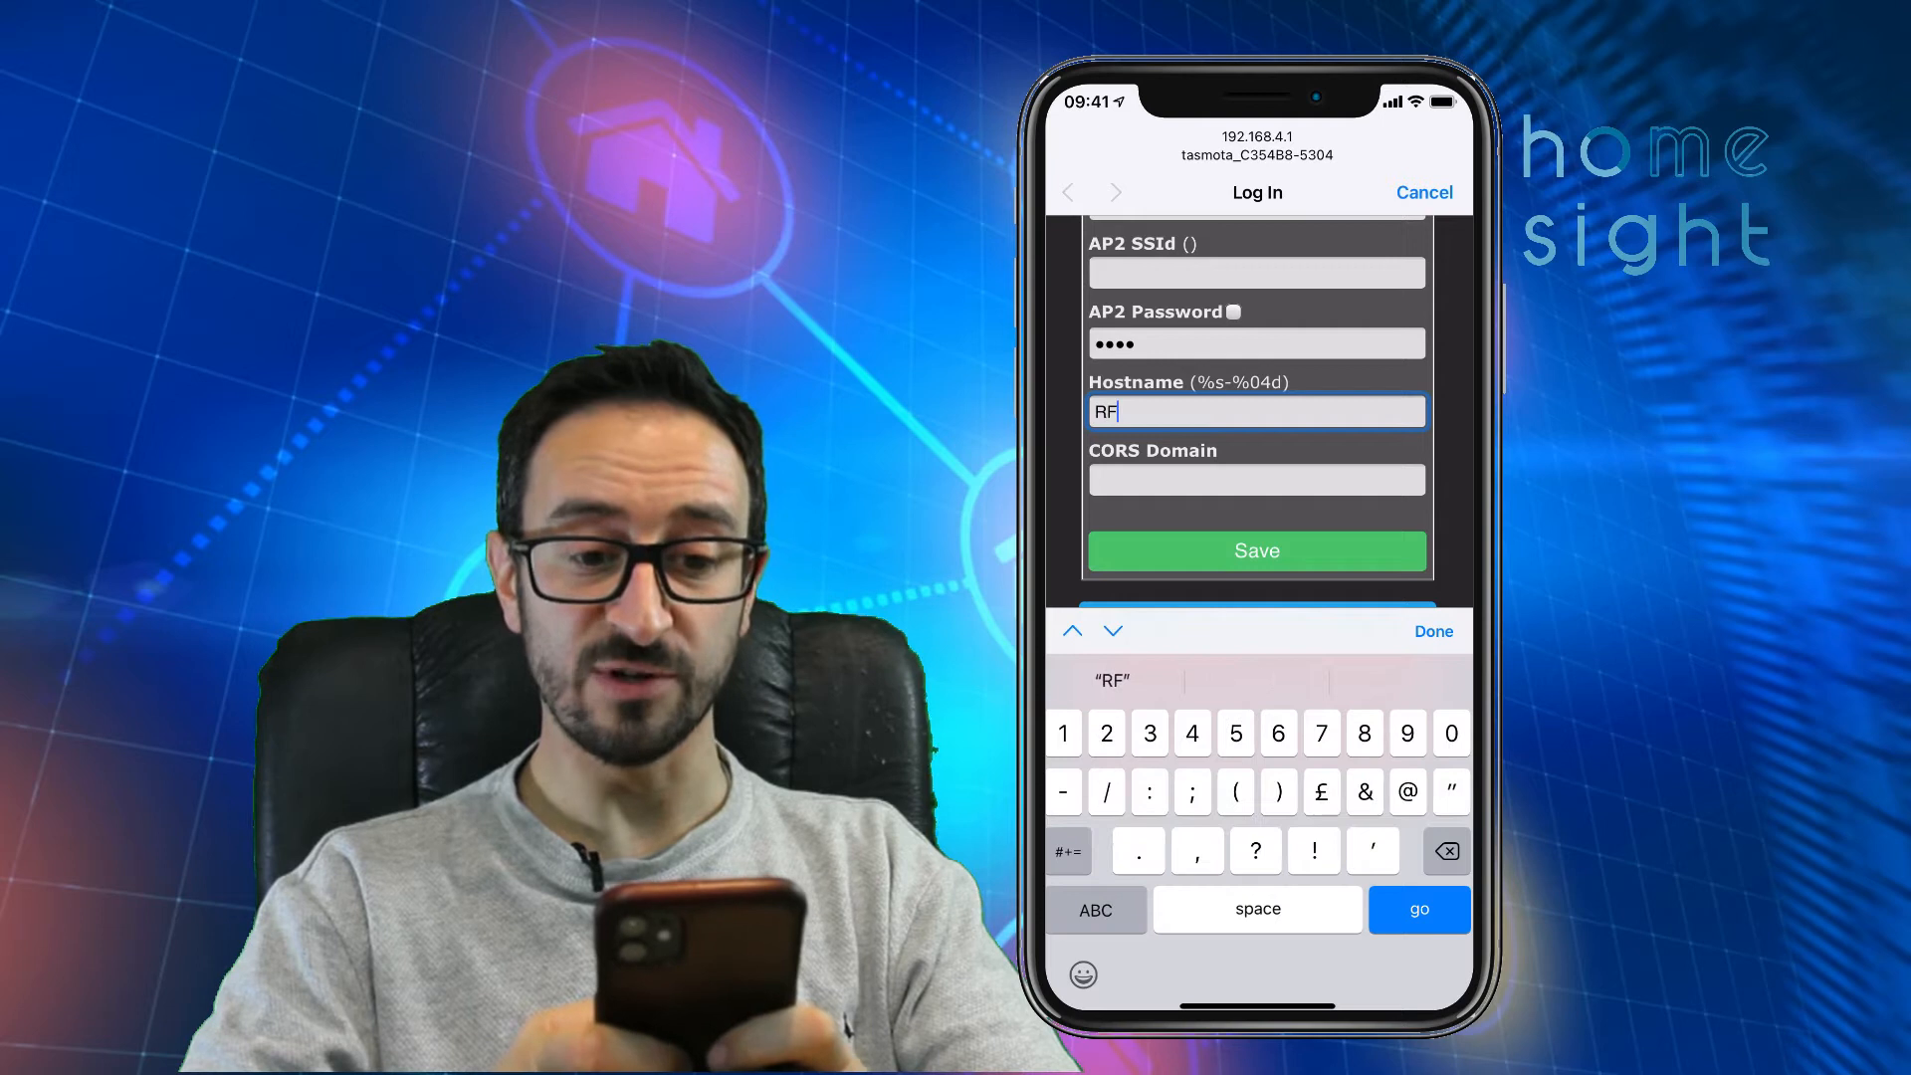
{"action": "type", "text": "-BR"}
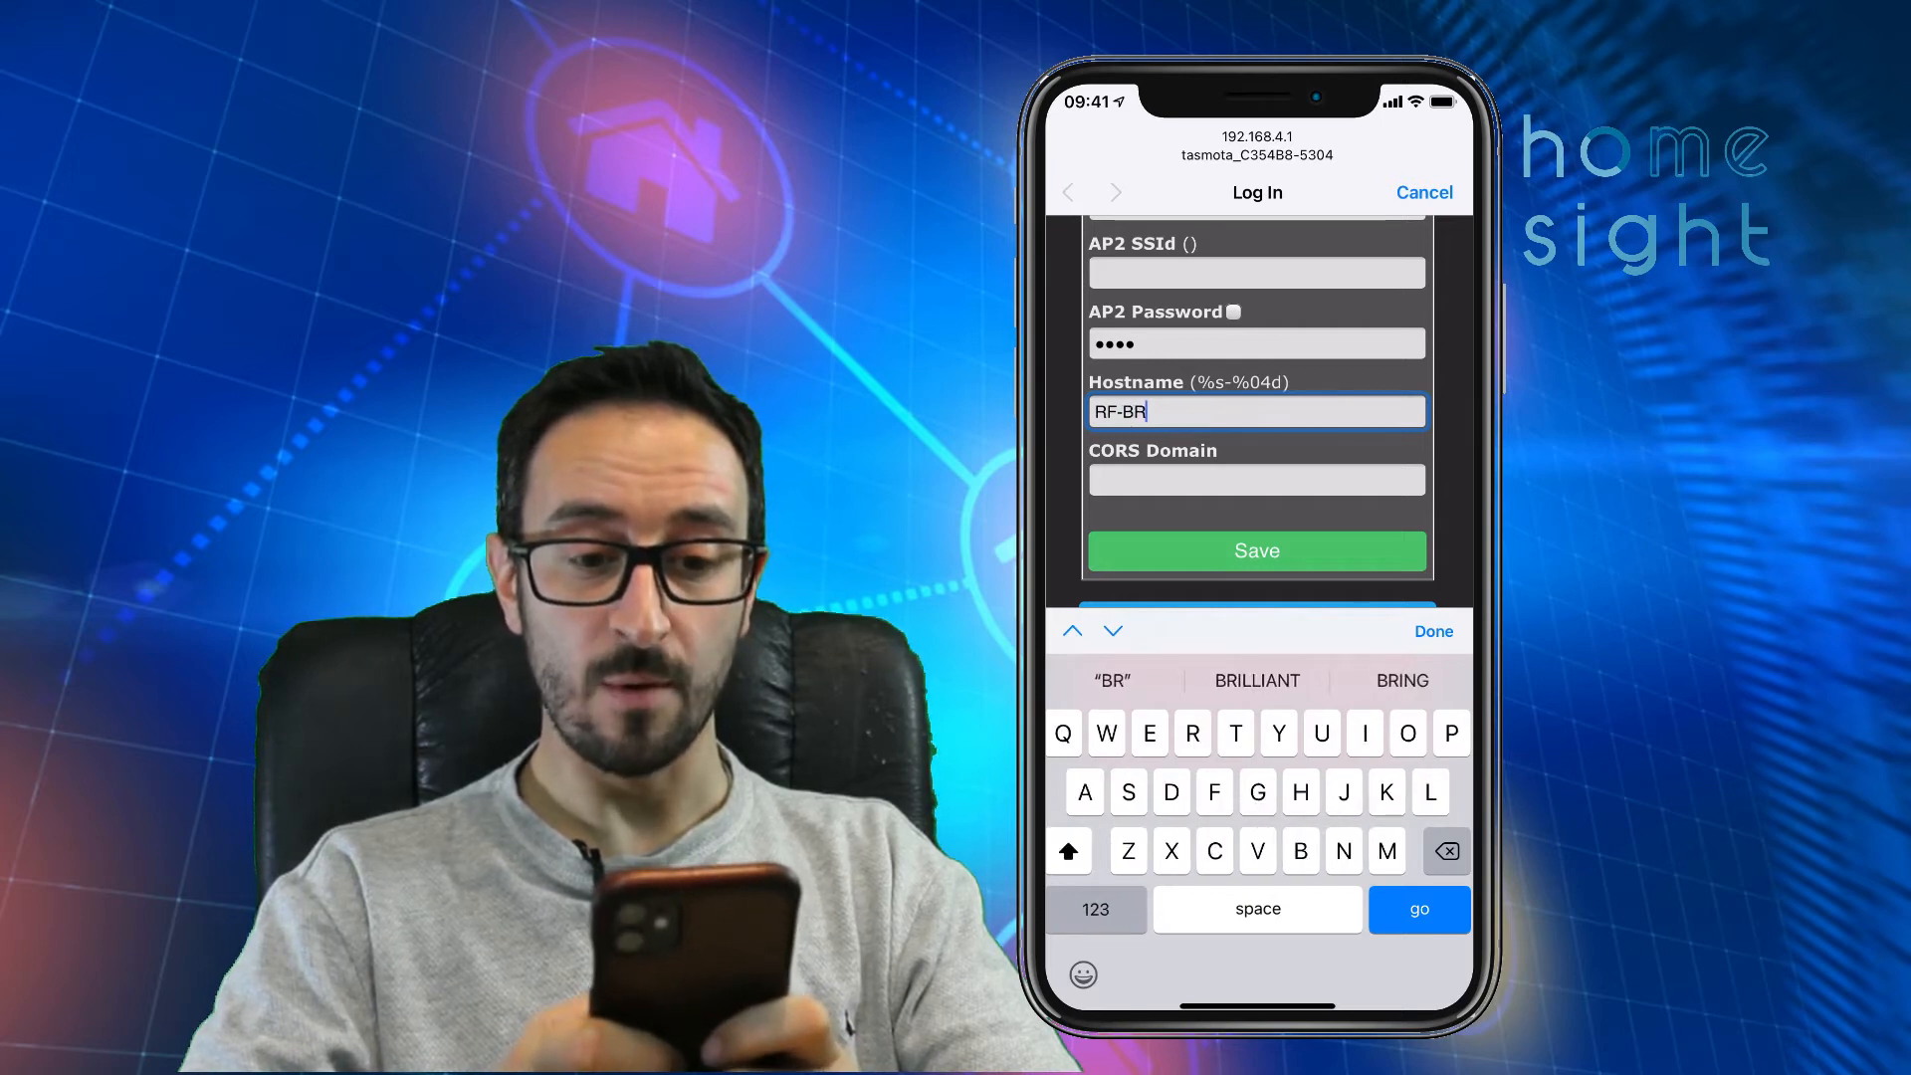
{"action": "type", "text": "IDGE"}
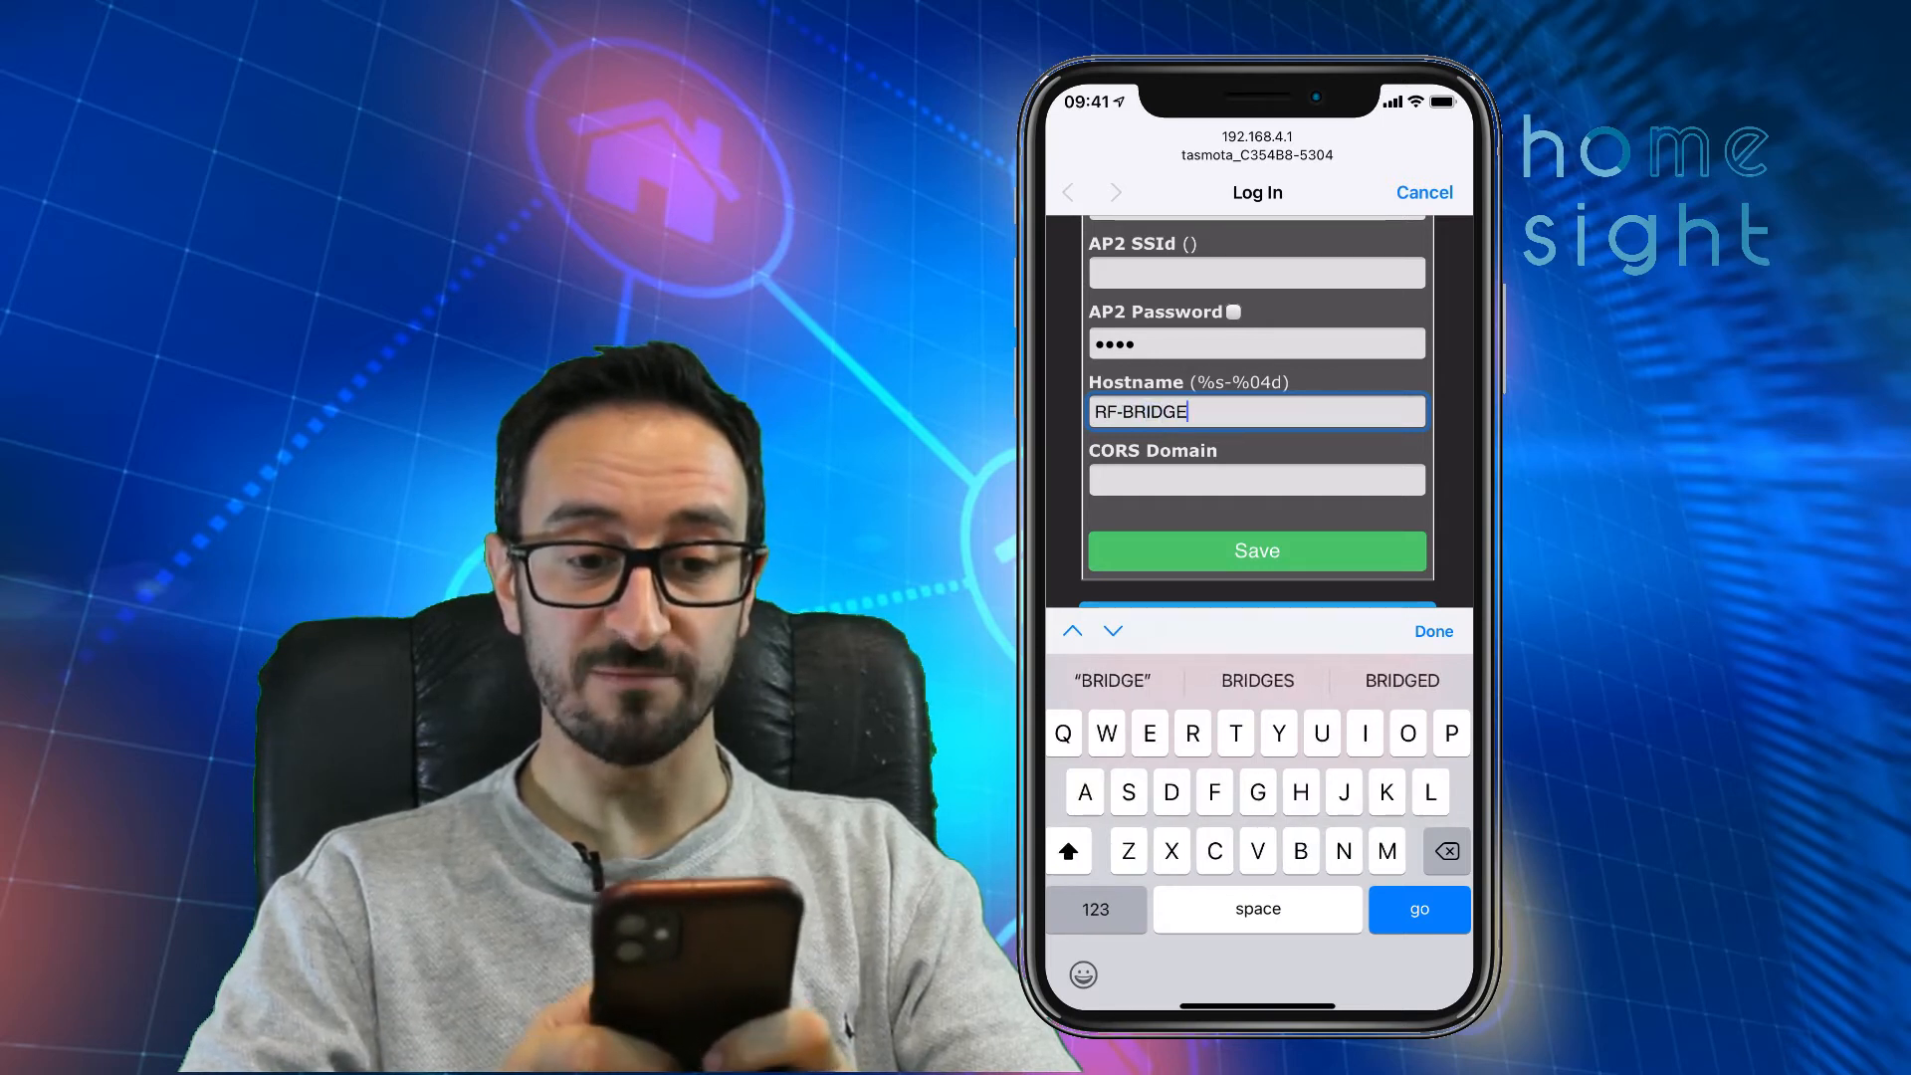
{"action": "left_click", "coordinate": [1067, 850]}
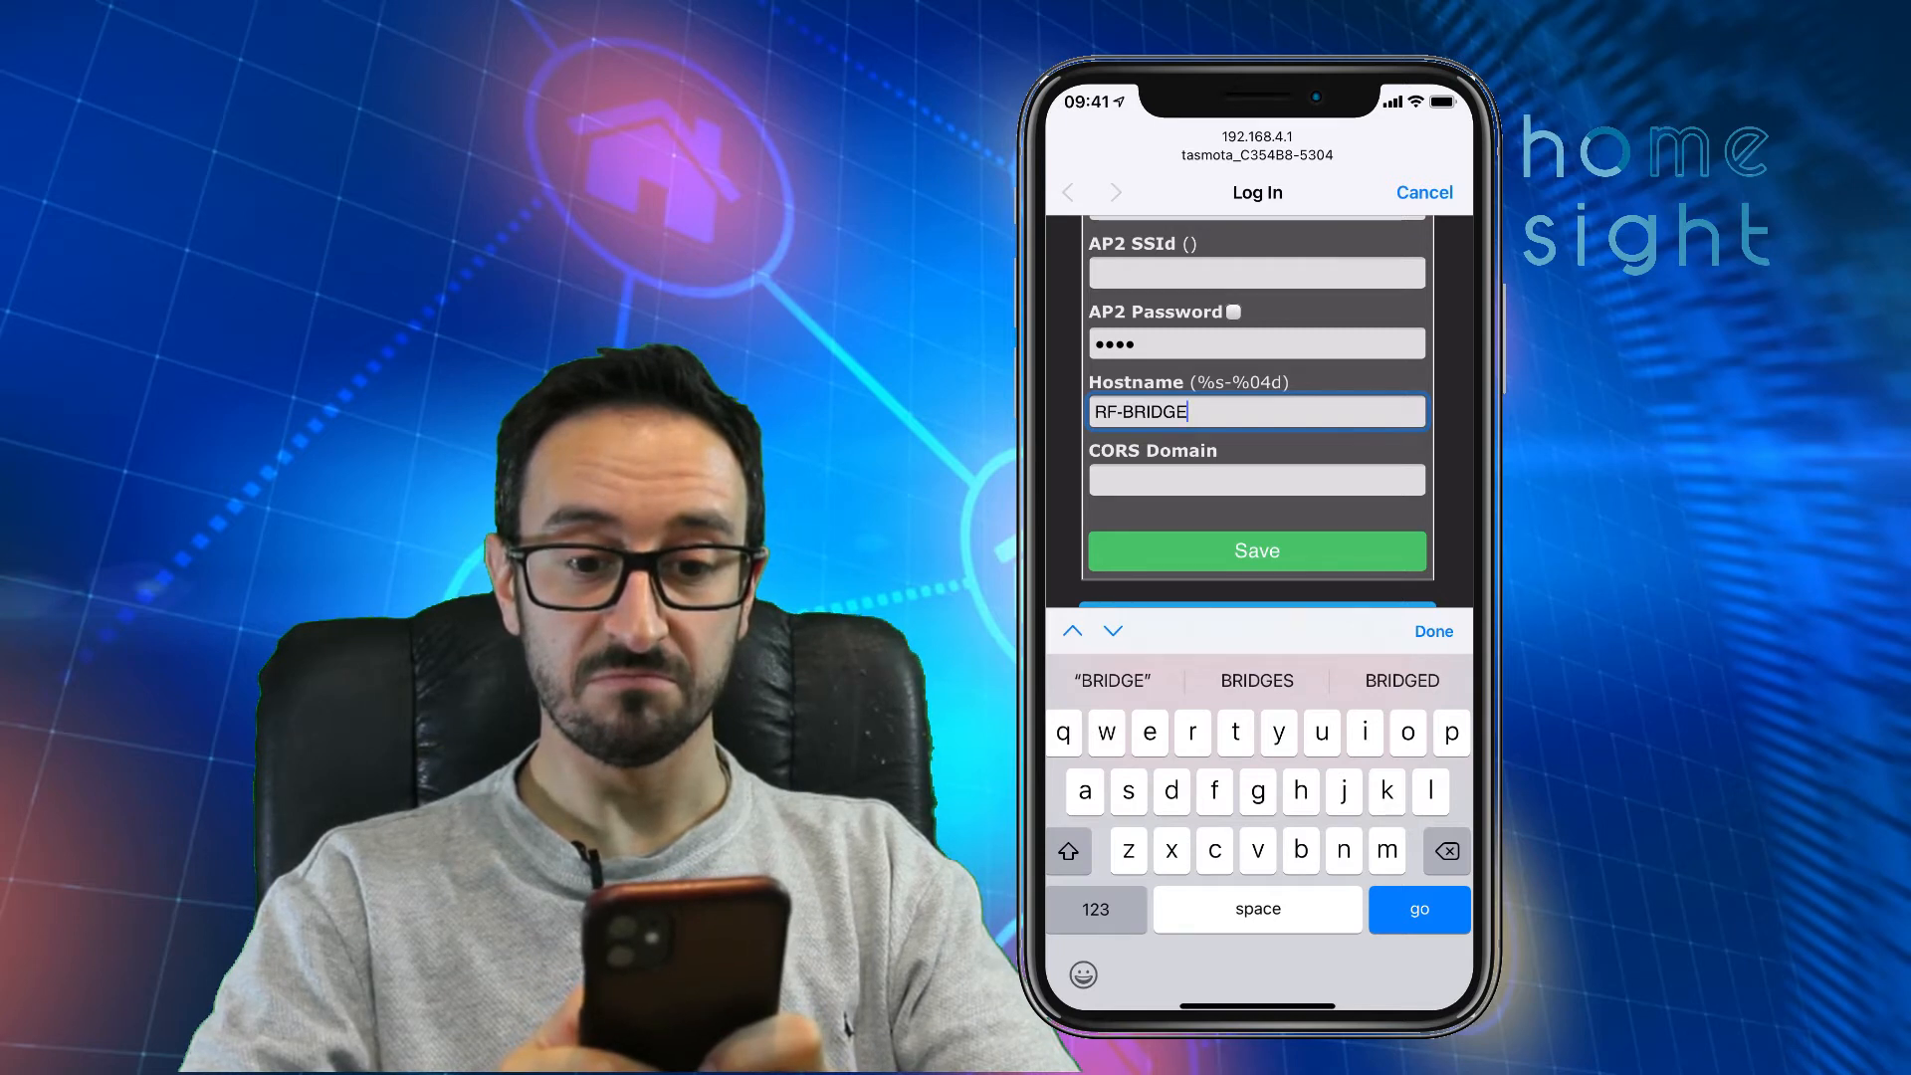
{"action": "left_click", "coordinate": [1256, 552]}
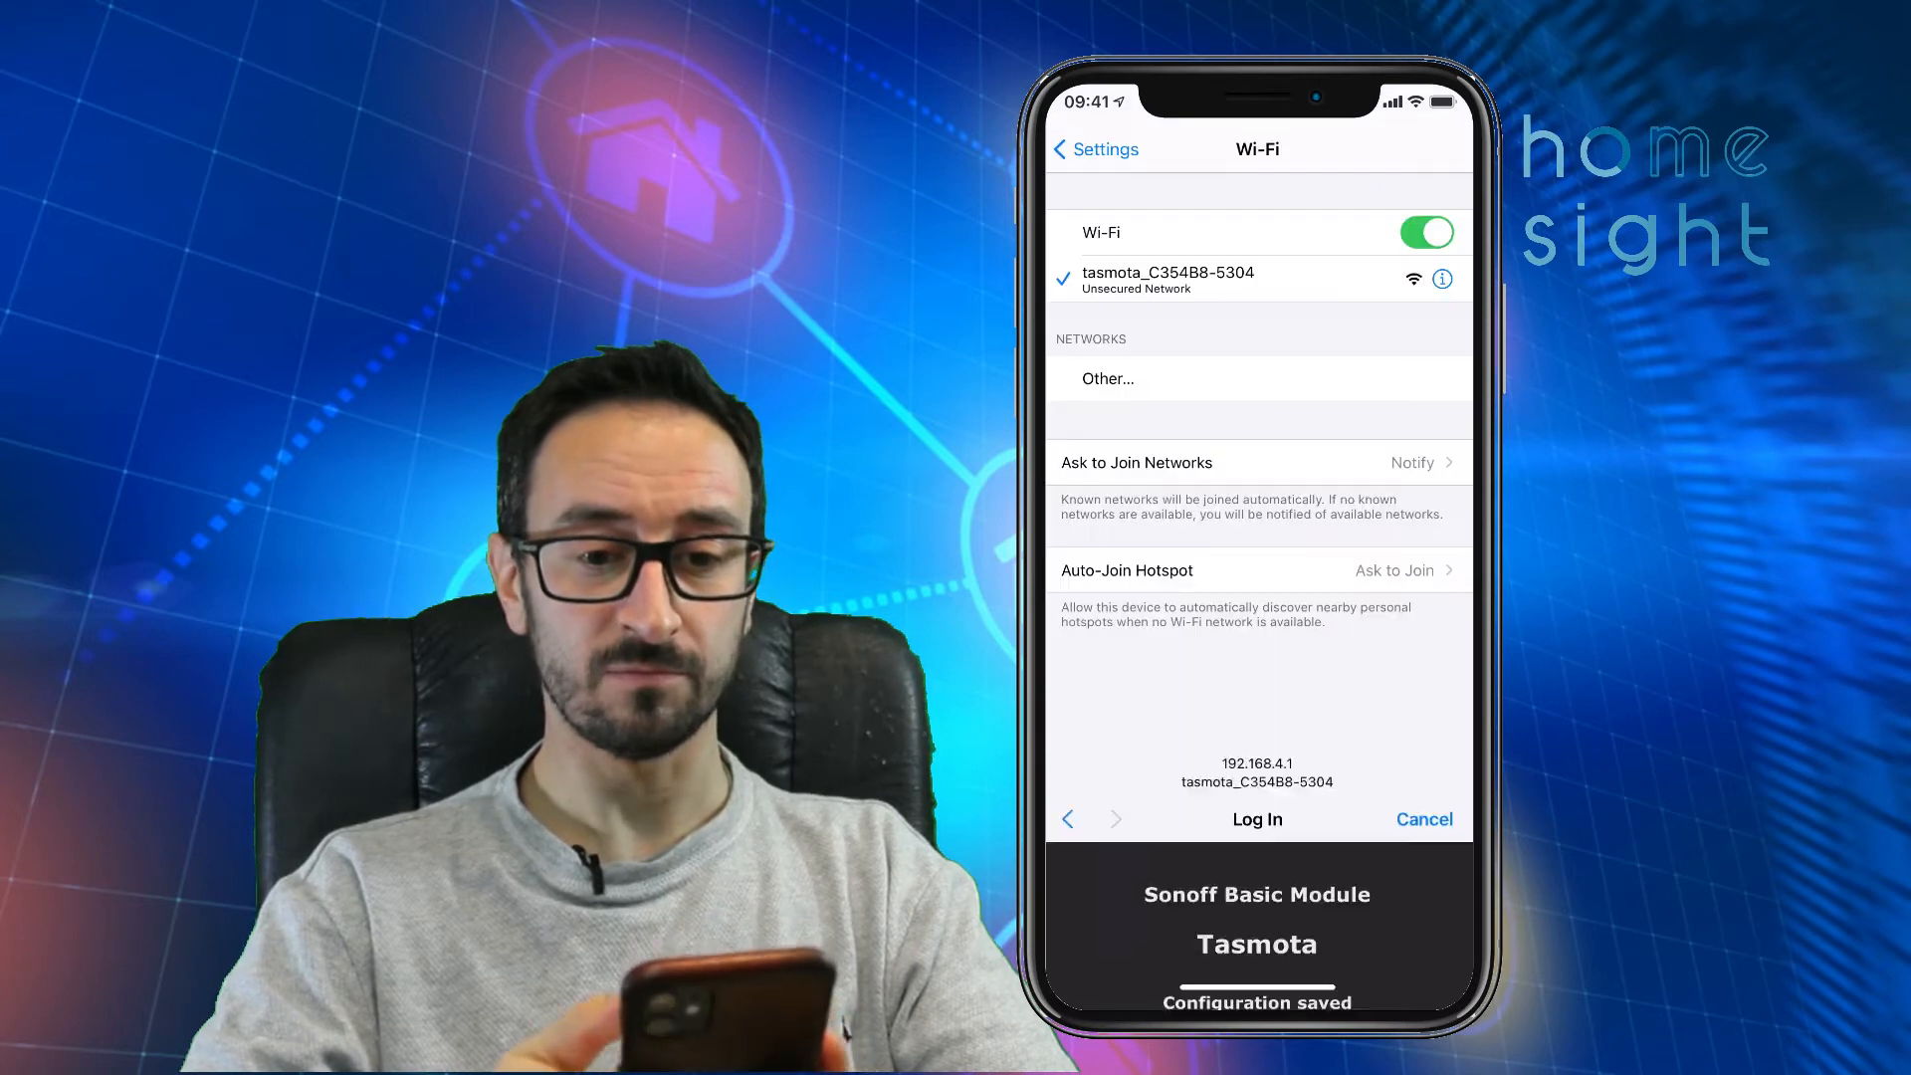
- Let the phone rejoin Skynet, then move to a fresh browser tab on the PC
{"action": "left_click", "coordinate": [1421, 818]}
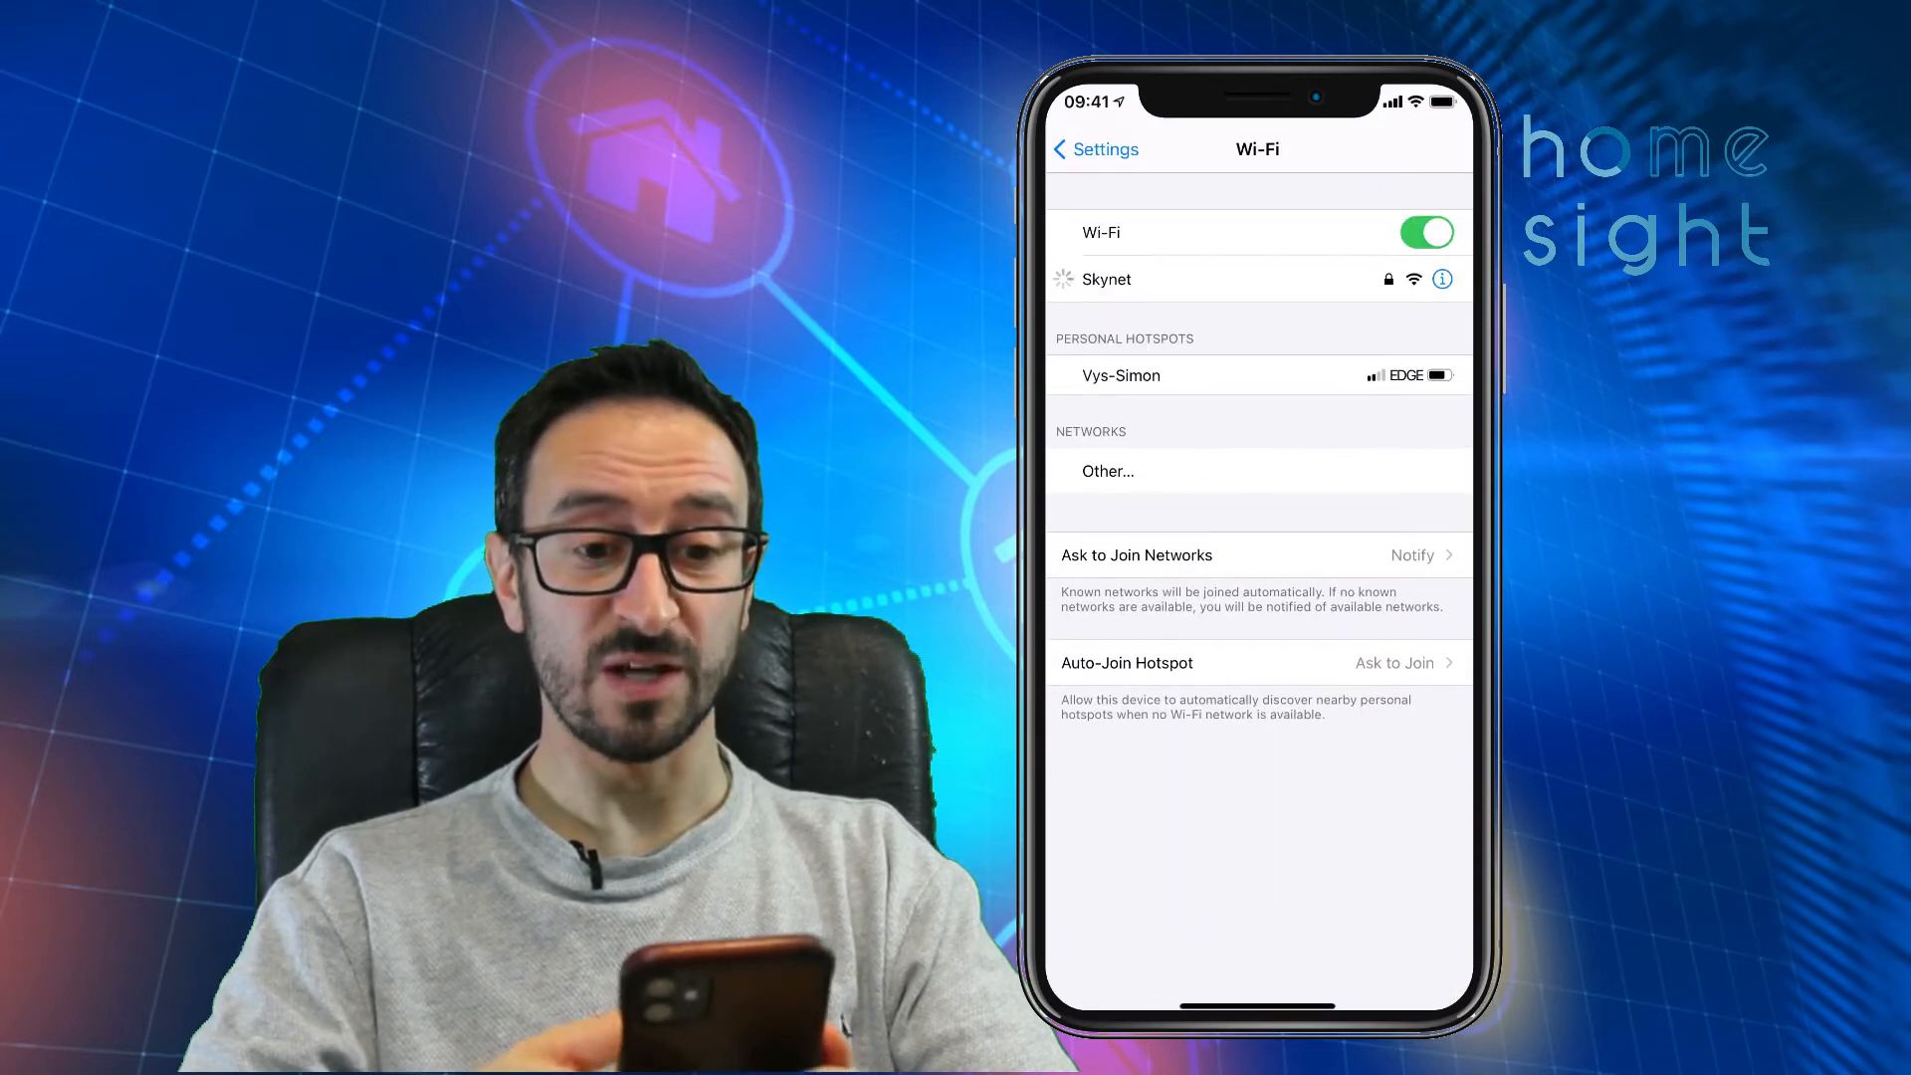
{"action": "left_click", "coordinate": [1107, 279]}
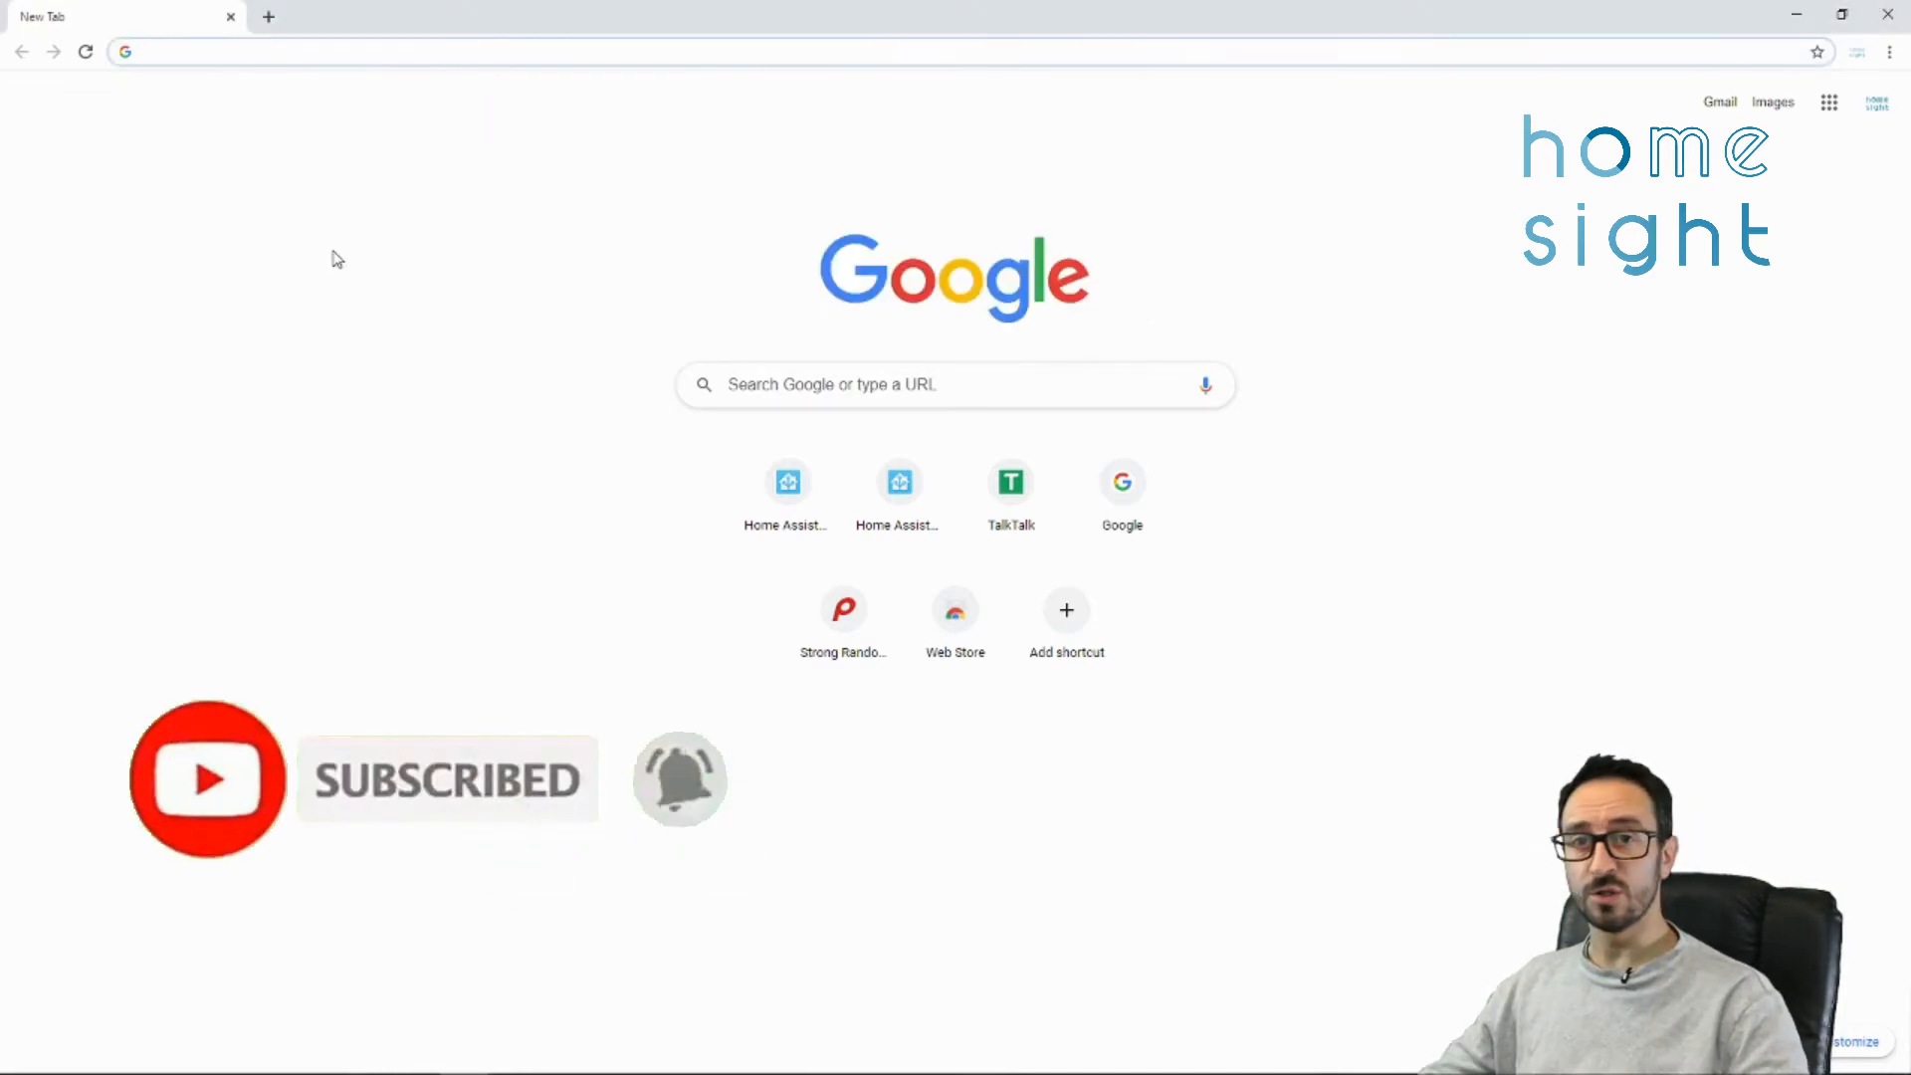
- Load the device page at 192.168.1.153 and toggle its relay on and back off
{"action": "left_click", "coordinate": [366, 52]}
{"action": "type", "text": "192.168.1.153"}
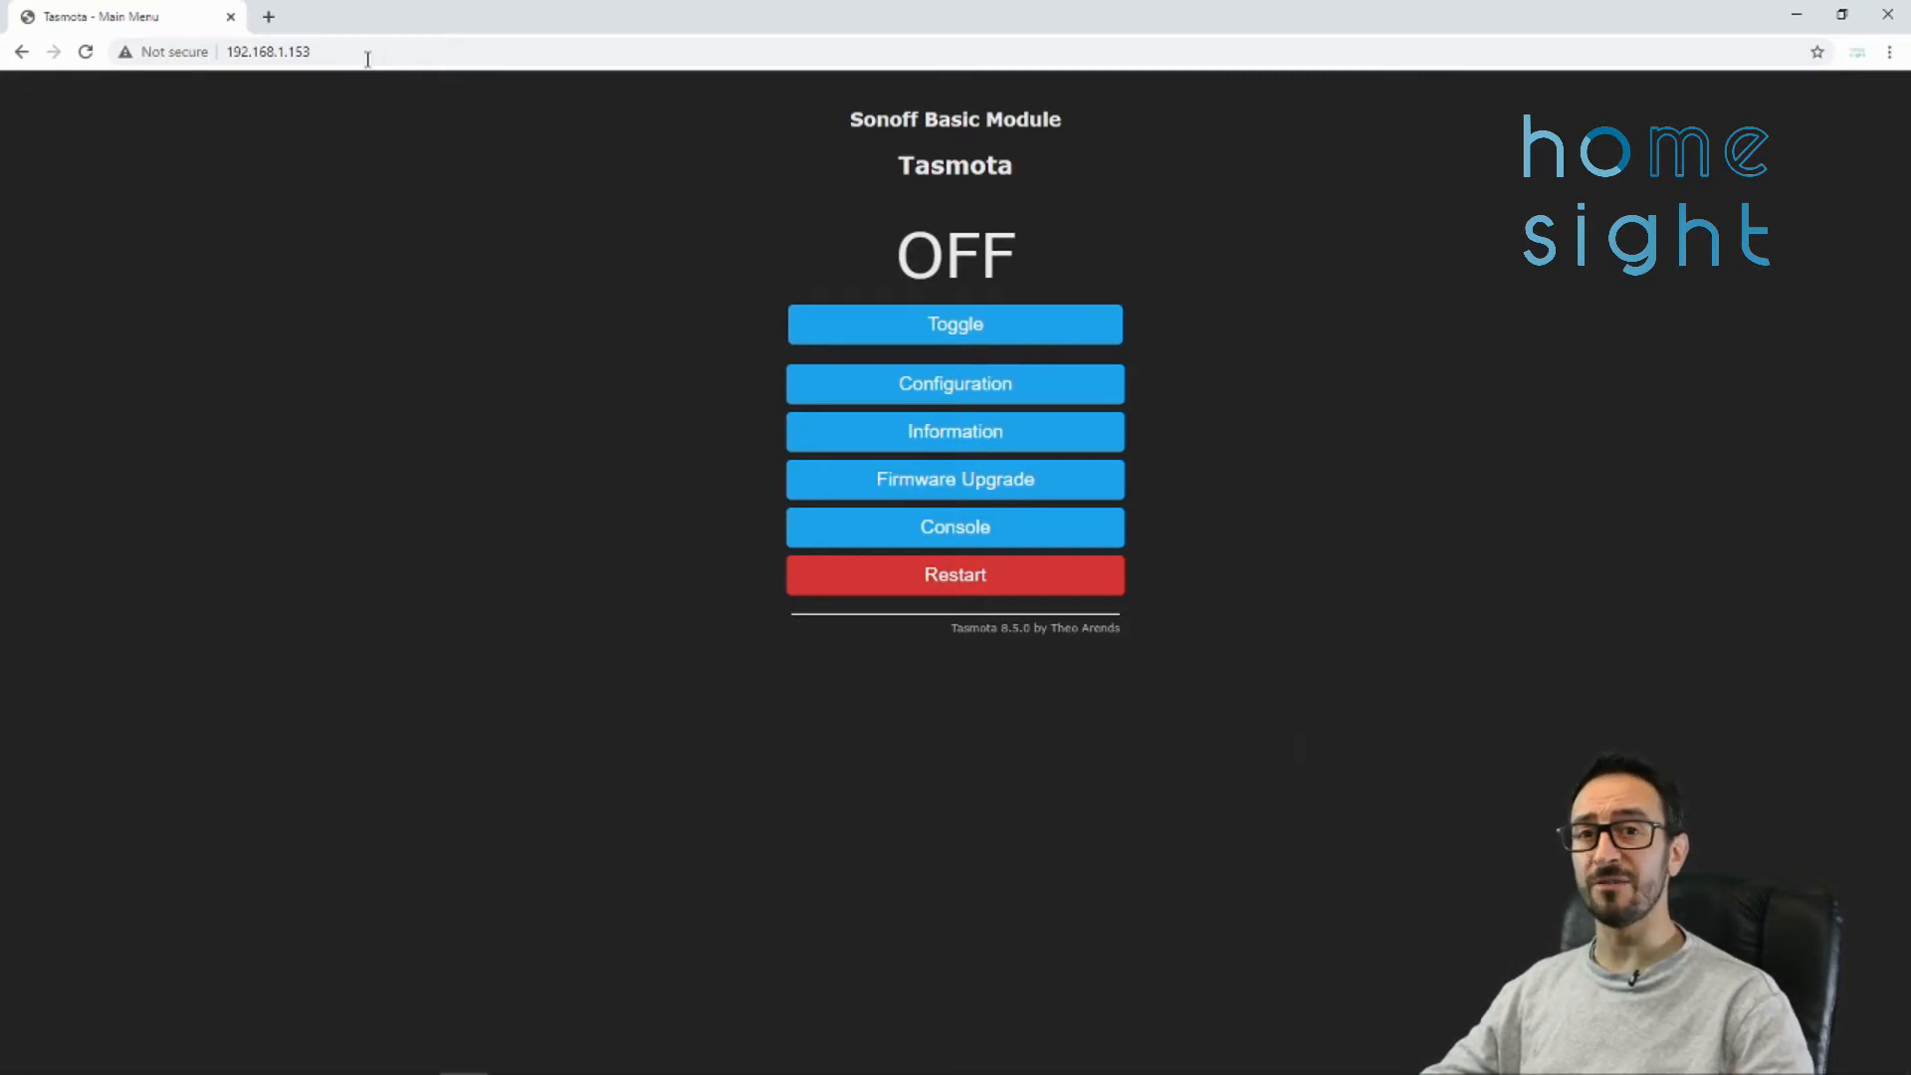
{"action": "left_click", "coordinate": [953, 325]}
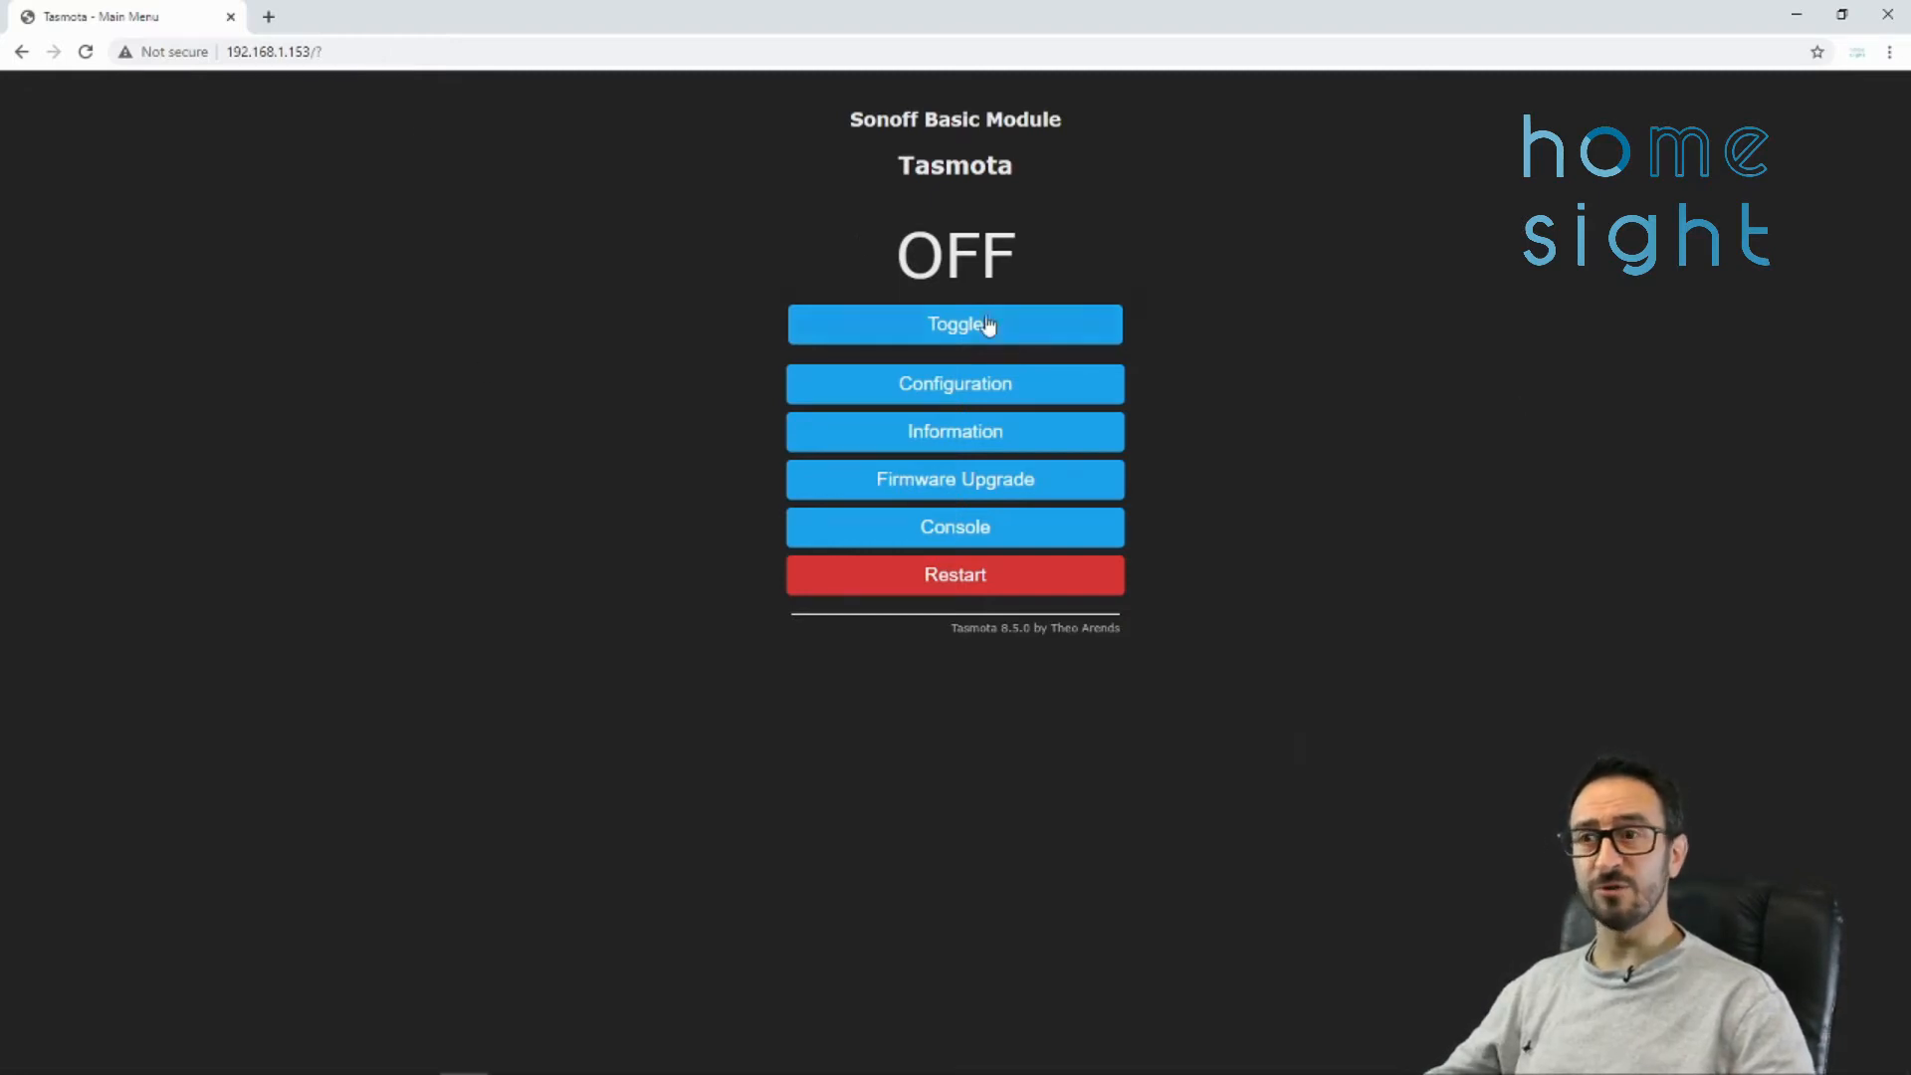
{"action": "mouse_move", "coordinate": [1179, 243]}
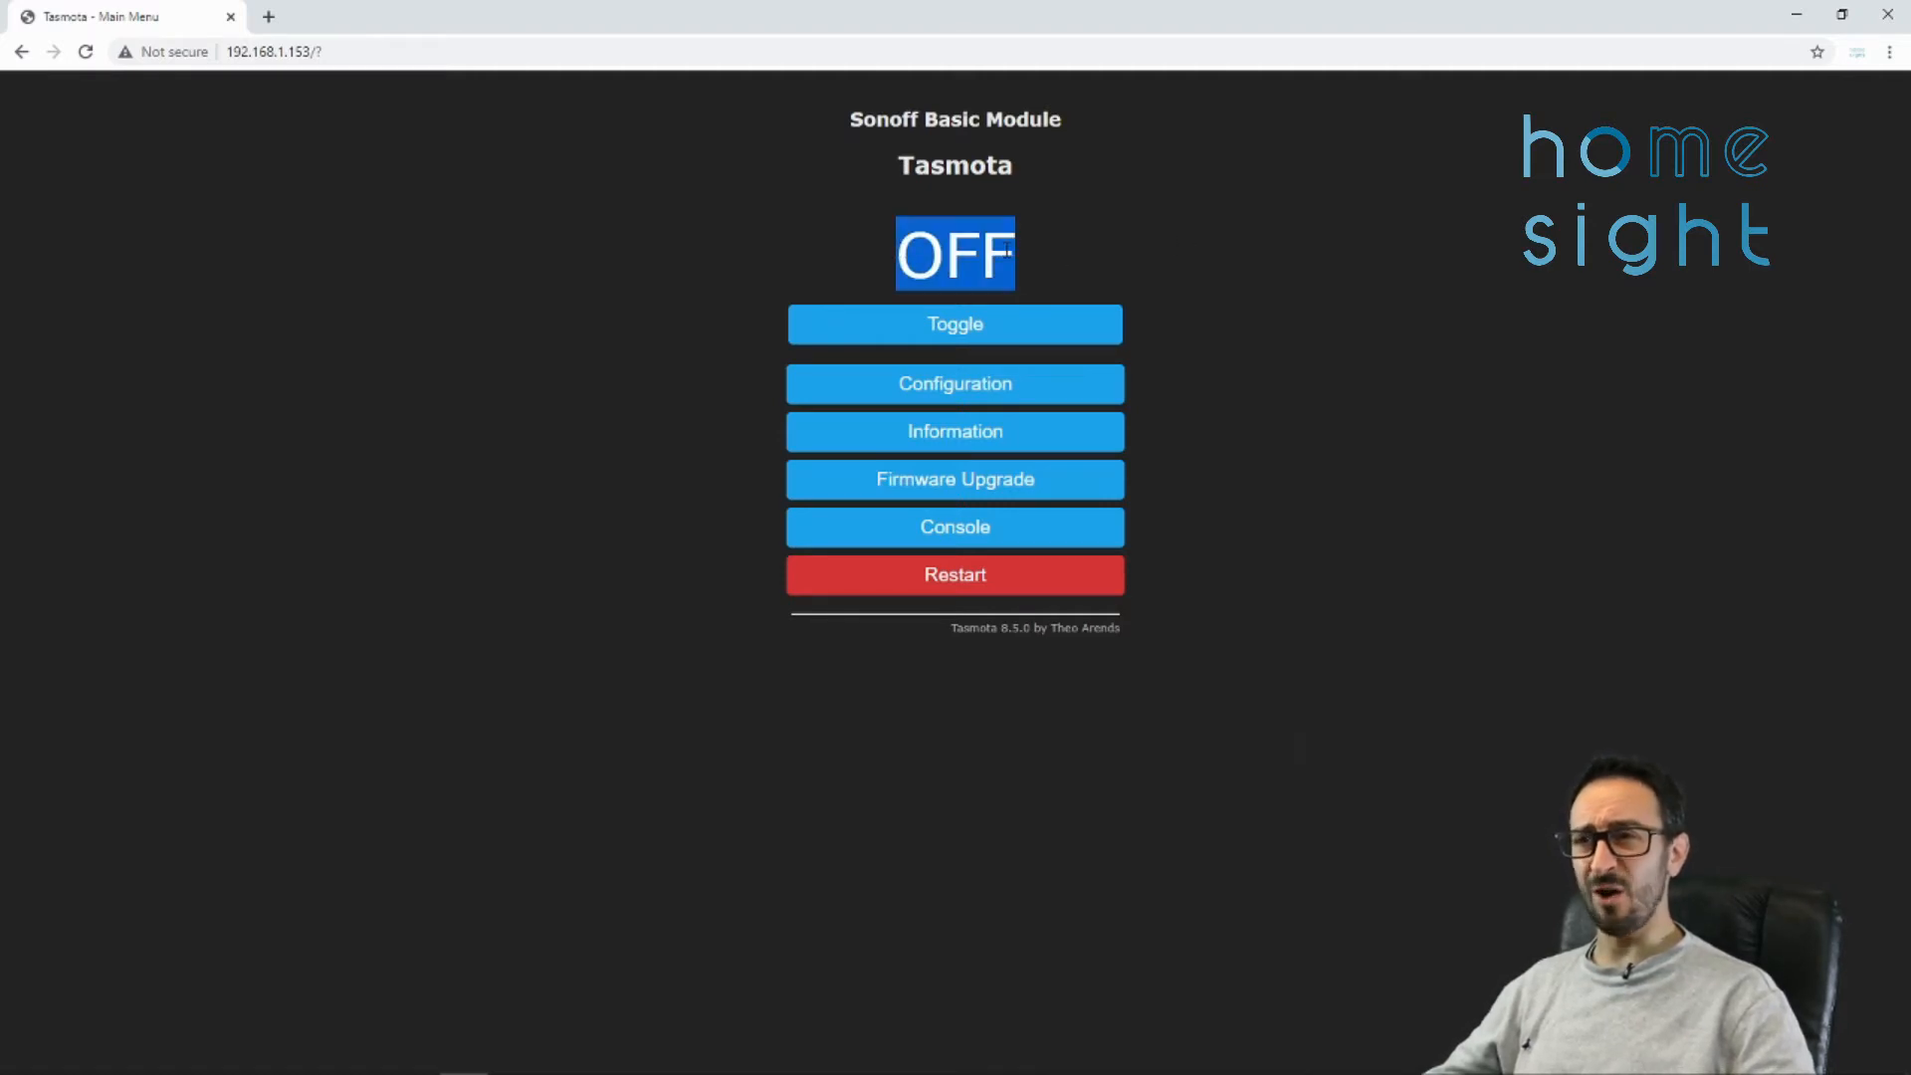
{"action": "left_click", "coordinate": [954, 325]}
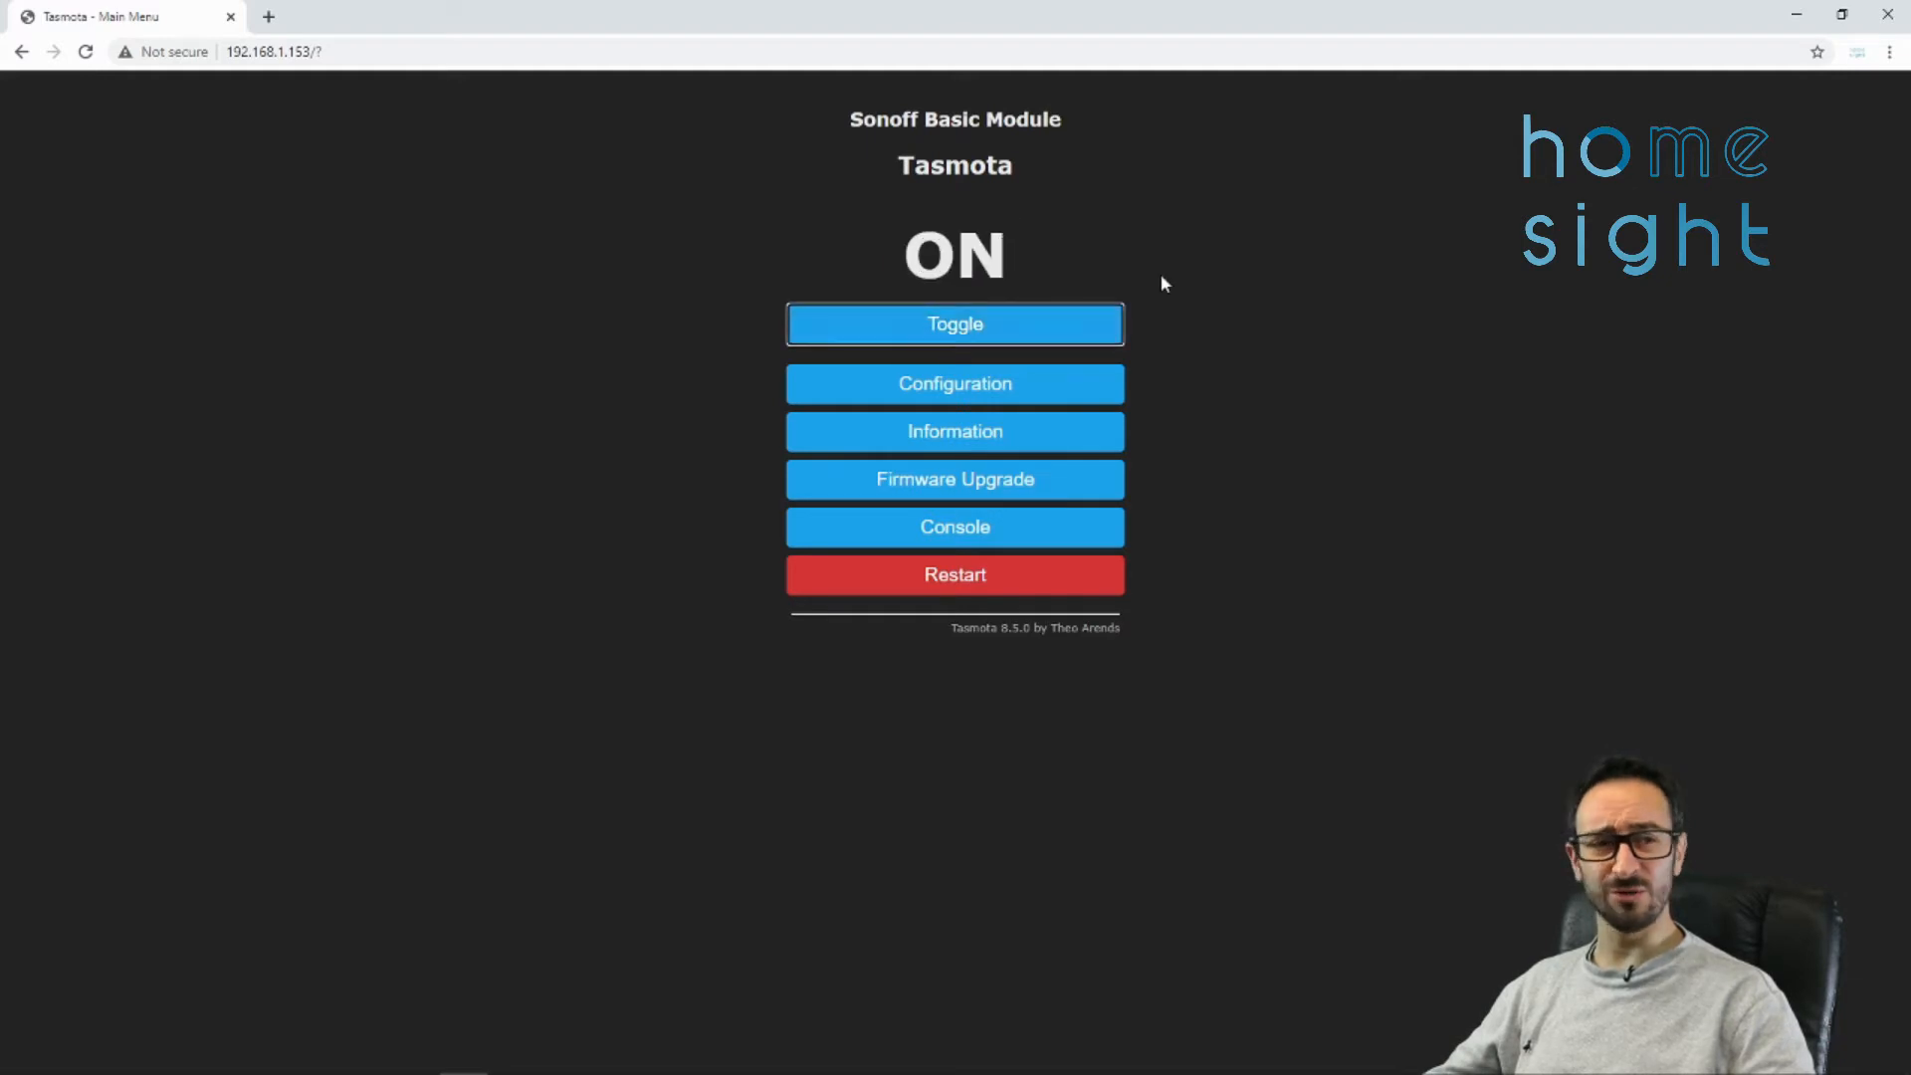
{"action": "left_click", "coordinate": [954, 324]}
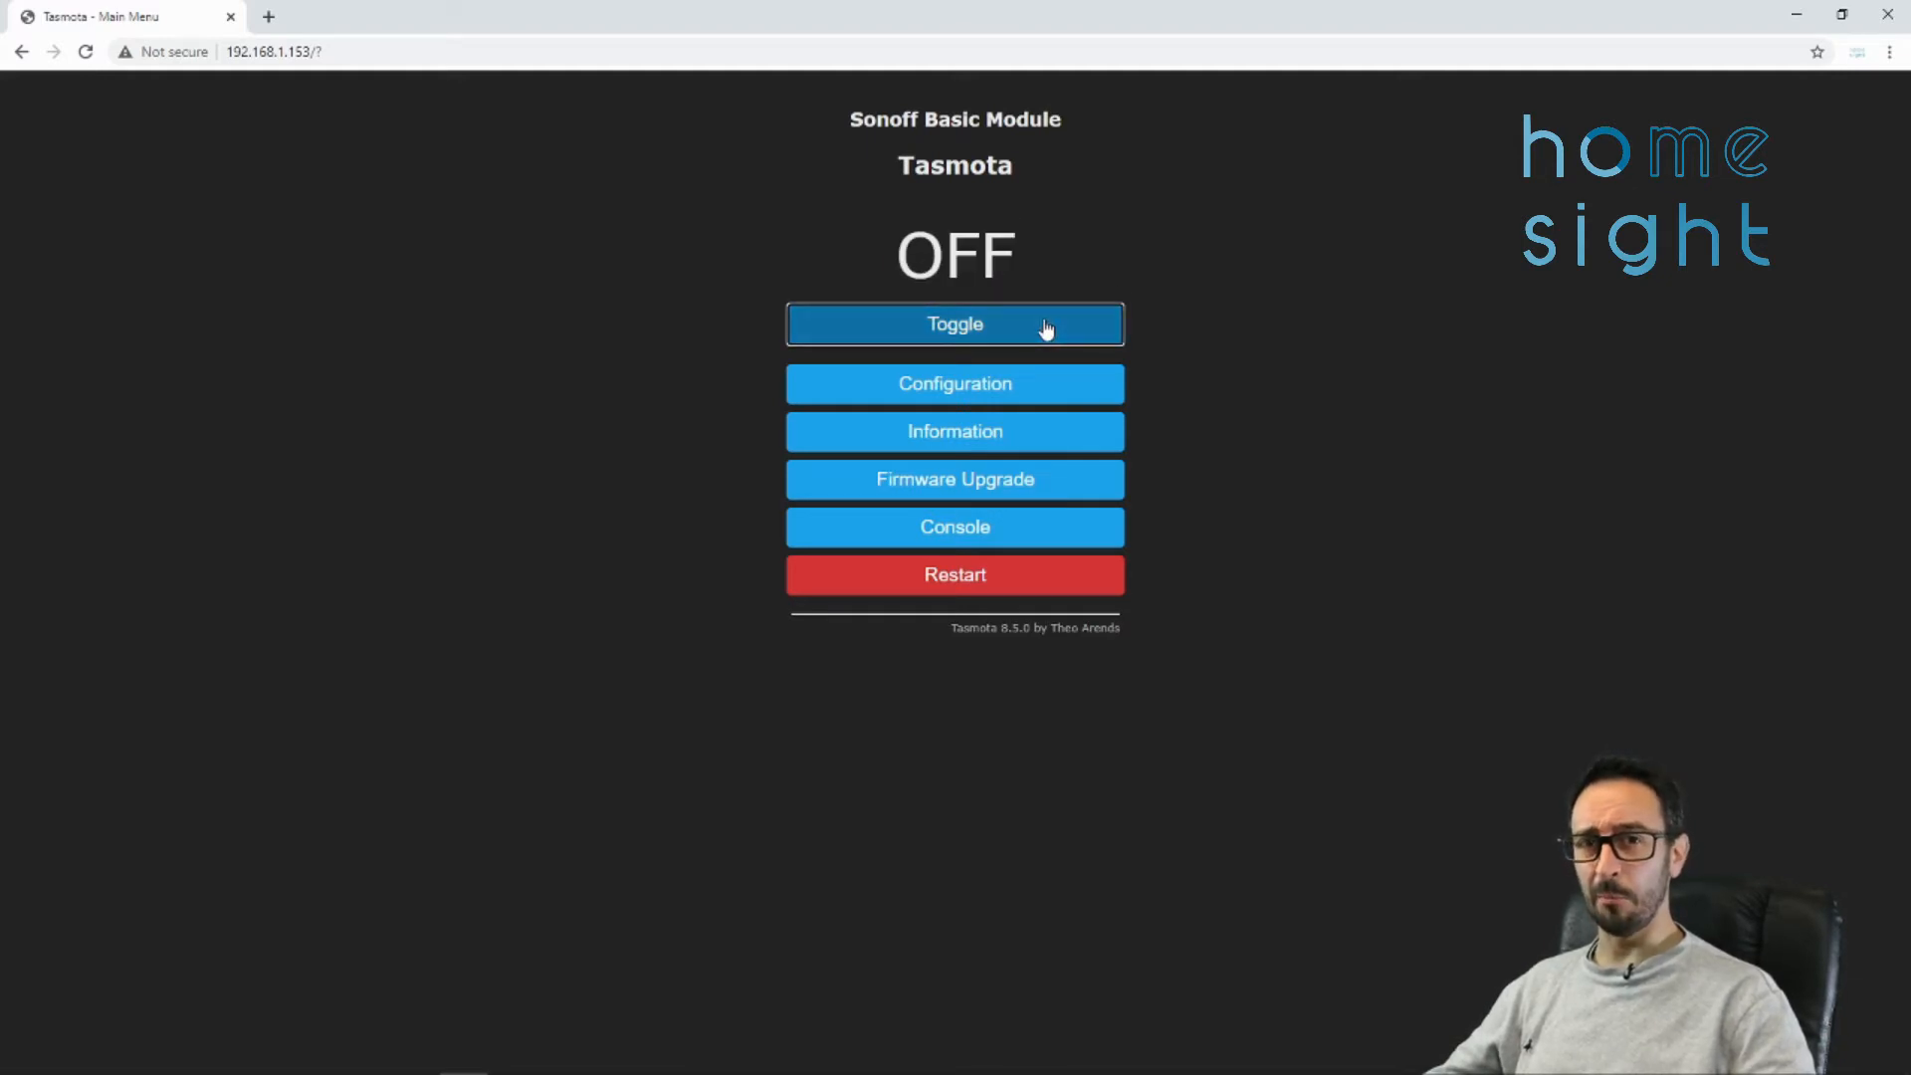
{"action": "mouse_move", "coordinate": [1049, 284]}
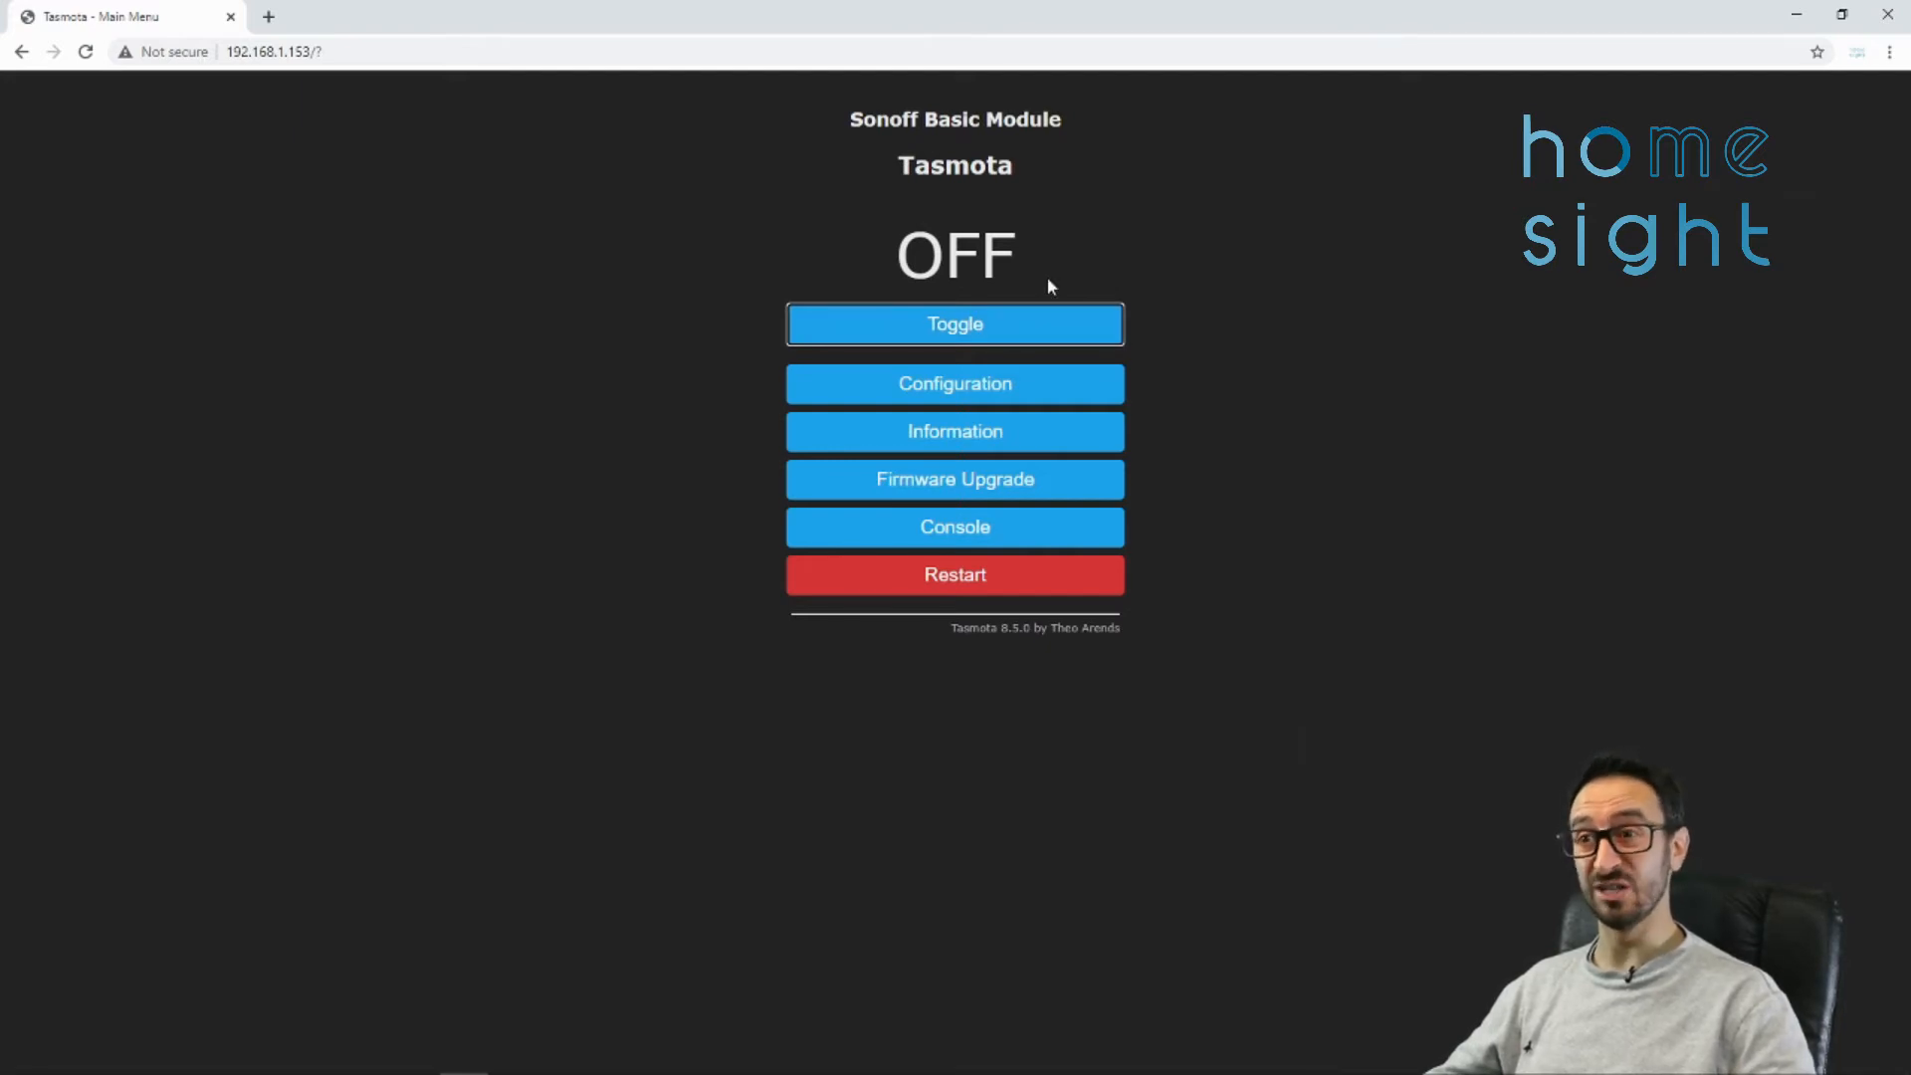
{"action": "mouse_move", "coordinate": [1168, 330]}
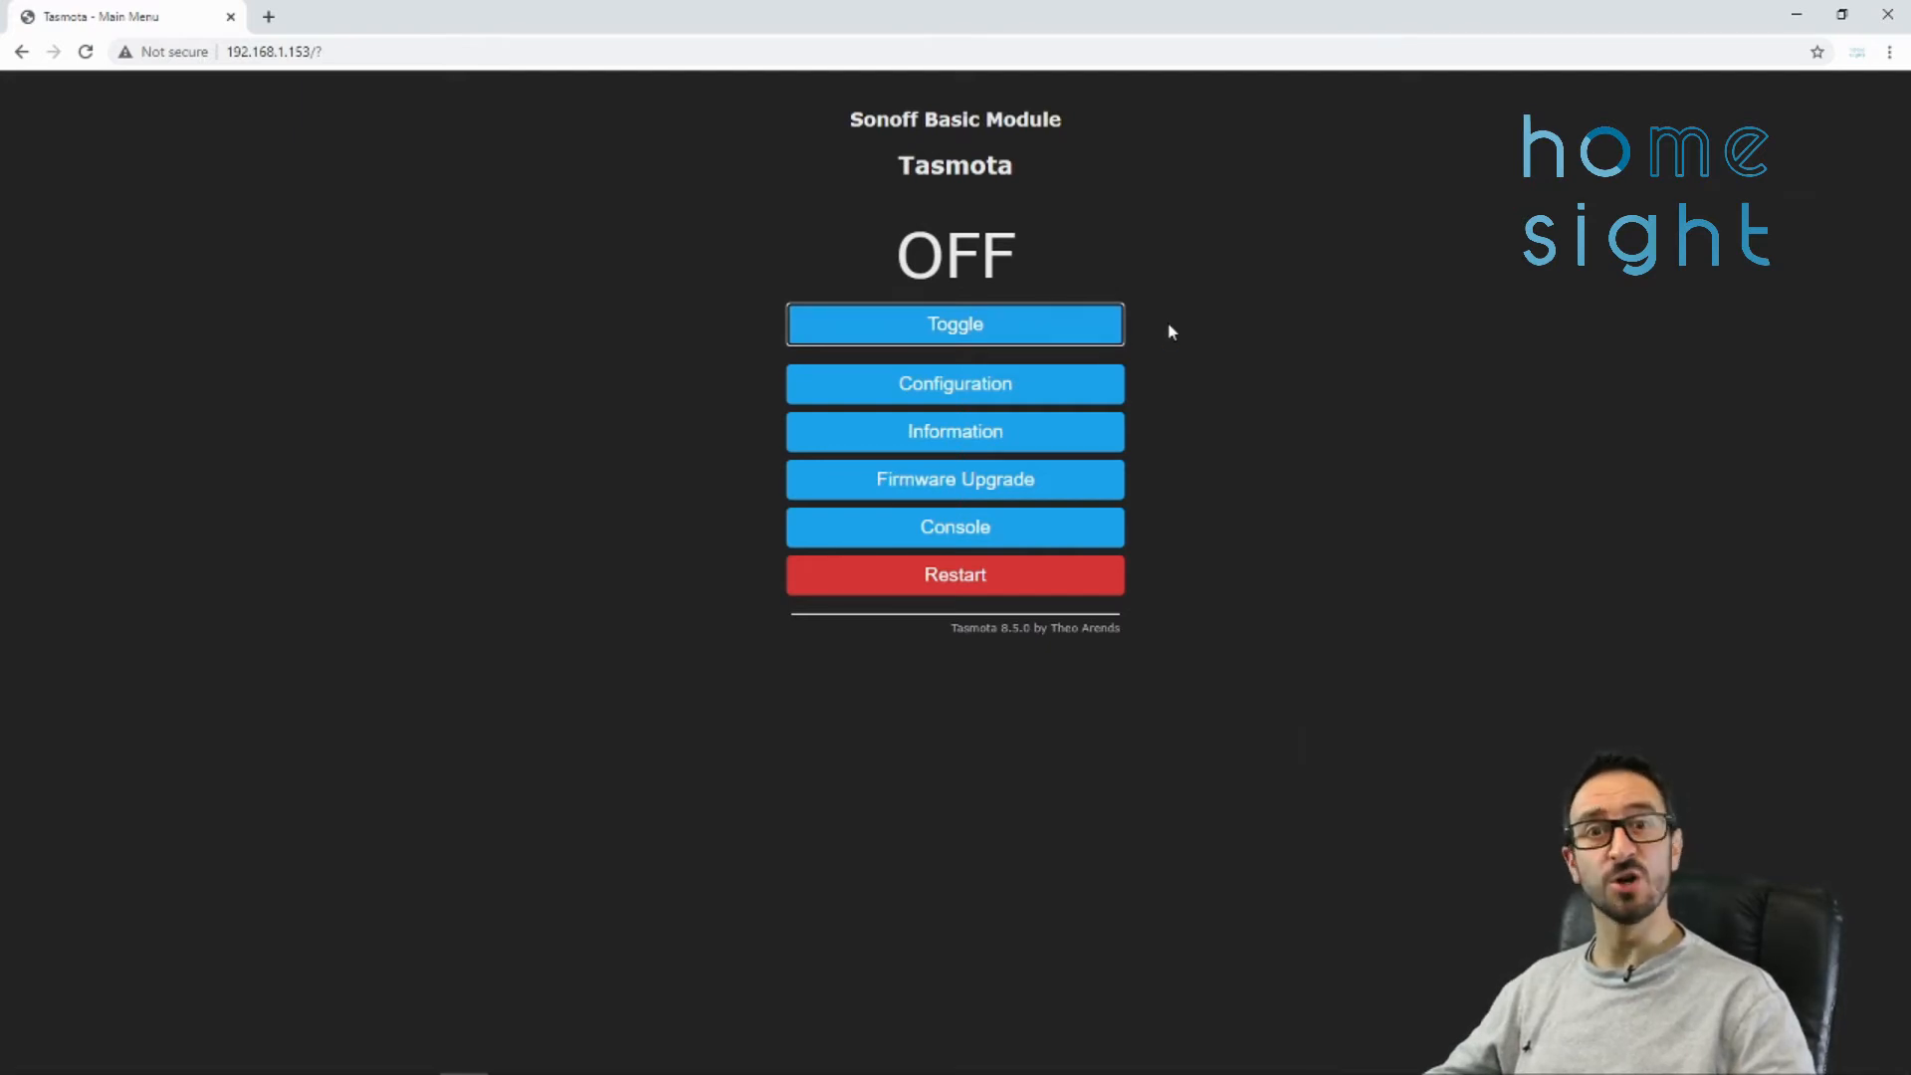
{"action": "mouse_move", "coordinate": [953, 390]}
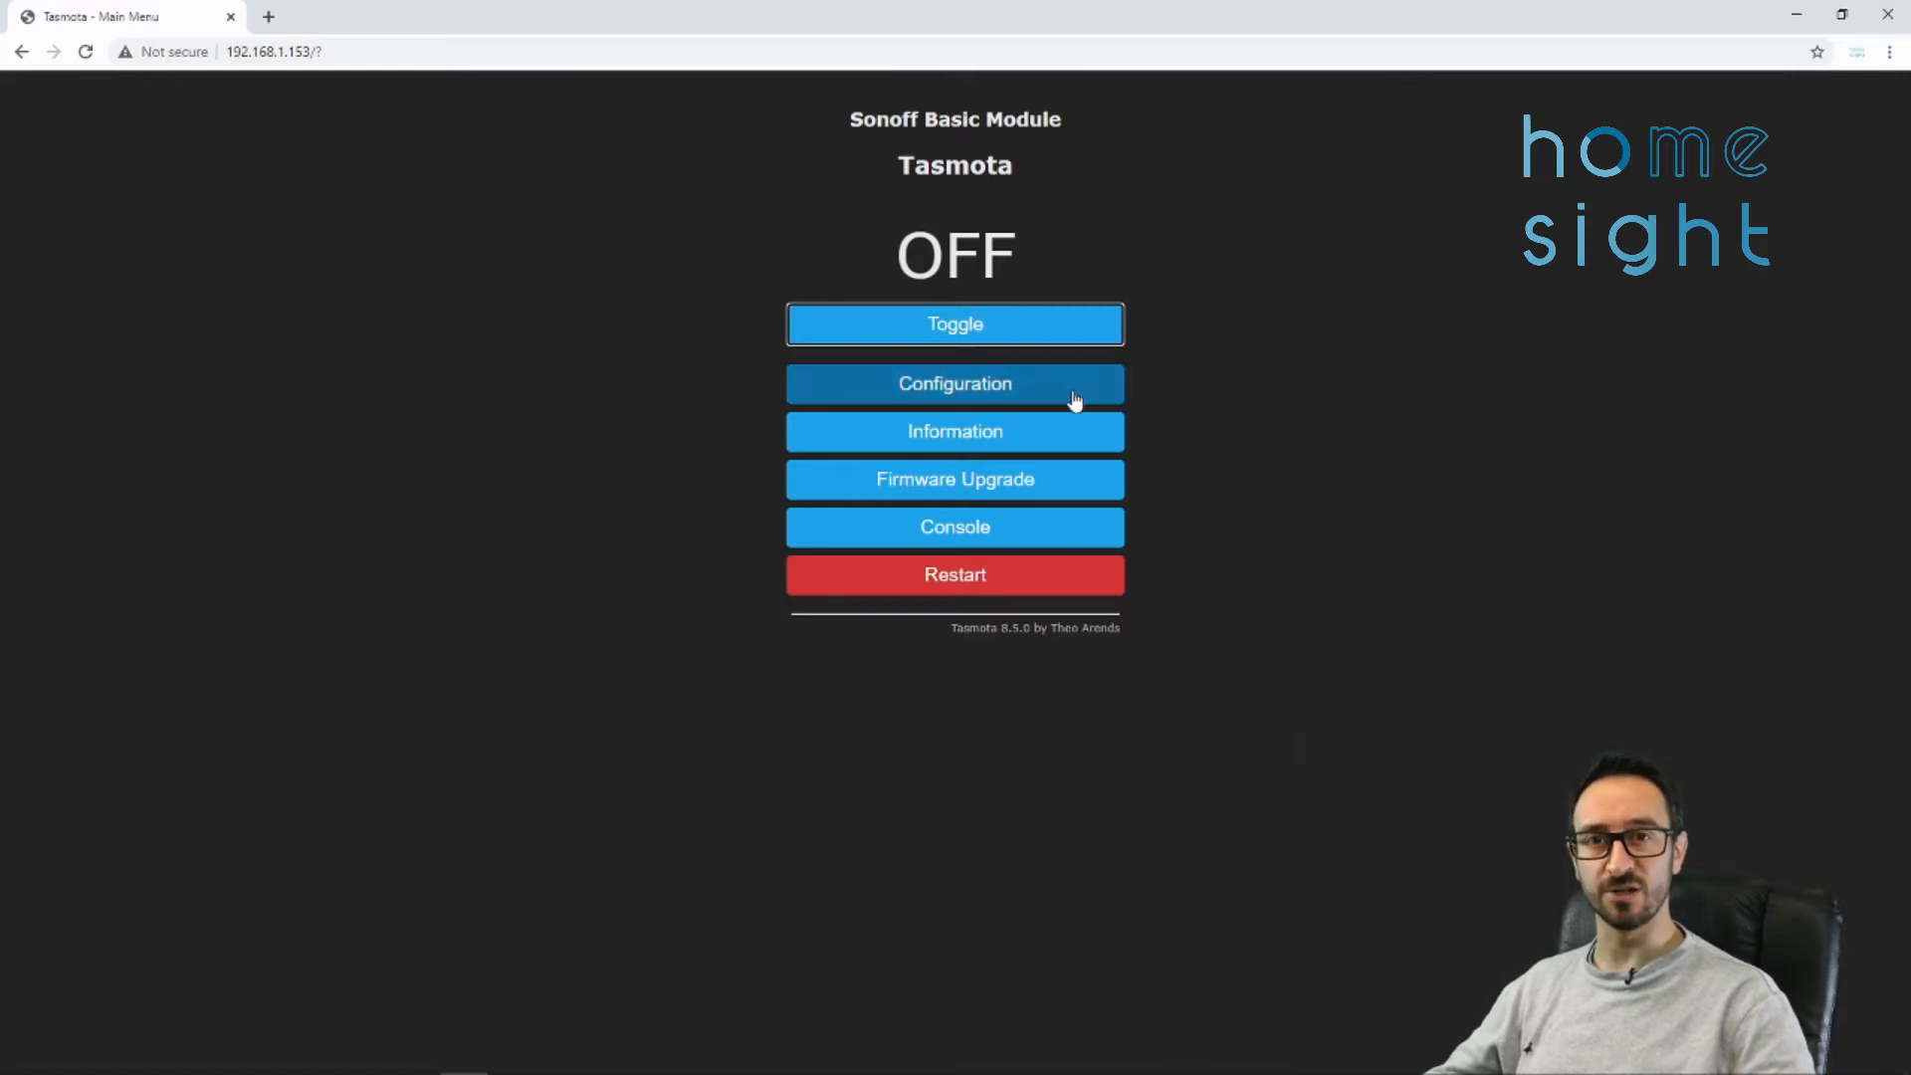
- Set the module type to Sonoff Bridge (25) in Configure Module, save and return to the main page
{"action": "left_click", "coordinate": [954, 382]}
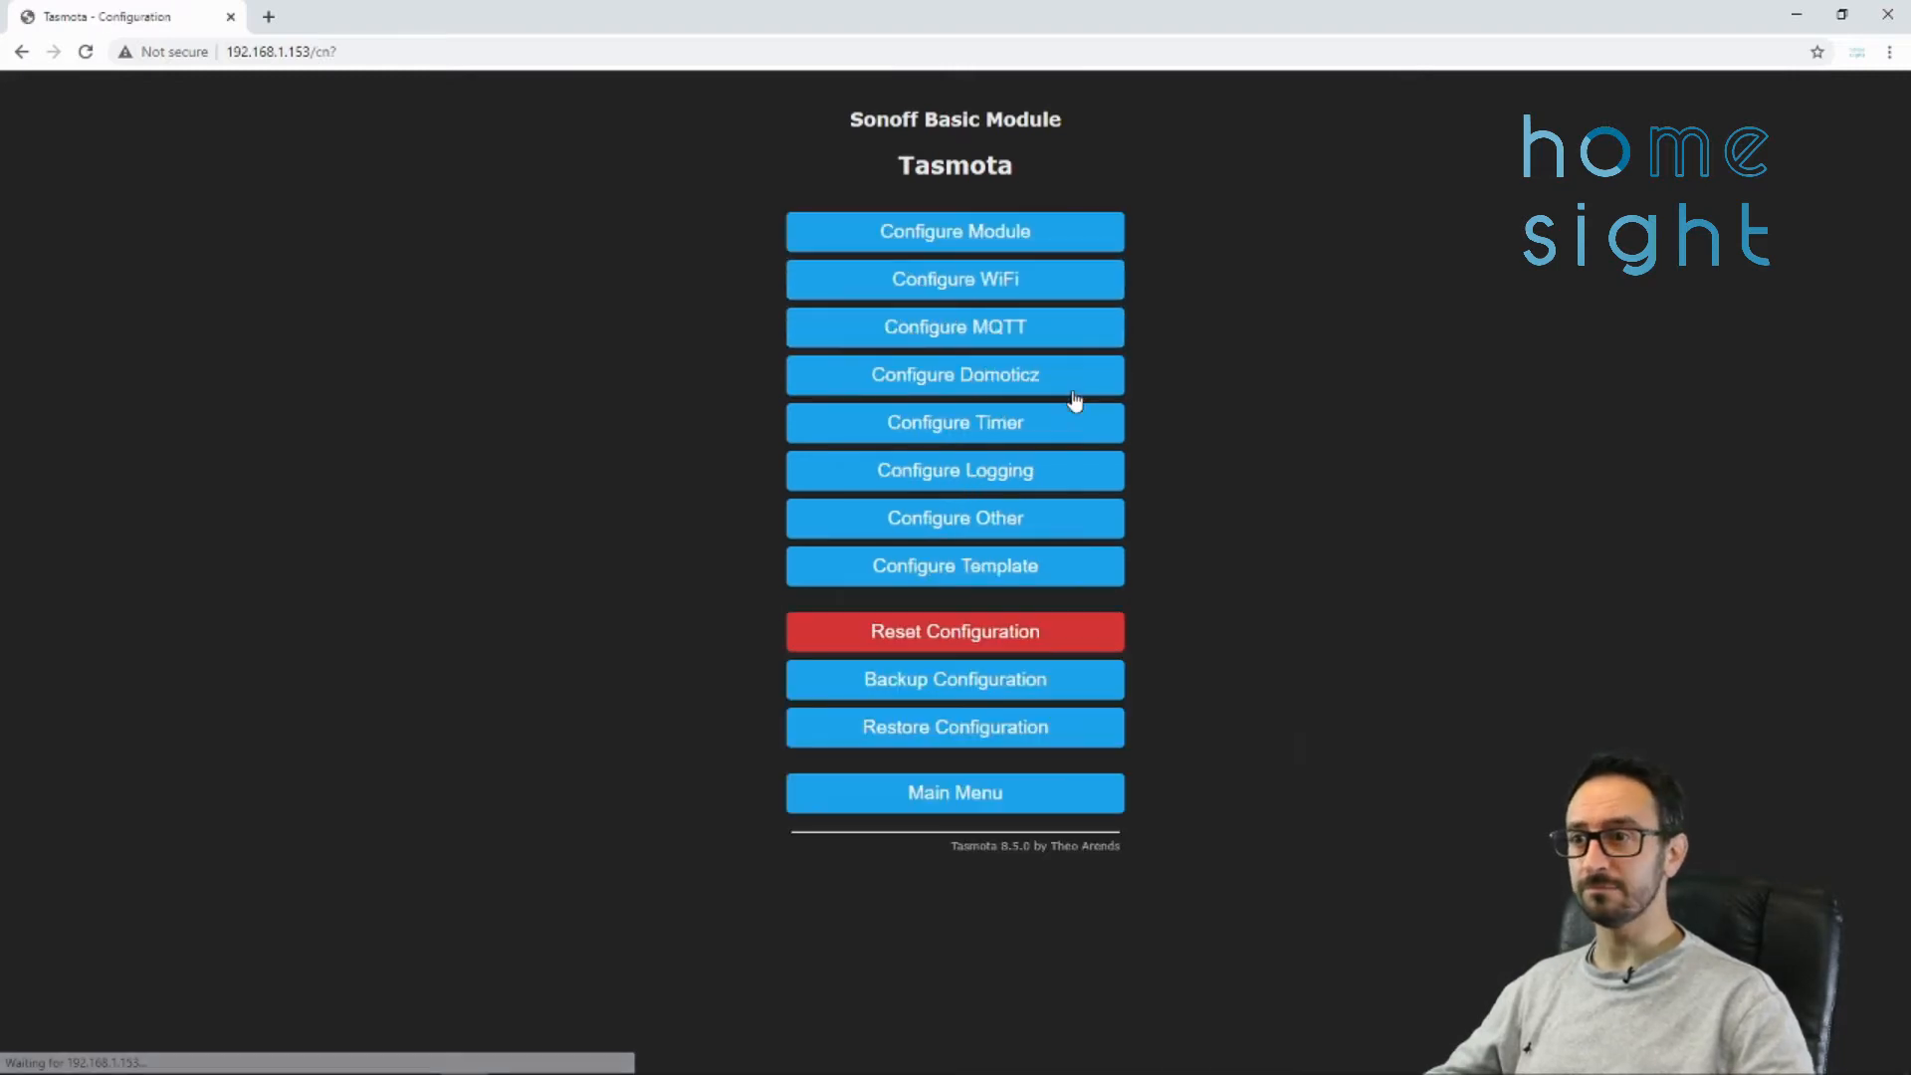
{"action": "left_click", "coordinate": [954, 231]}
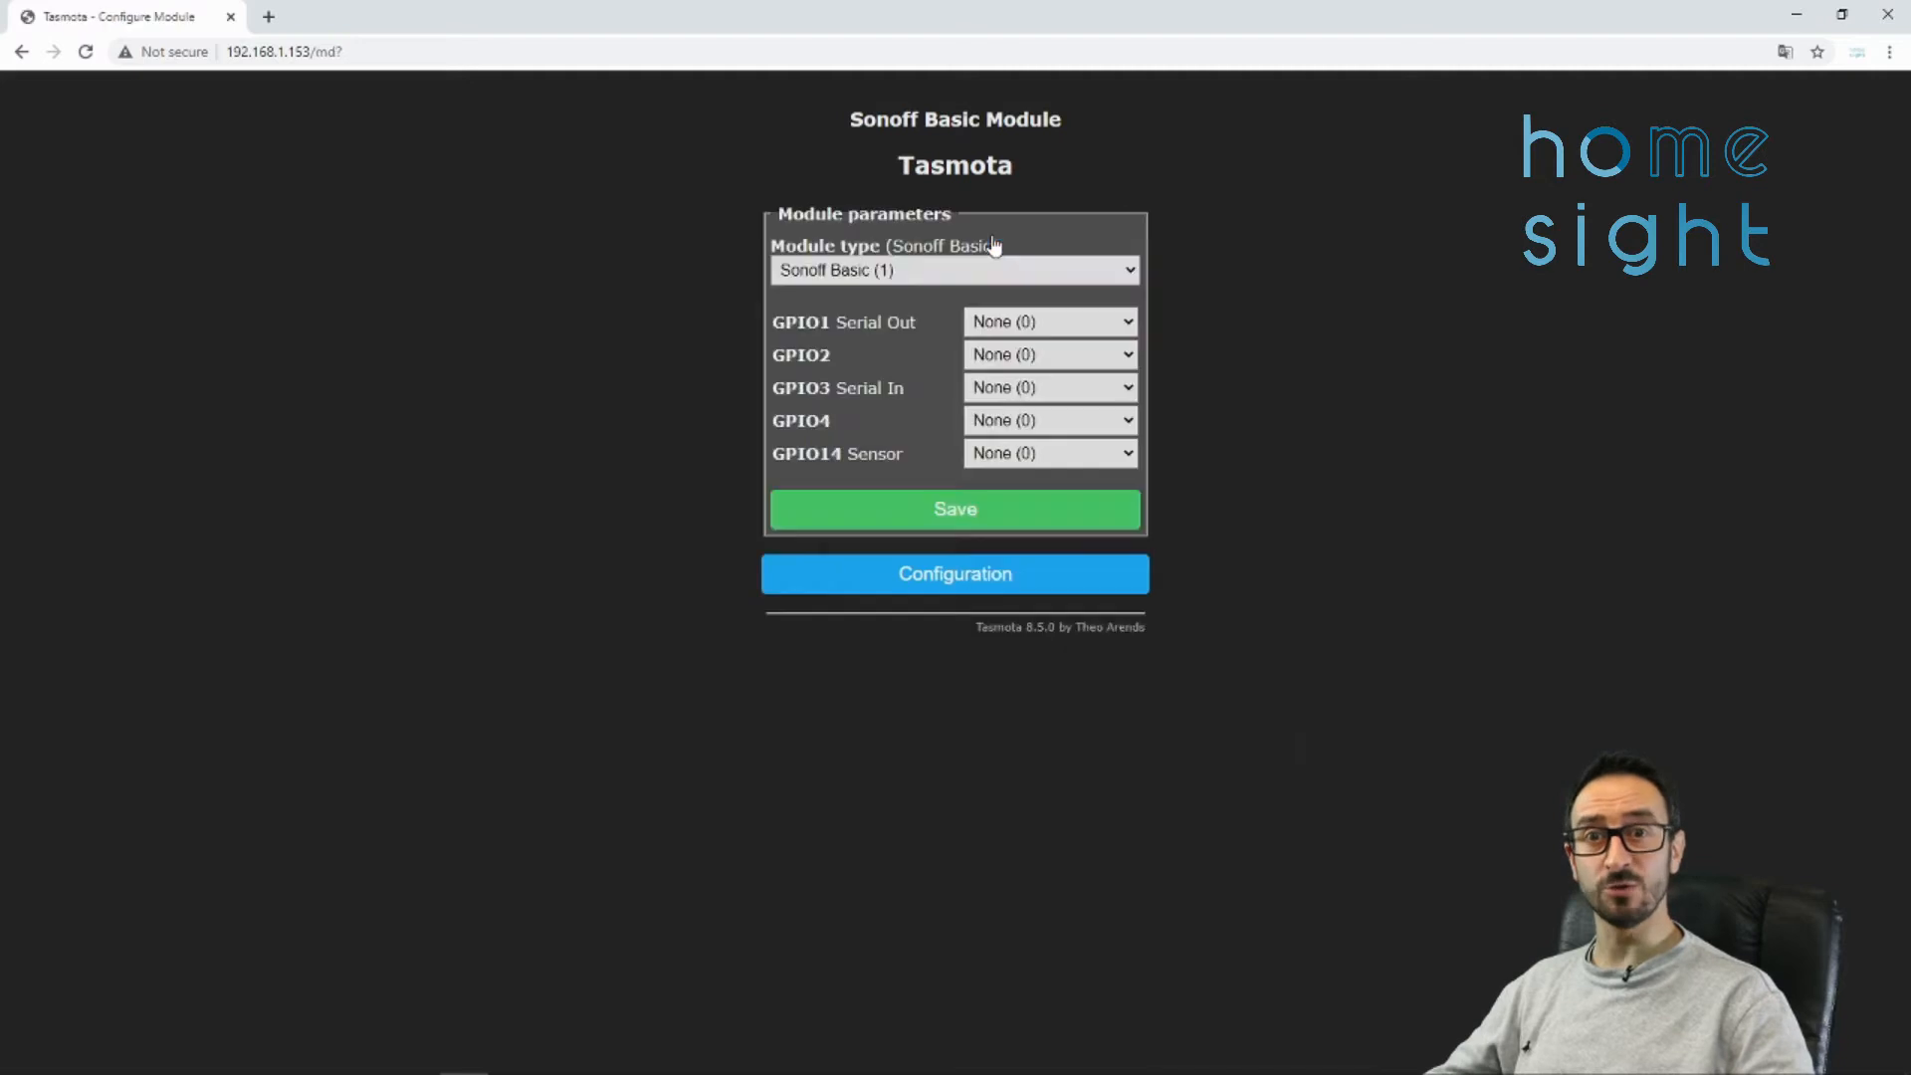
{"action": "left_click", "coordinate": [953, 268]}
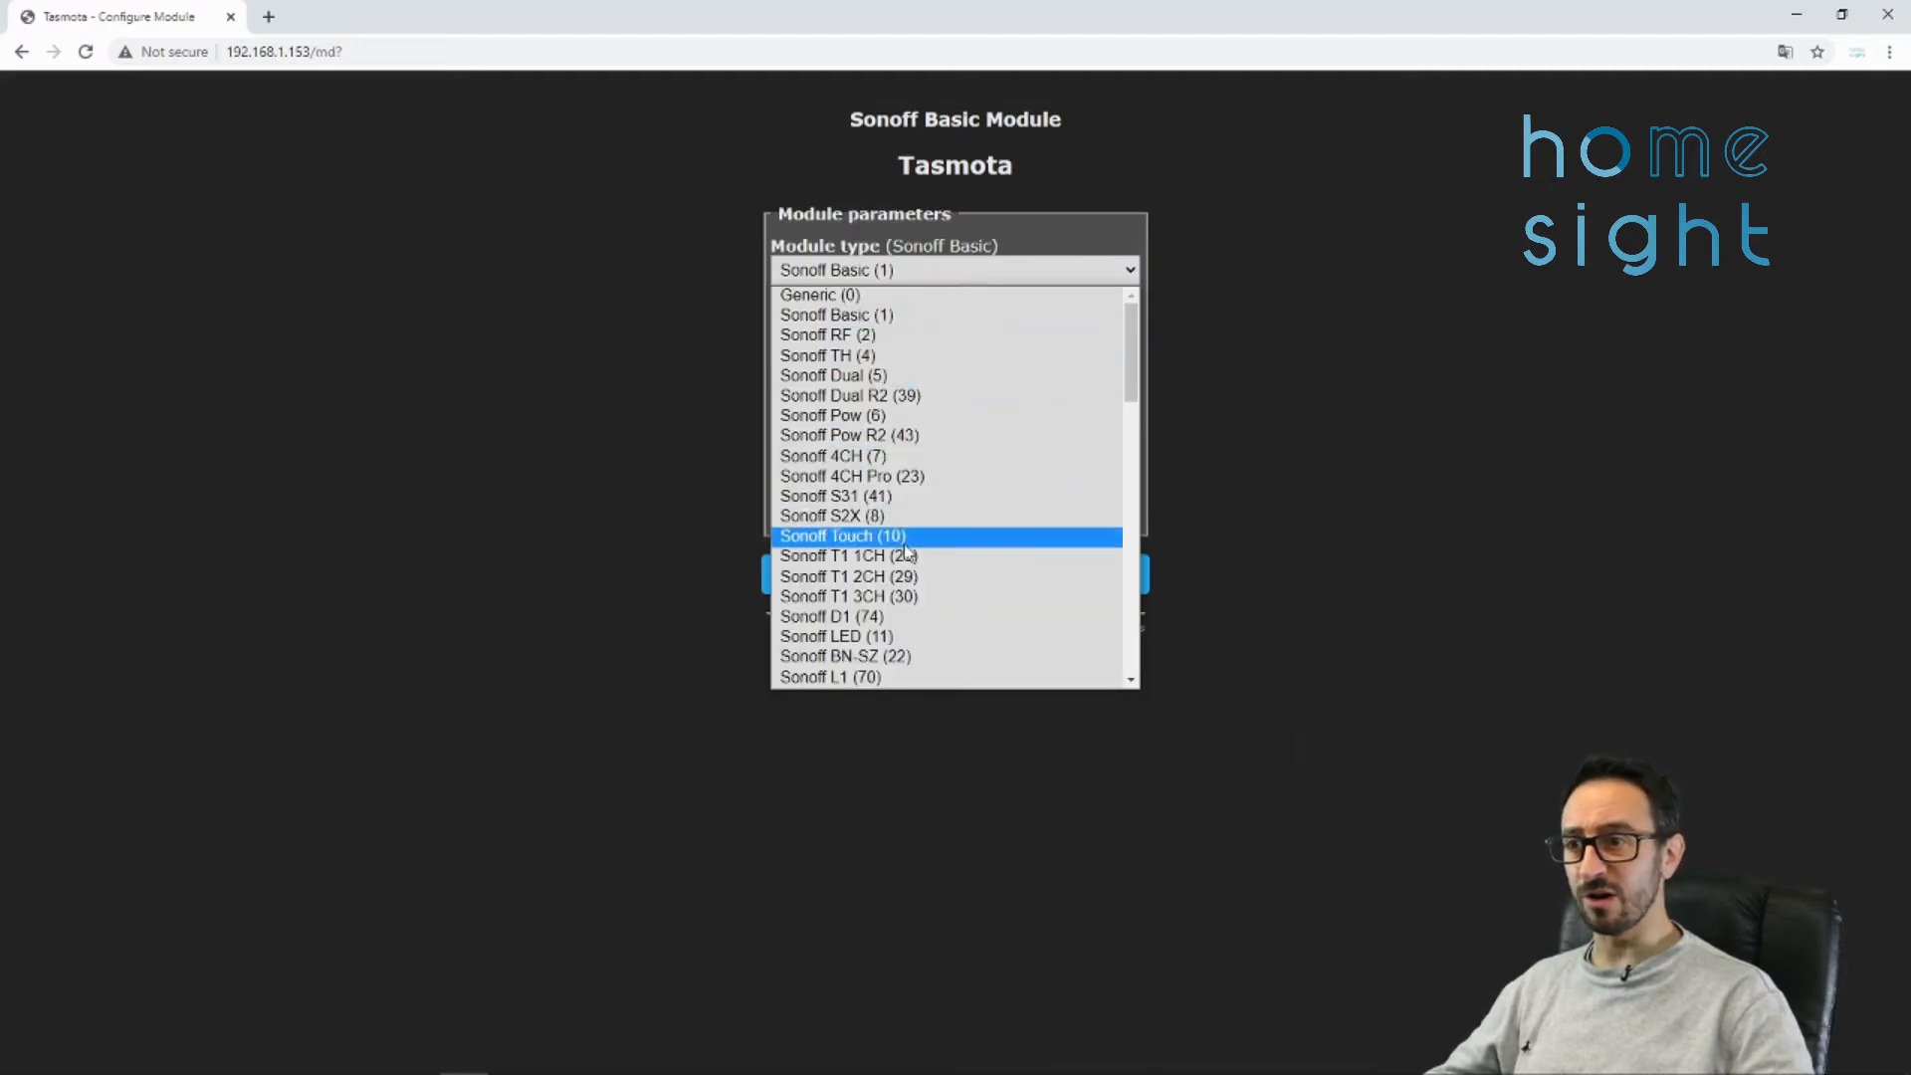
{"action": "scroll", "scroll_direction": "down", "scroll_amount": 3}
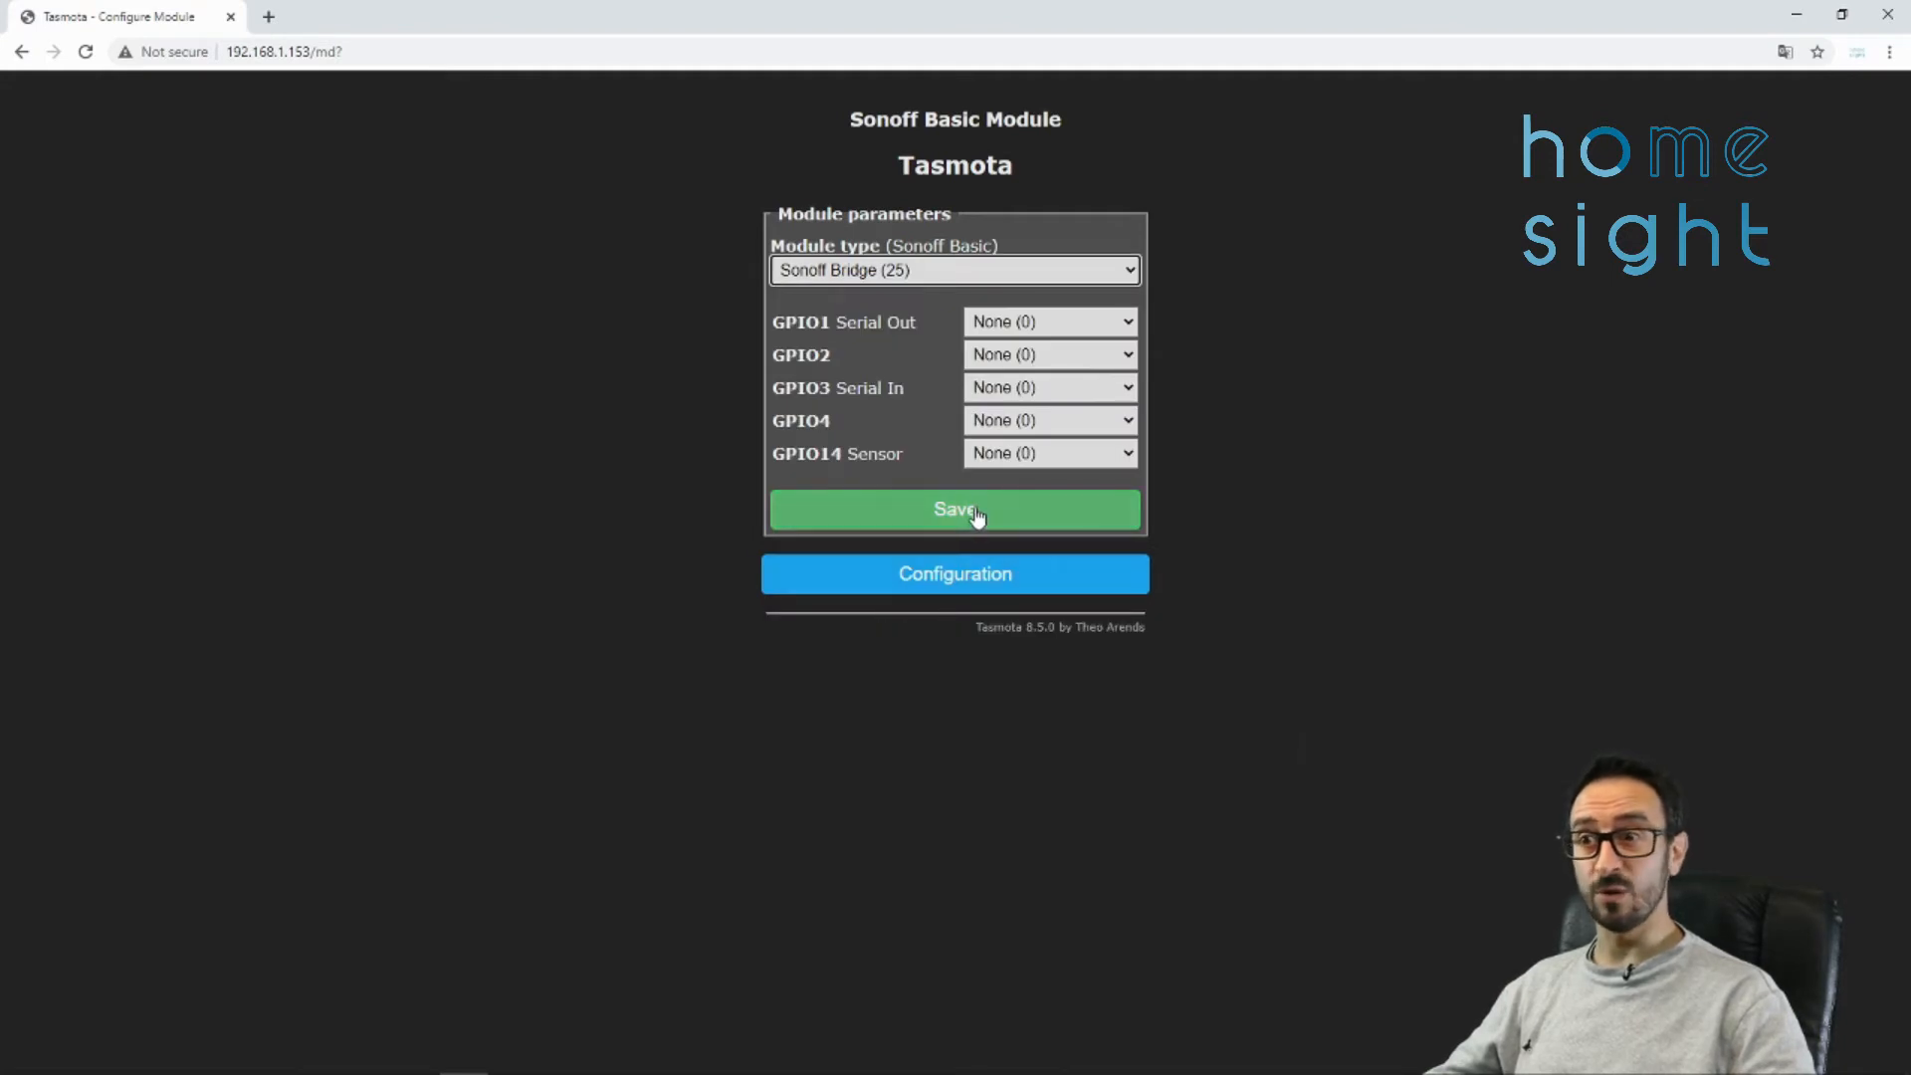
{"action": "left_click", "coordinate": [953, 508]}
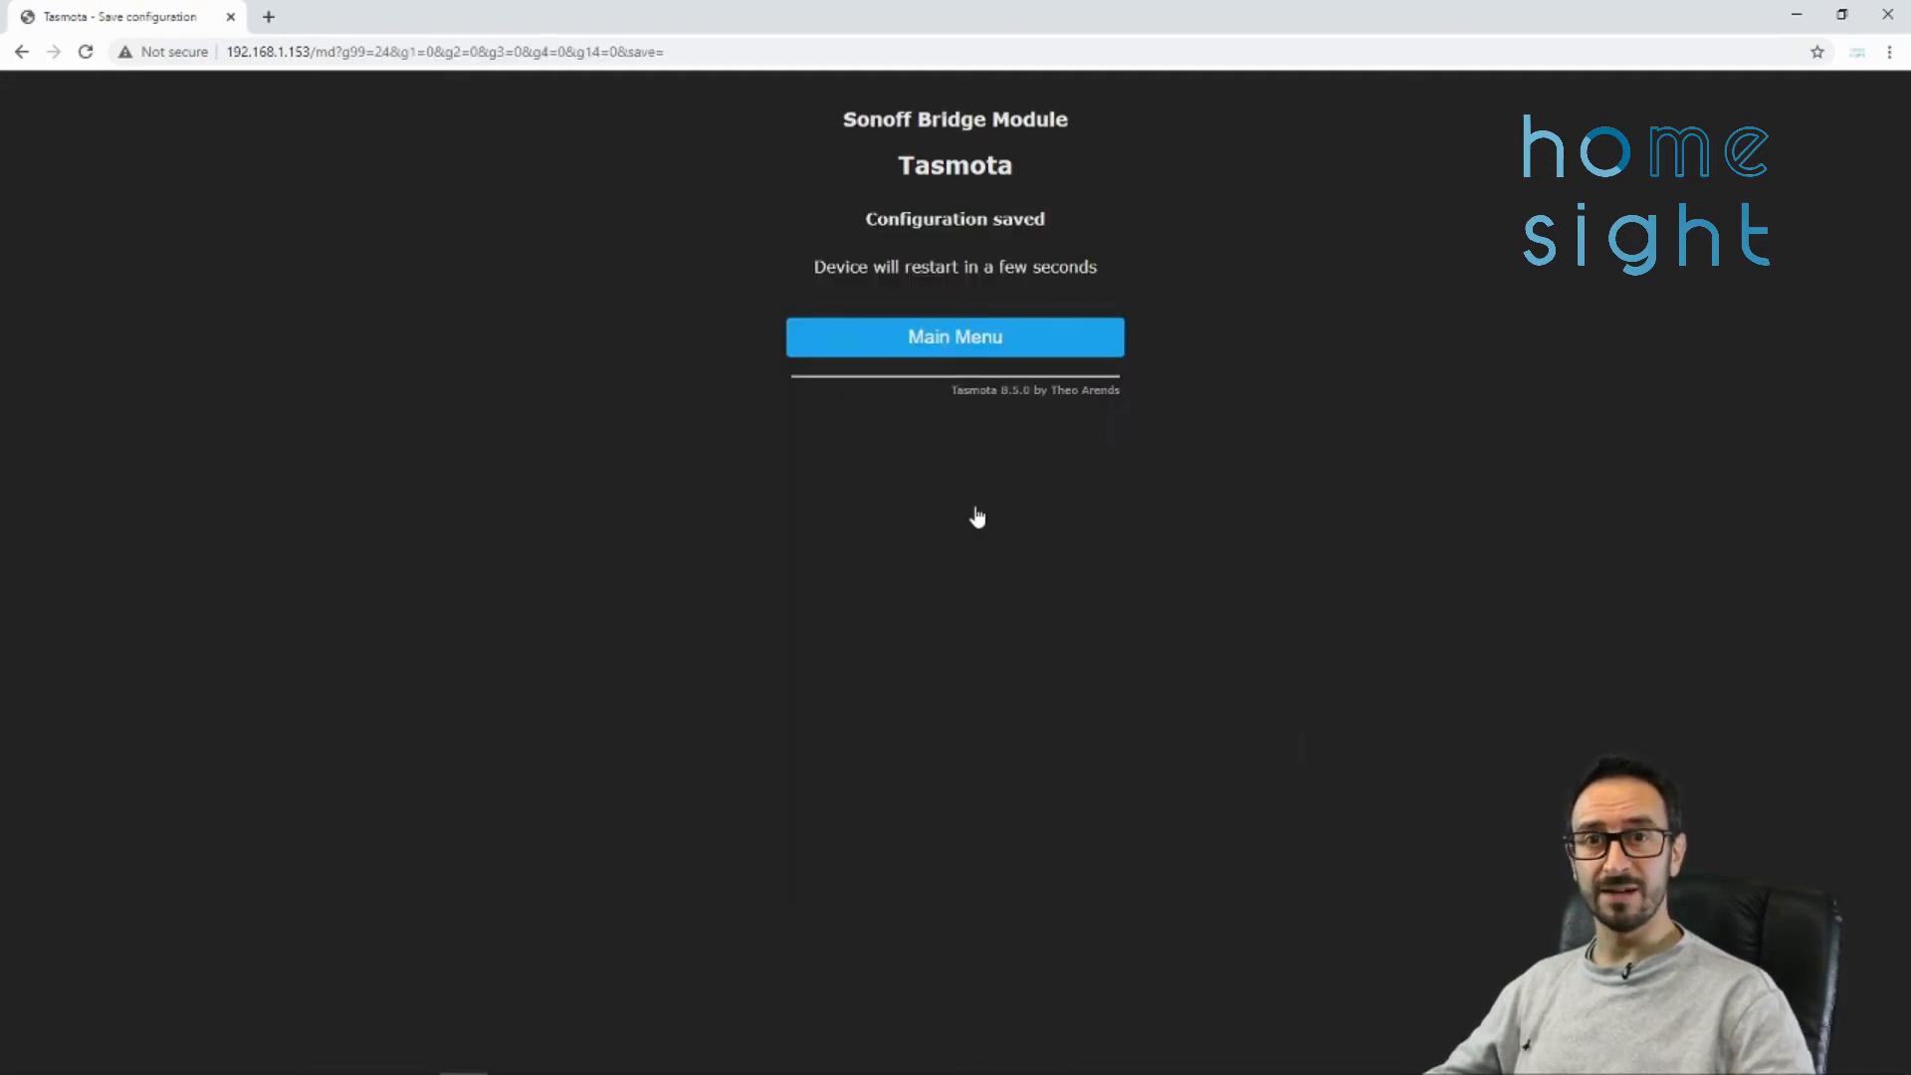
{"action": "left_click", "coordinate": [953, 337]}
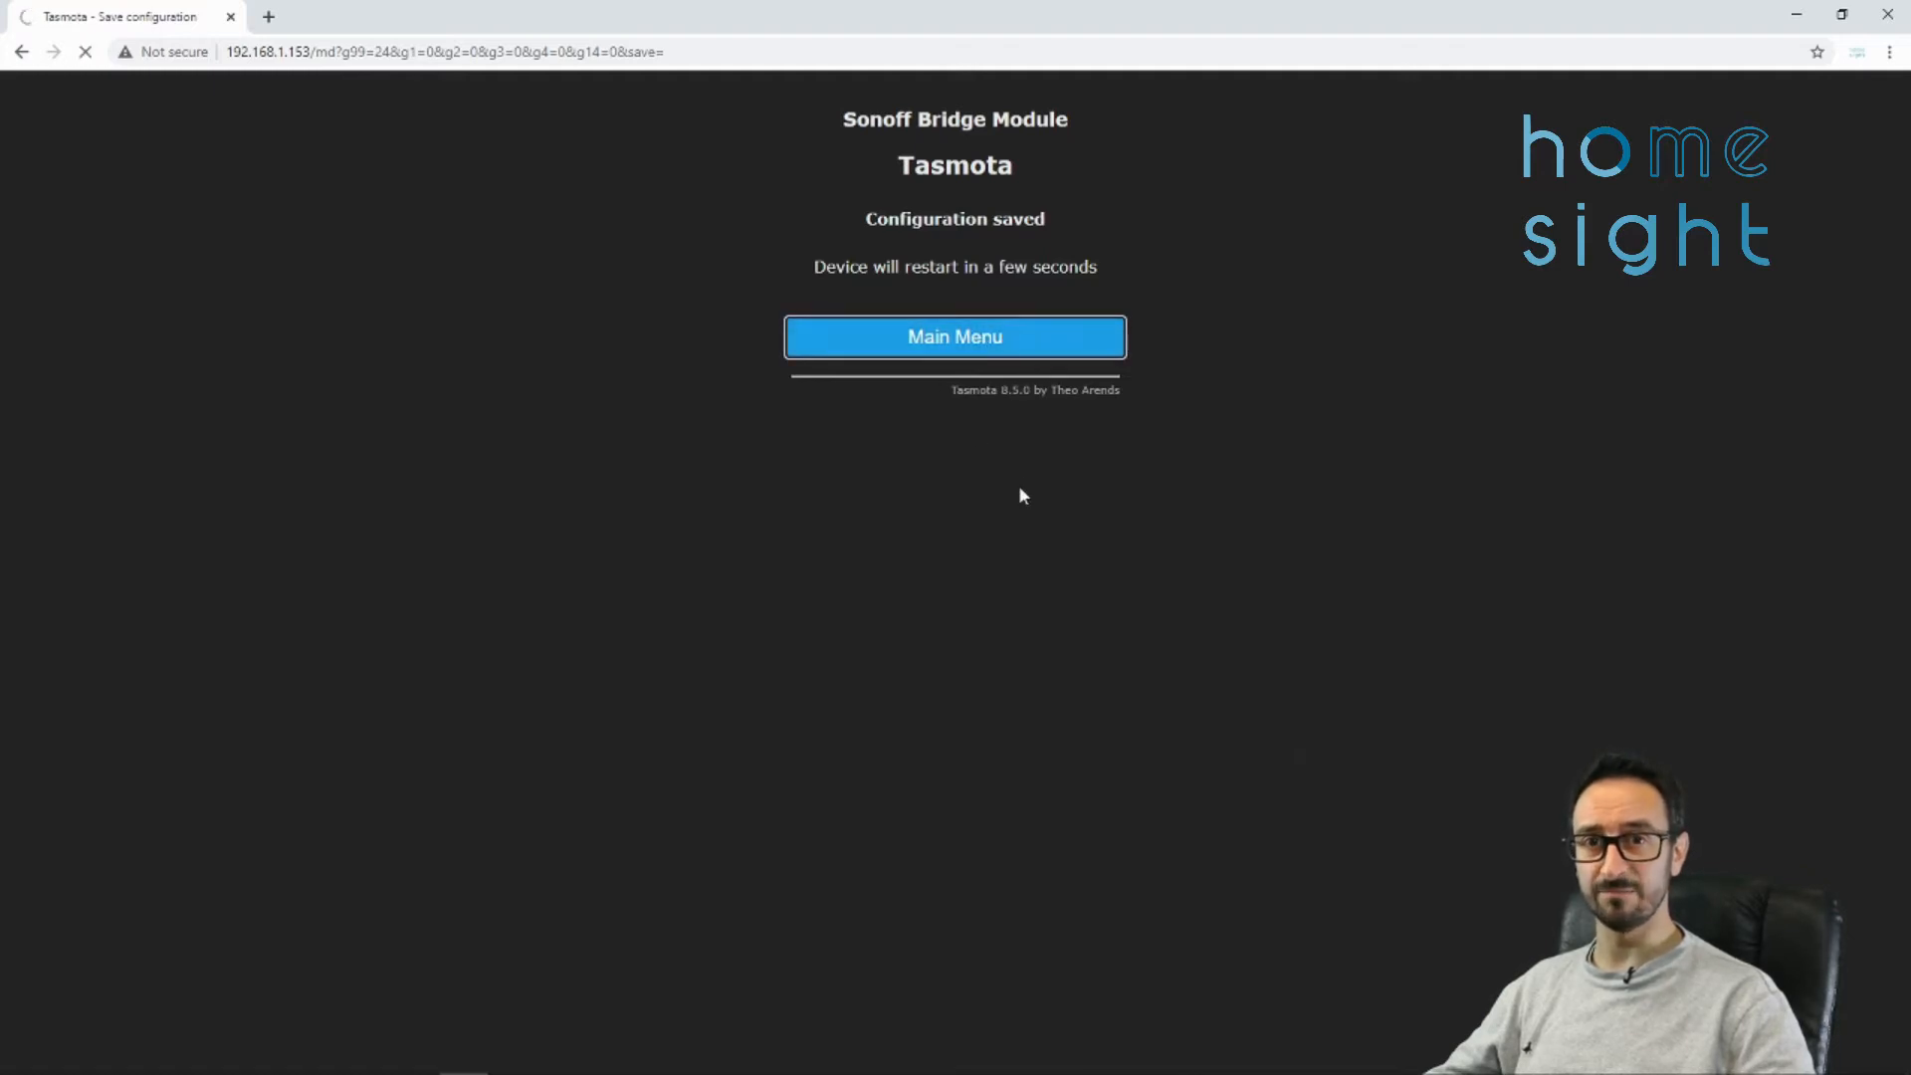
- Return to the main menu, now showing the Sonoff Bridge module with RF keys 1–16
{"action": "left_click", "coordinate": [953, 336]}
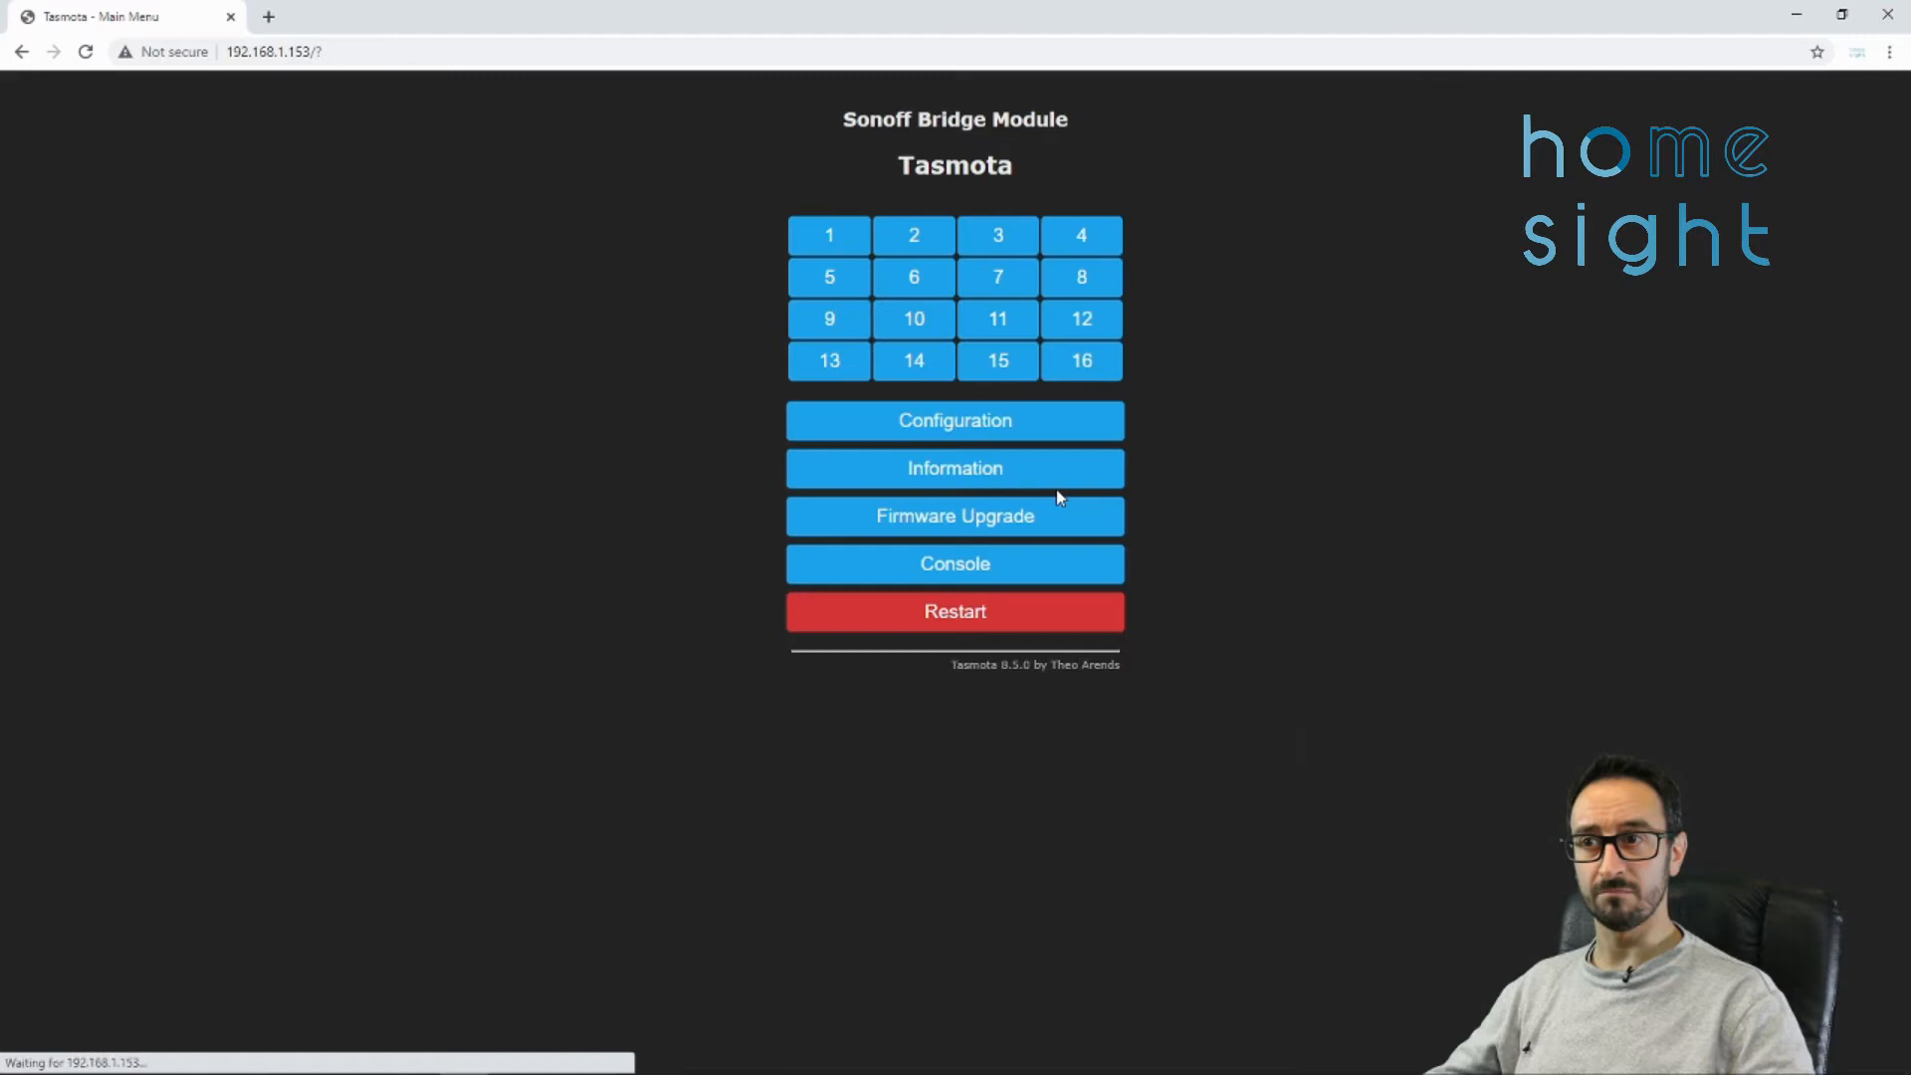
{"action": "mouse_move", "coordinate": [704, 223]}
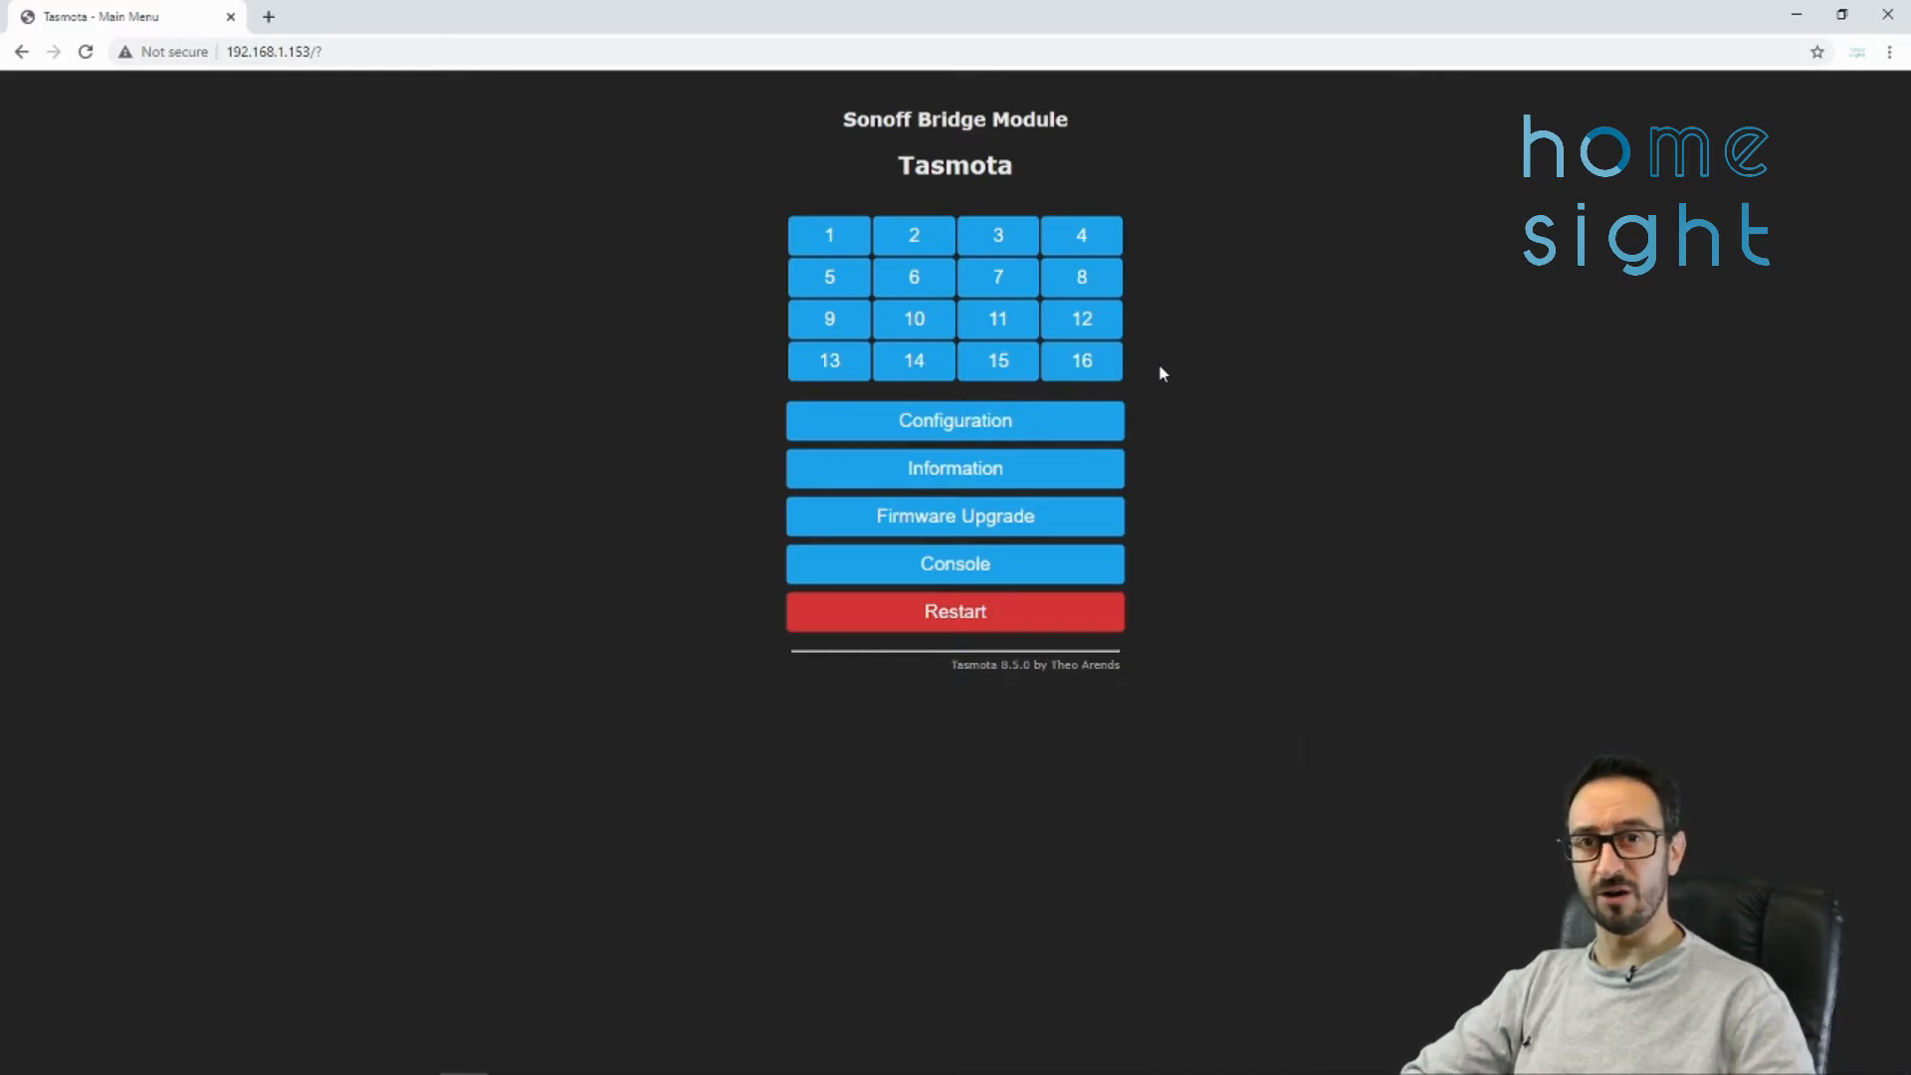
{"action": "mouse_move", "coordinate": [985, 447]}
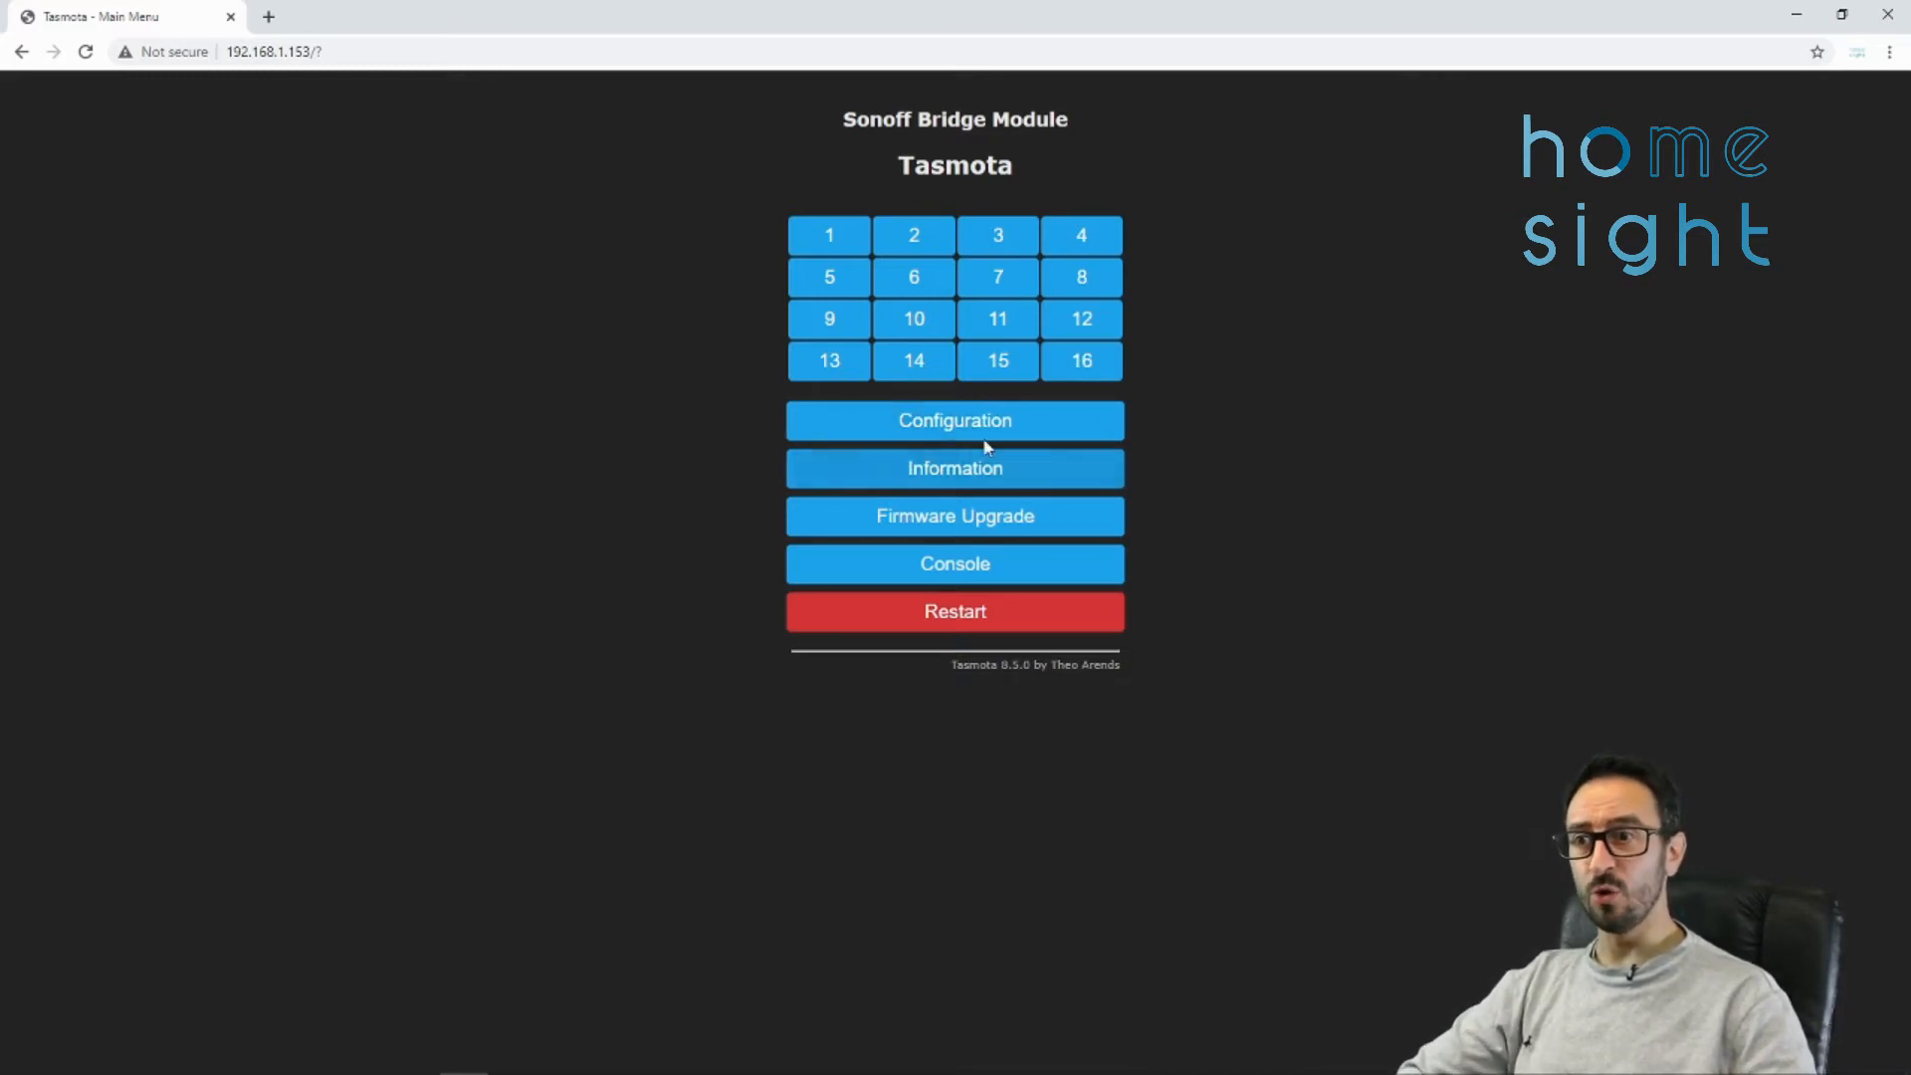
{"action": "mouse_move", "coordinate": [1282, 466]}
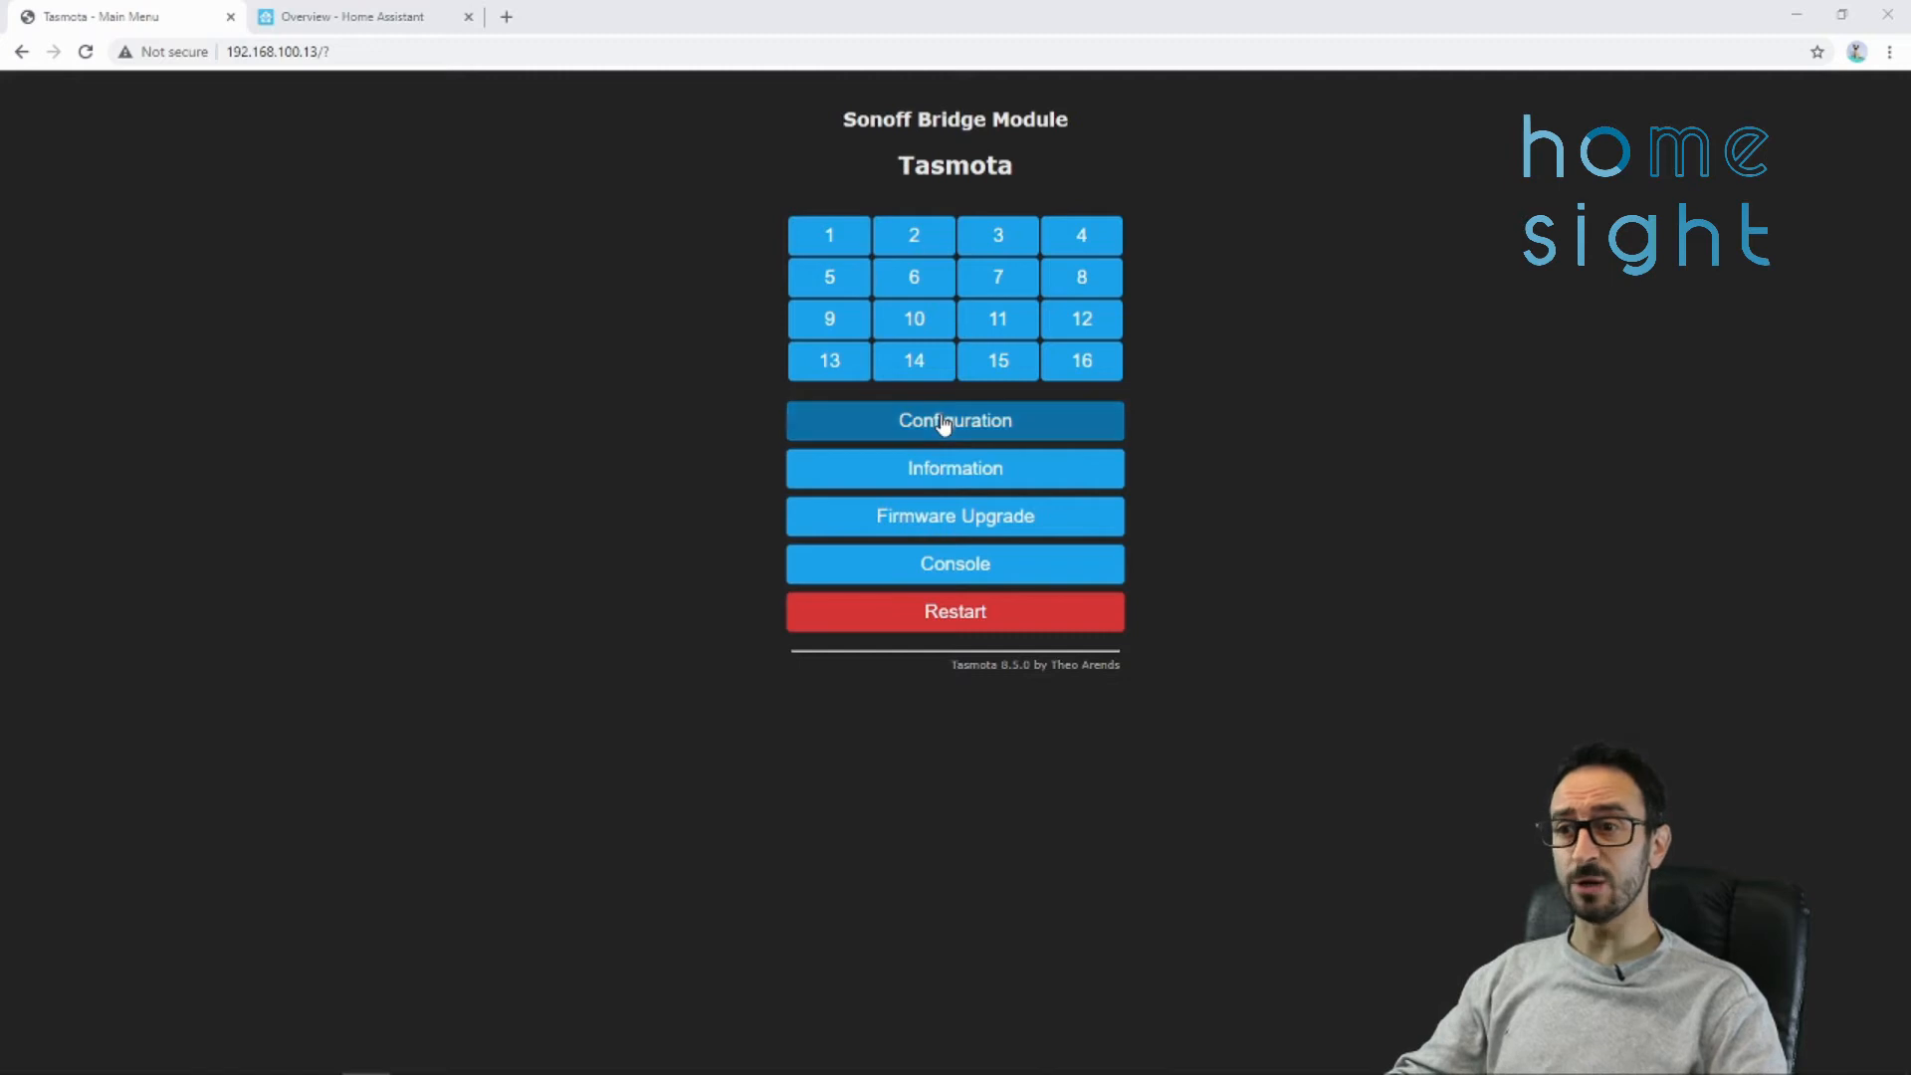
- In Configure MQTT, set host 192.168.100.250 and client name RF-BRIDGE
{"action": "left_click", "coordinate": [953, 420]}
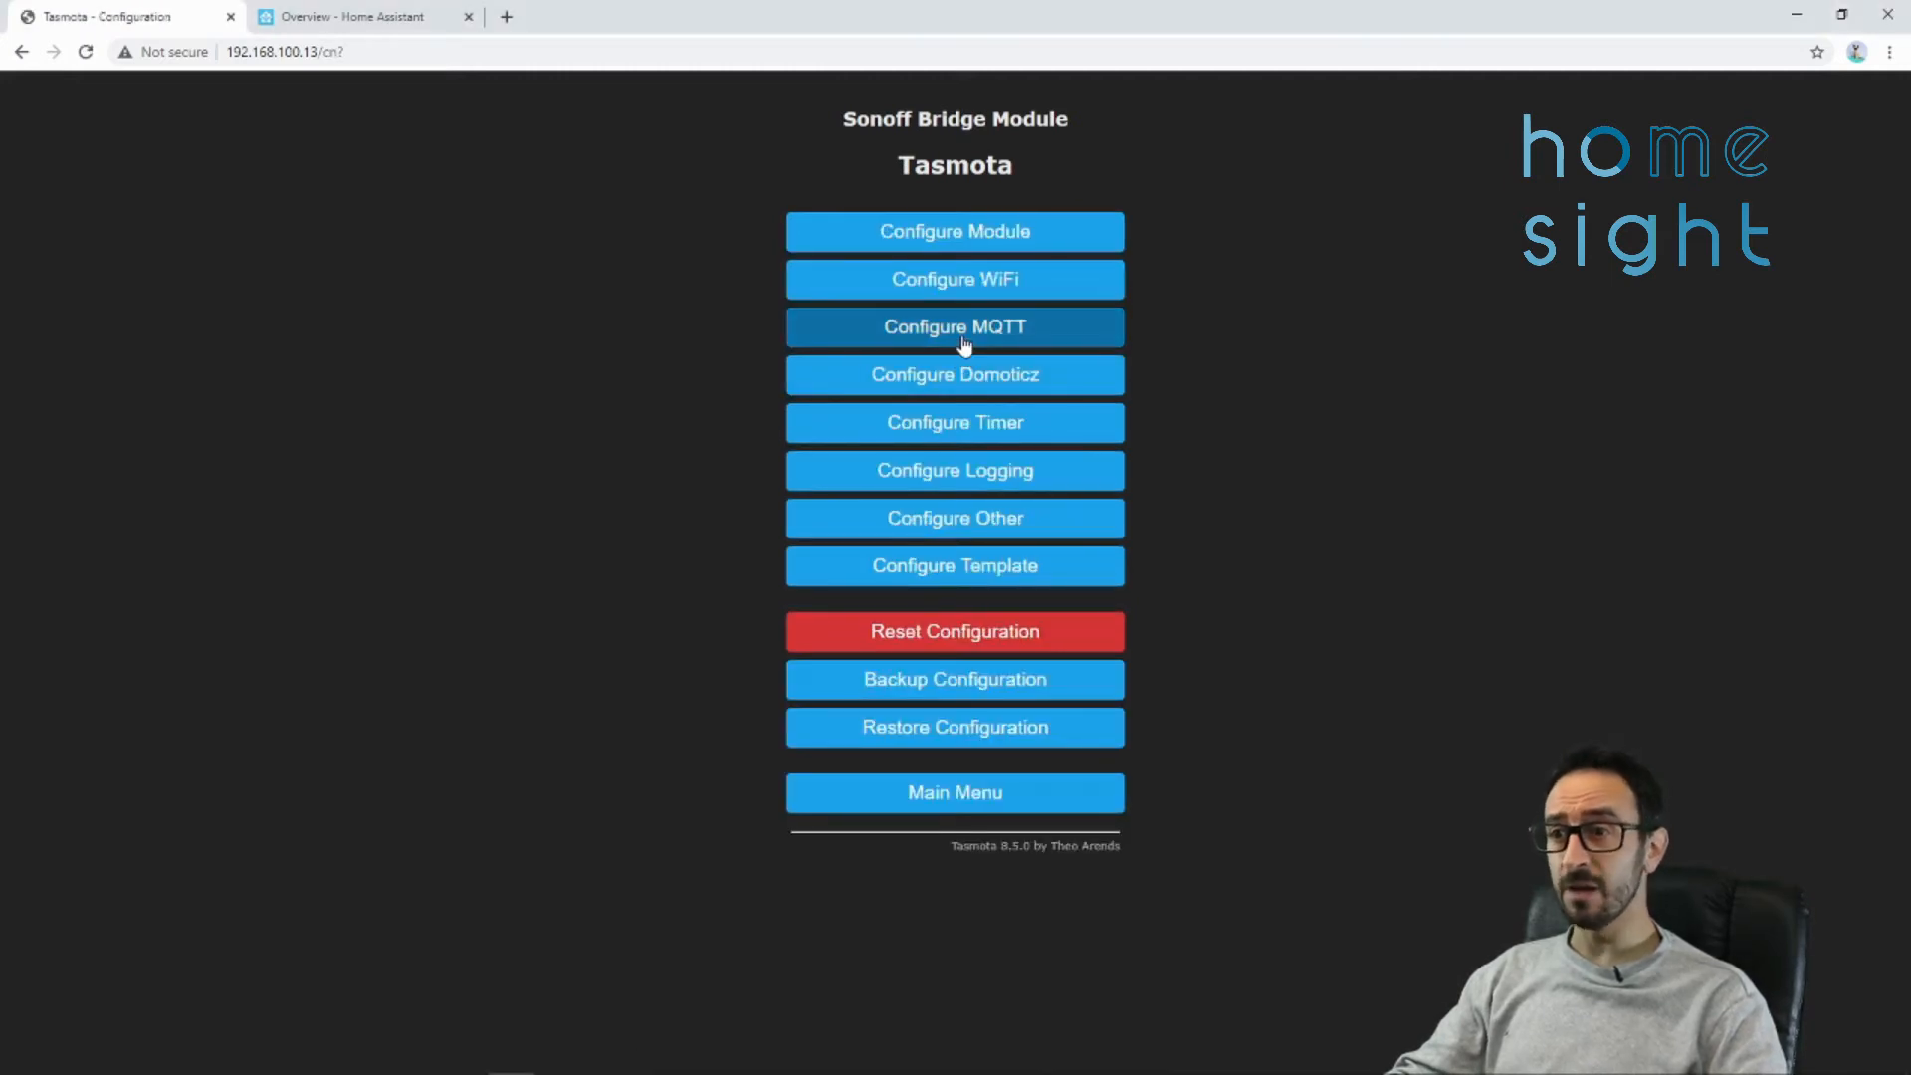
{"action": "left_click", "coordinate": [953, 326]}
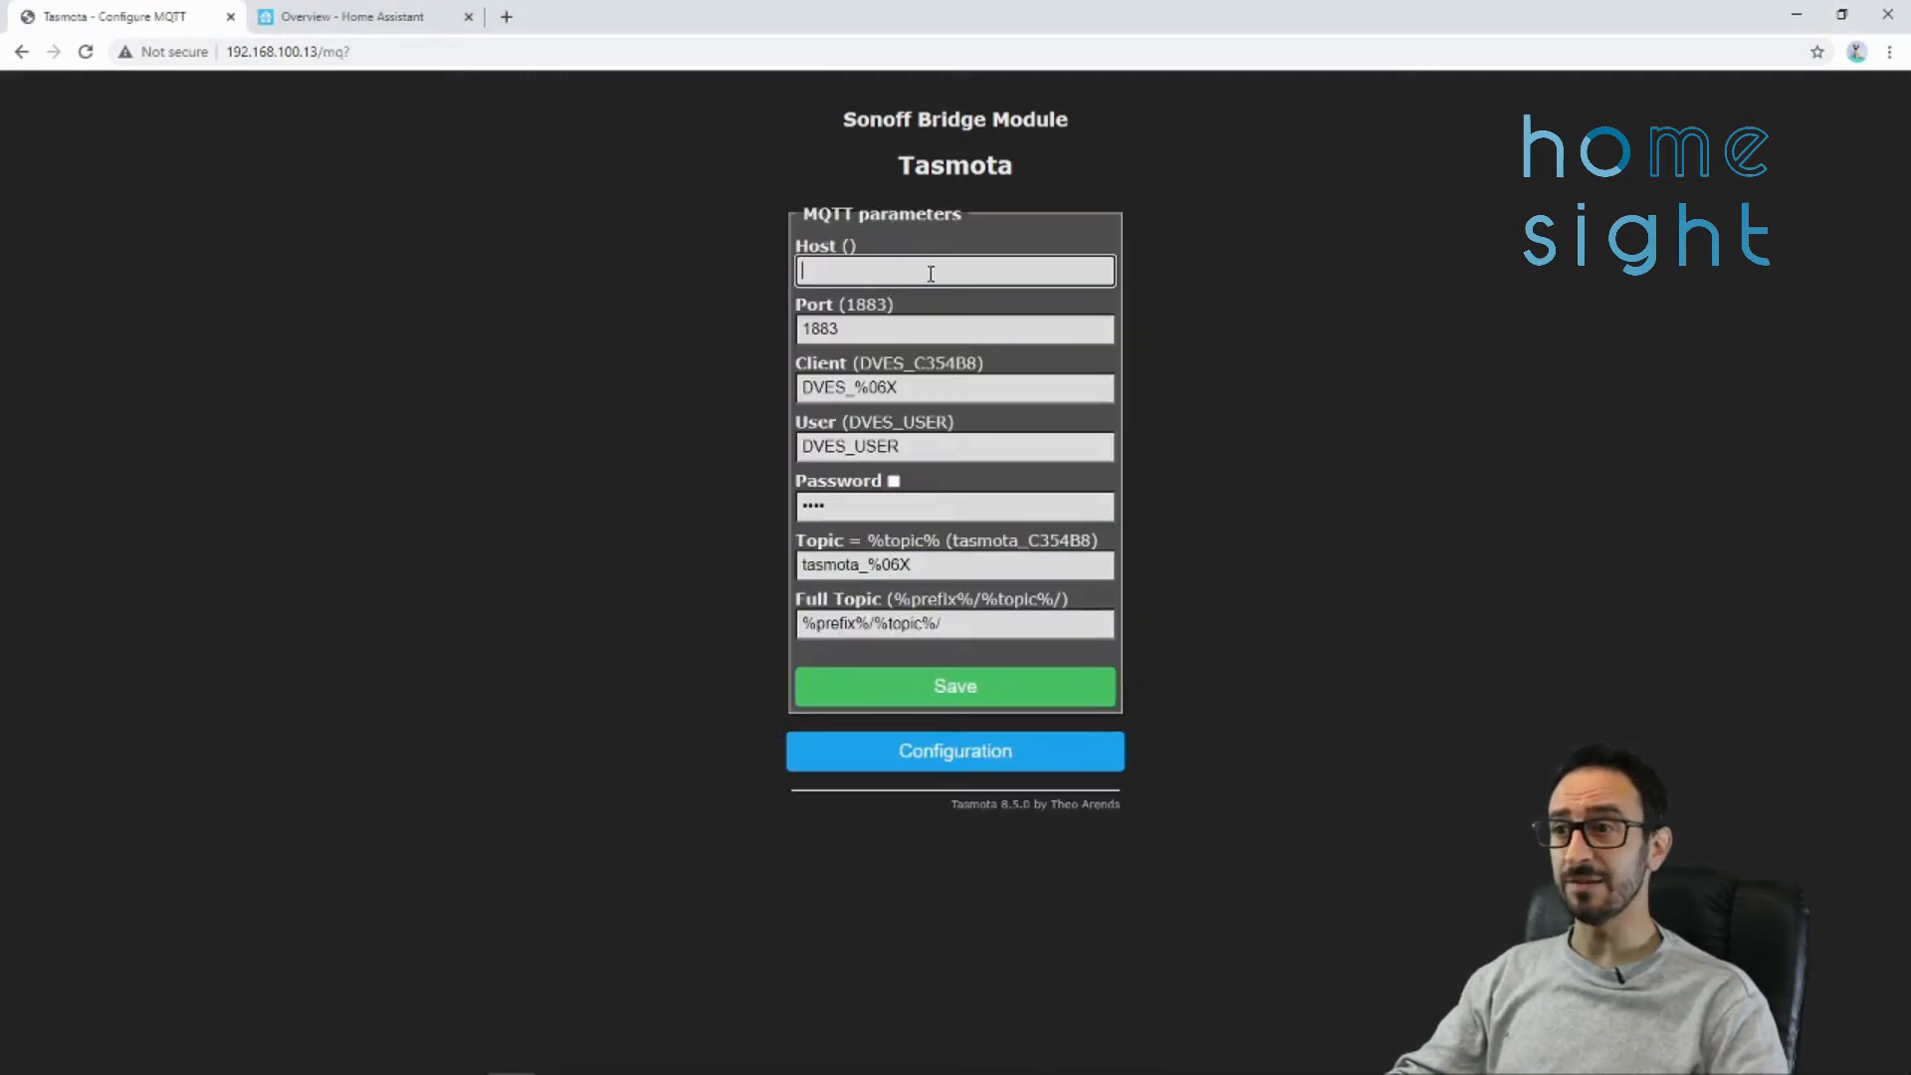
{"action": "type", "text": "192.1"}
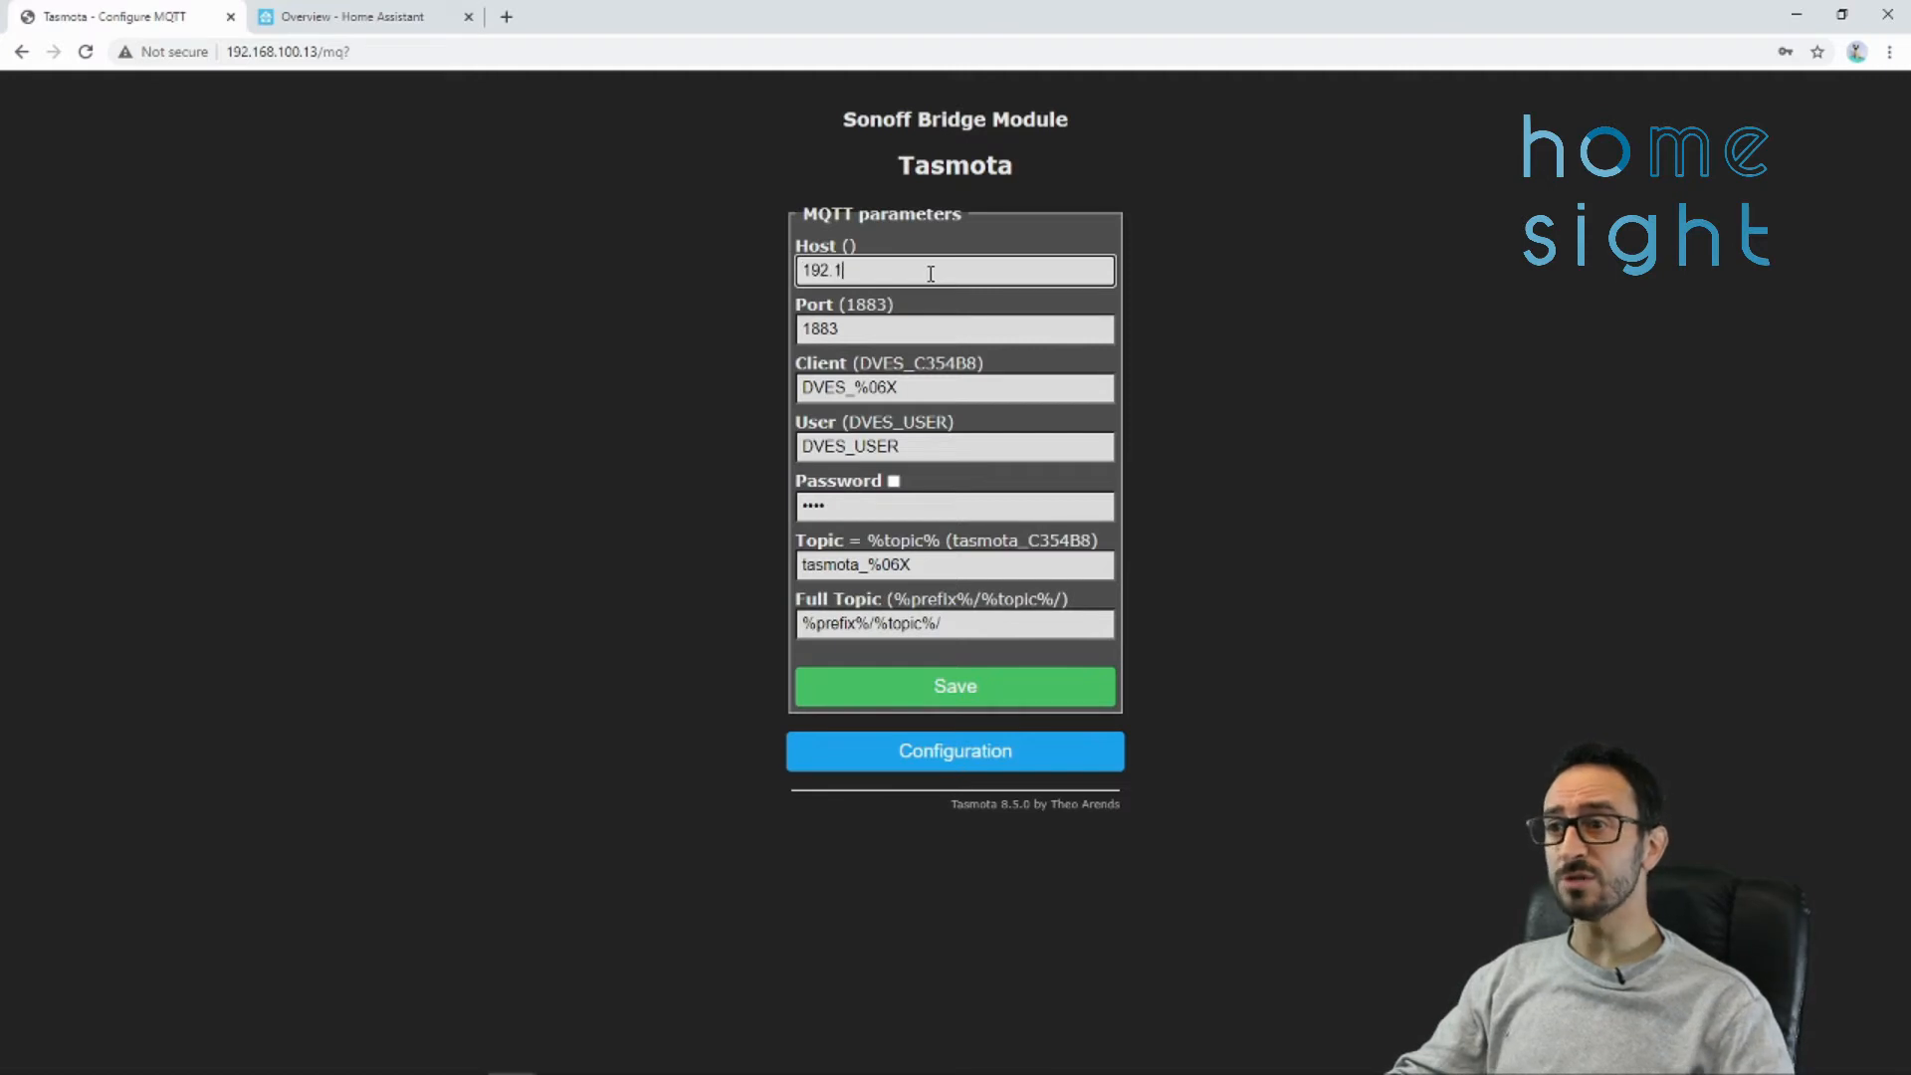
{"action": "key", "text": "BackSpace"}
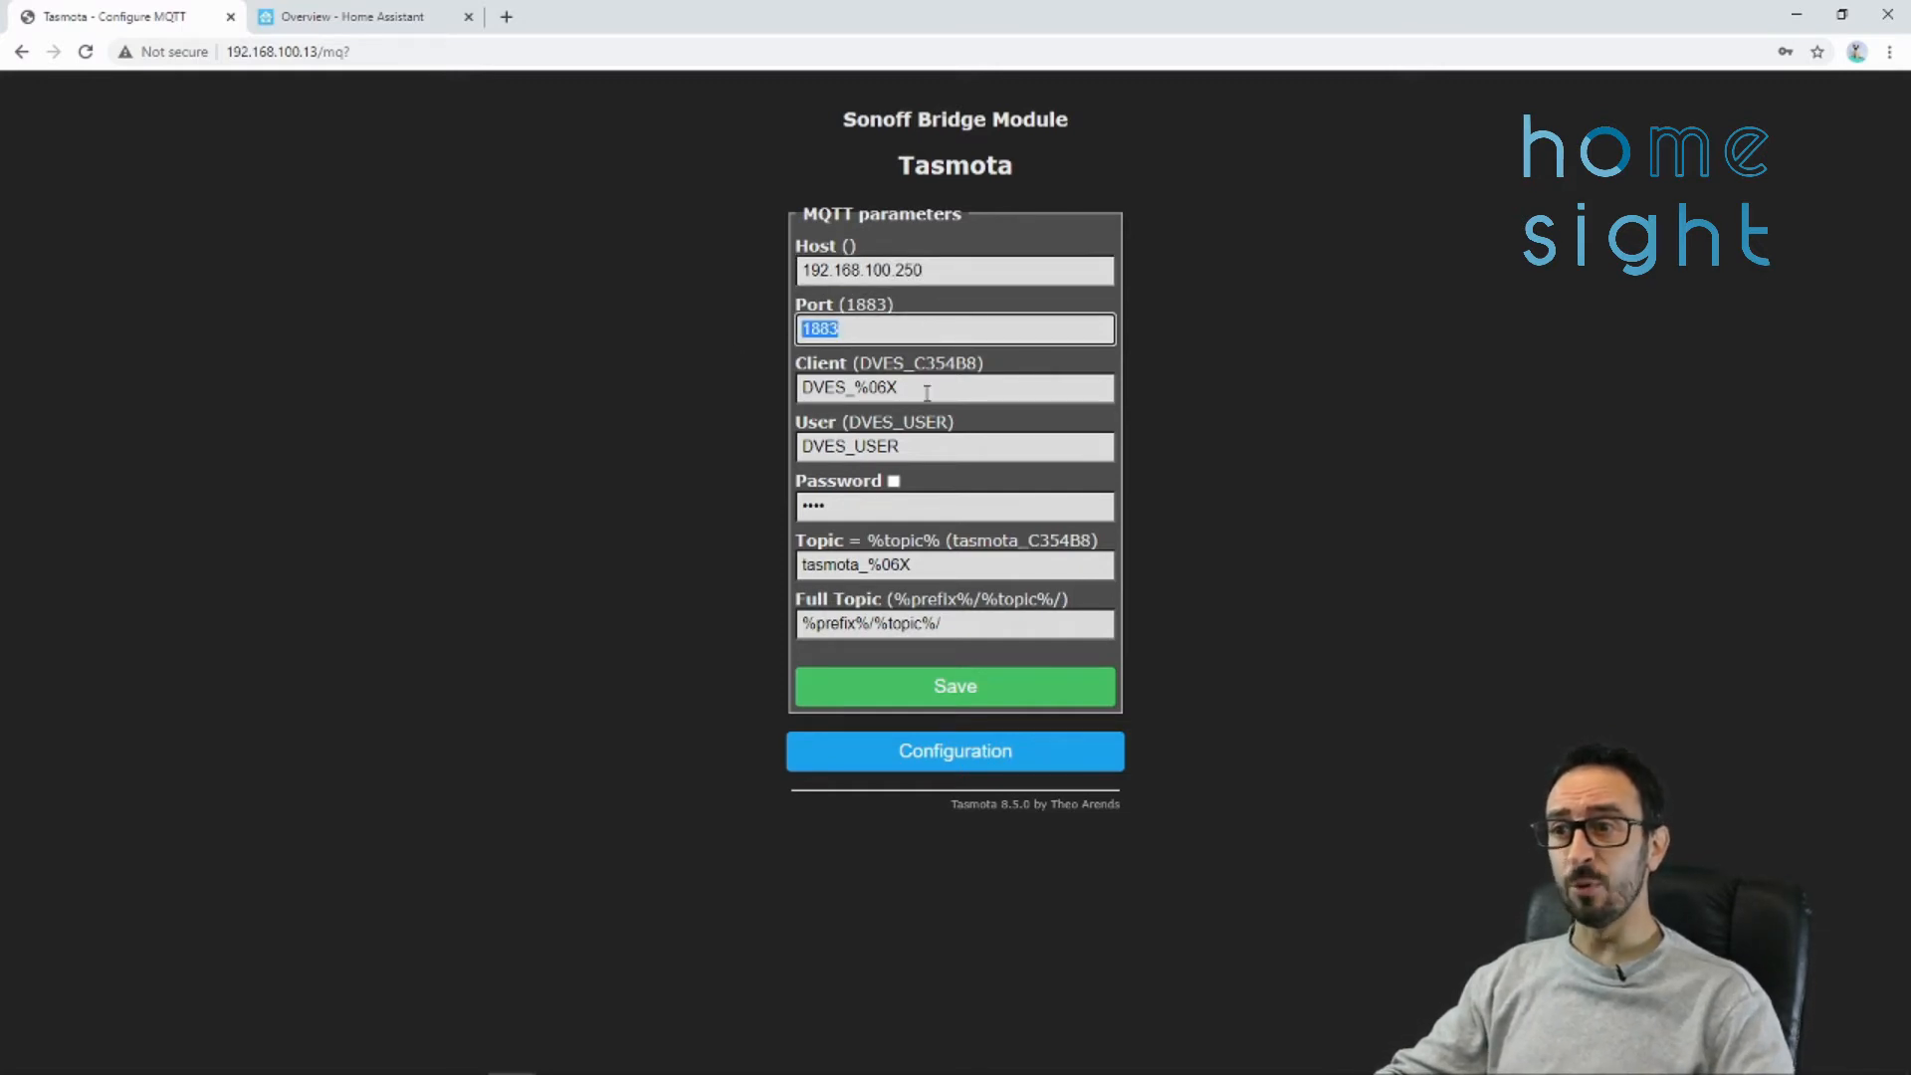
{"action": "left_click", "coordinate": [953, 388]}
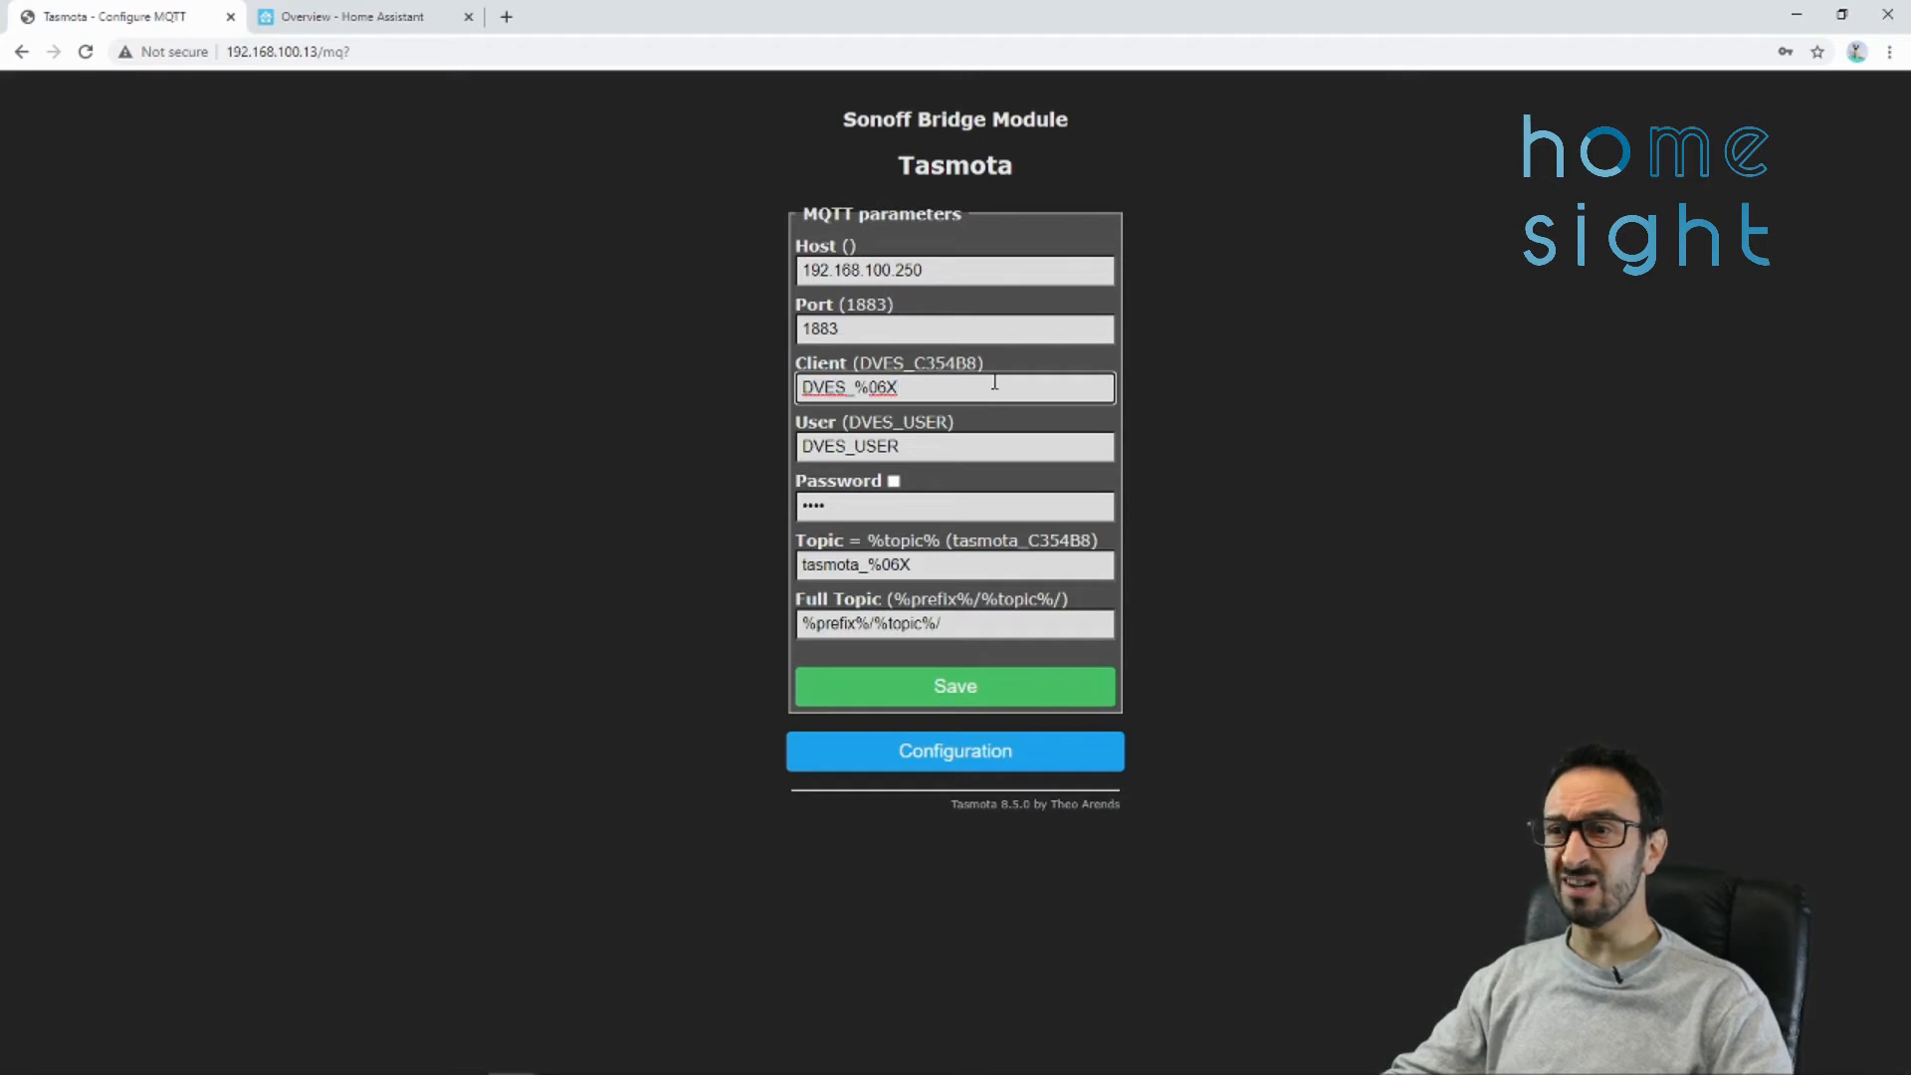
{"action": "type", "text": "RF"}
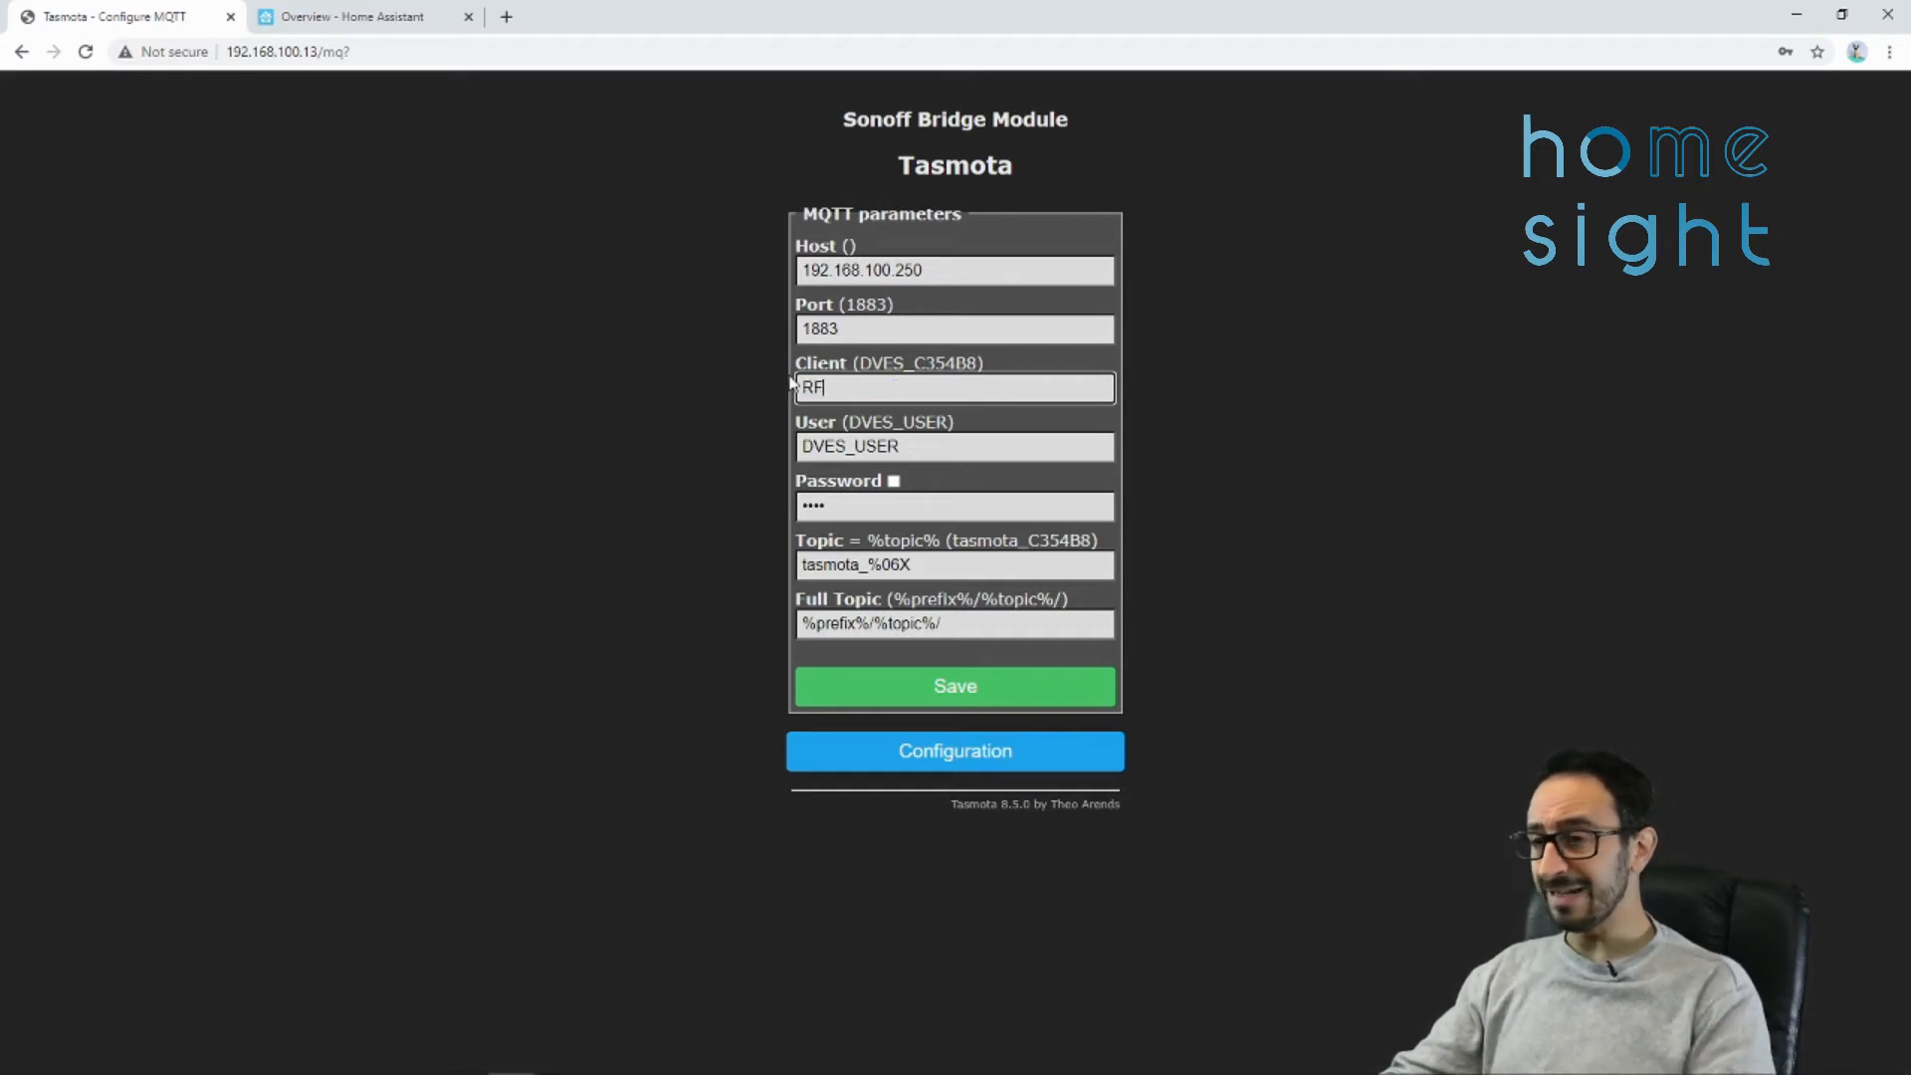
{"action": "type", "text": "-BRIDGE"}
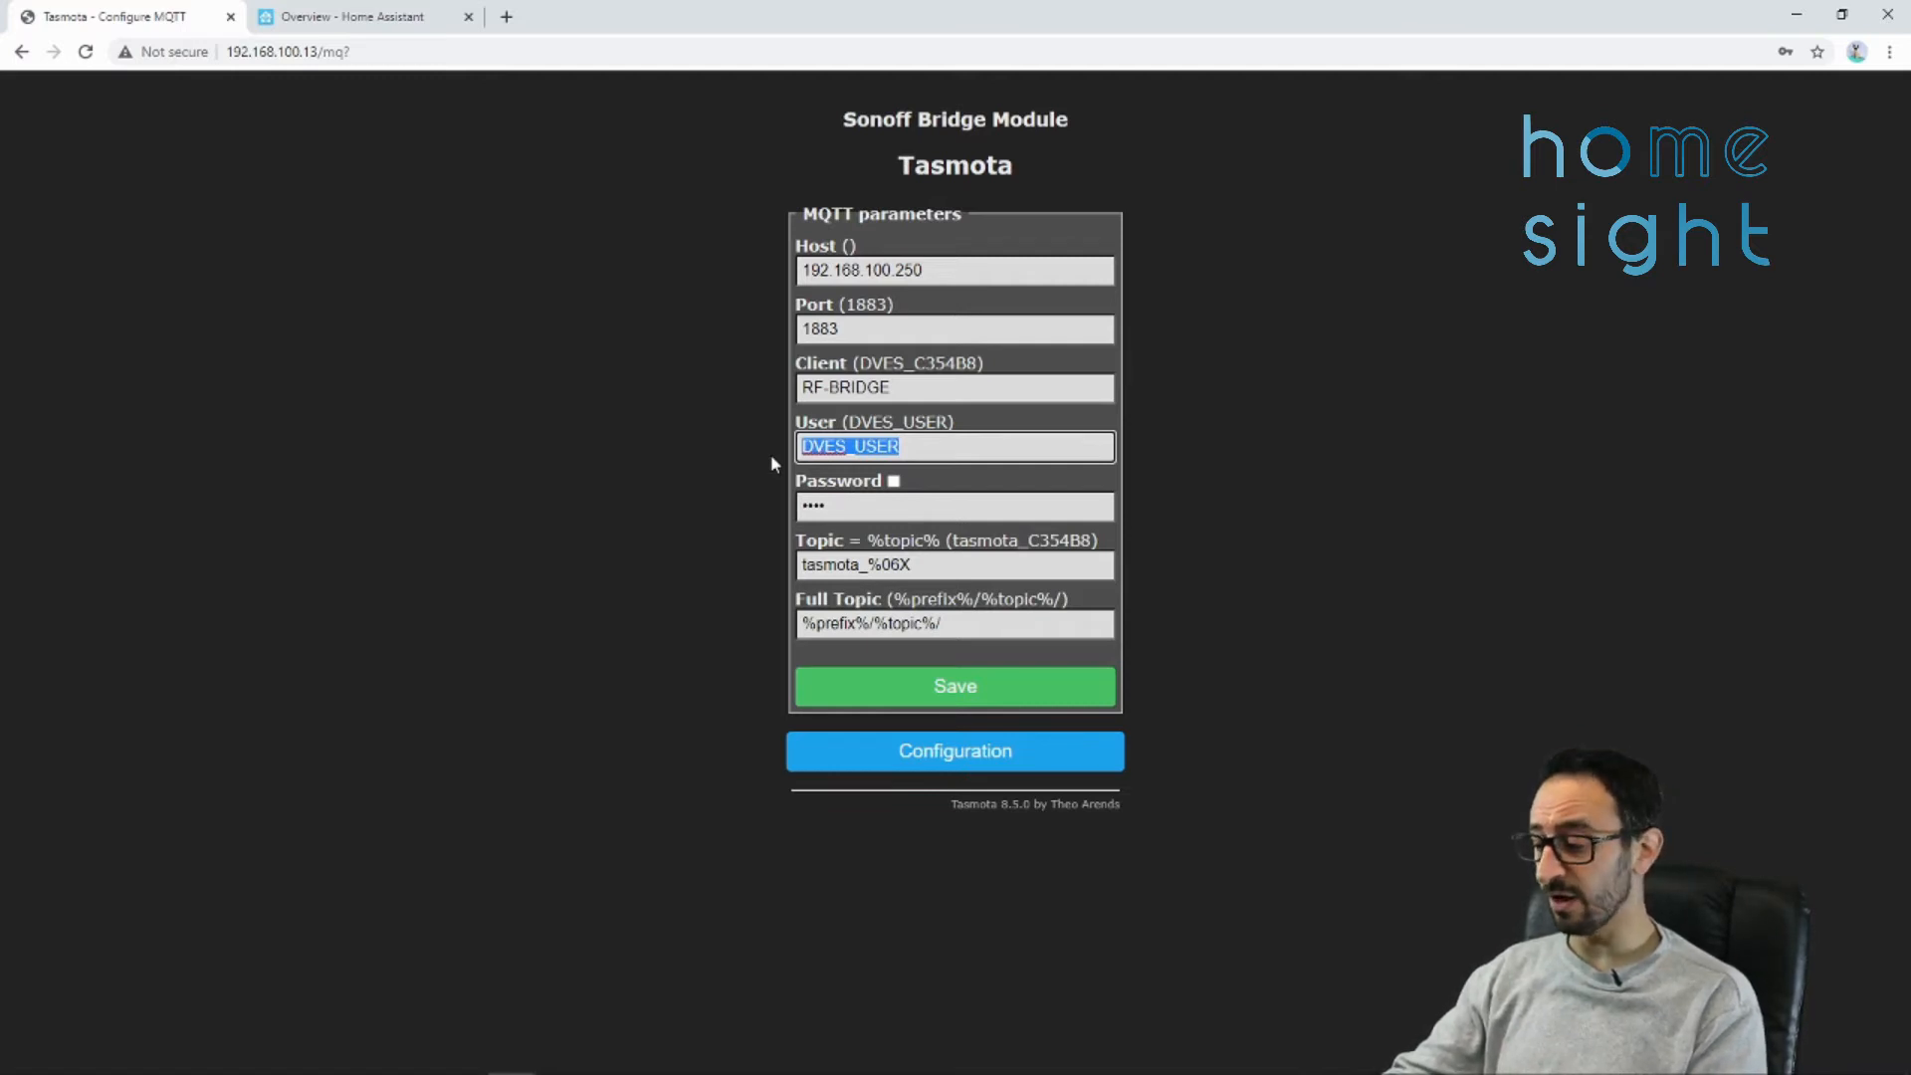
- Set user mqtt_user, its password and topic rf-bridge, then save the MQTT settings
{"action": "type", "text": "mqtt_use"}
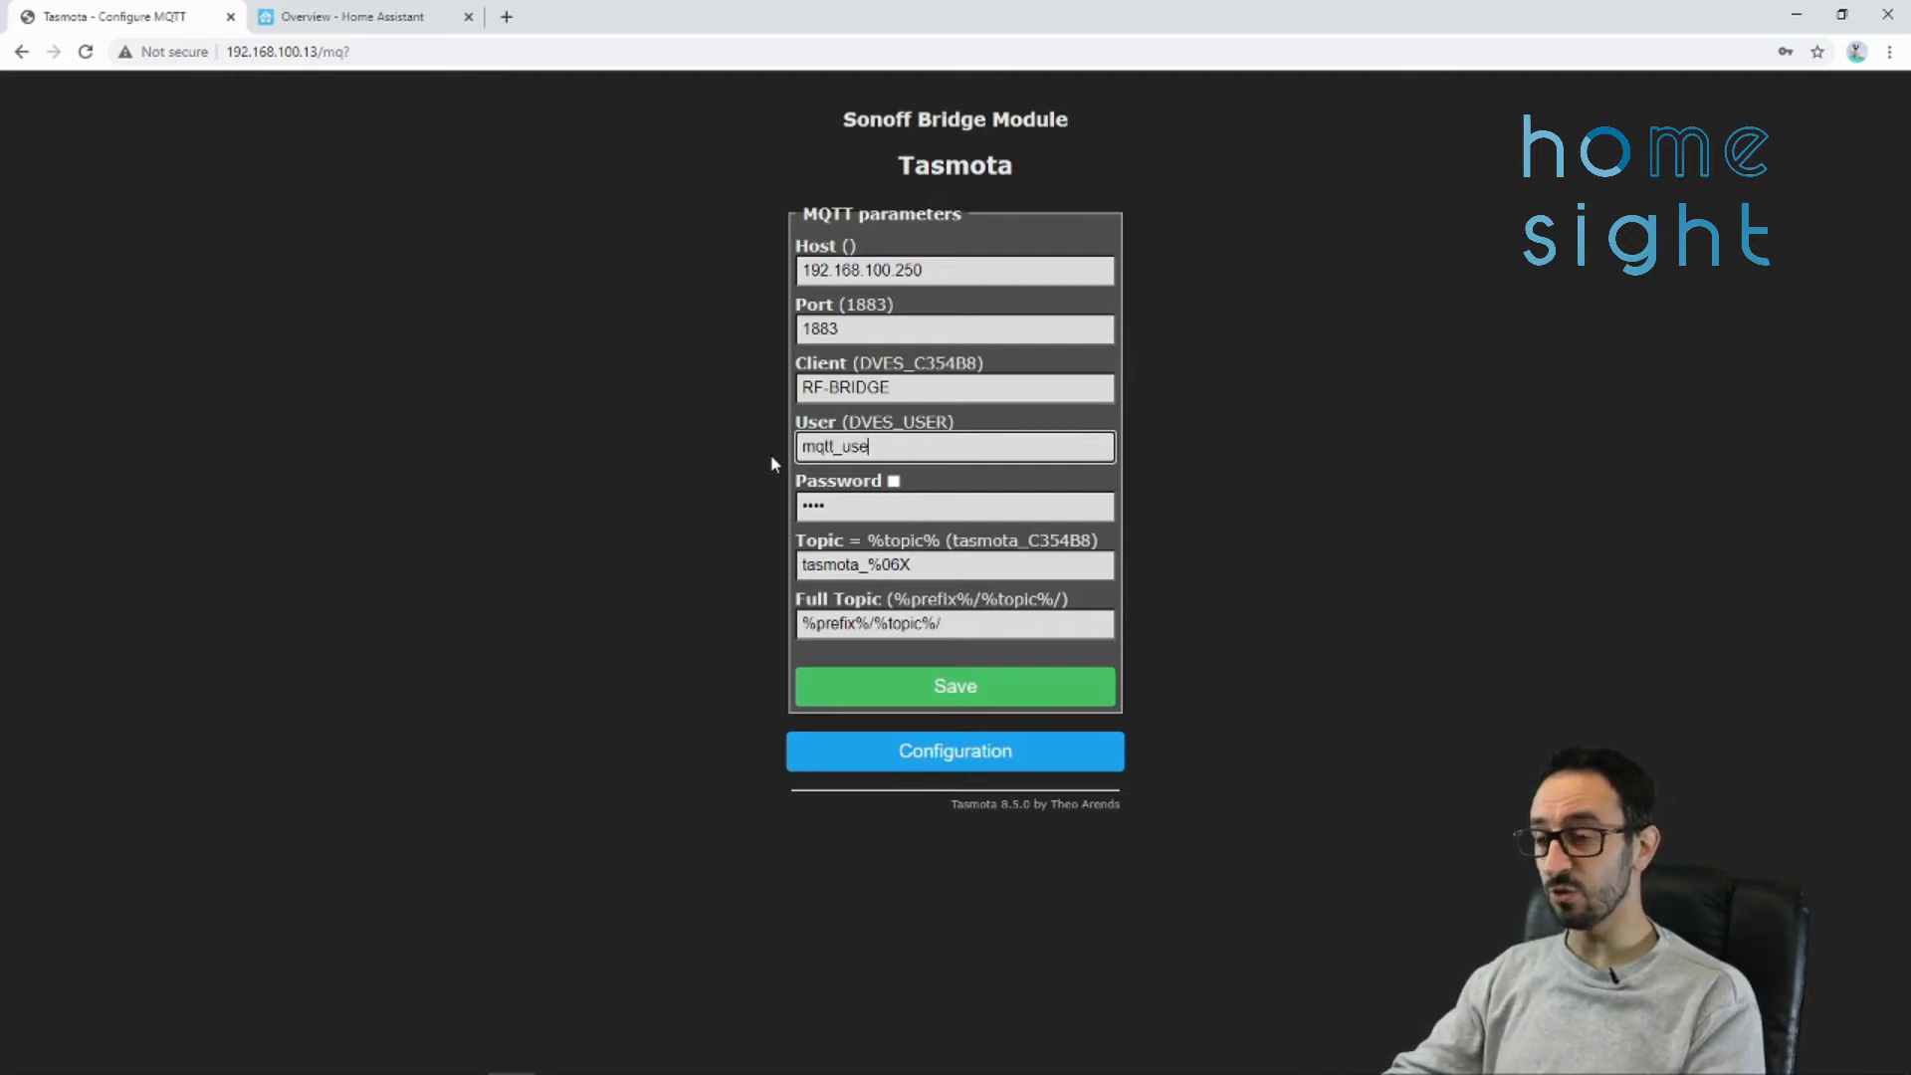
{"action": "left_click", "coordinate": [954, 503]}
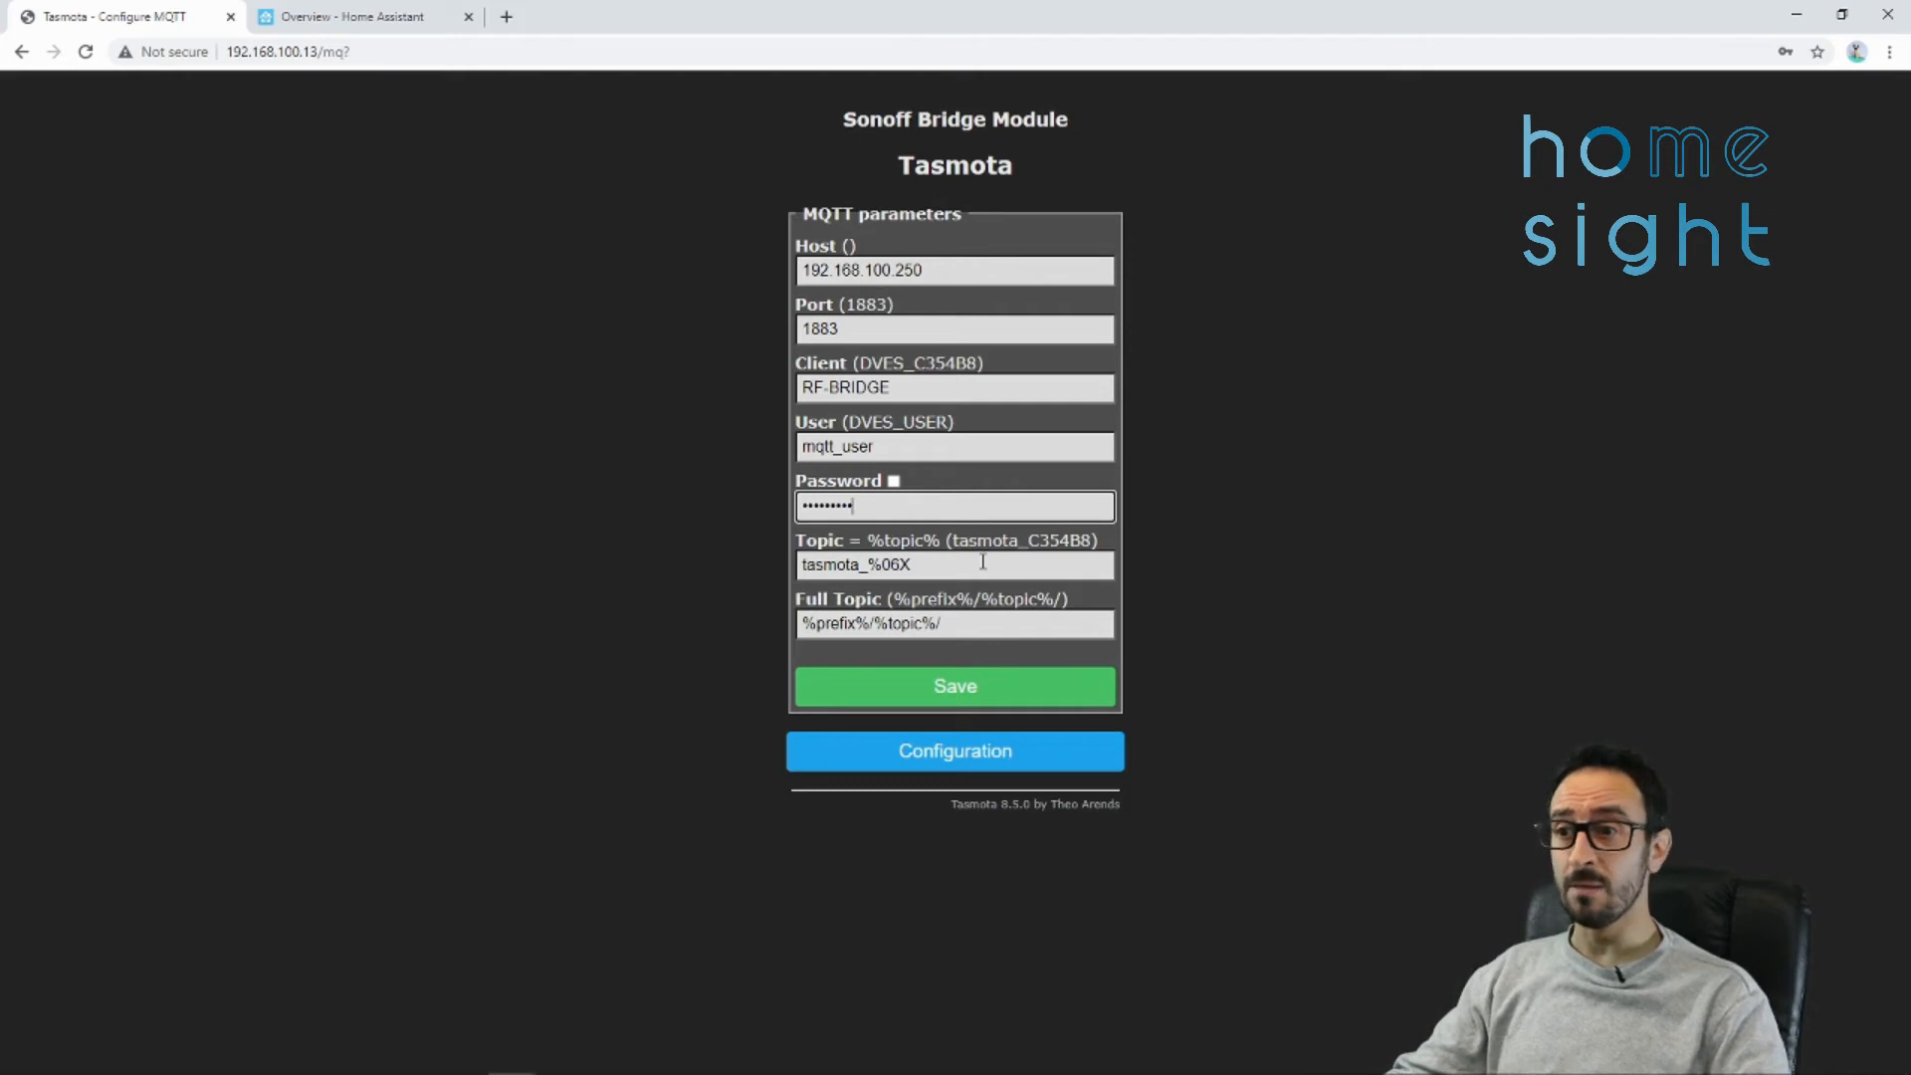
{"action": "left_click", "coordinate": [954, 563]}
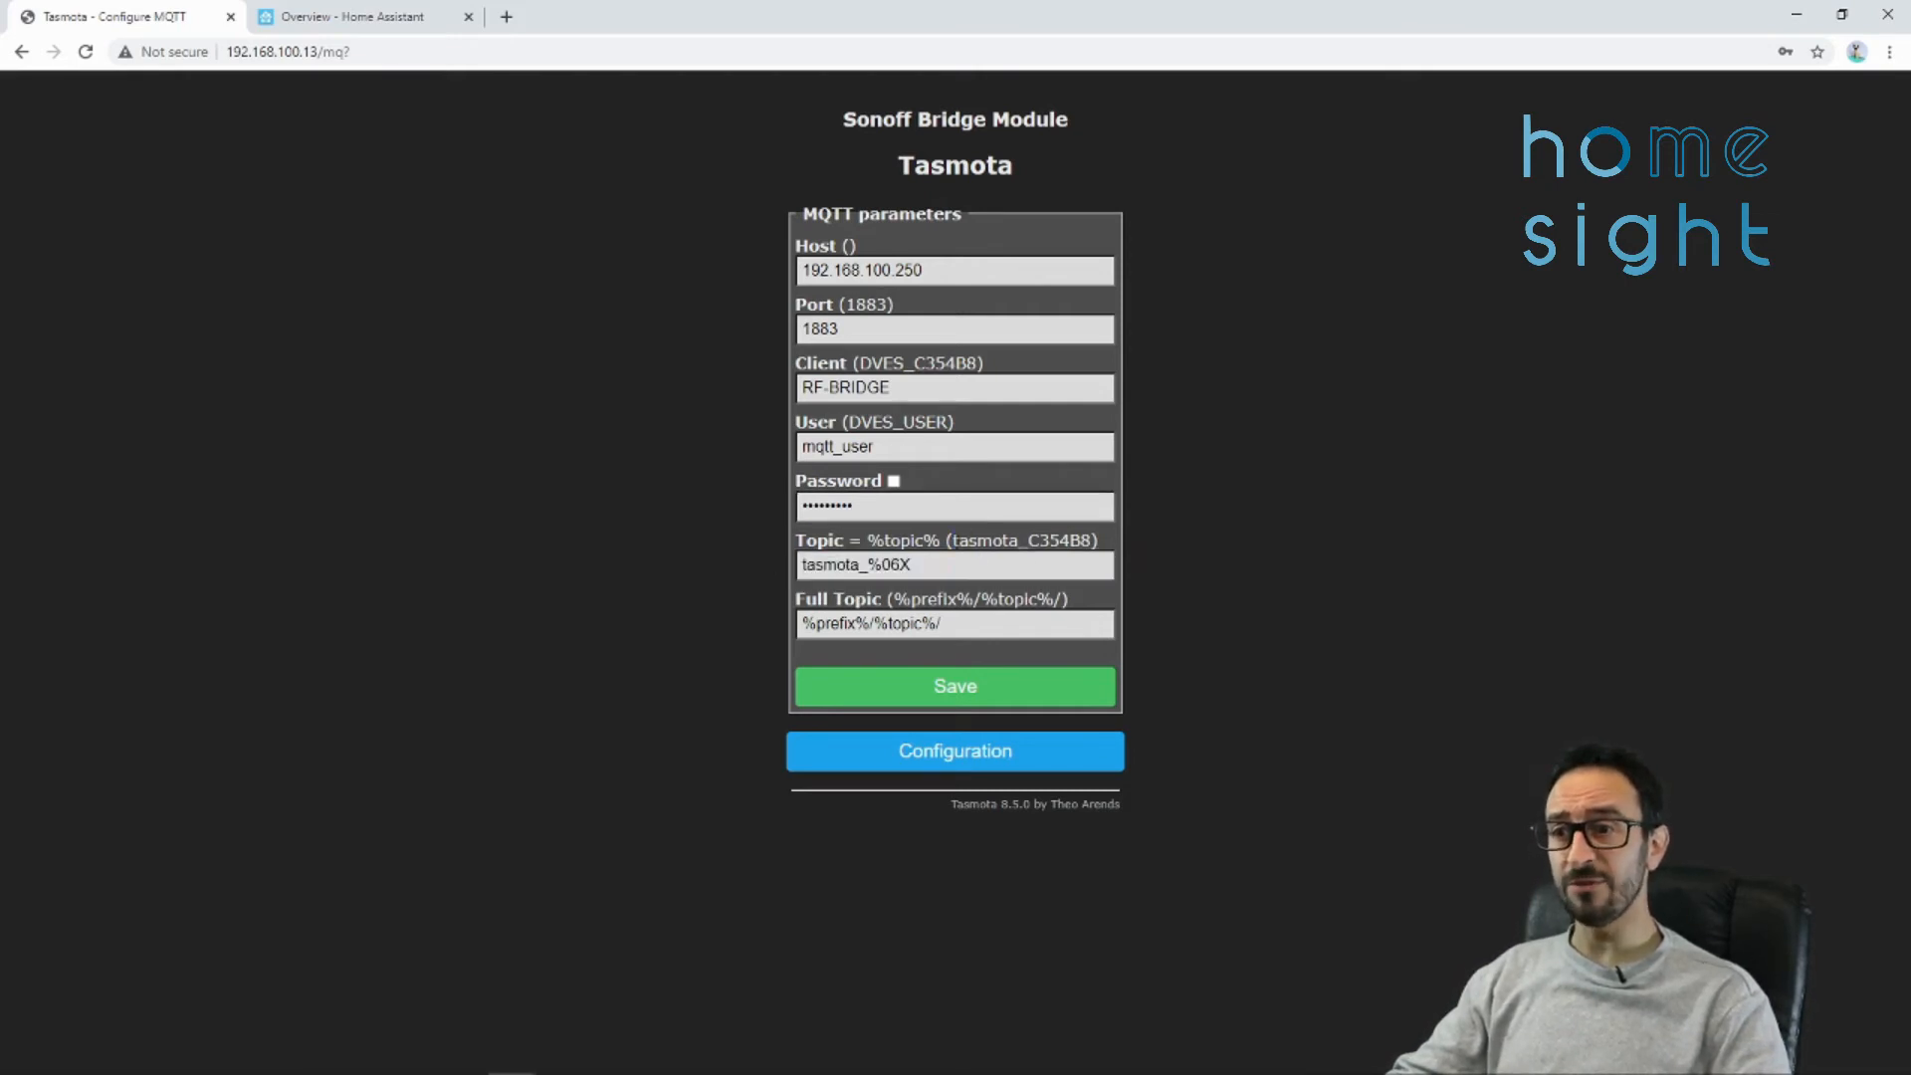
{"action": "double_click", "coordinate": [1021, 540]}
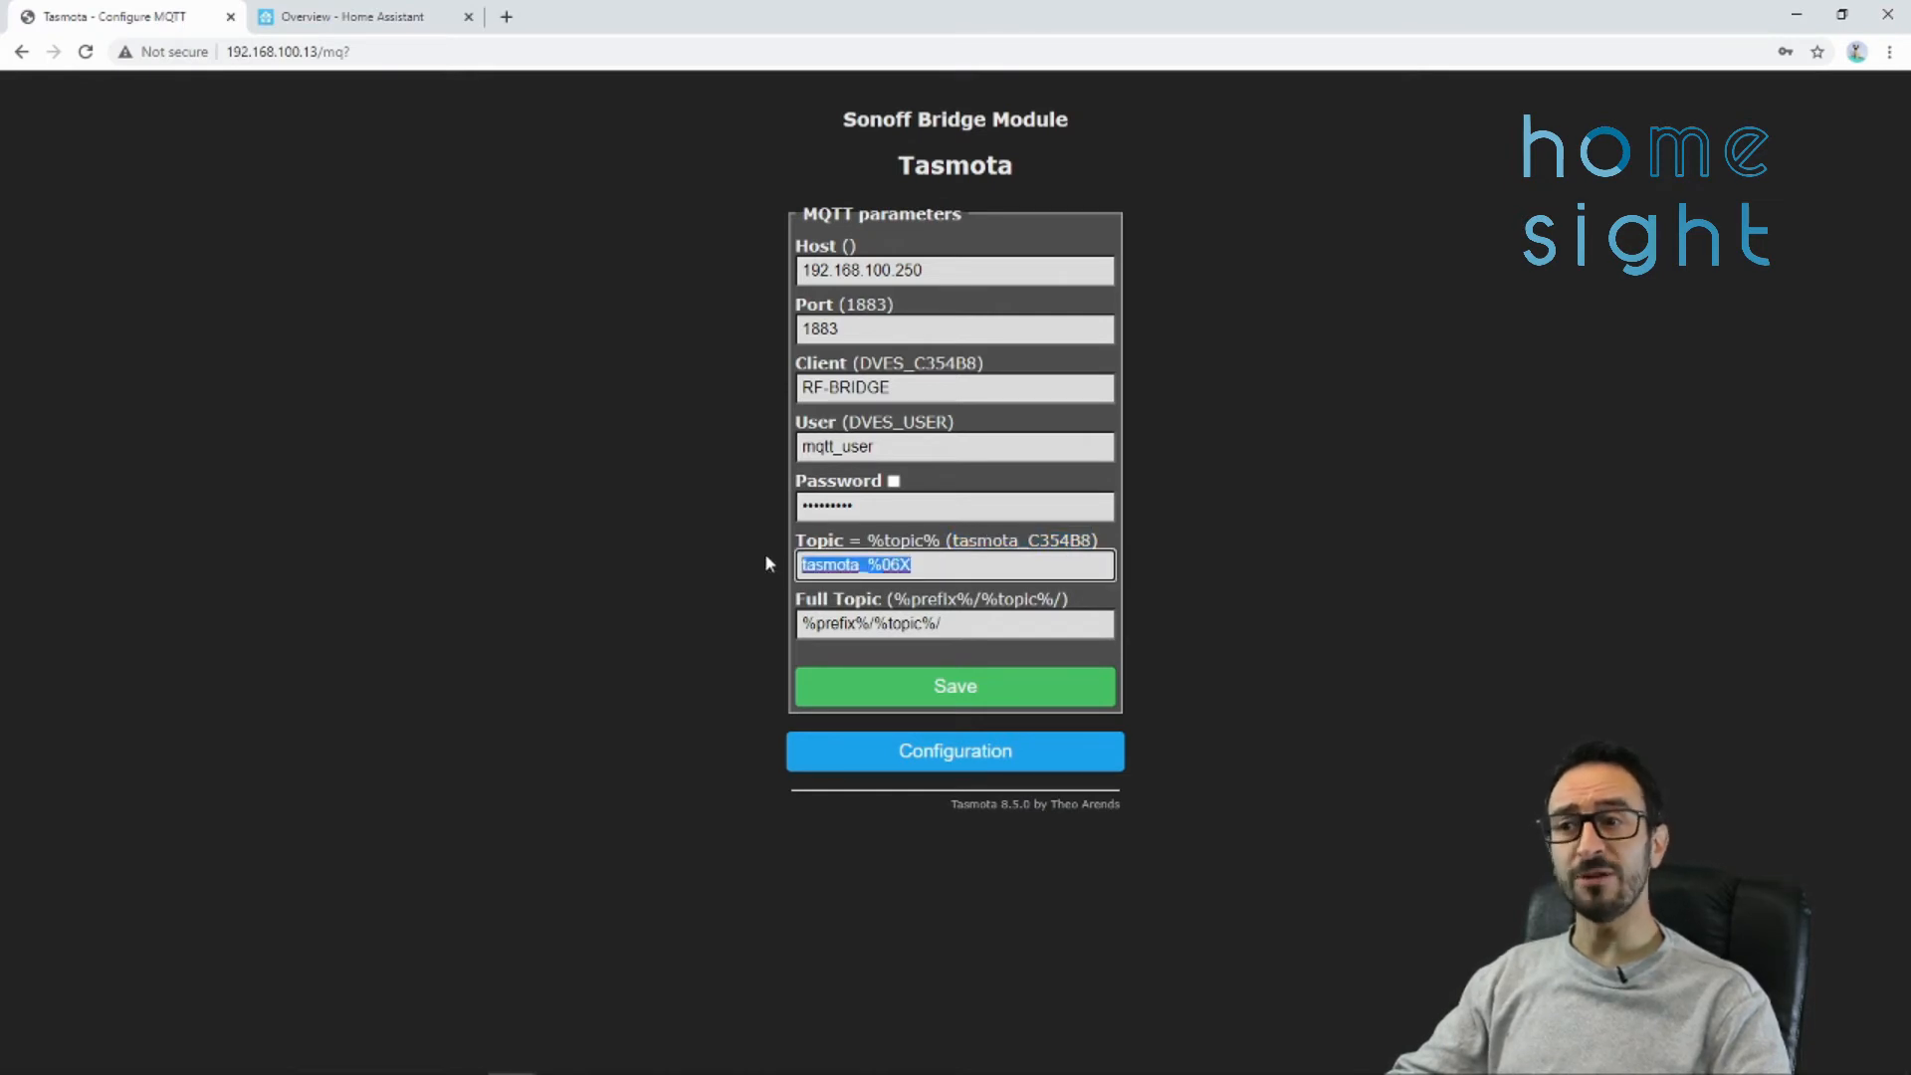
{"action": "mouse_move", "coordinate": [724, 561]}
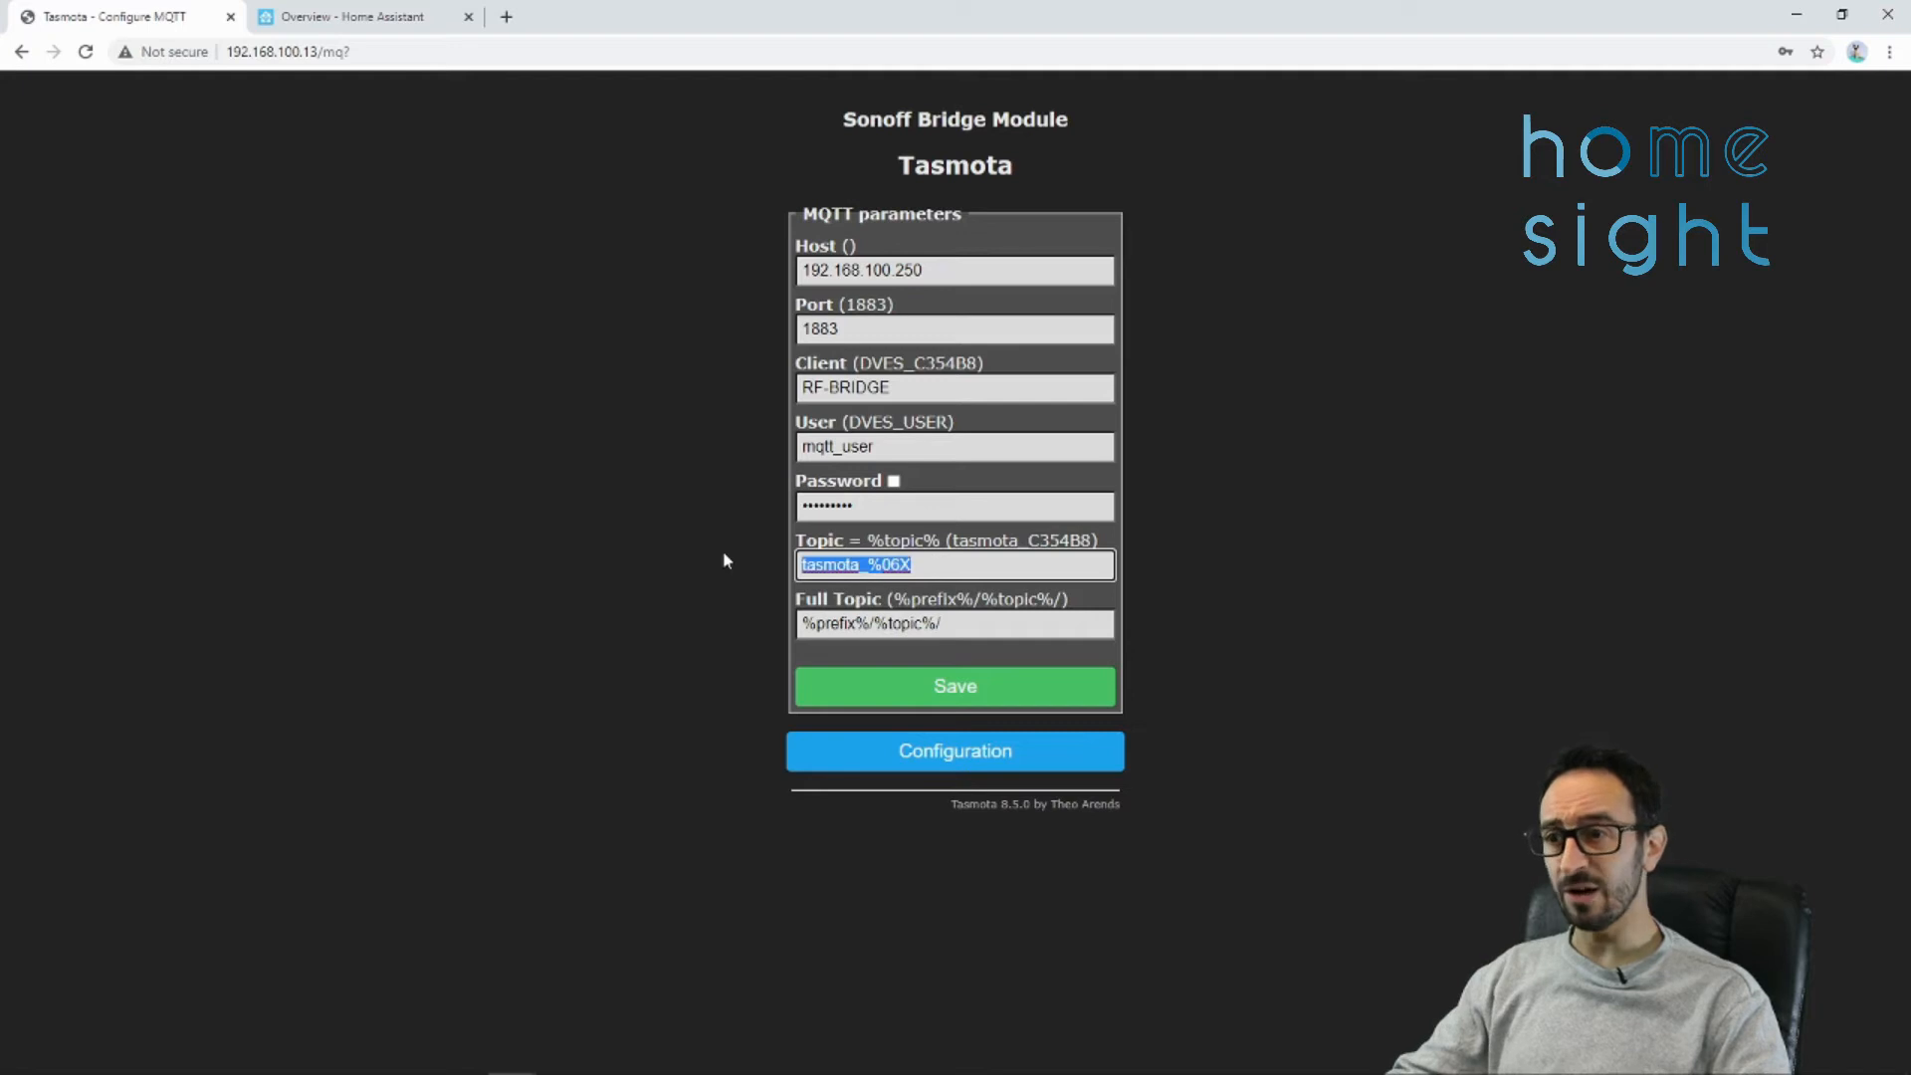
{"action": "type", "text": "rf-bri"}
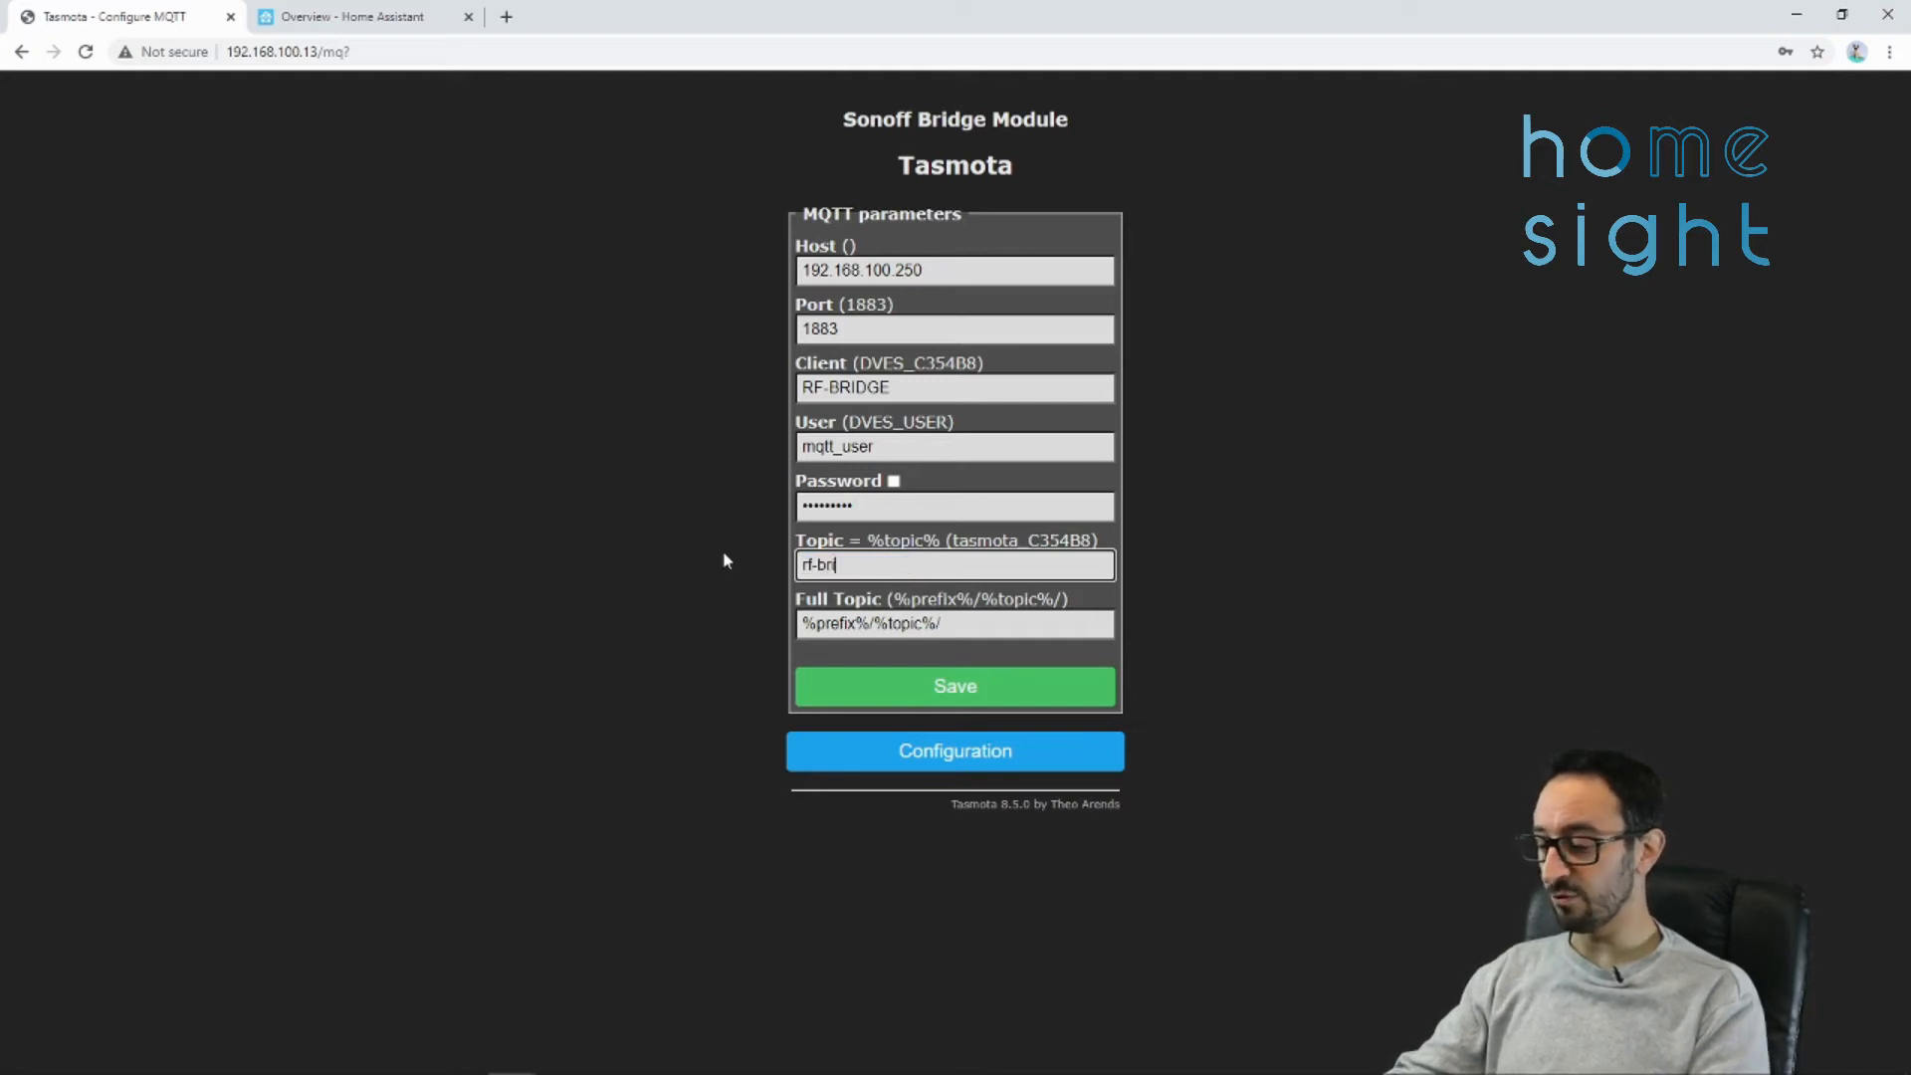
{"action": "type", "text": "dge"}
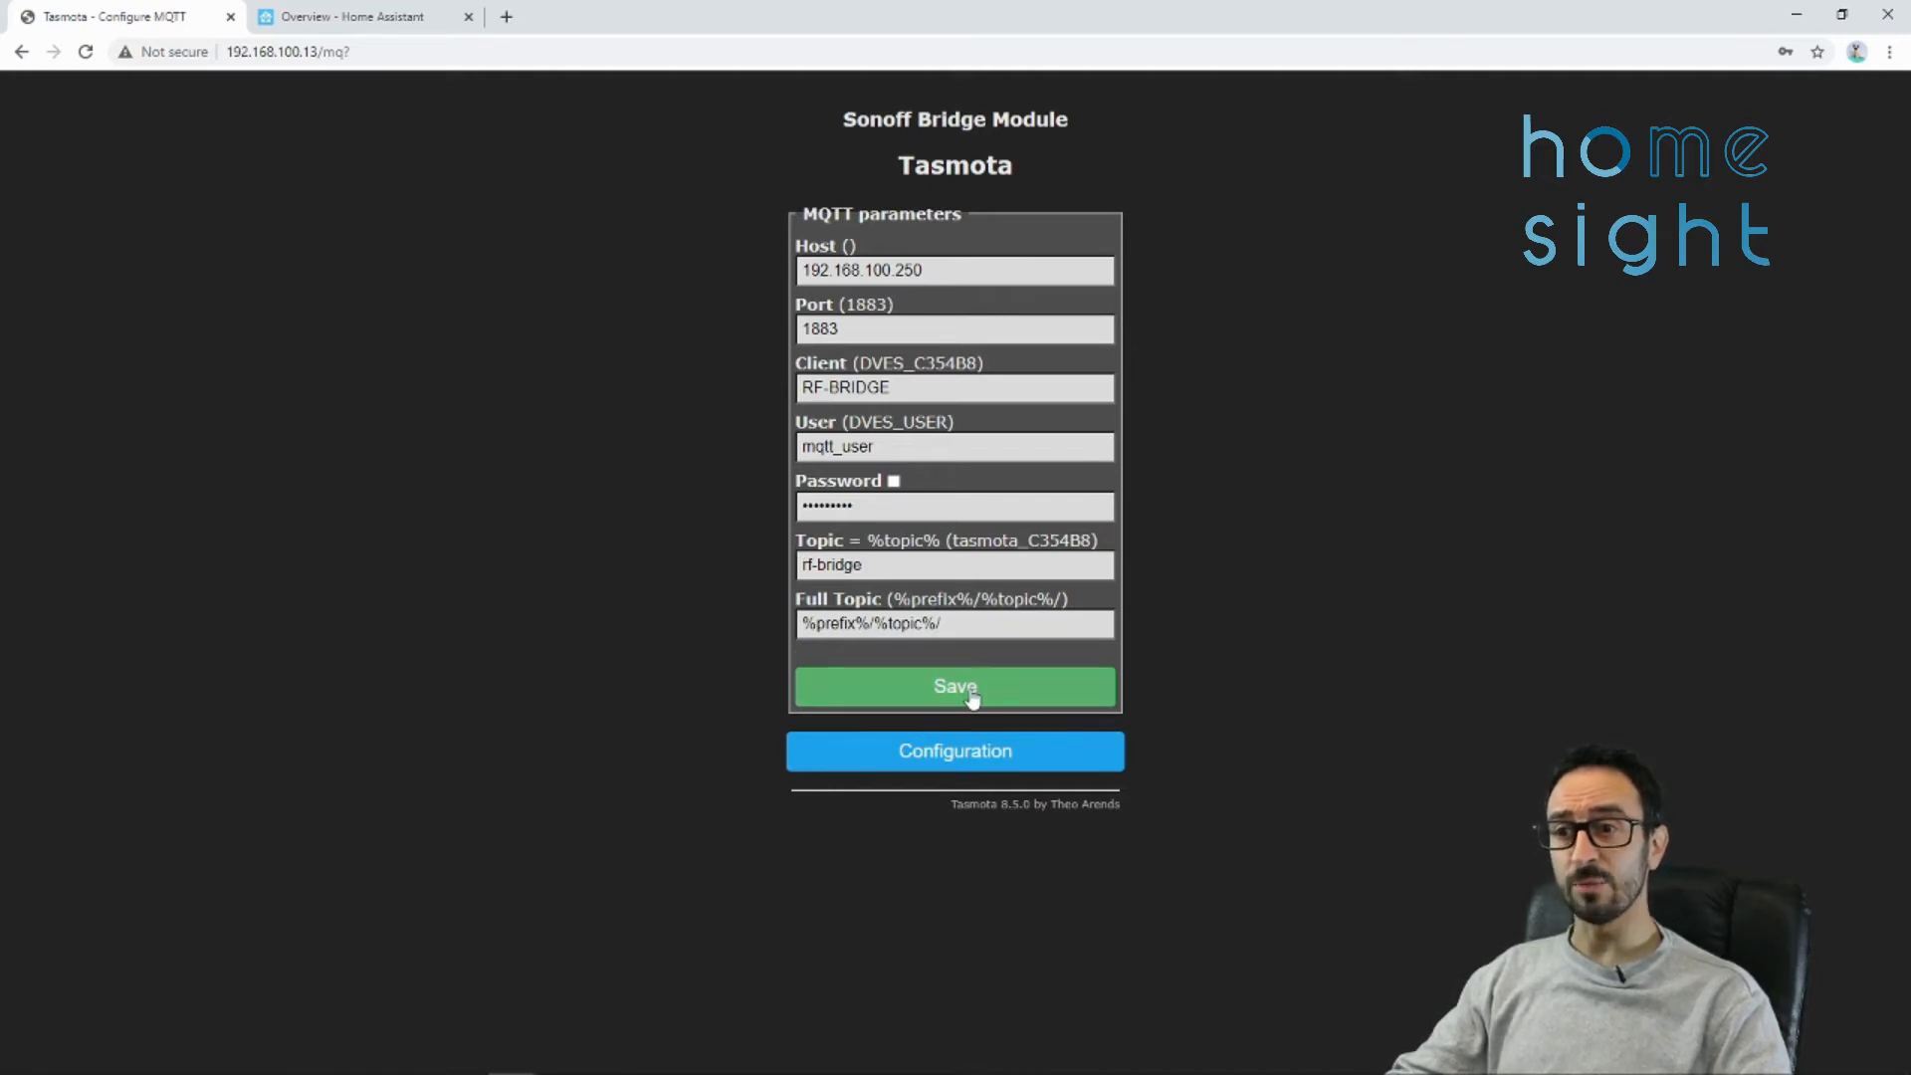
{"action": "left_click", "coordinate": [953, 686]}
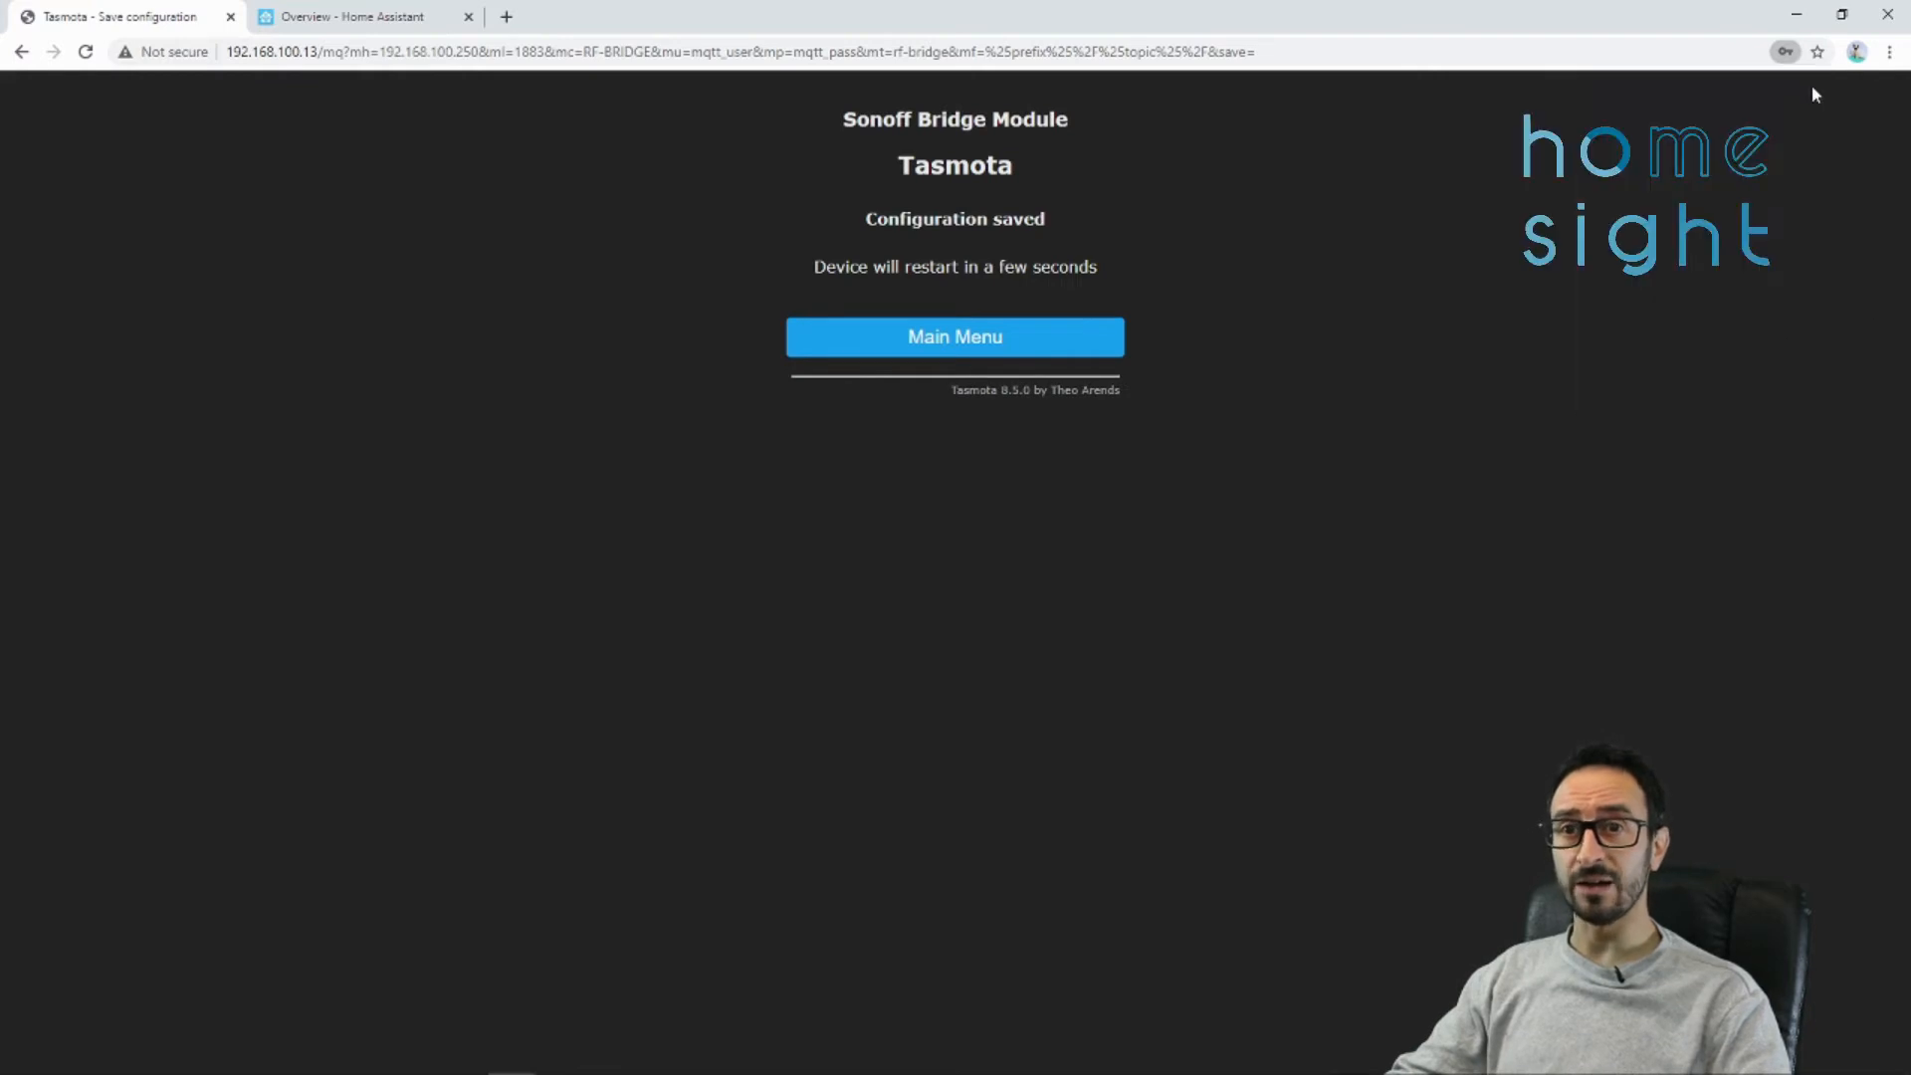
{"action": "left_click", "coordinate": [953, 336]}
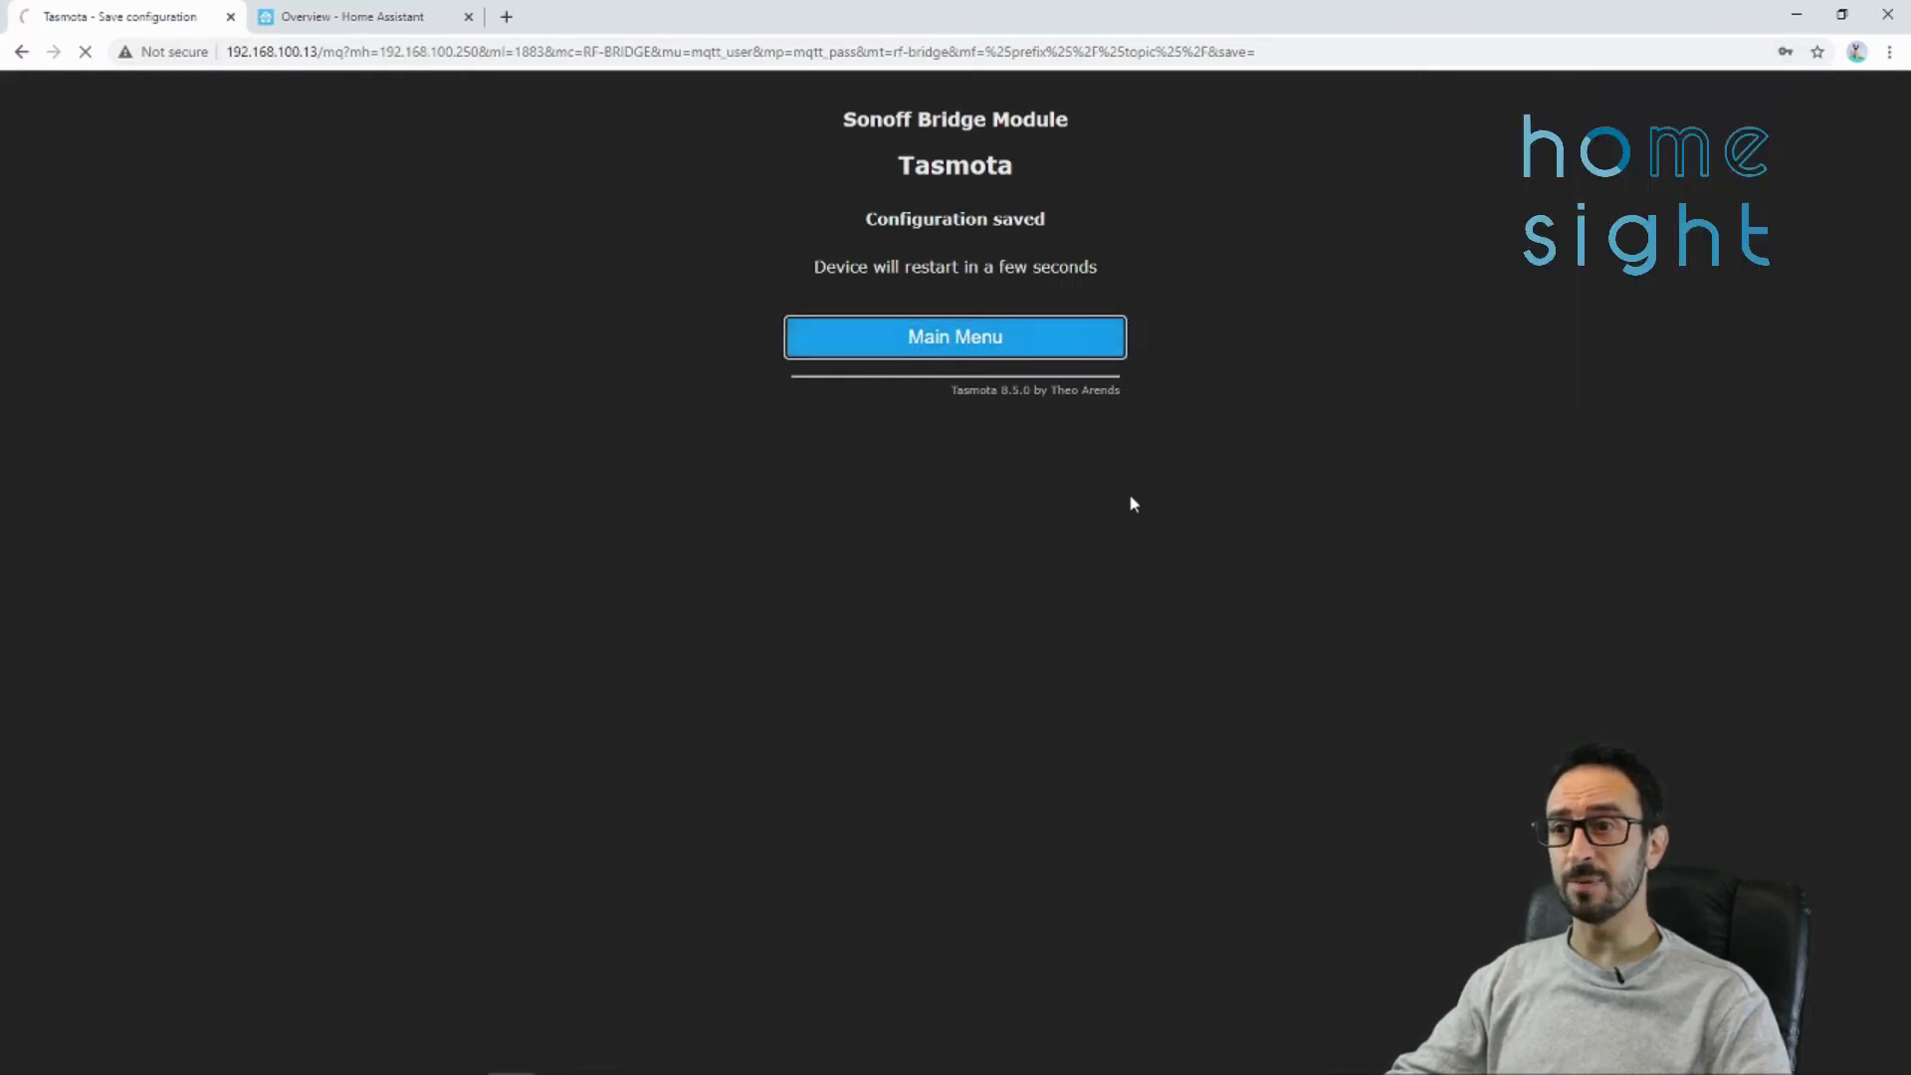
{"action": "mouse_move", "coordinate": [954, 337]}
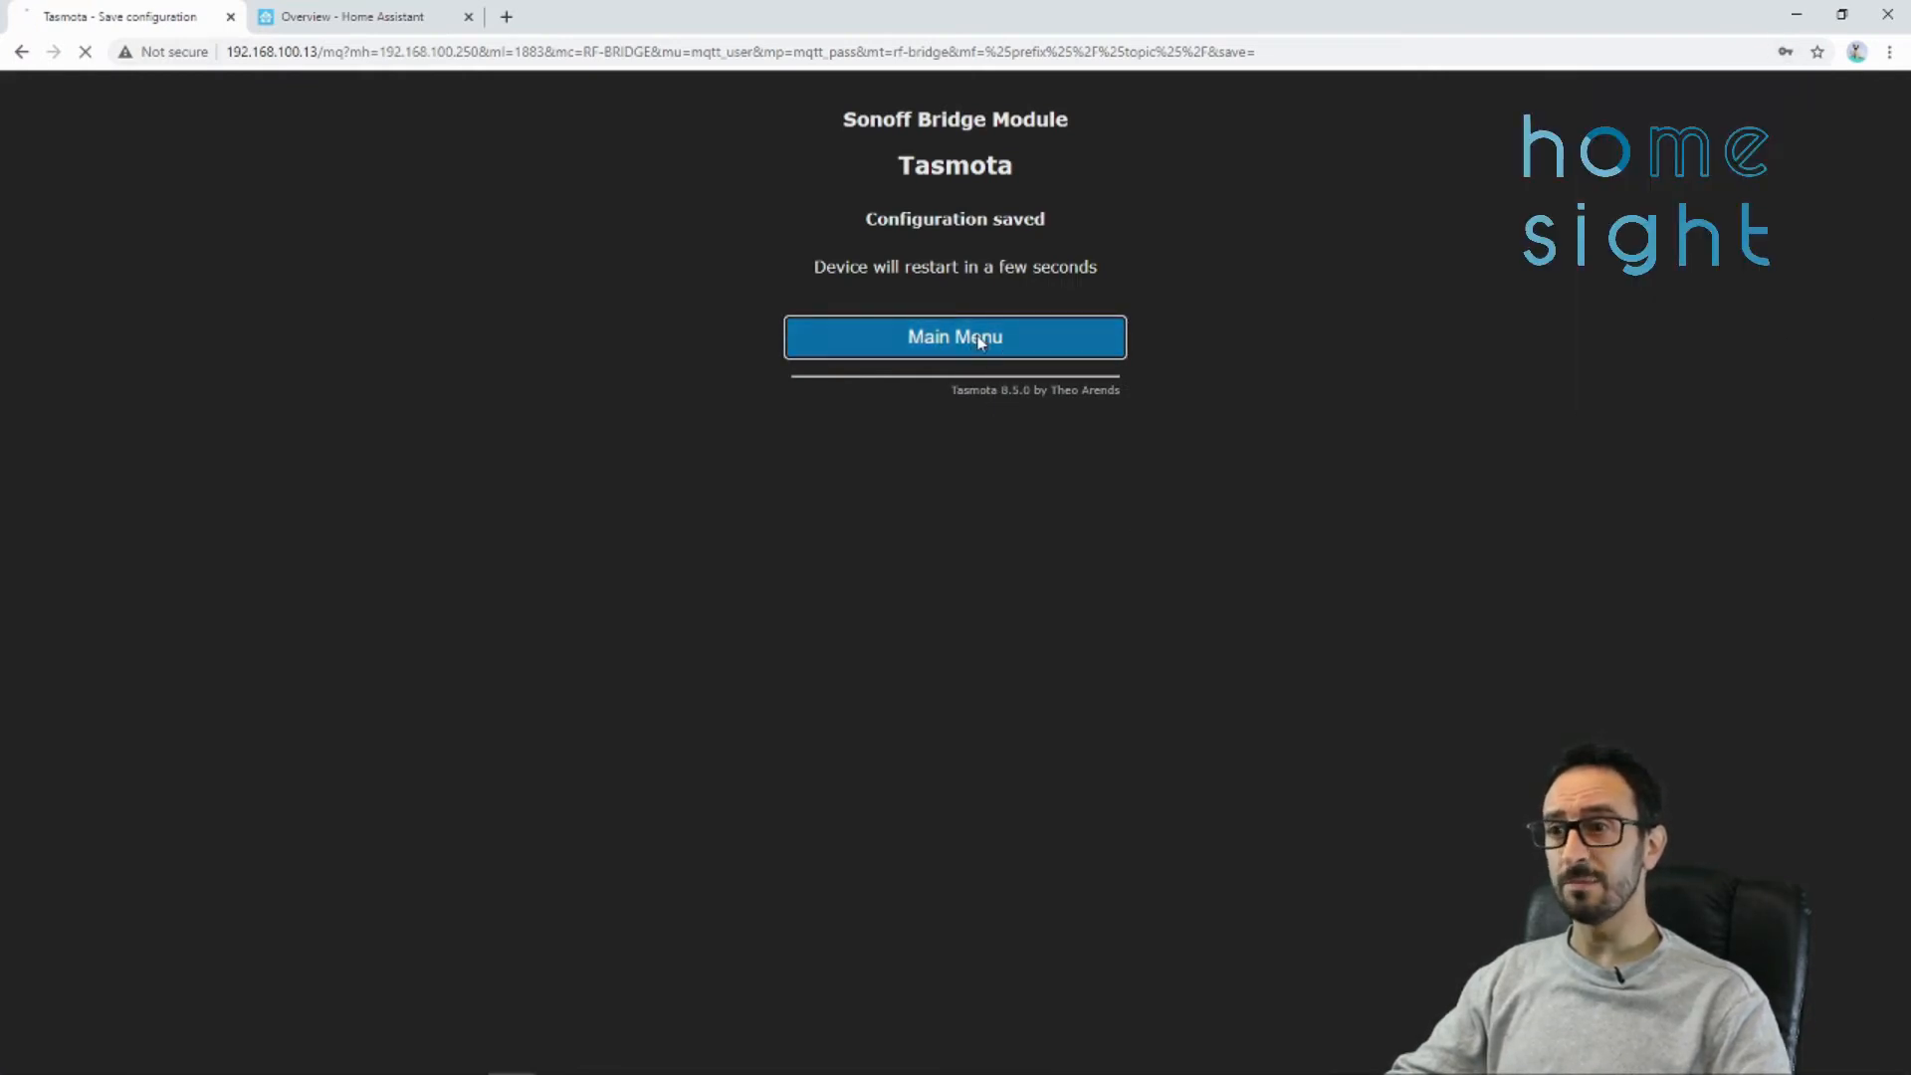
- View the bridge's console log and read the RfReceived data codes such as EEA74E
{"action": "left_click", "coordinate": [954, 336]}
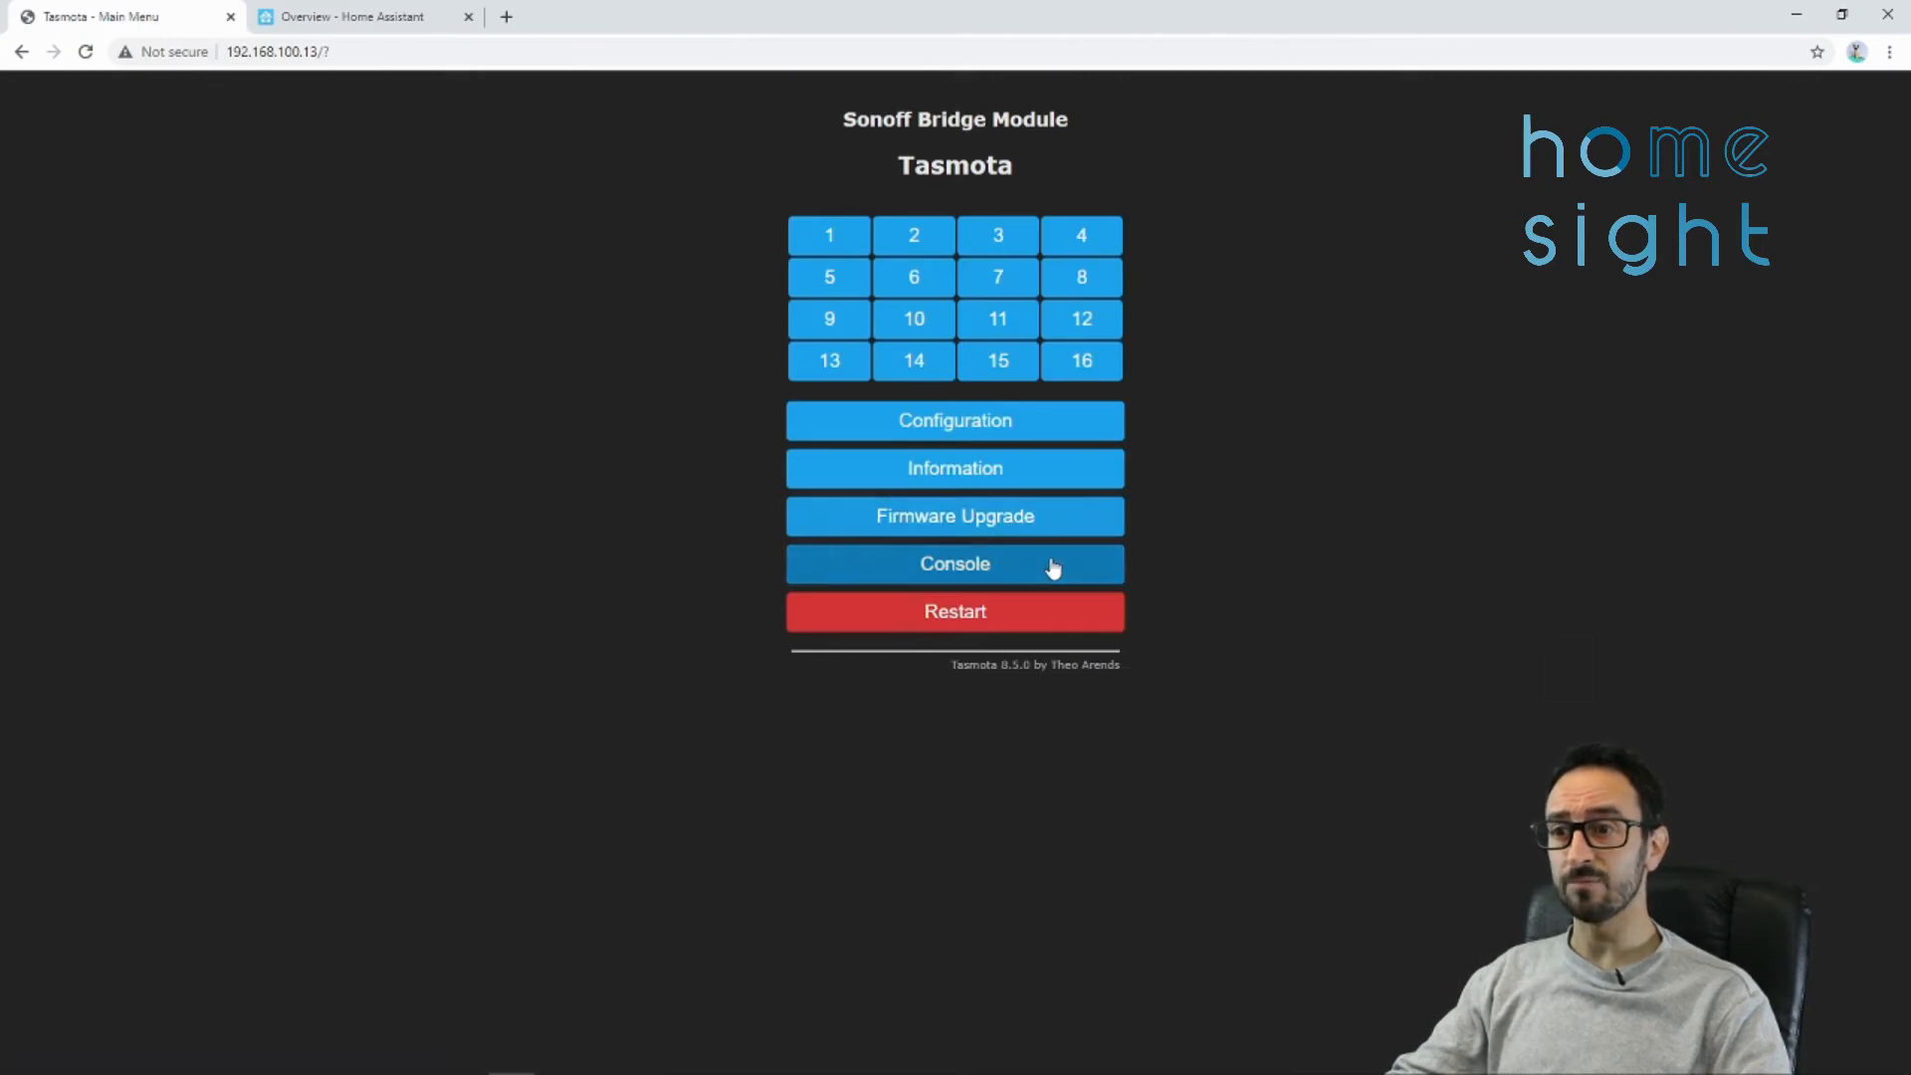
{"action": "mouse_move", "coordinate": [1039, 573]}
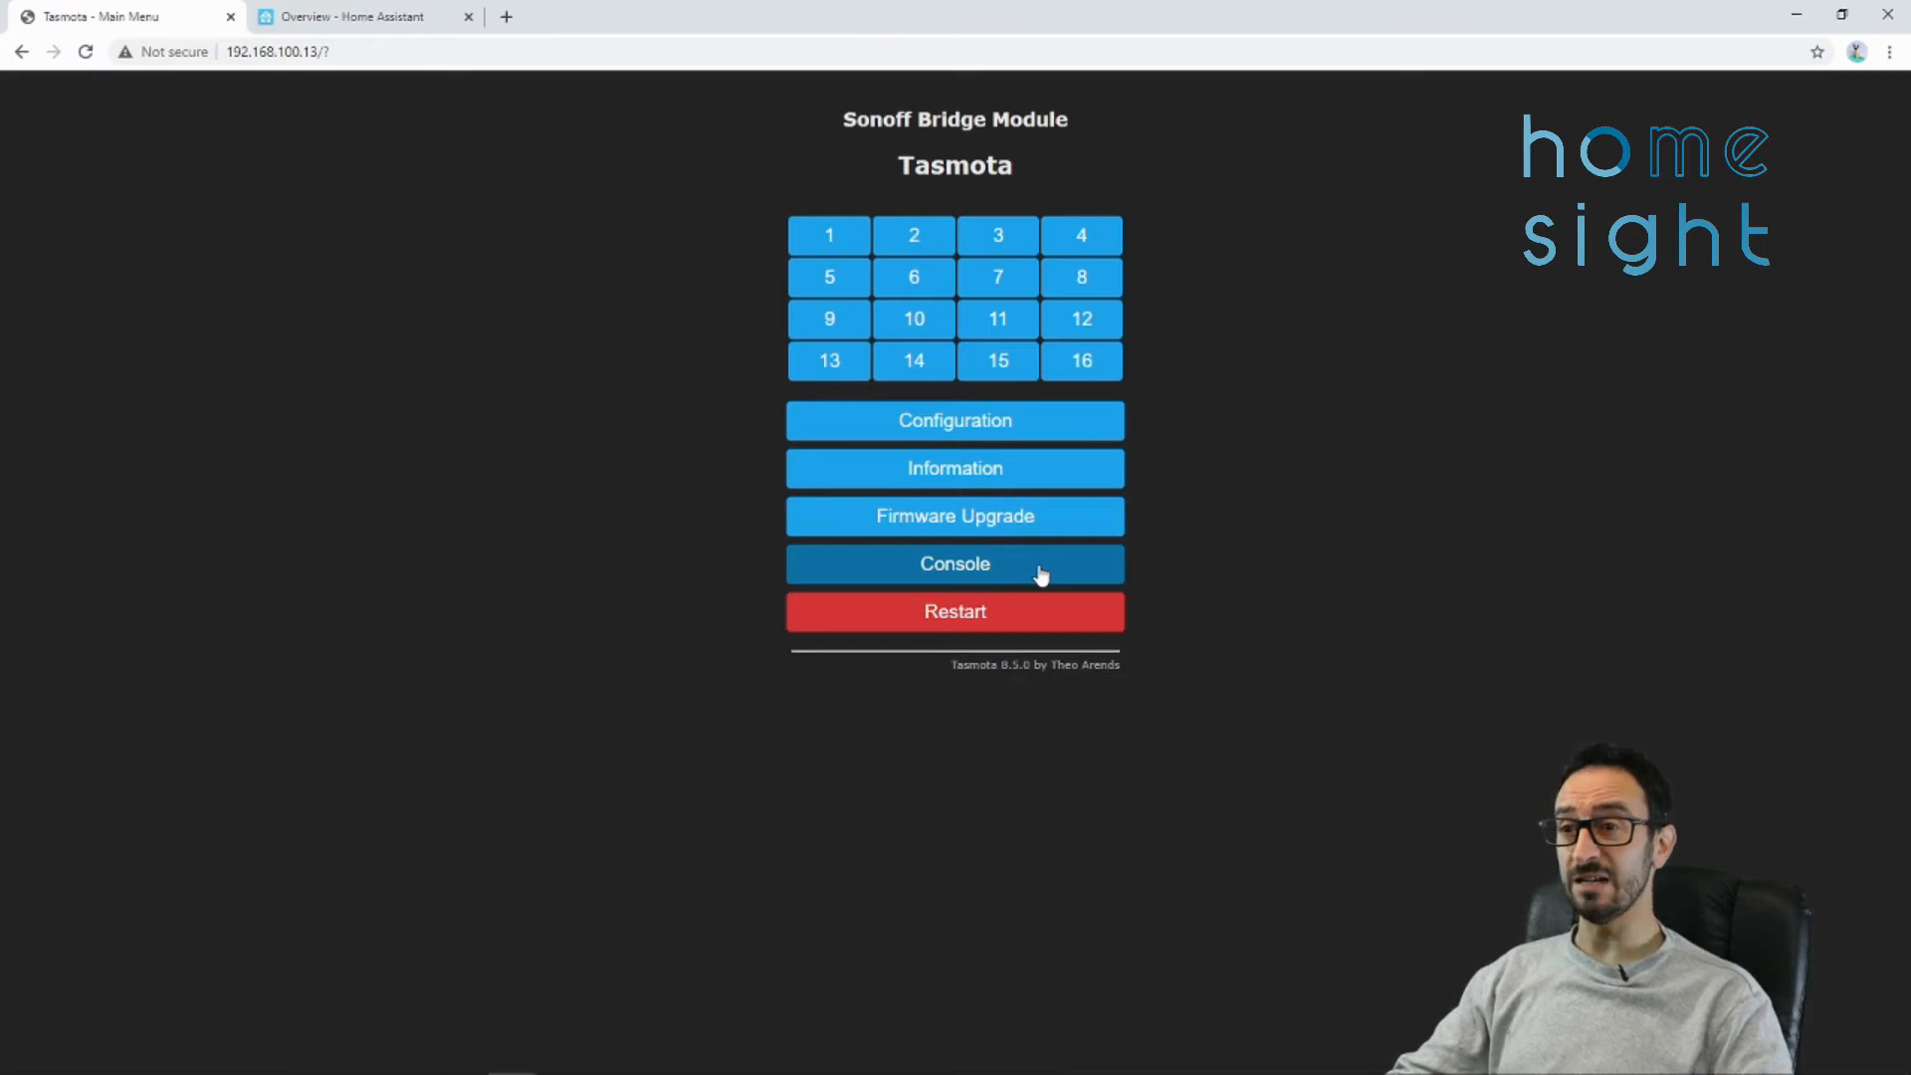
{"action": "mouse_move", "coordinate": [987, 577]}
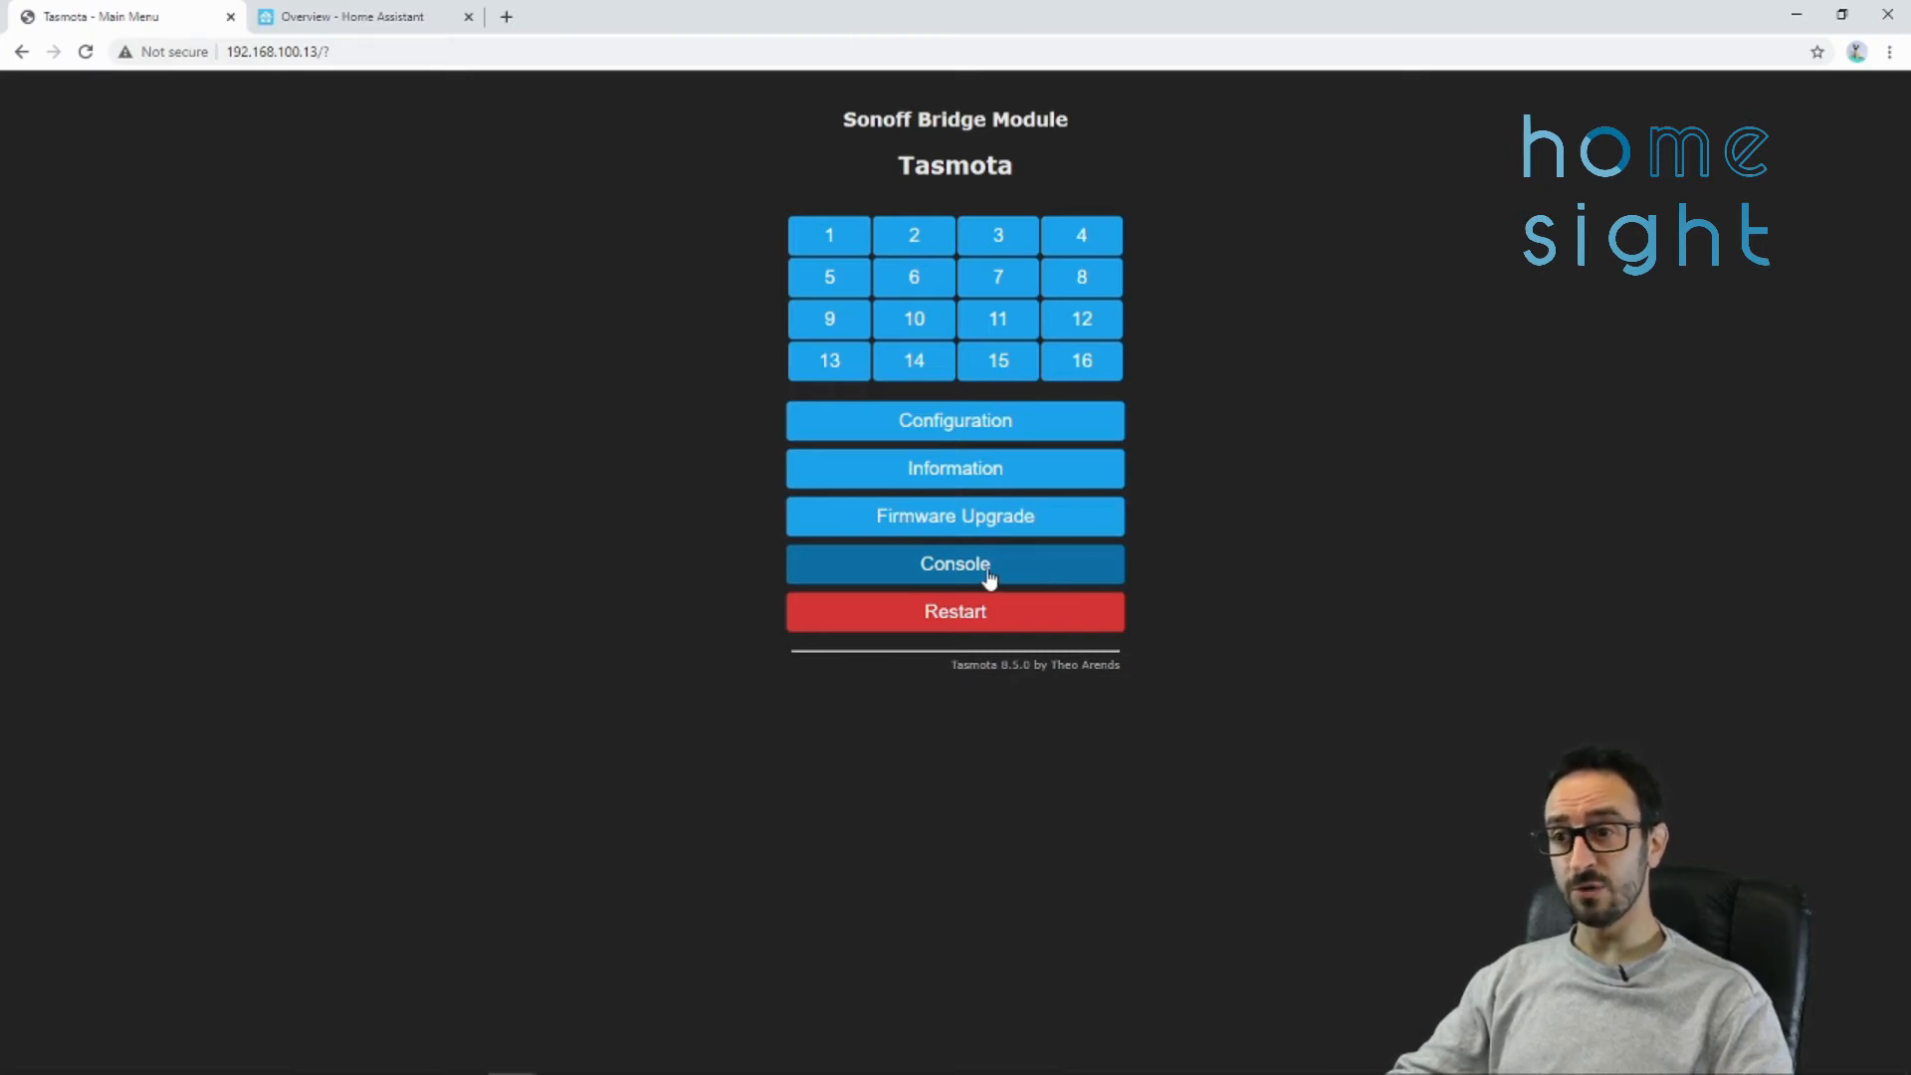
{"action": "left_click", "coordinate": [954, 563]}
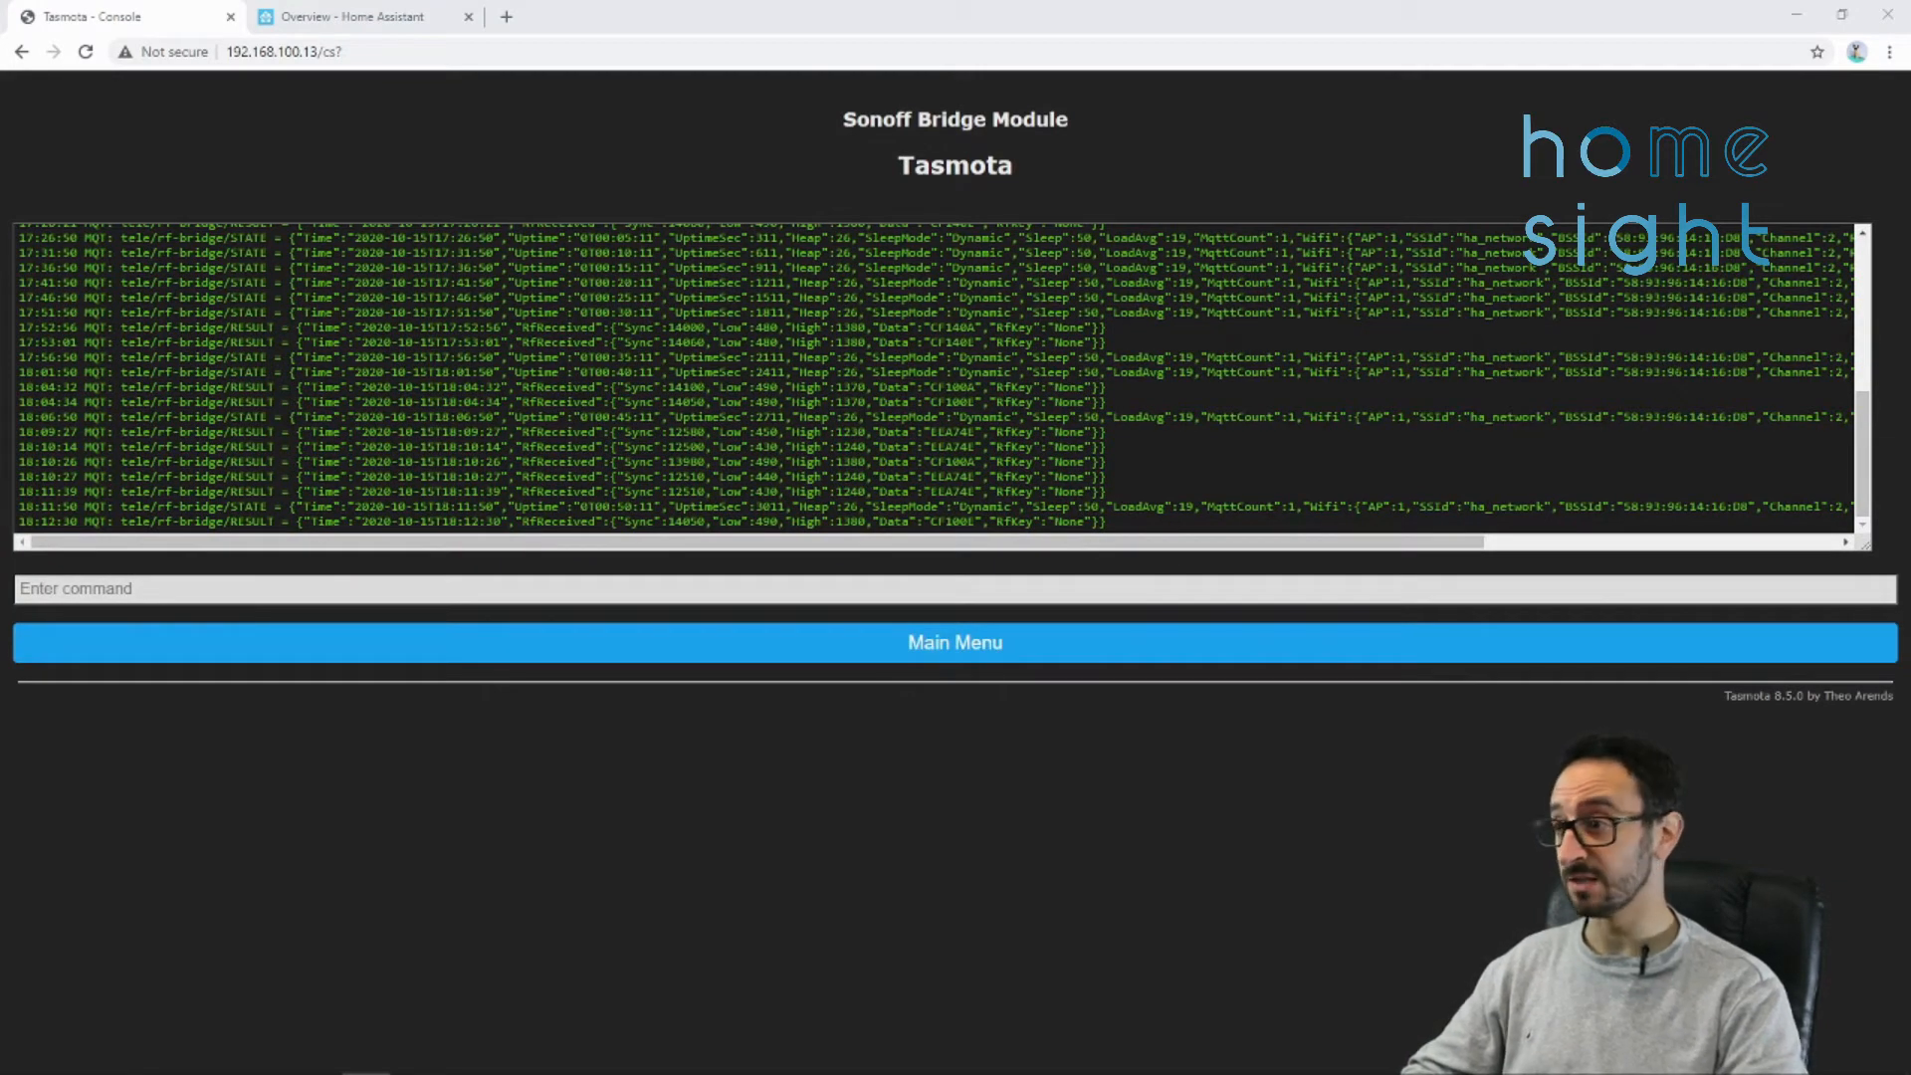
{"action": "double_click", "coordinate": [183, 520]}
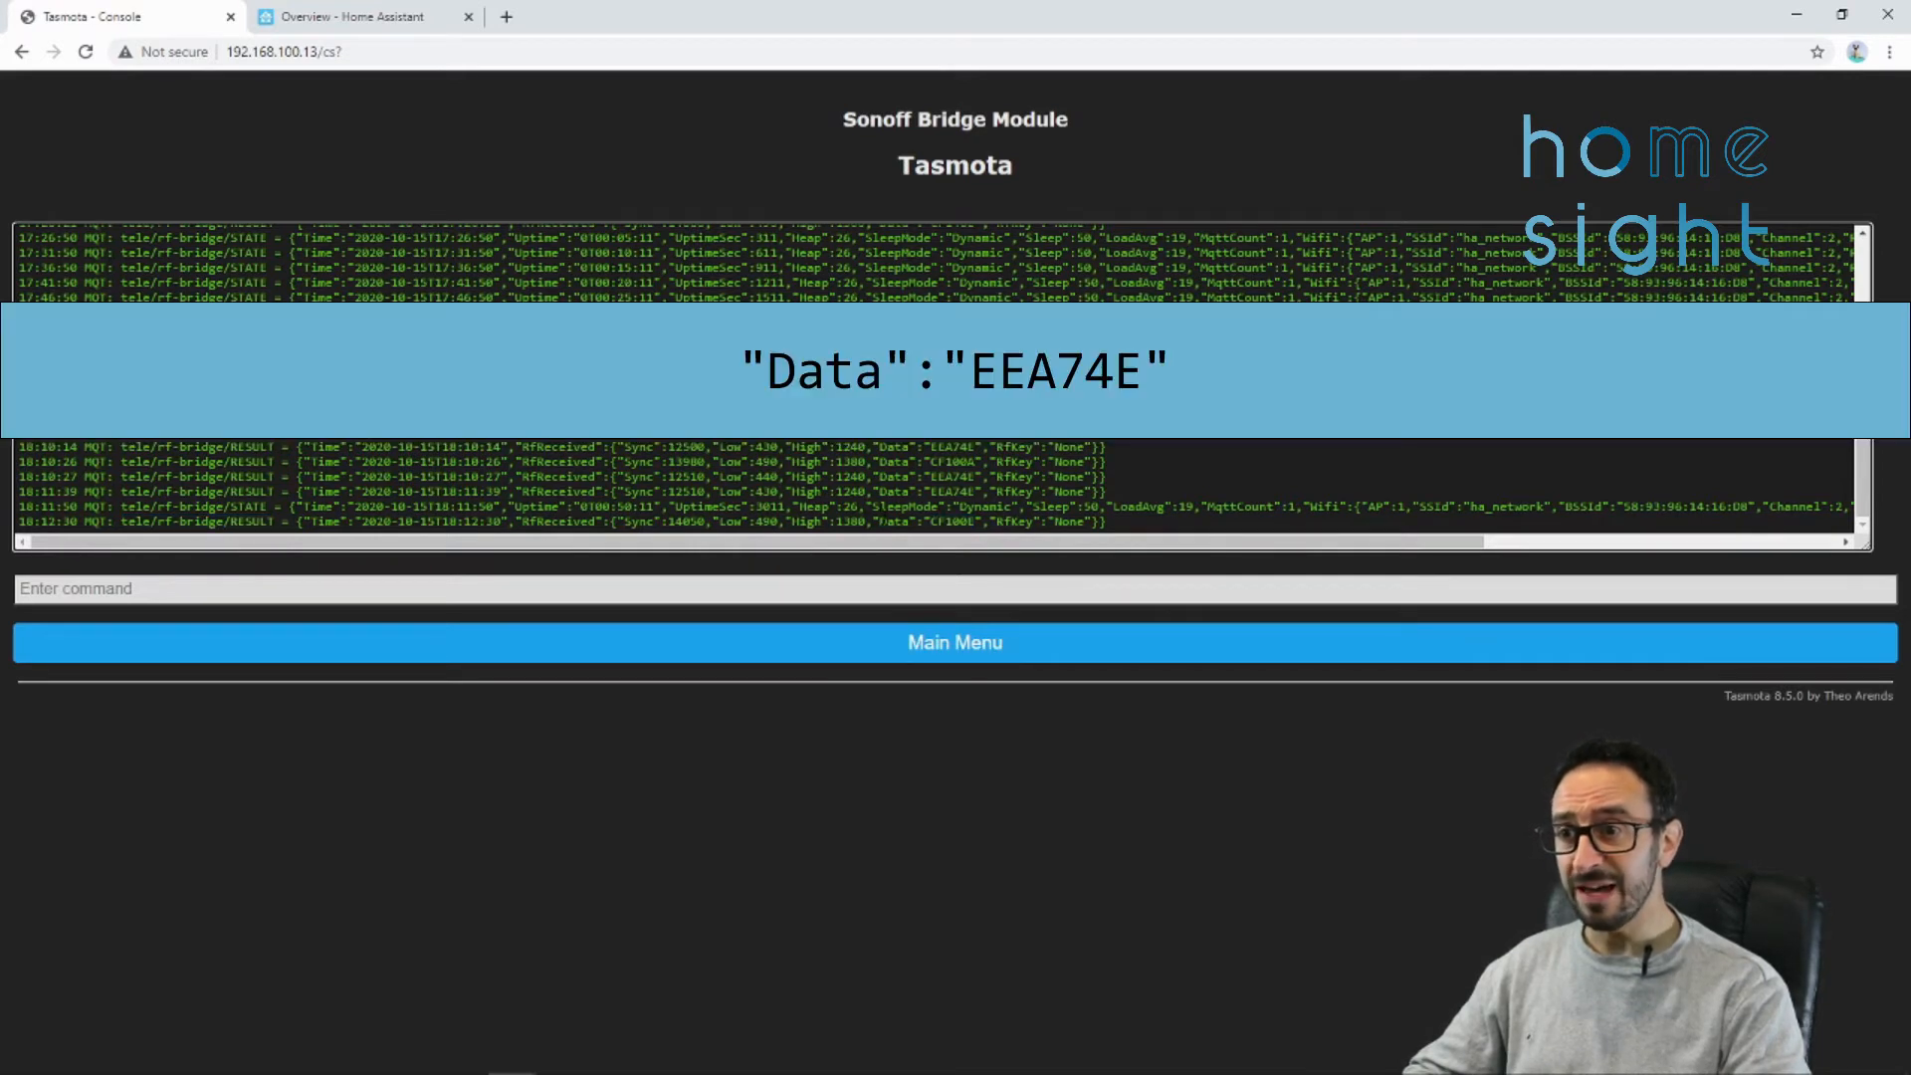
{"action": "double_click", "coordinate": [891, 521]}
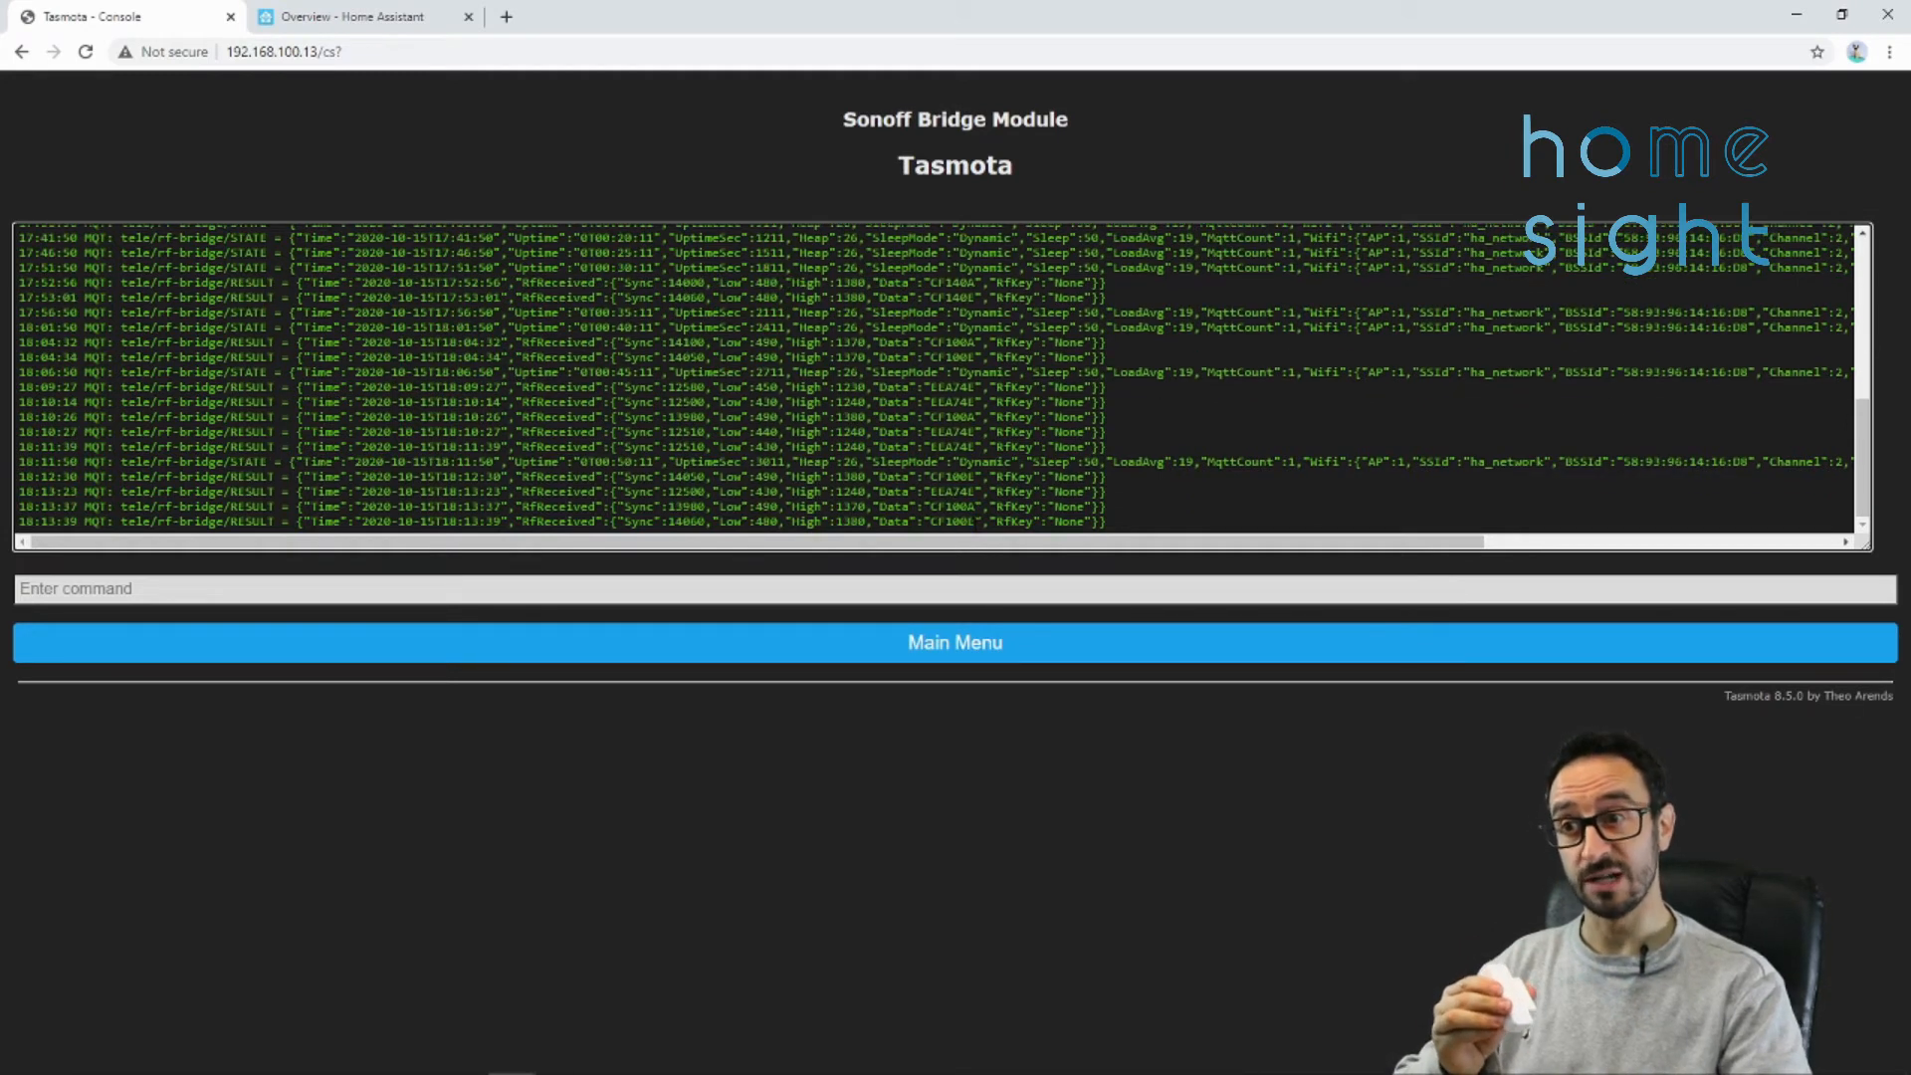
{"action": "double_click", "coordinate": [949, 505]}
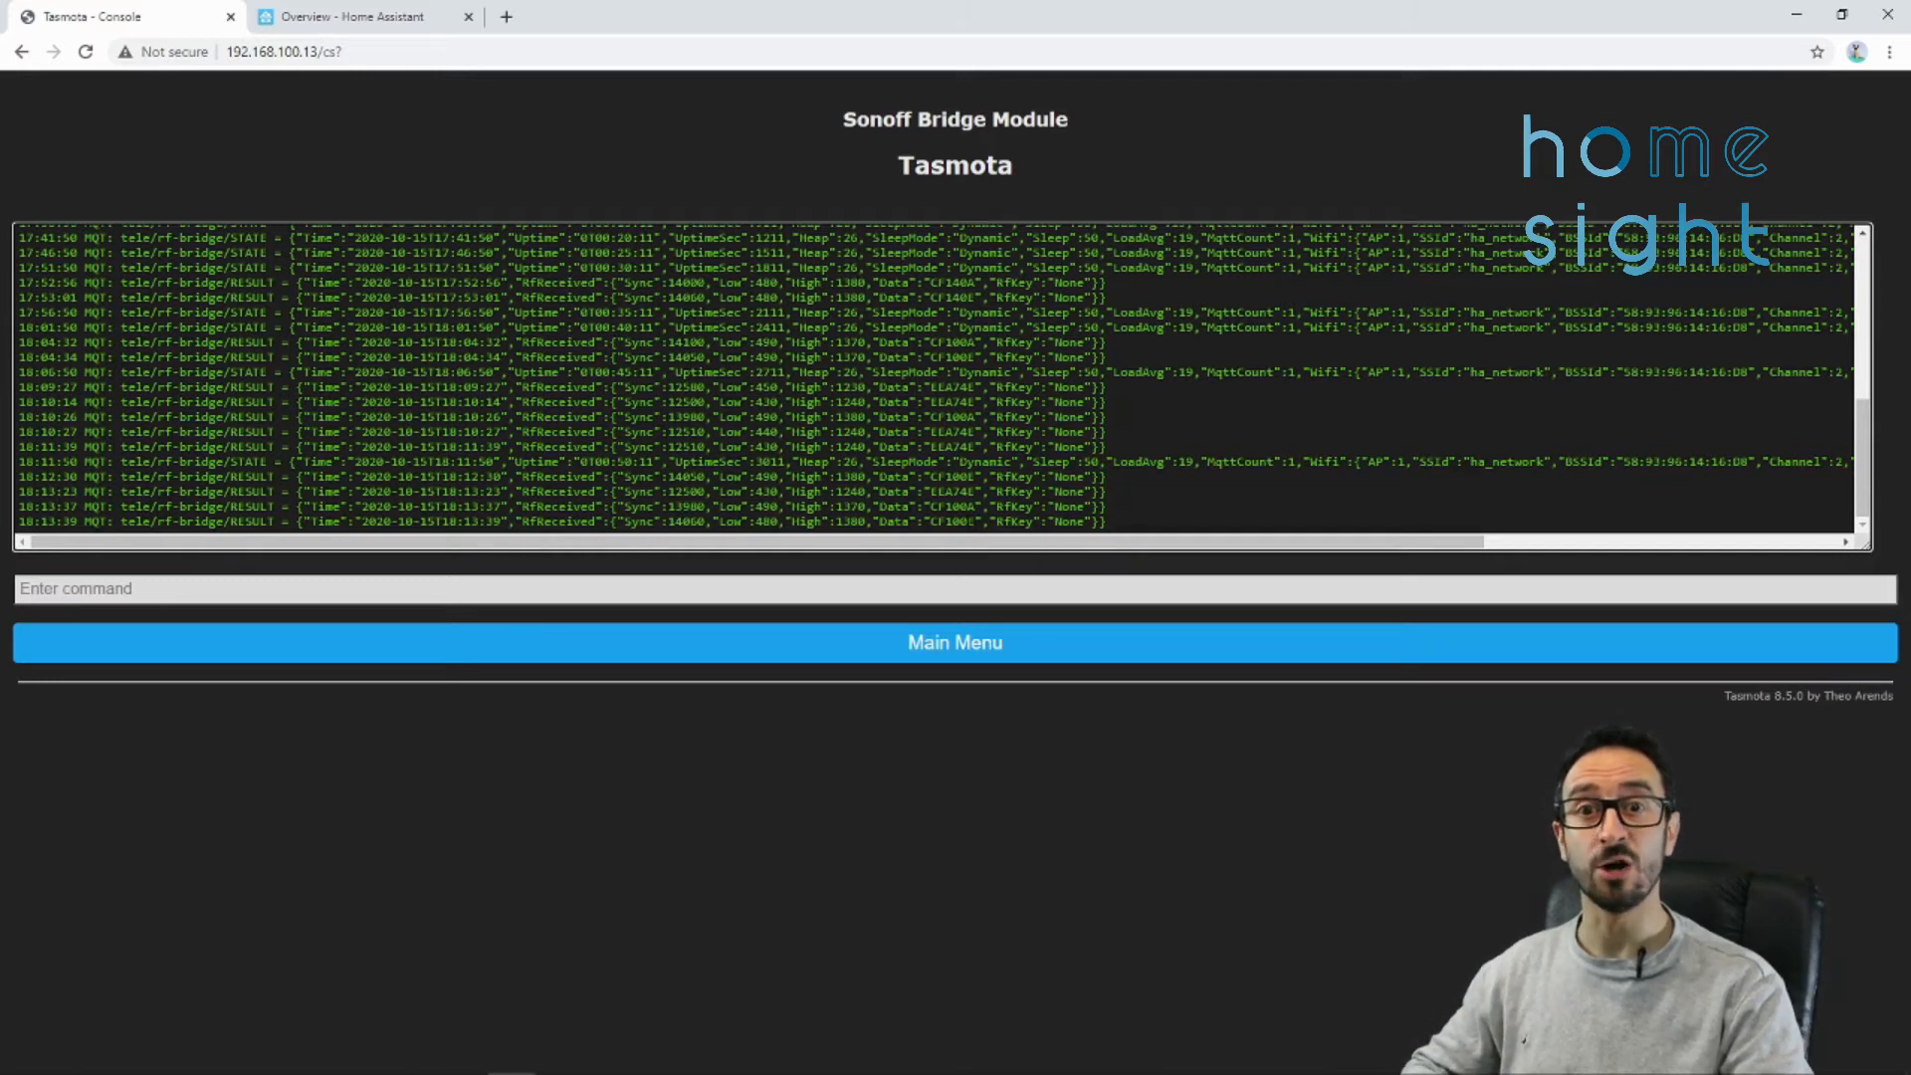
- Switch to Home Assistant's File editor and load configuration.yaml
{"action": "left_click", "coordinate": [354, 15]}
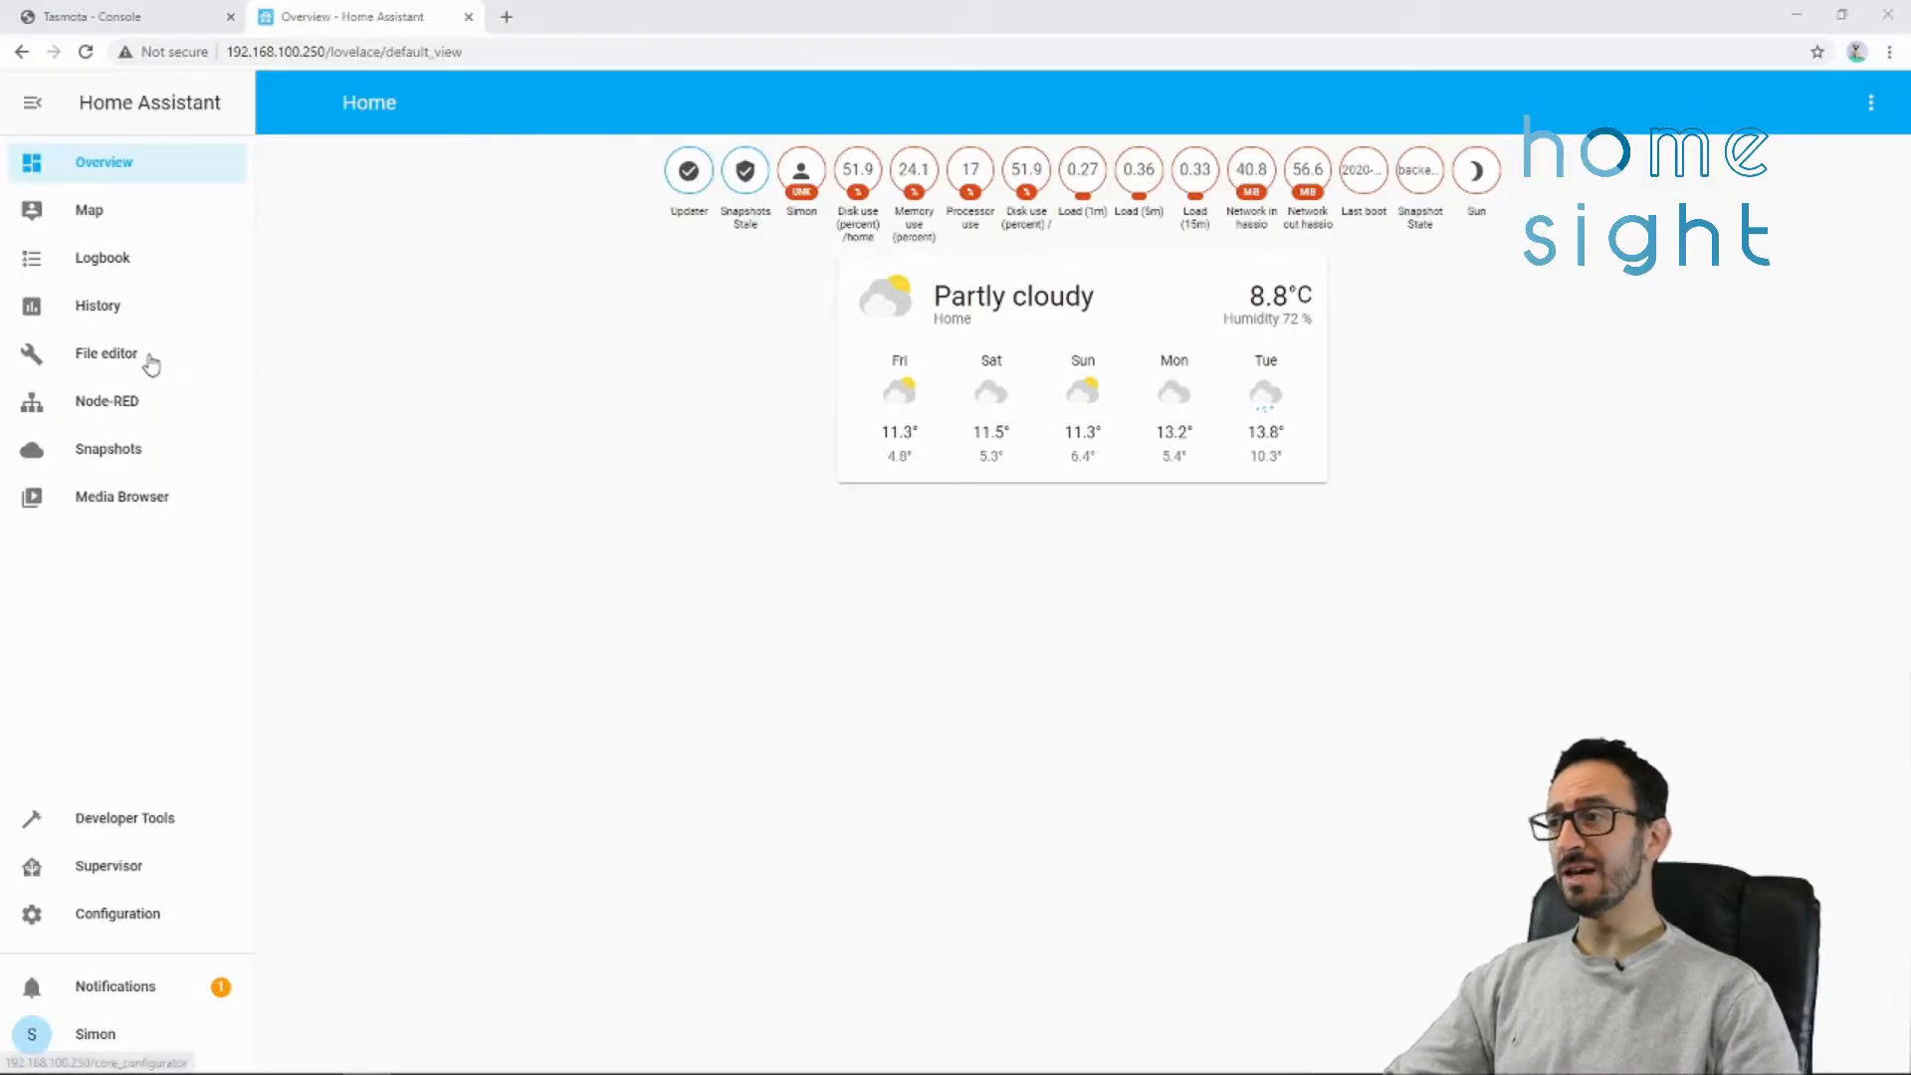
{"action": "left_click", "coordinate": [106, 355]}
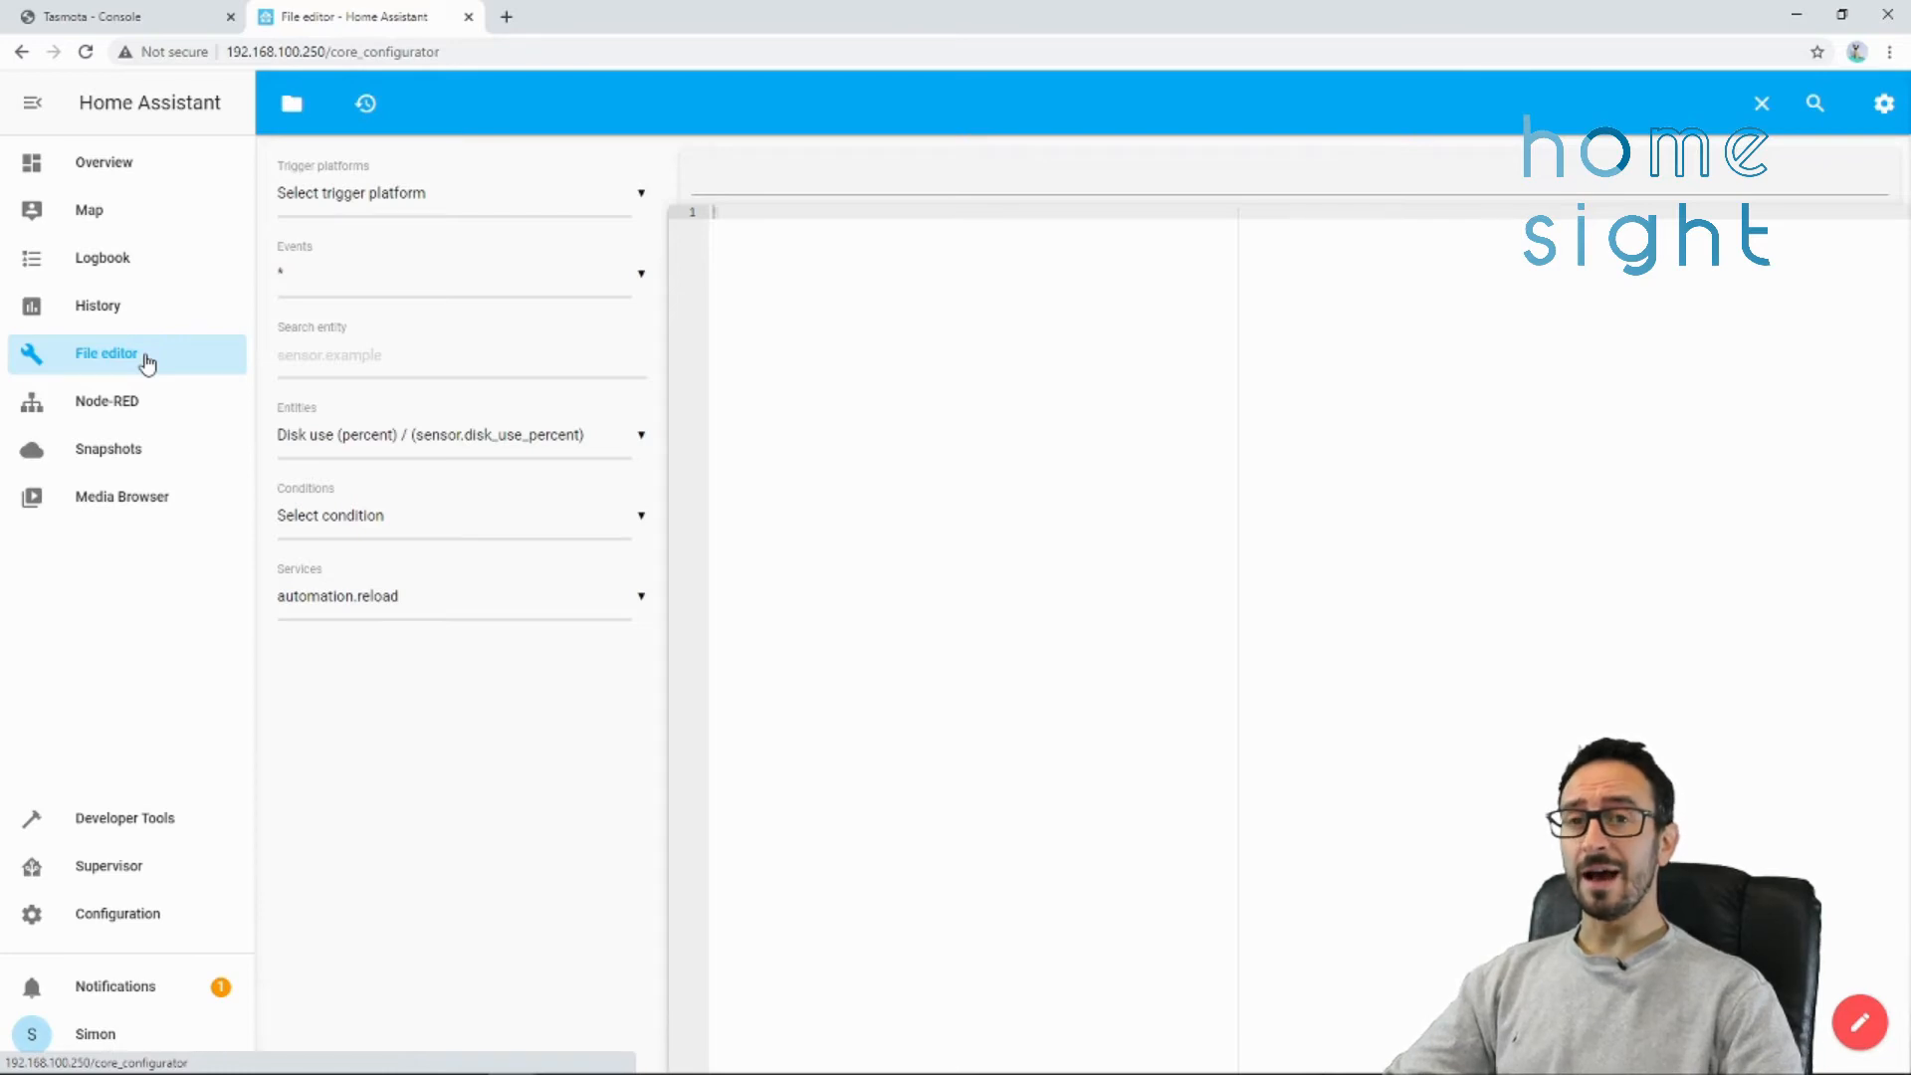
{"action": "mouse_move", "coordinate": [460, 195]}
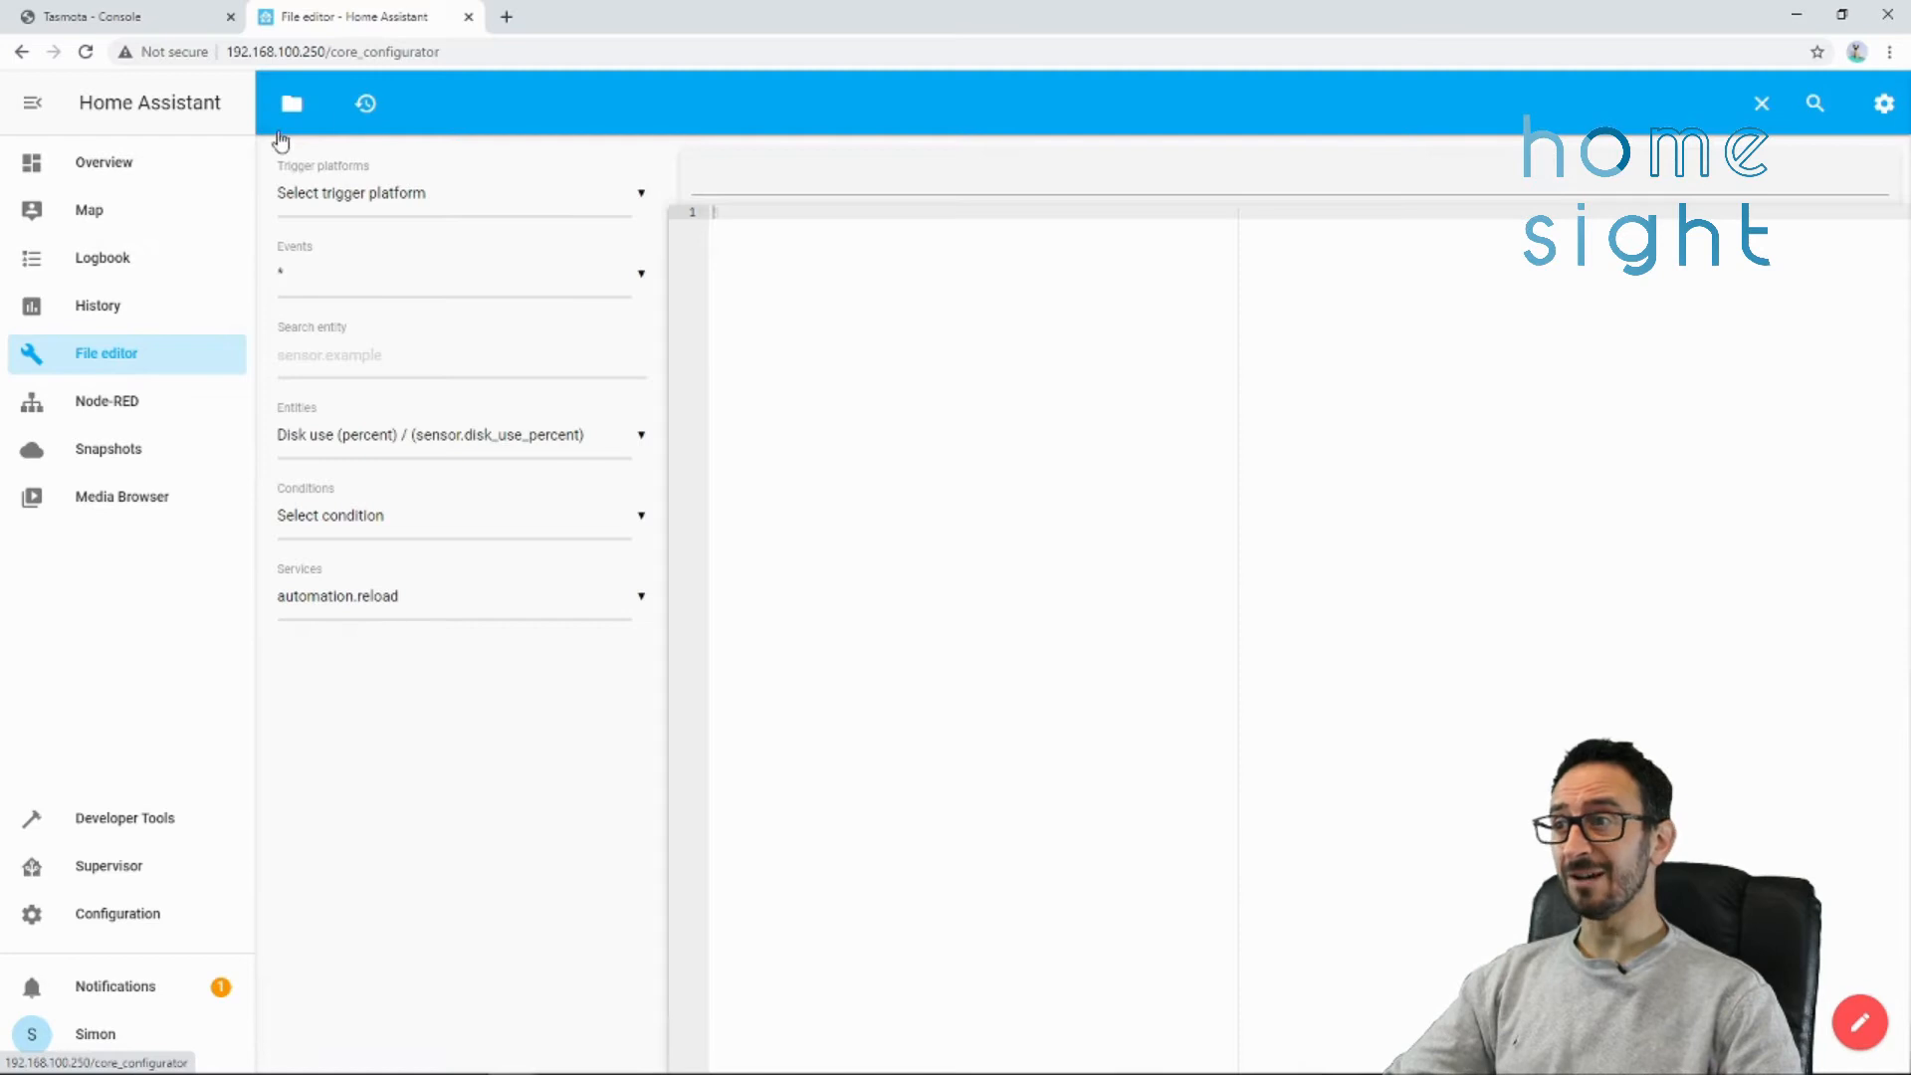
{"action": "left_click", "coordinate": [290, 101]}
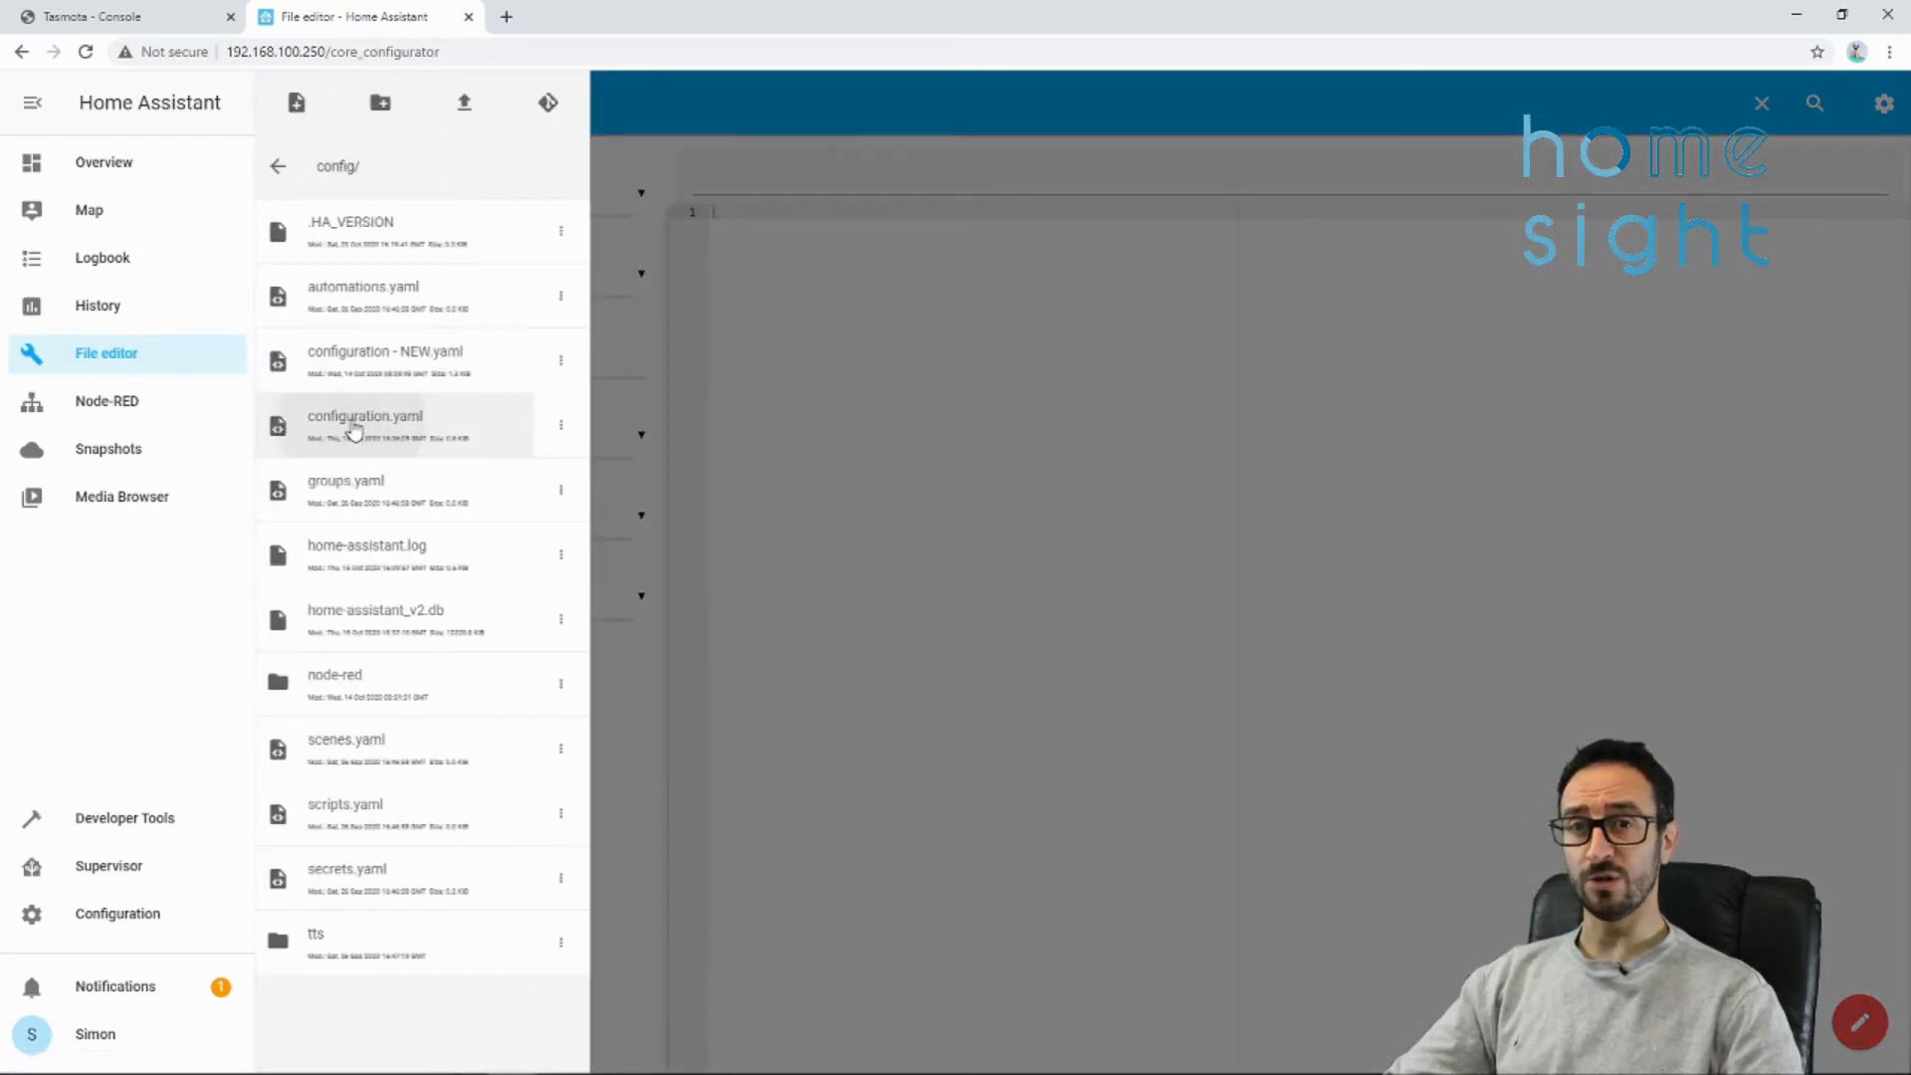
{"action": "left_click", "coordinate": [365, 416]}
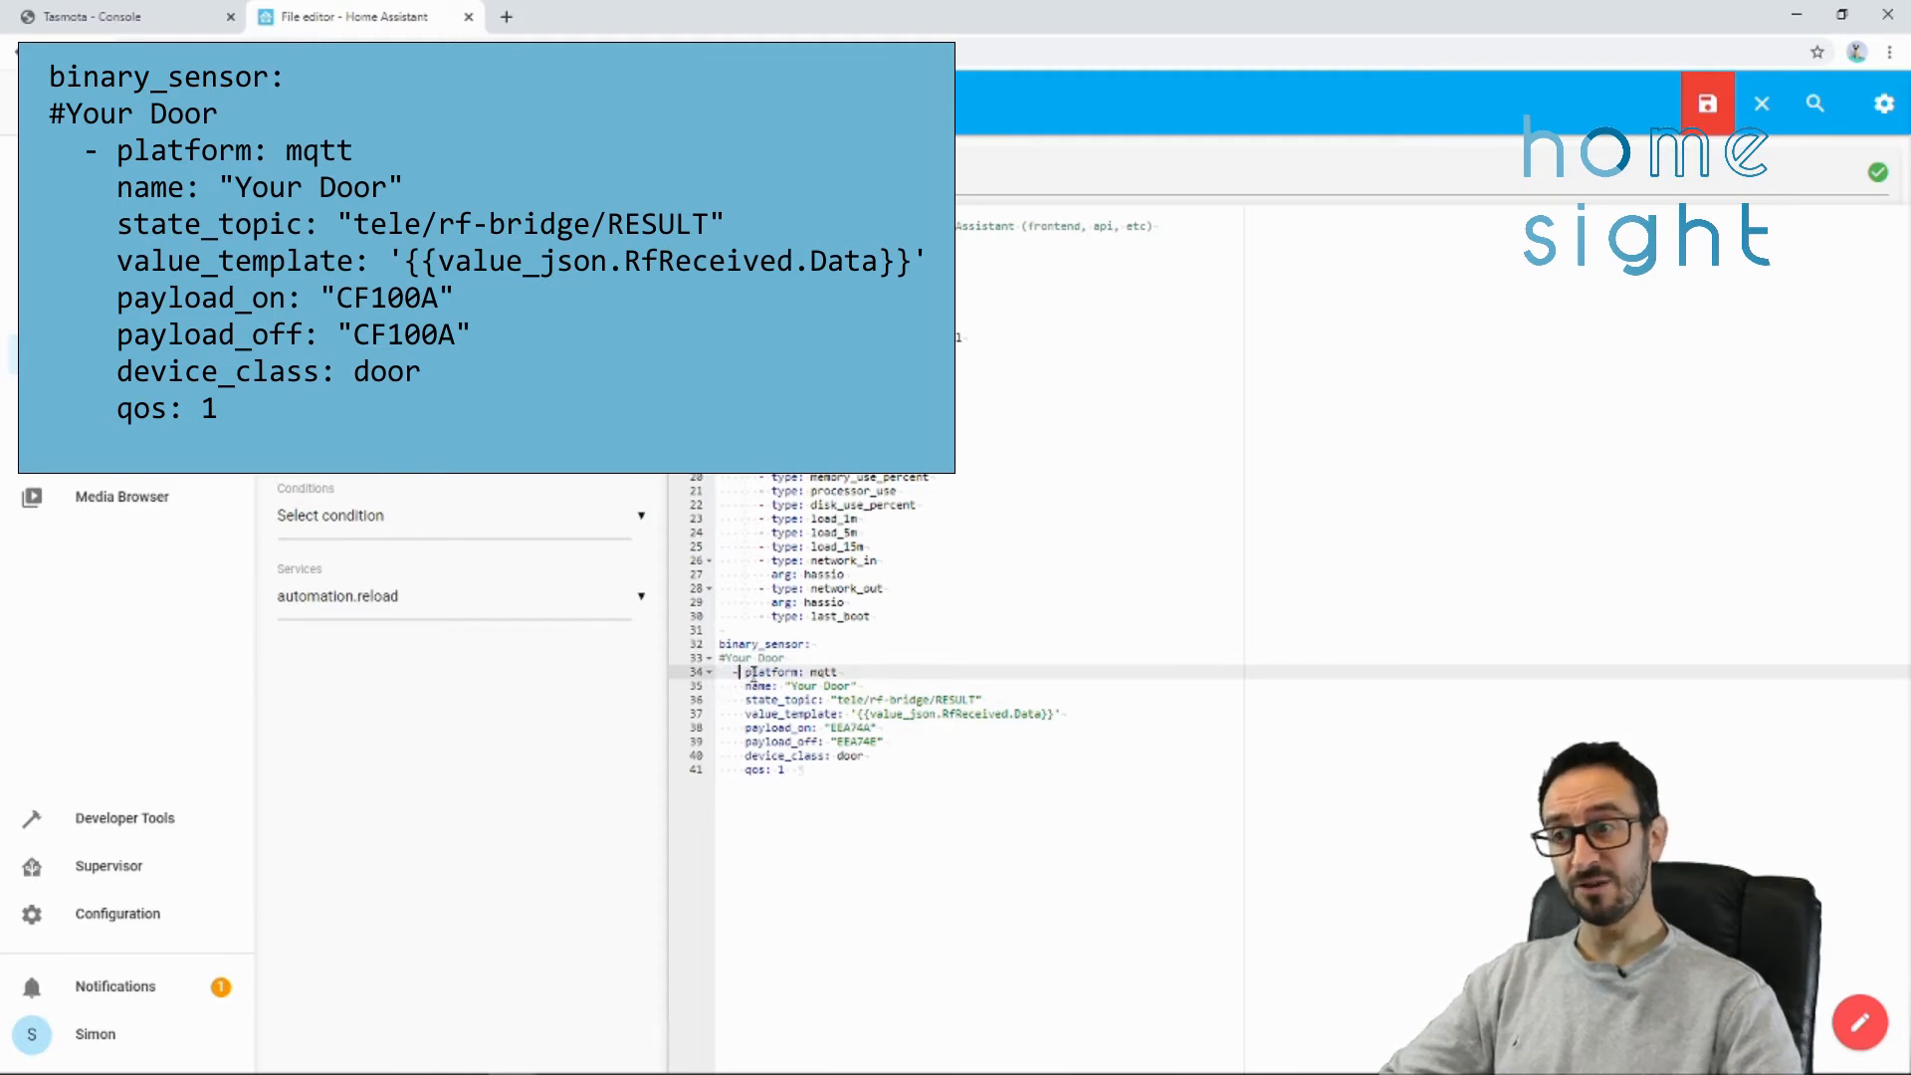
- Edit the Your Door MQTT binary_sensor platform and payload_off code, then save configuration.yaml
{"action": "double_click", "coordinate": [786, 671]}
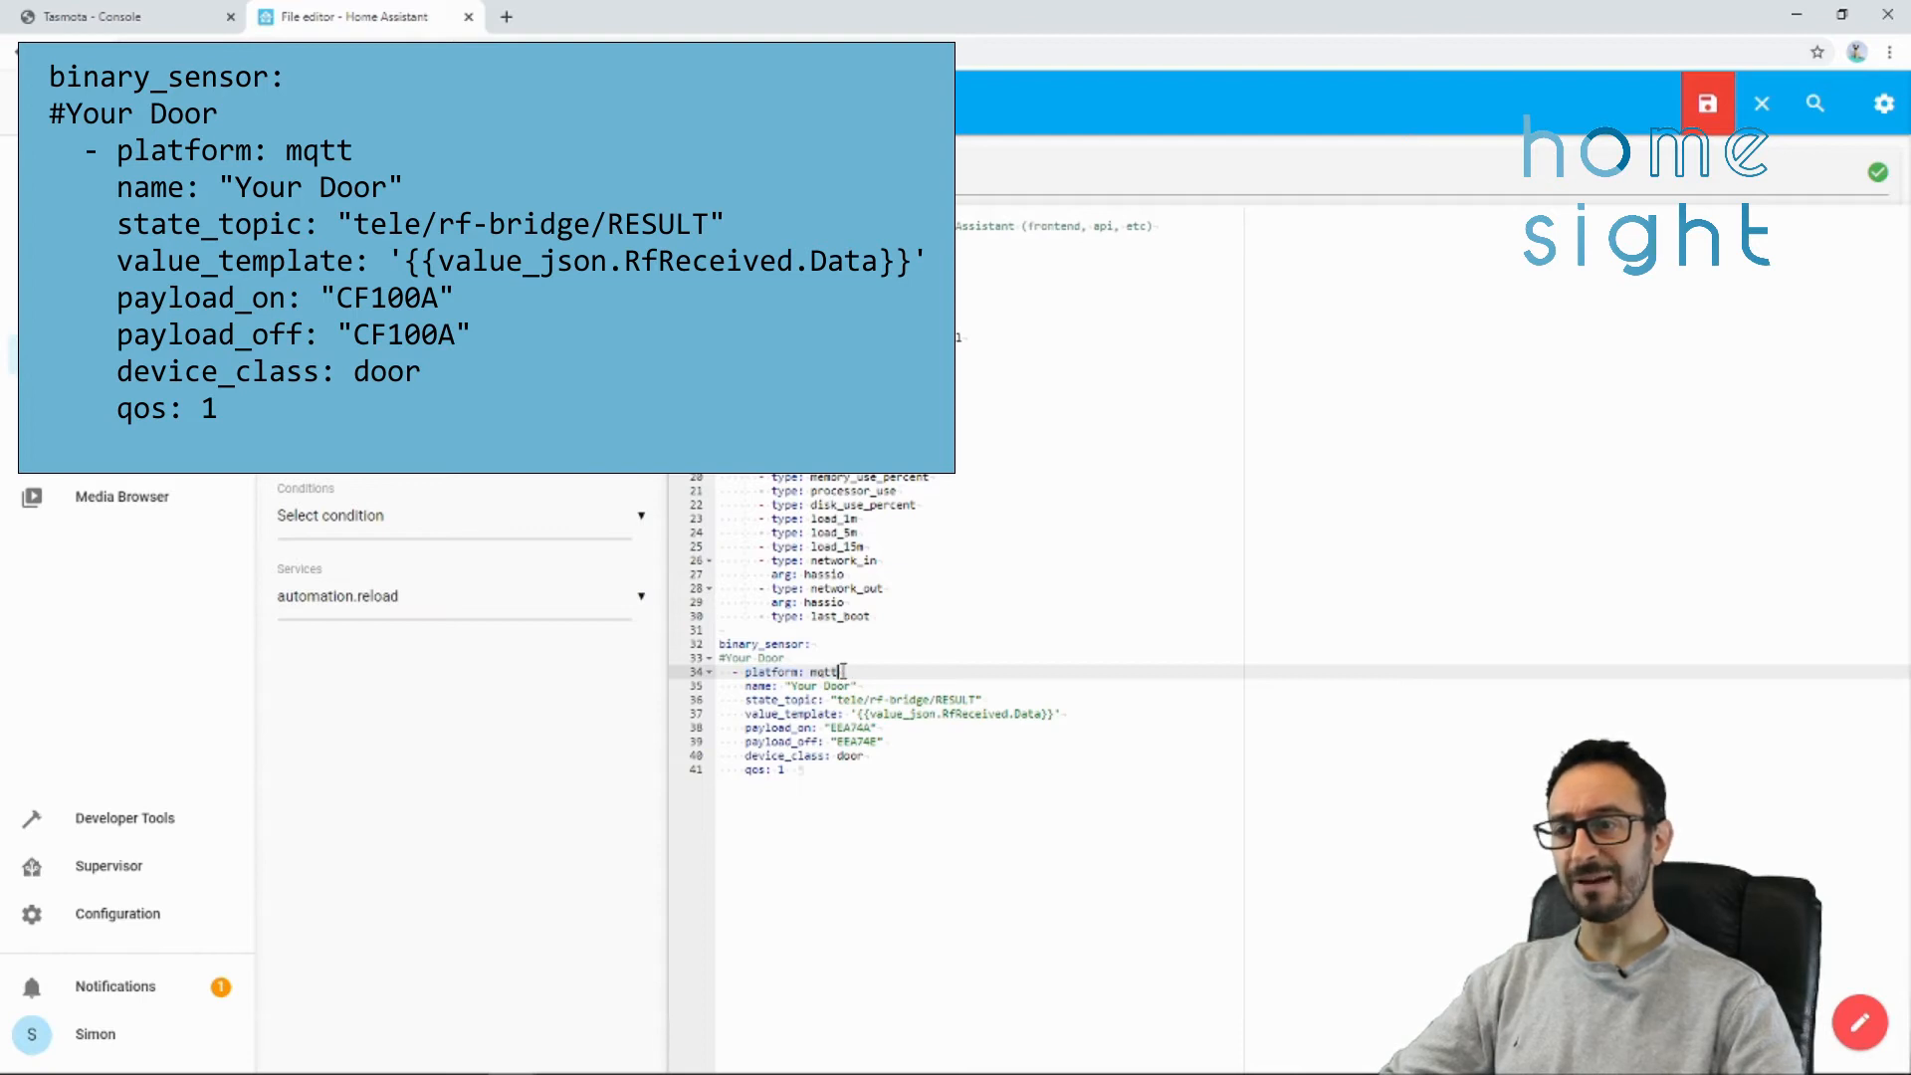
{"action": "double_click", "coordinate": [822, 671]}
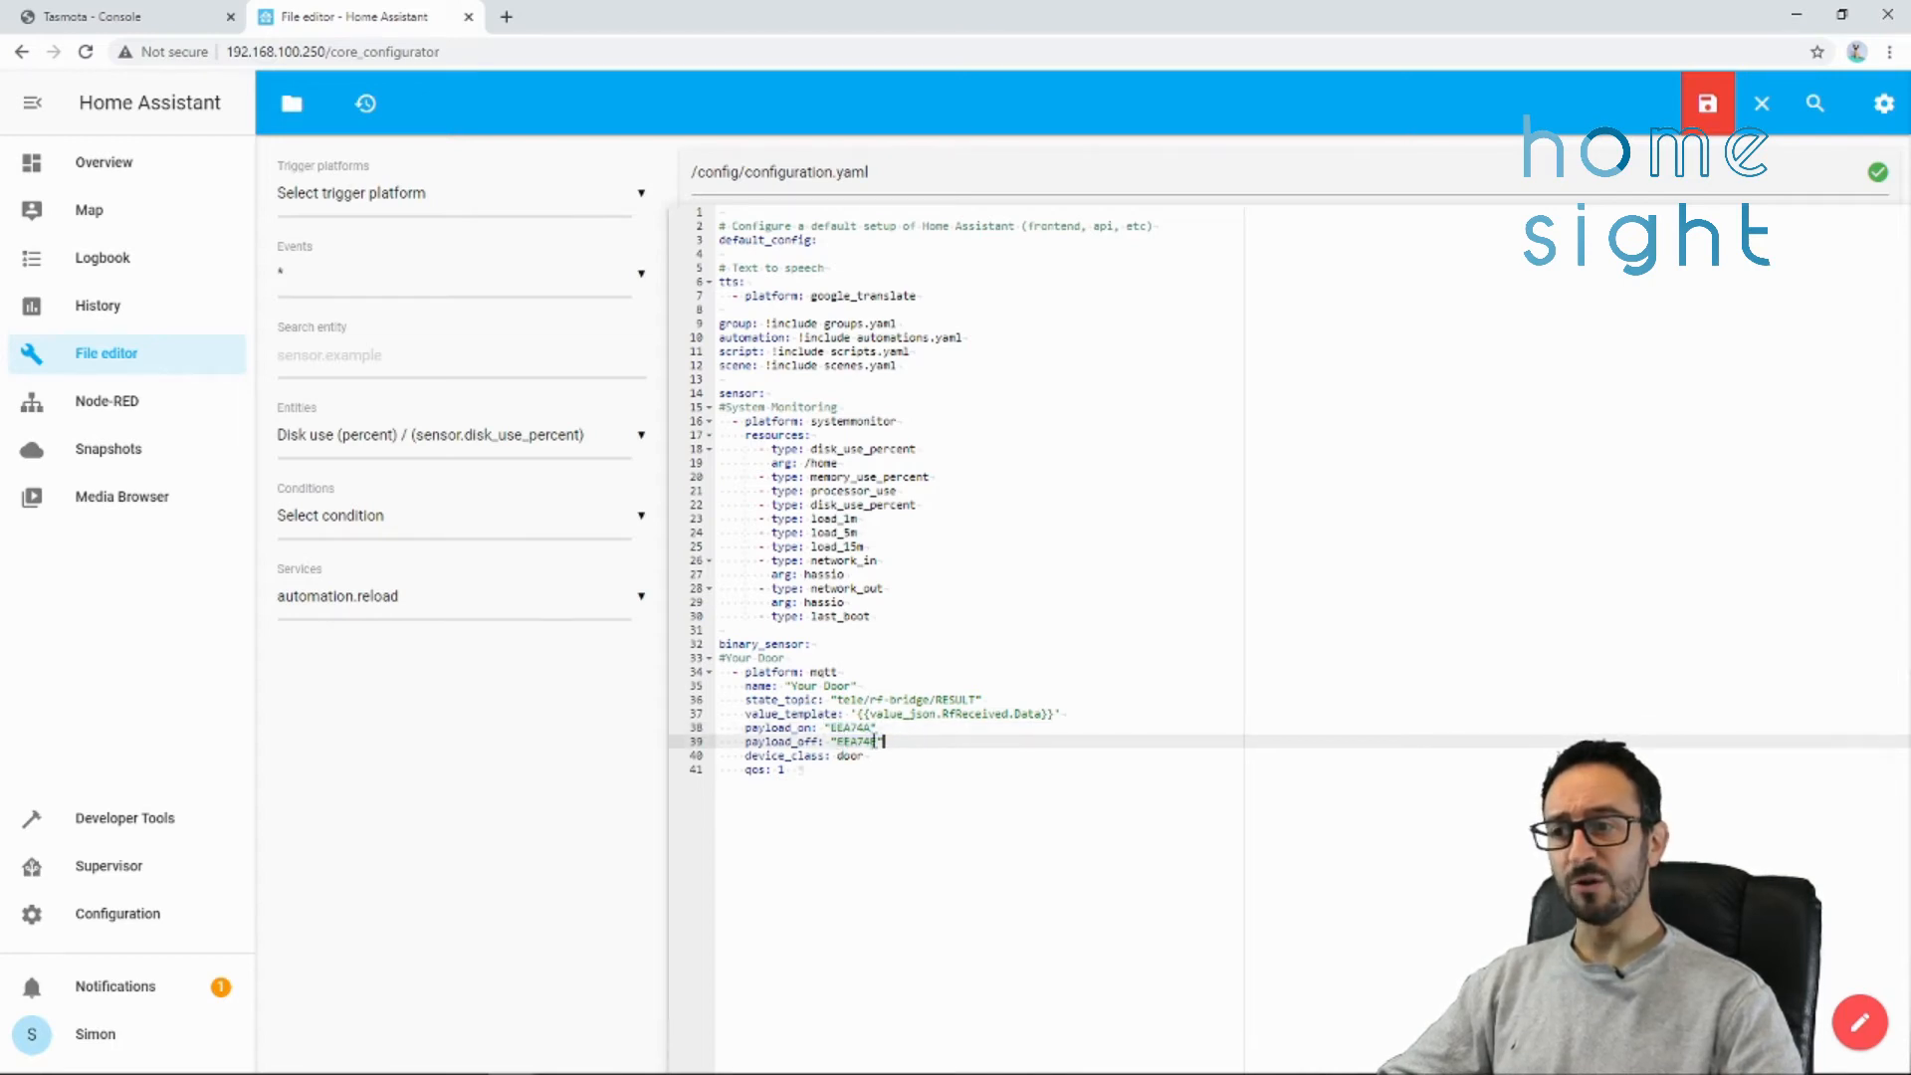
{"action": "double_click", "coordinate": [854, 740]}
{"action": "type", "text": "E"}
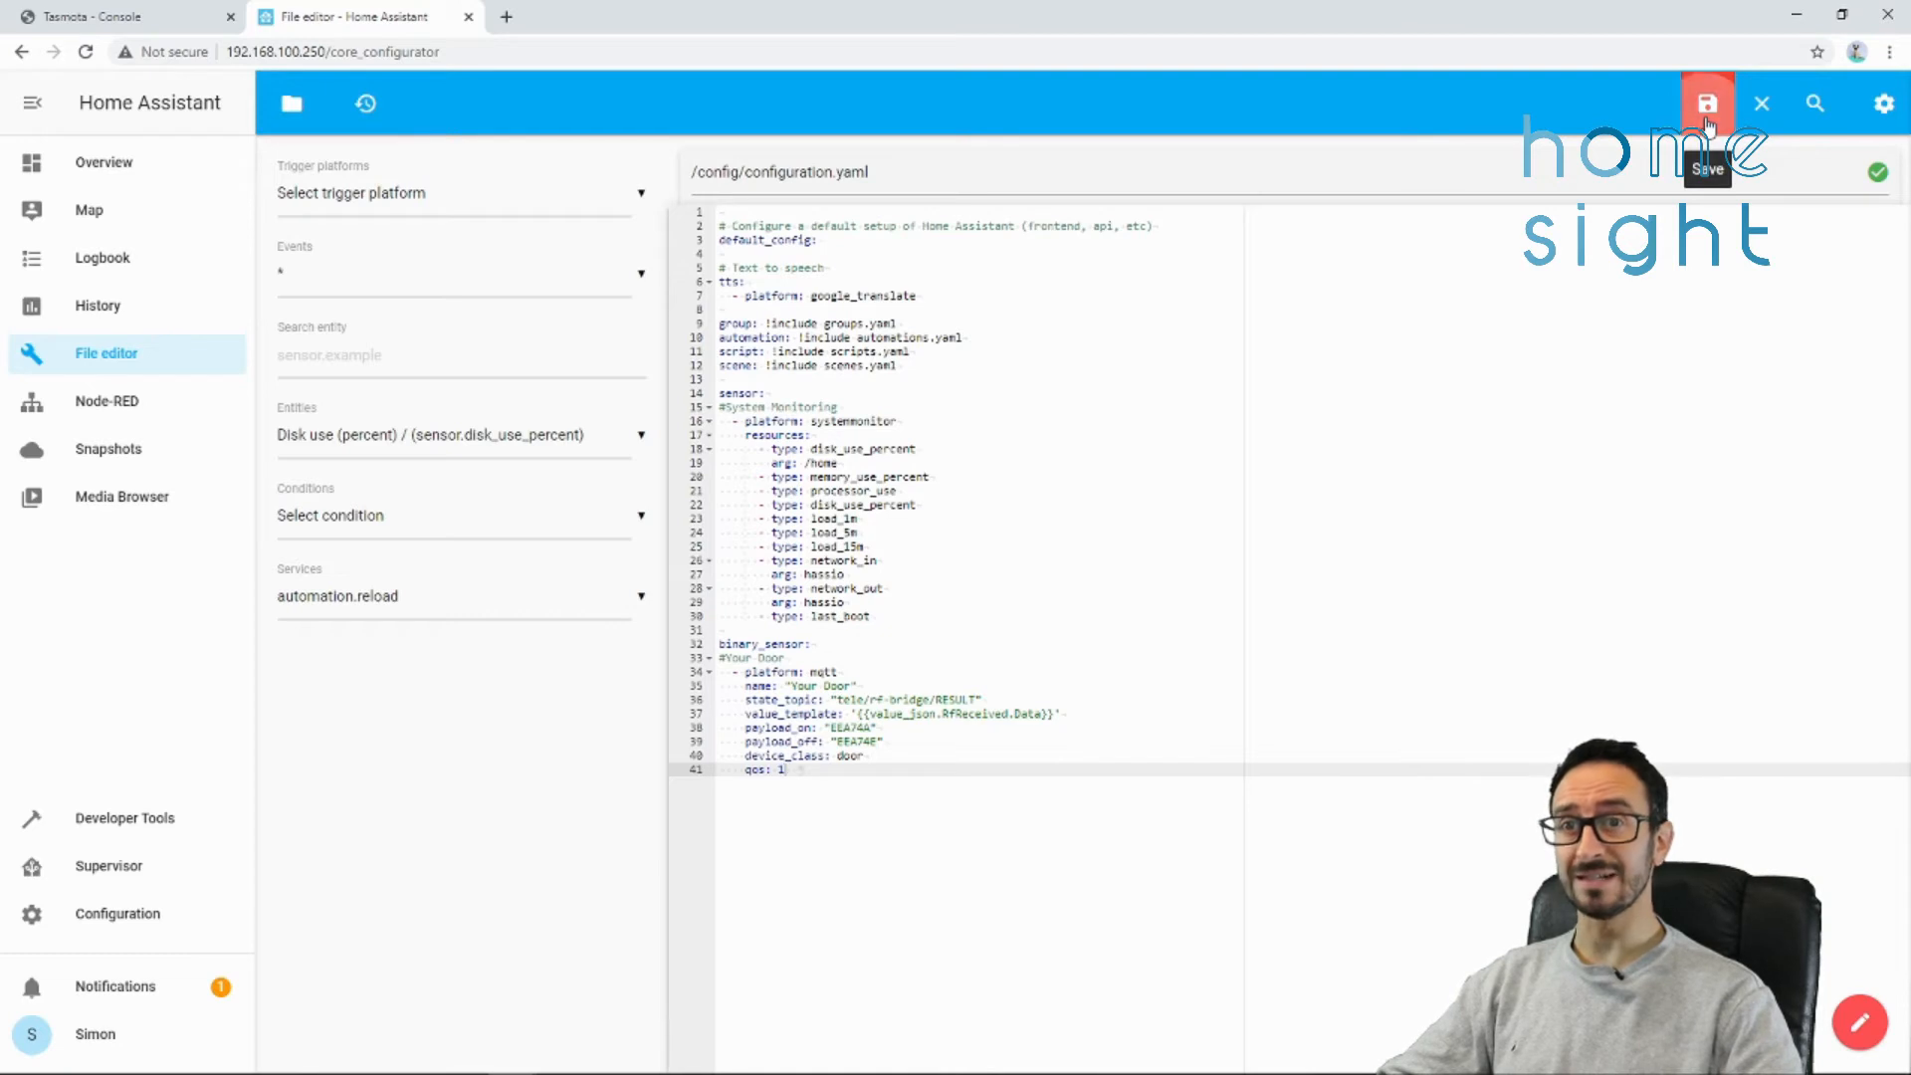
{"action": "left_click", "coordinate": [1705, 101]}
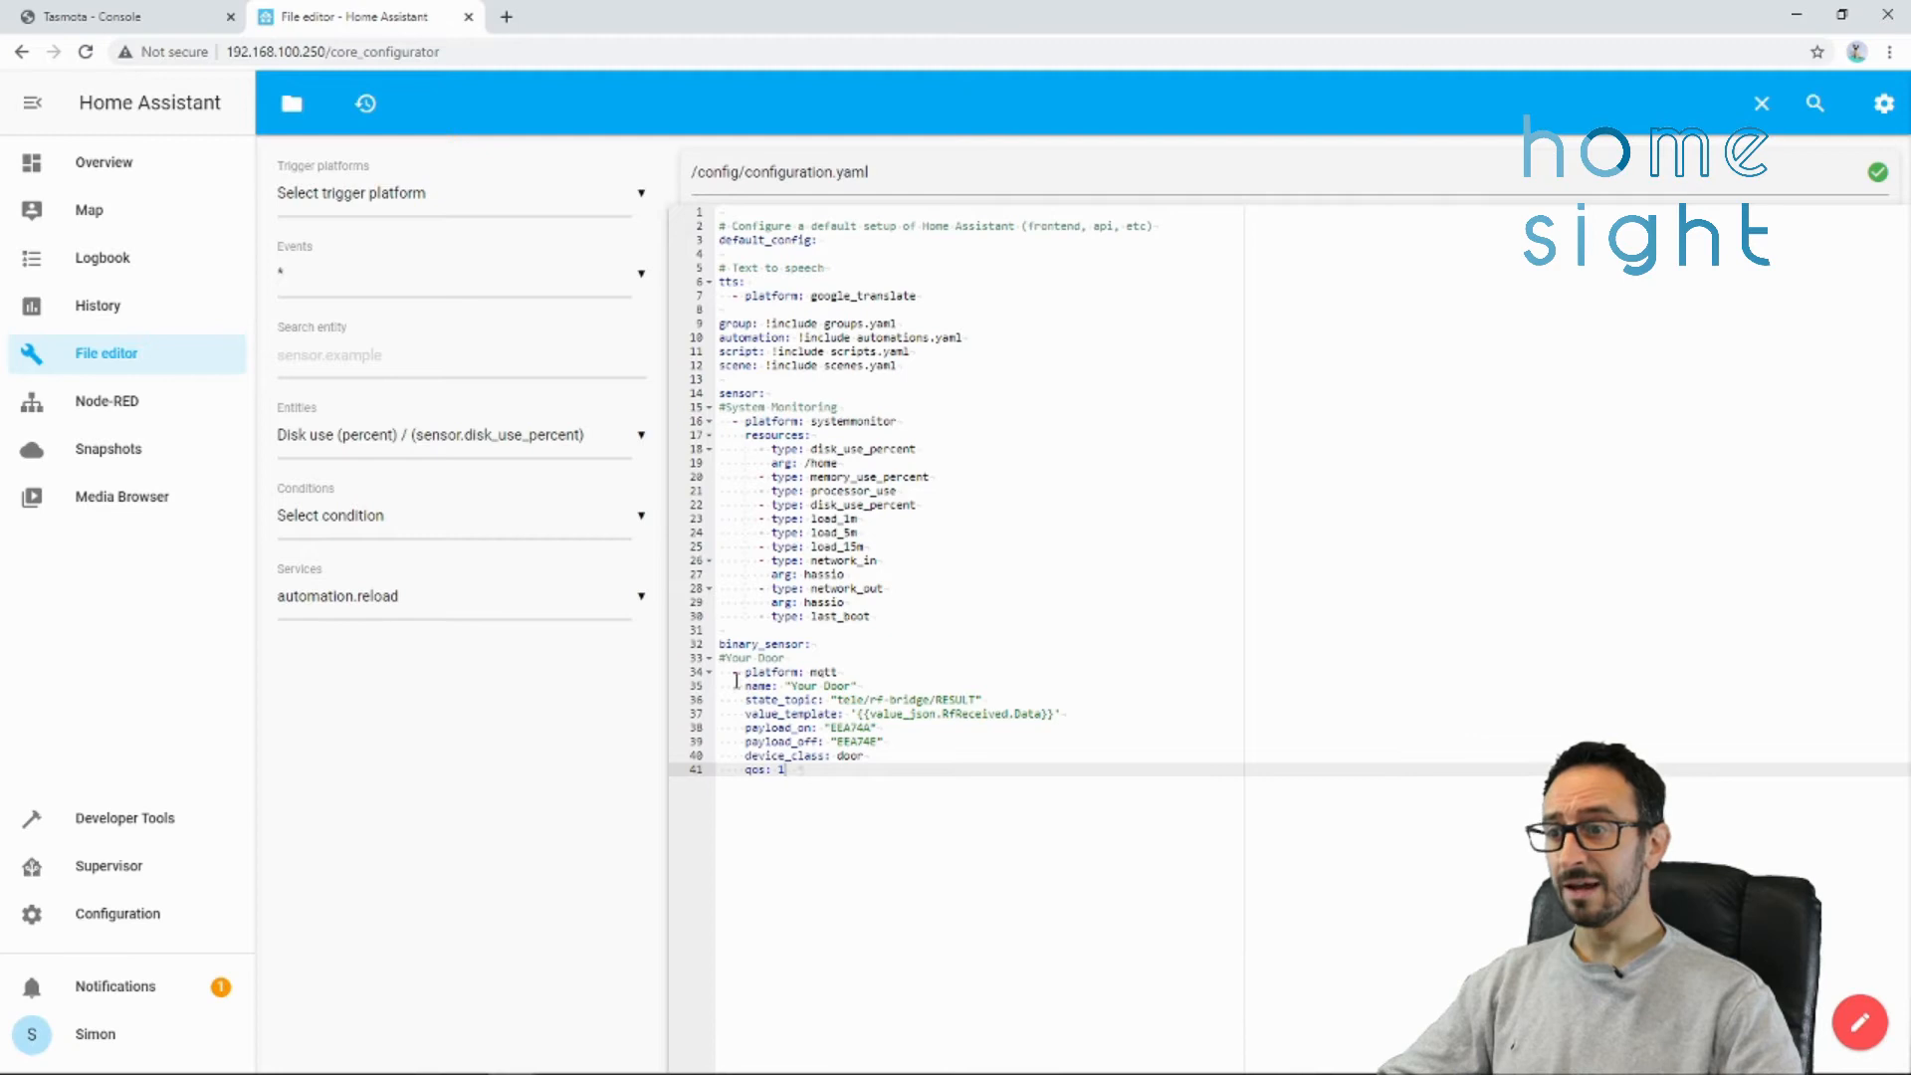
{"action": "left_click", "coordinate": [839, 671]}
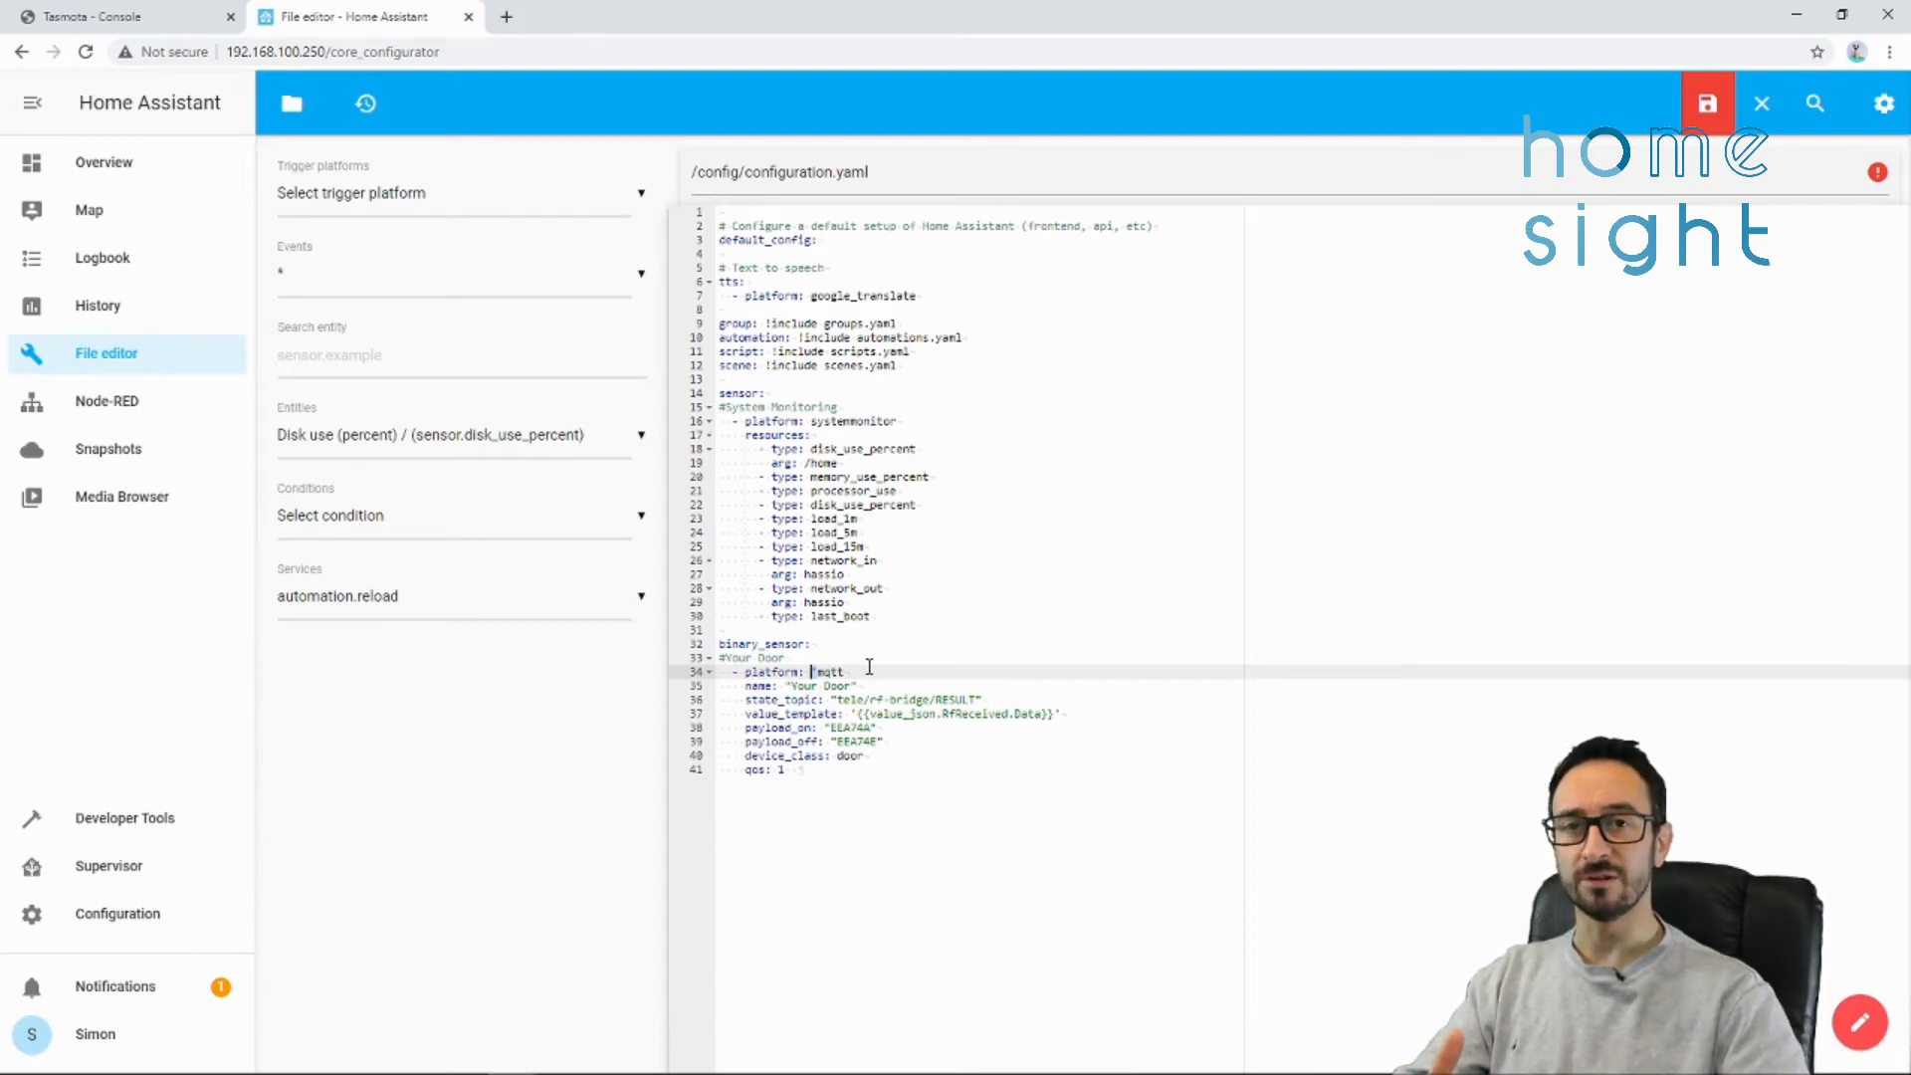
{"action": "left_click", "coordinate": [1706, 101]}
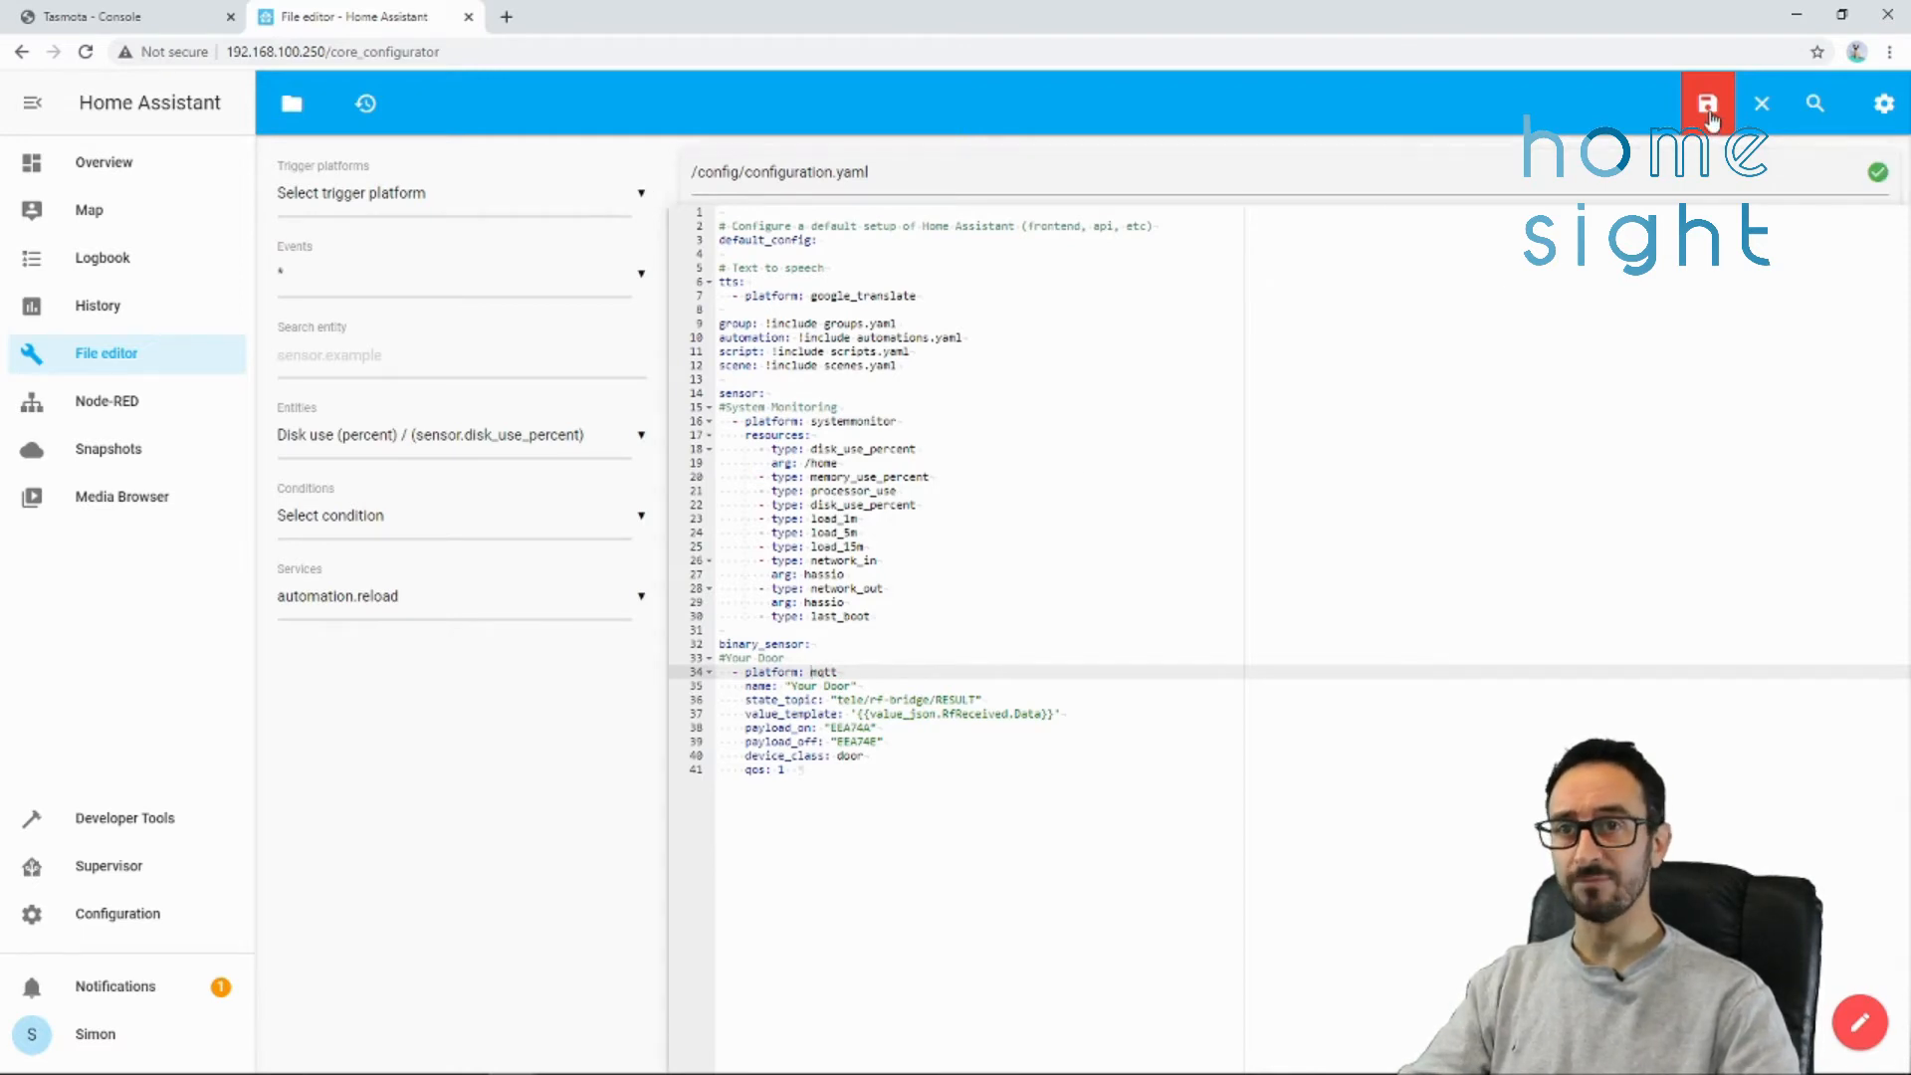
{"action": "left_click", "coordinate": [1706, 102]}
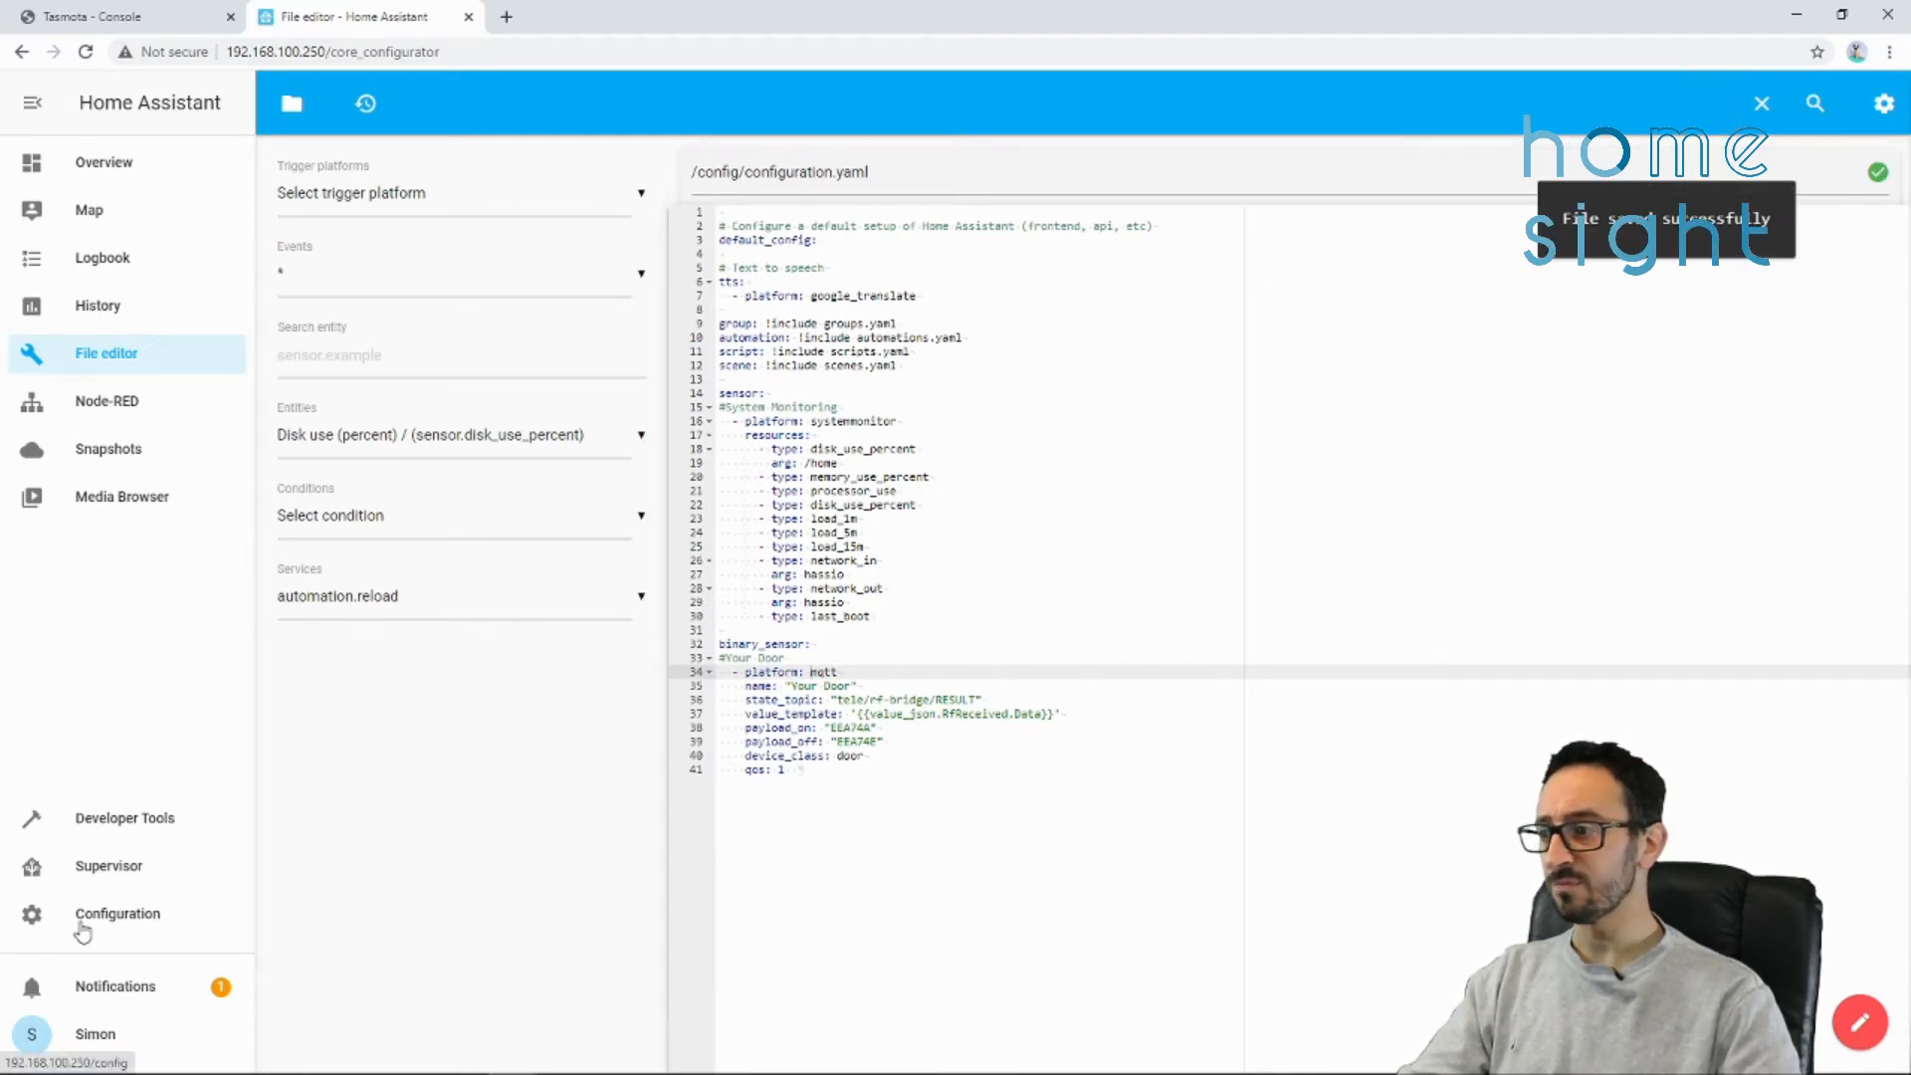
- Run Check Configuration from Server Controls until it reports 'Configuration valid!'
{"action": "left_click", "coordinate": [118, 913]}
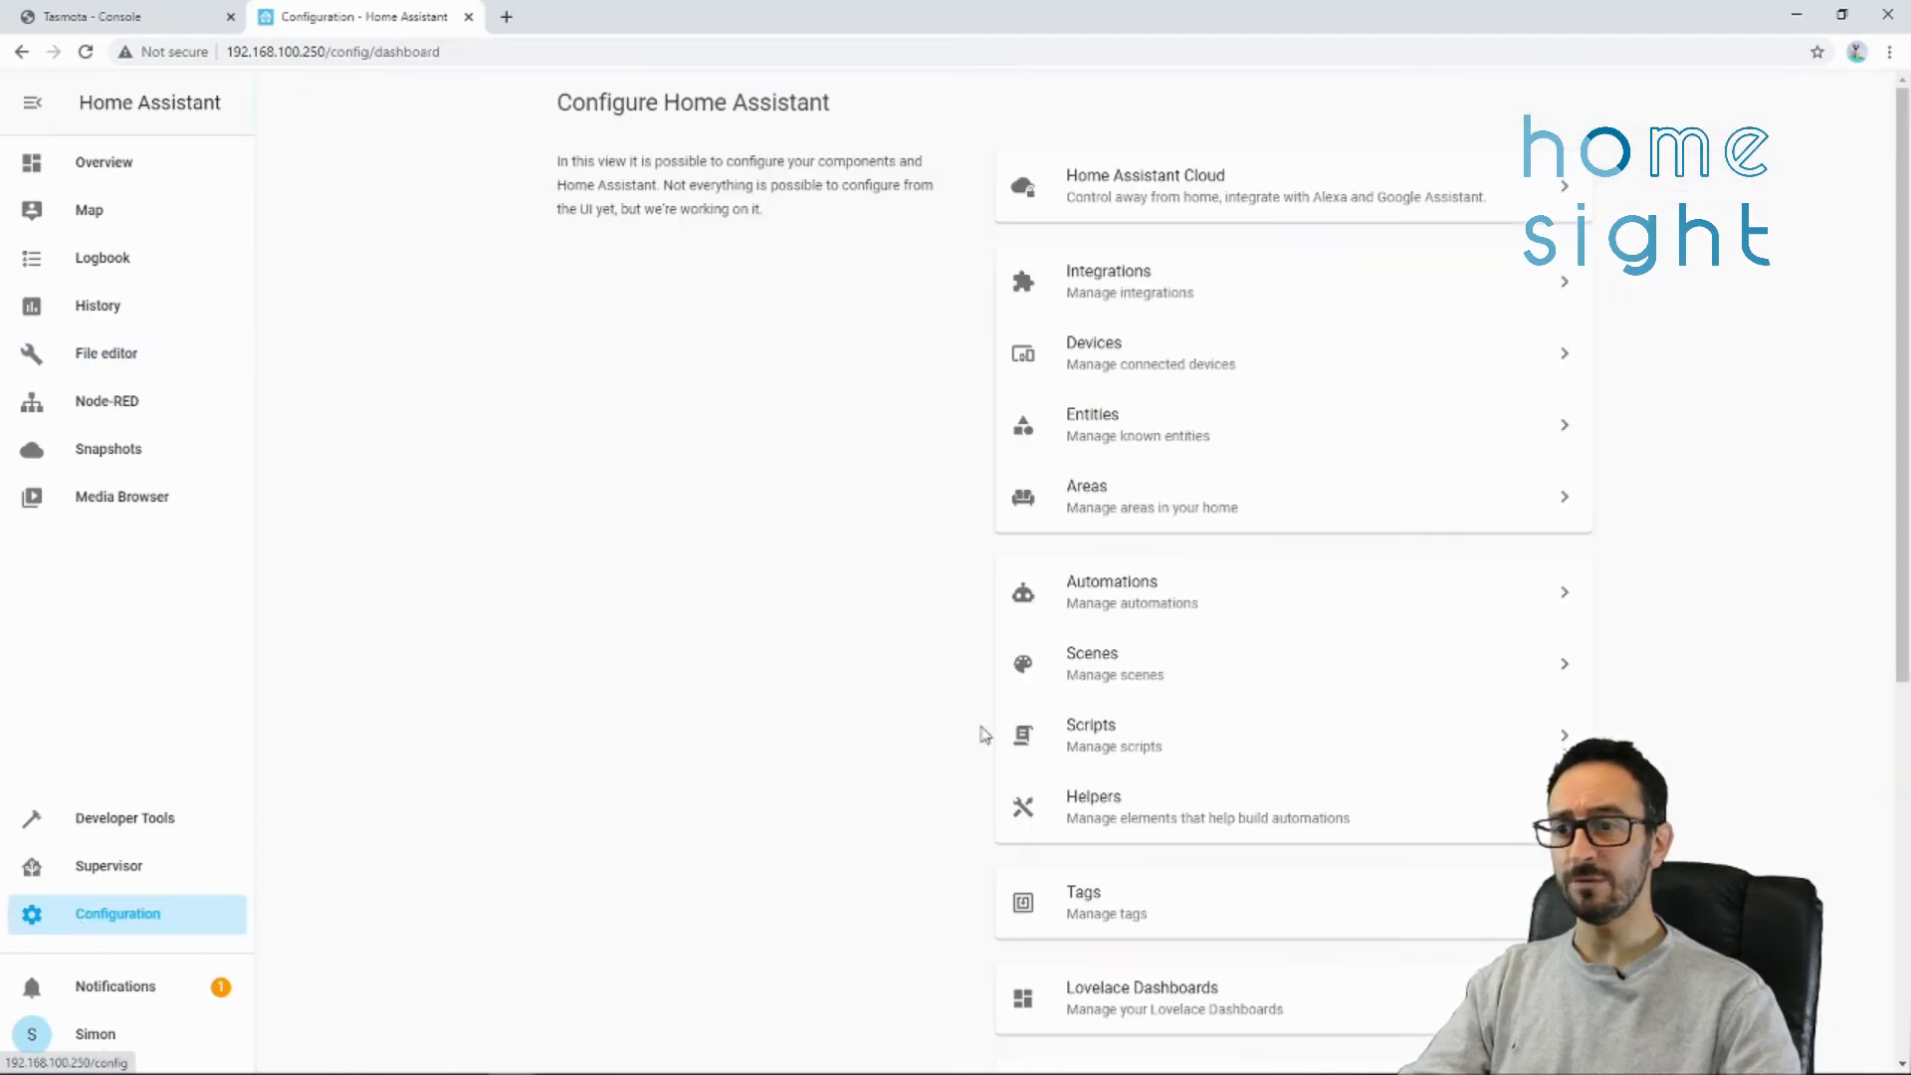
{"action": "scroll", "scroll_direction": "down", "scroll_amount": 3}
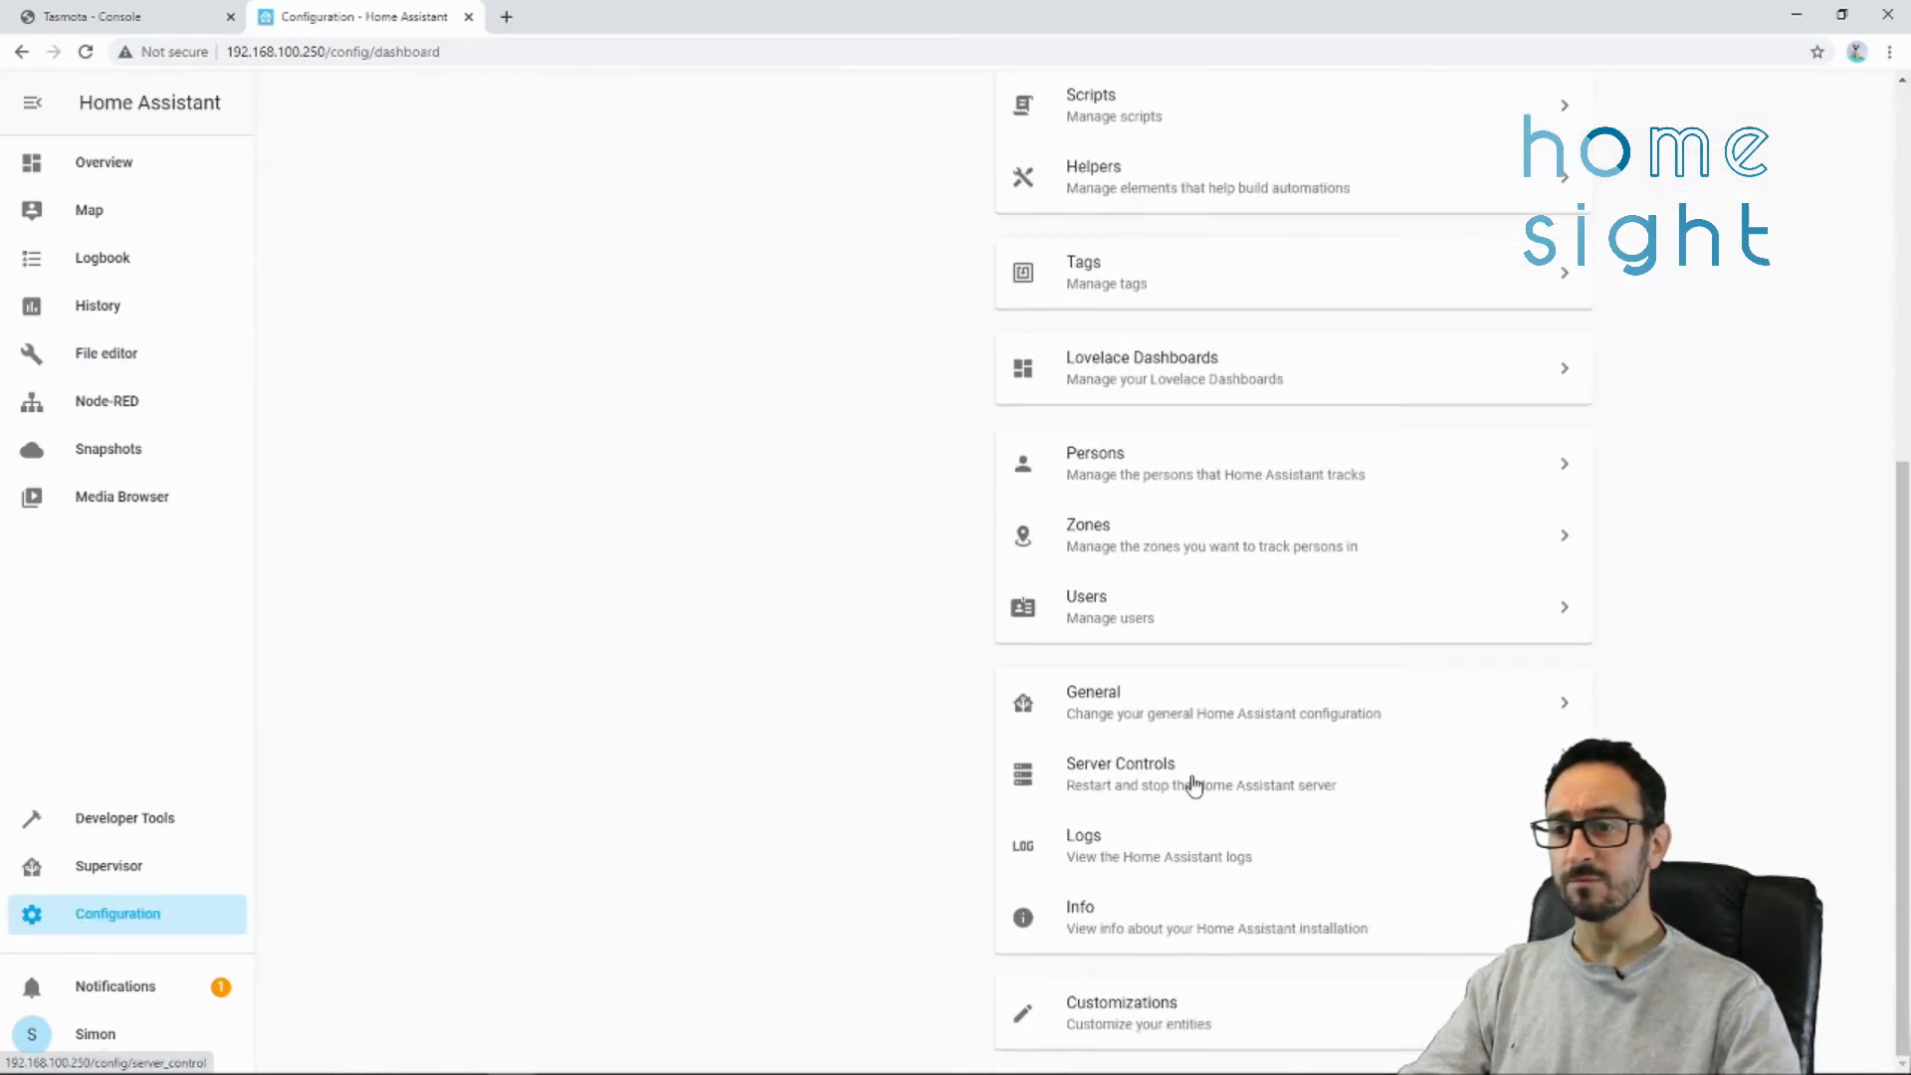
{"action": "left_click", "coordinate": [1118, 774]}
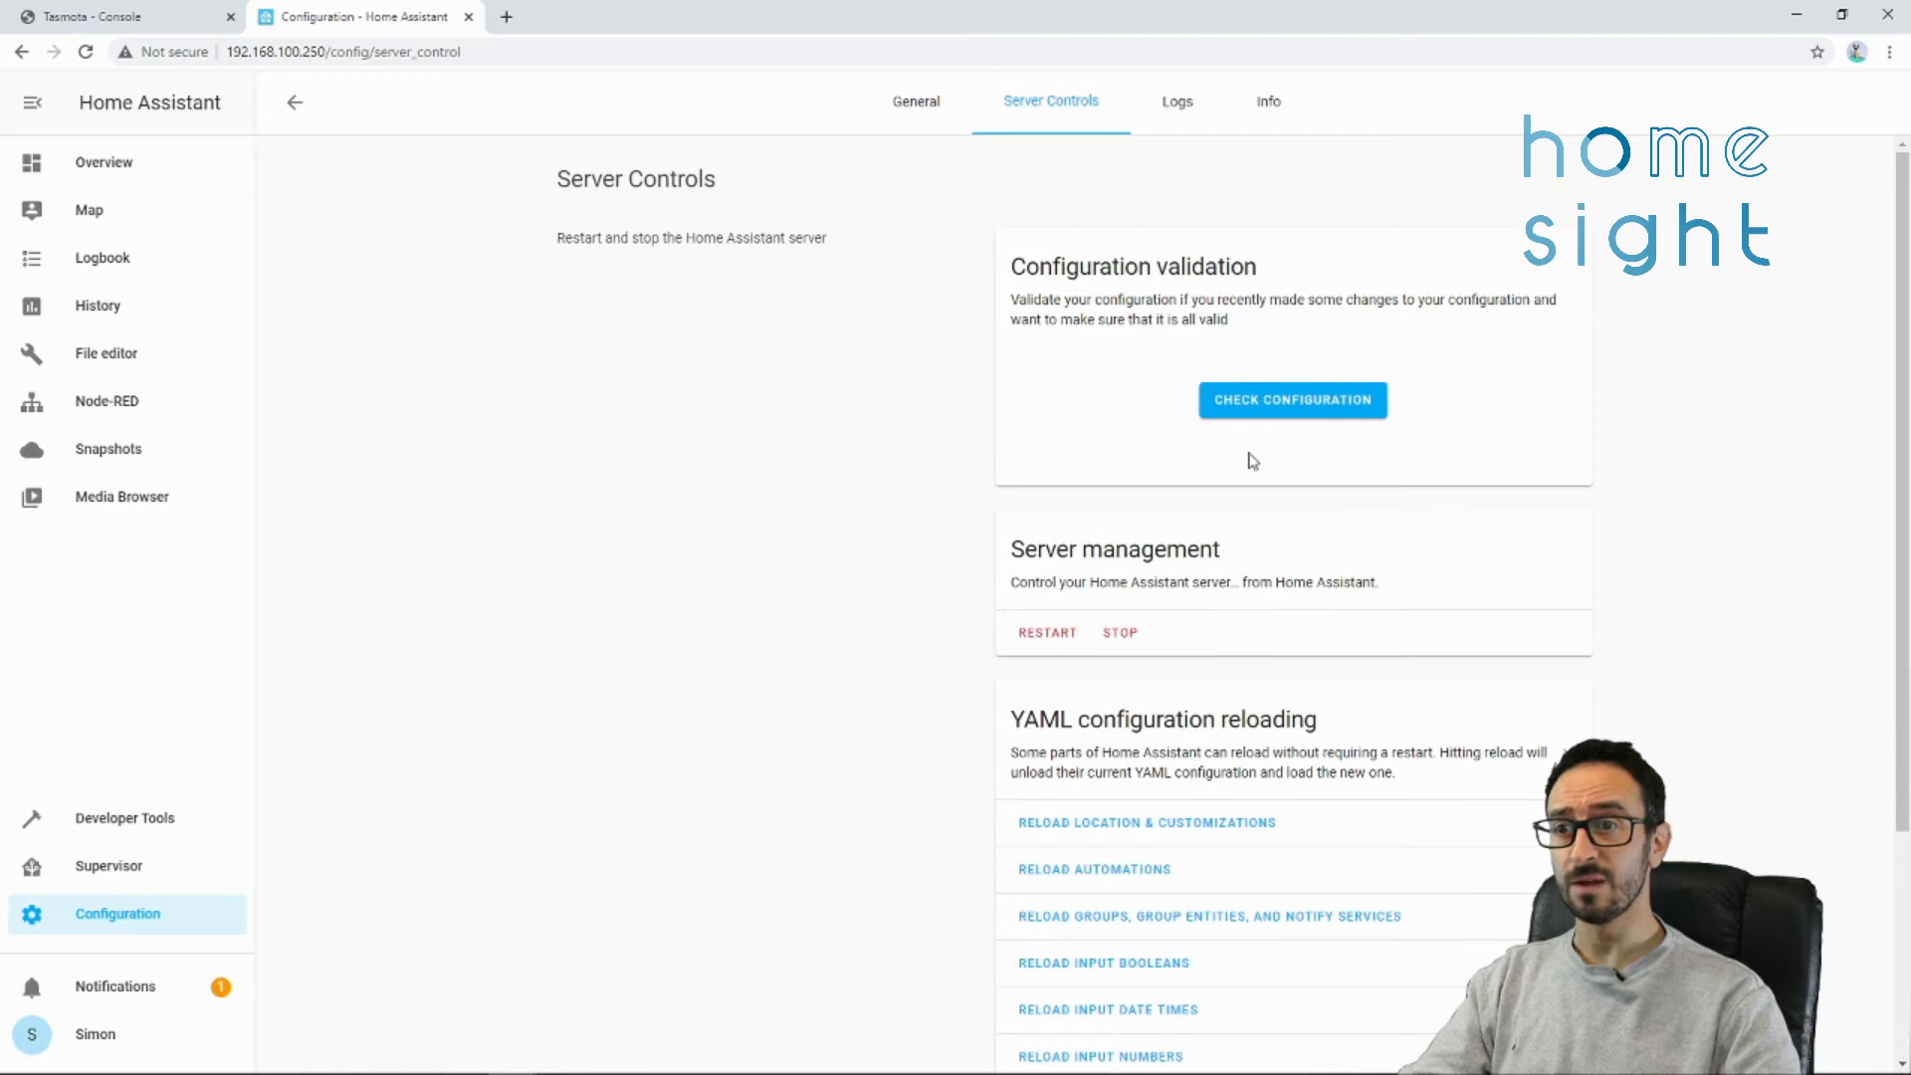
{"action": "left_click", "coordinate": [1290, 400]}
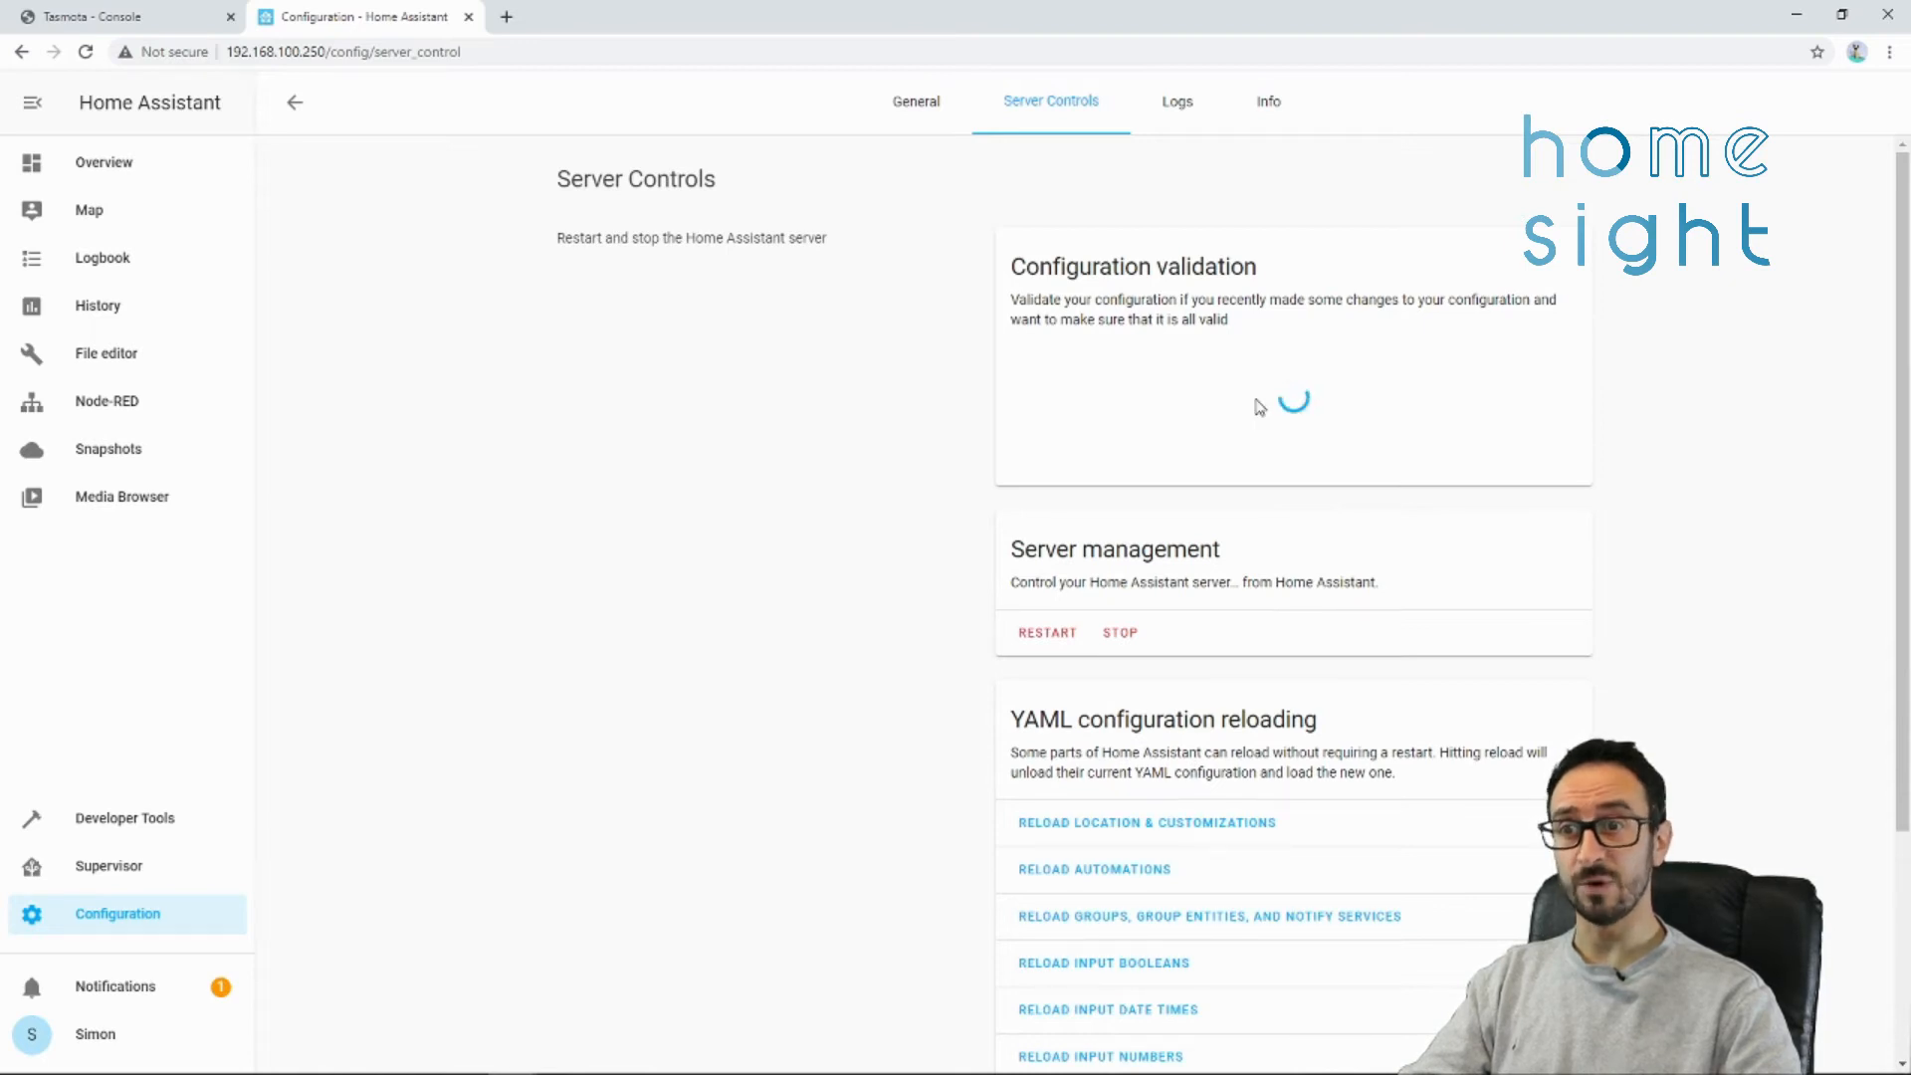
{"action": "left_click", "coordinate": [1291, 416]}
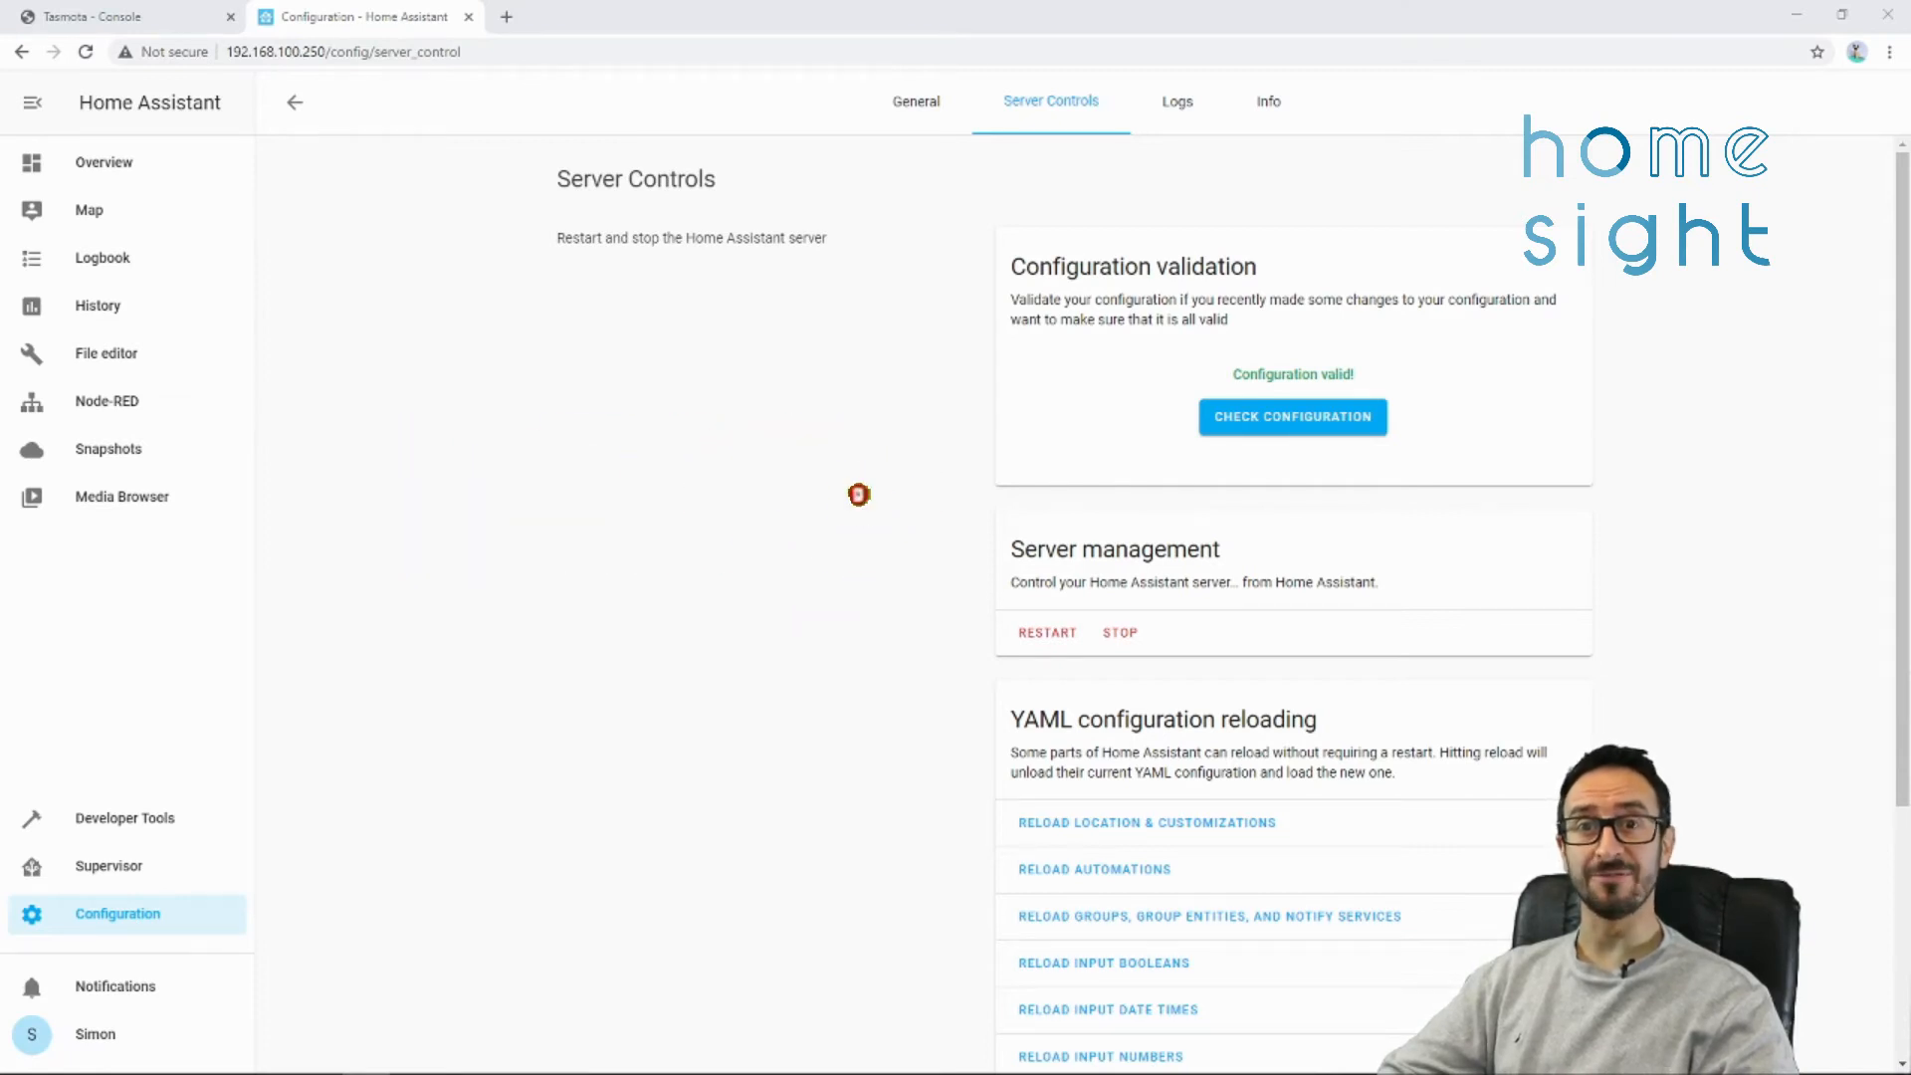
{"action": "left_click", "coordinate": [103, 161]}
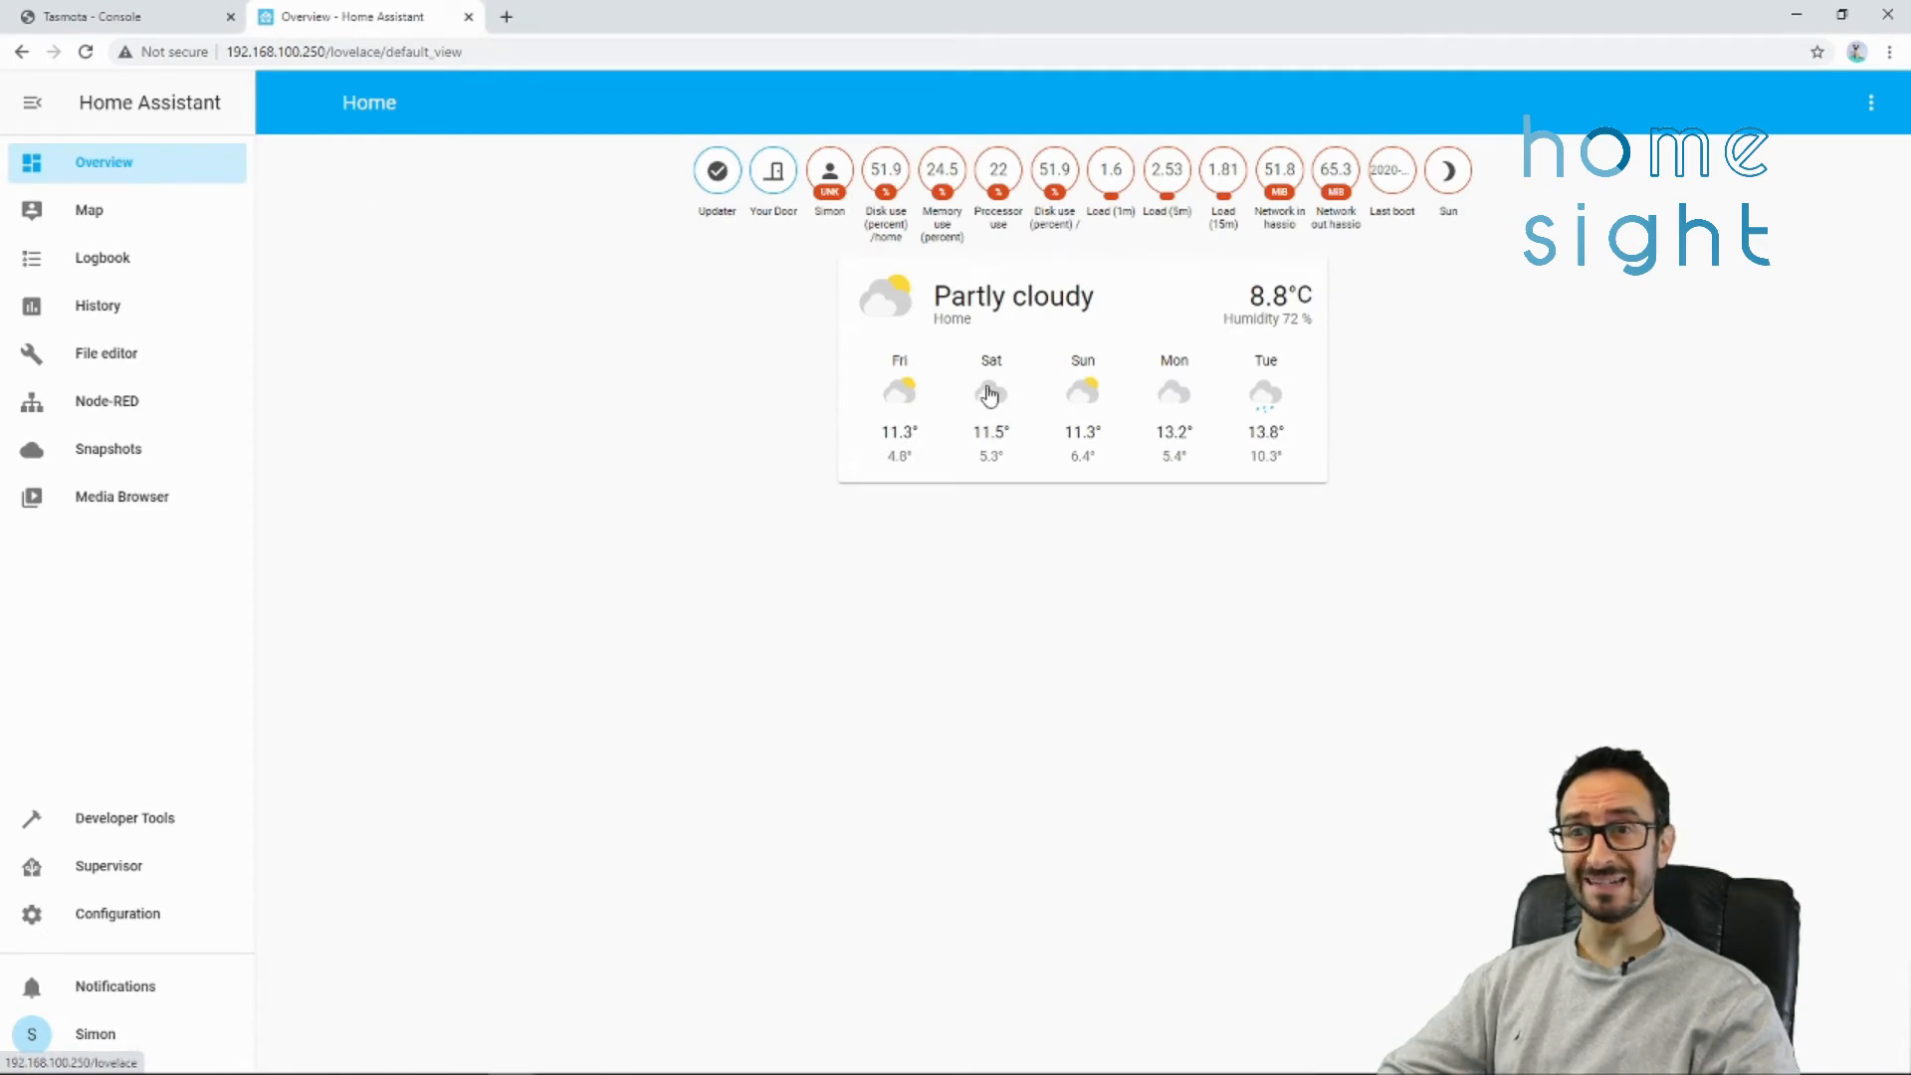
{"action": "mouse_move", "coordinate": [816, 334]}
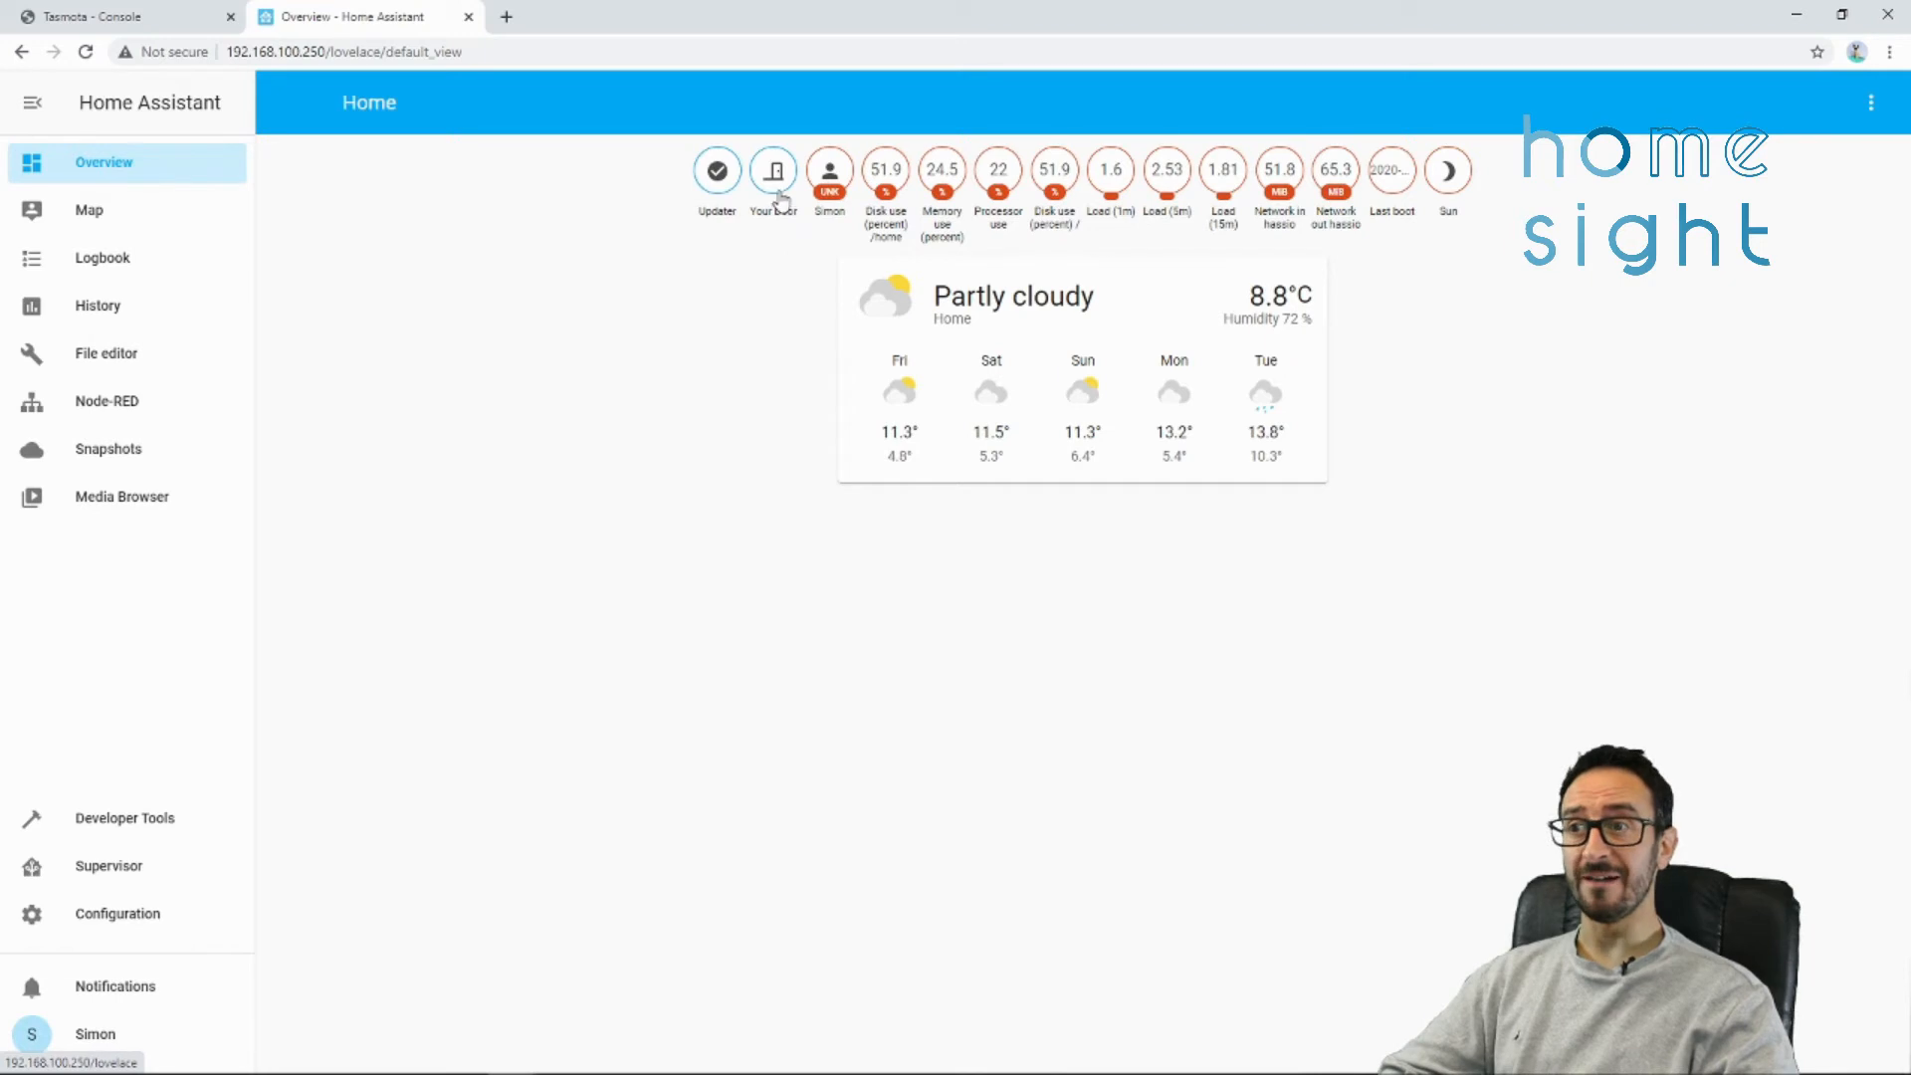
{"action": "mouse_move", "coordinate": [792, 227]}
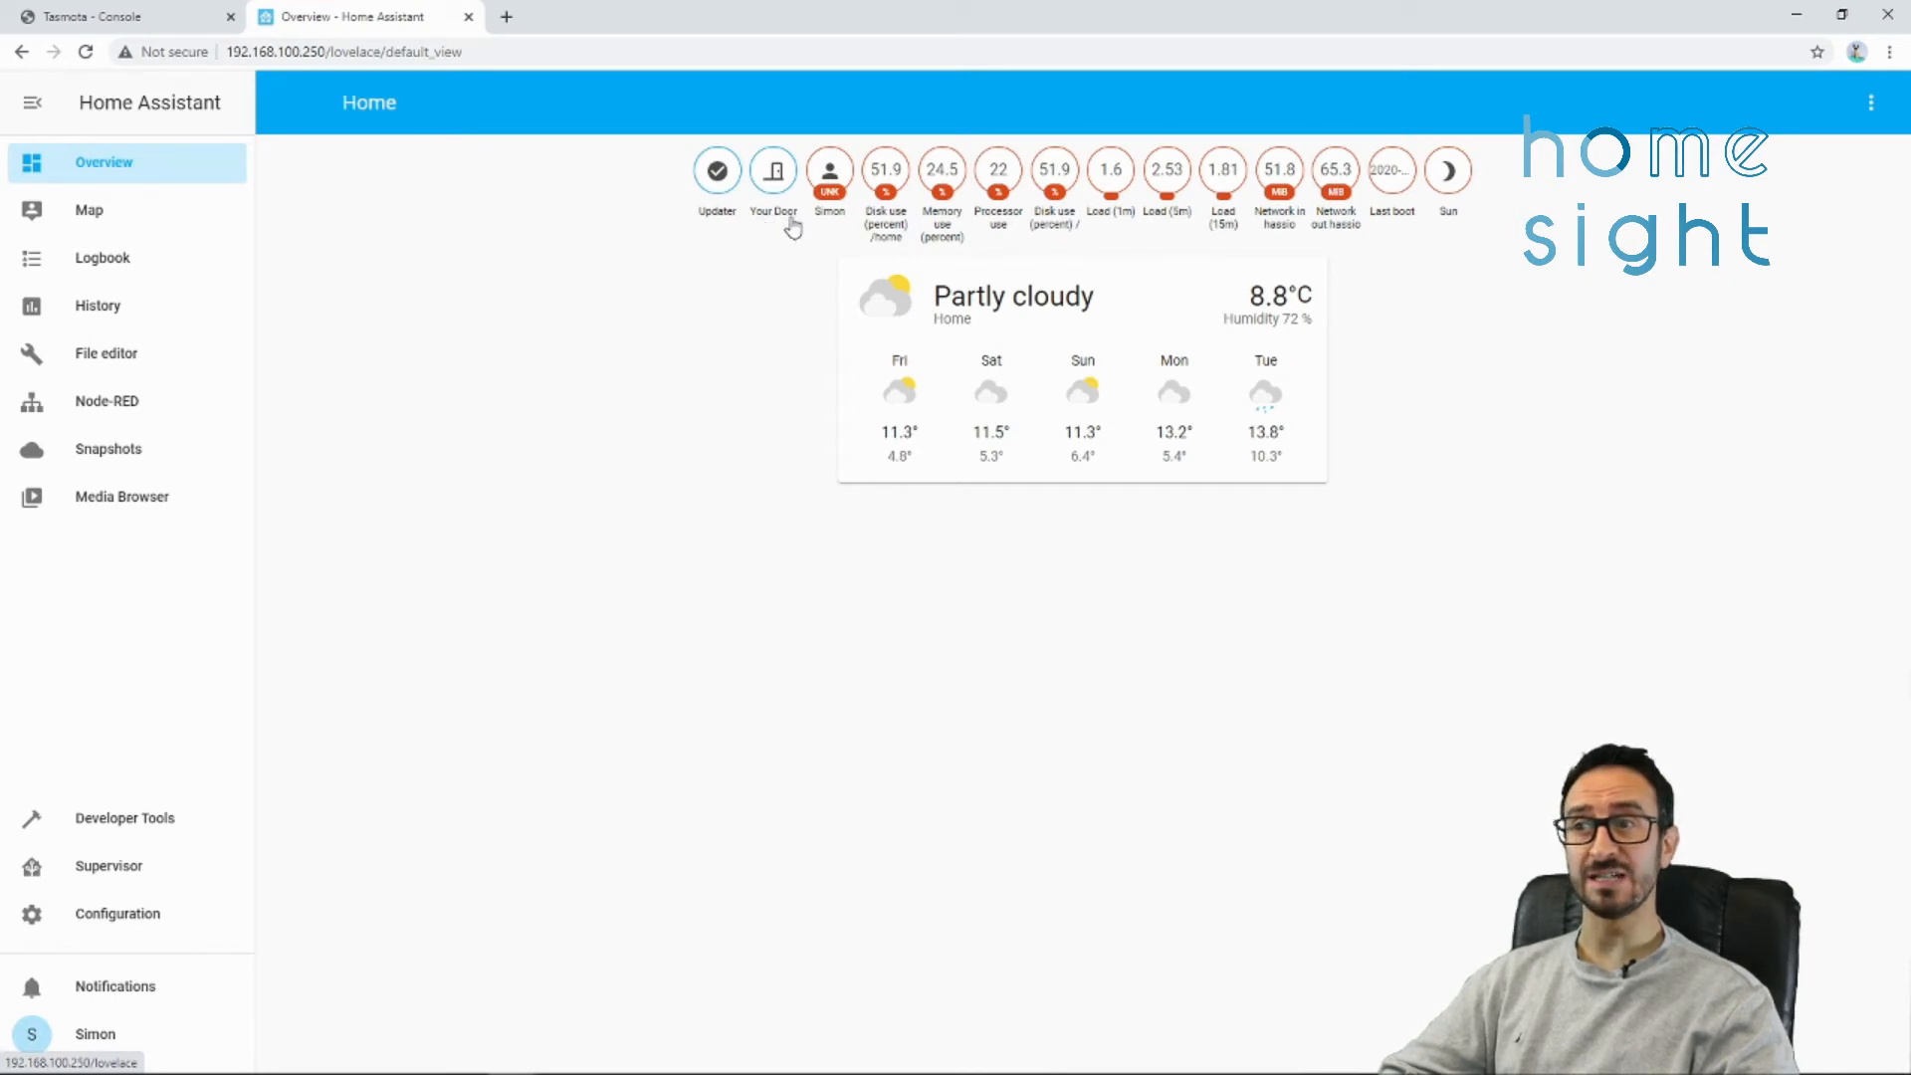
{"action": "mouse_move", "coordinate": [762, 221]}
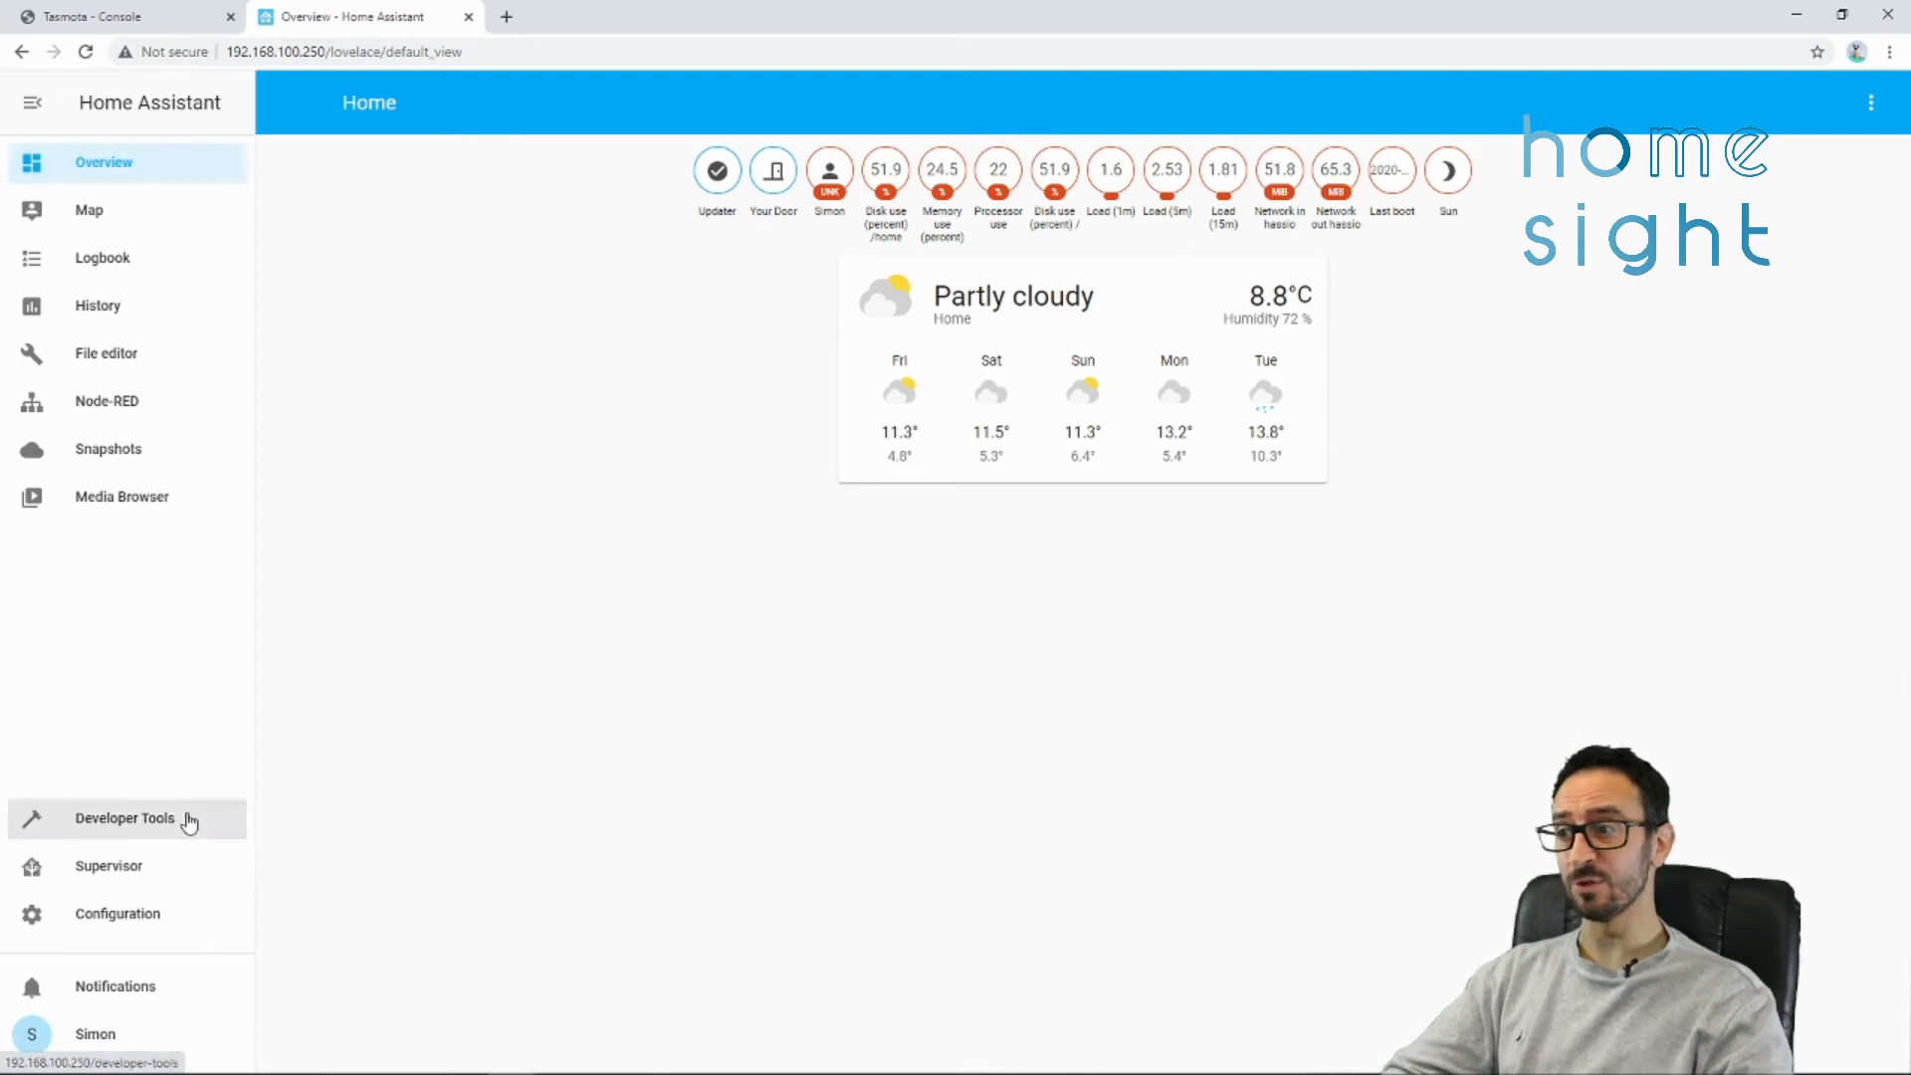
{"action": "left_click", "coordinate": [123, 818]}
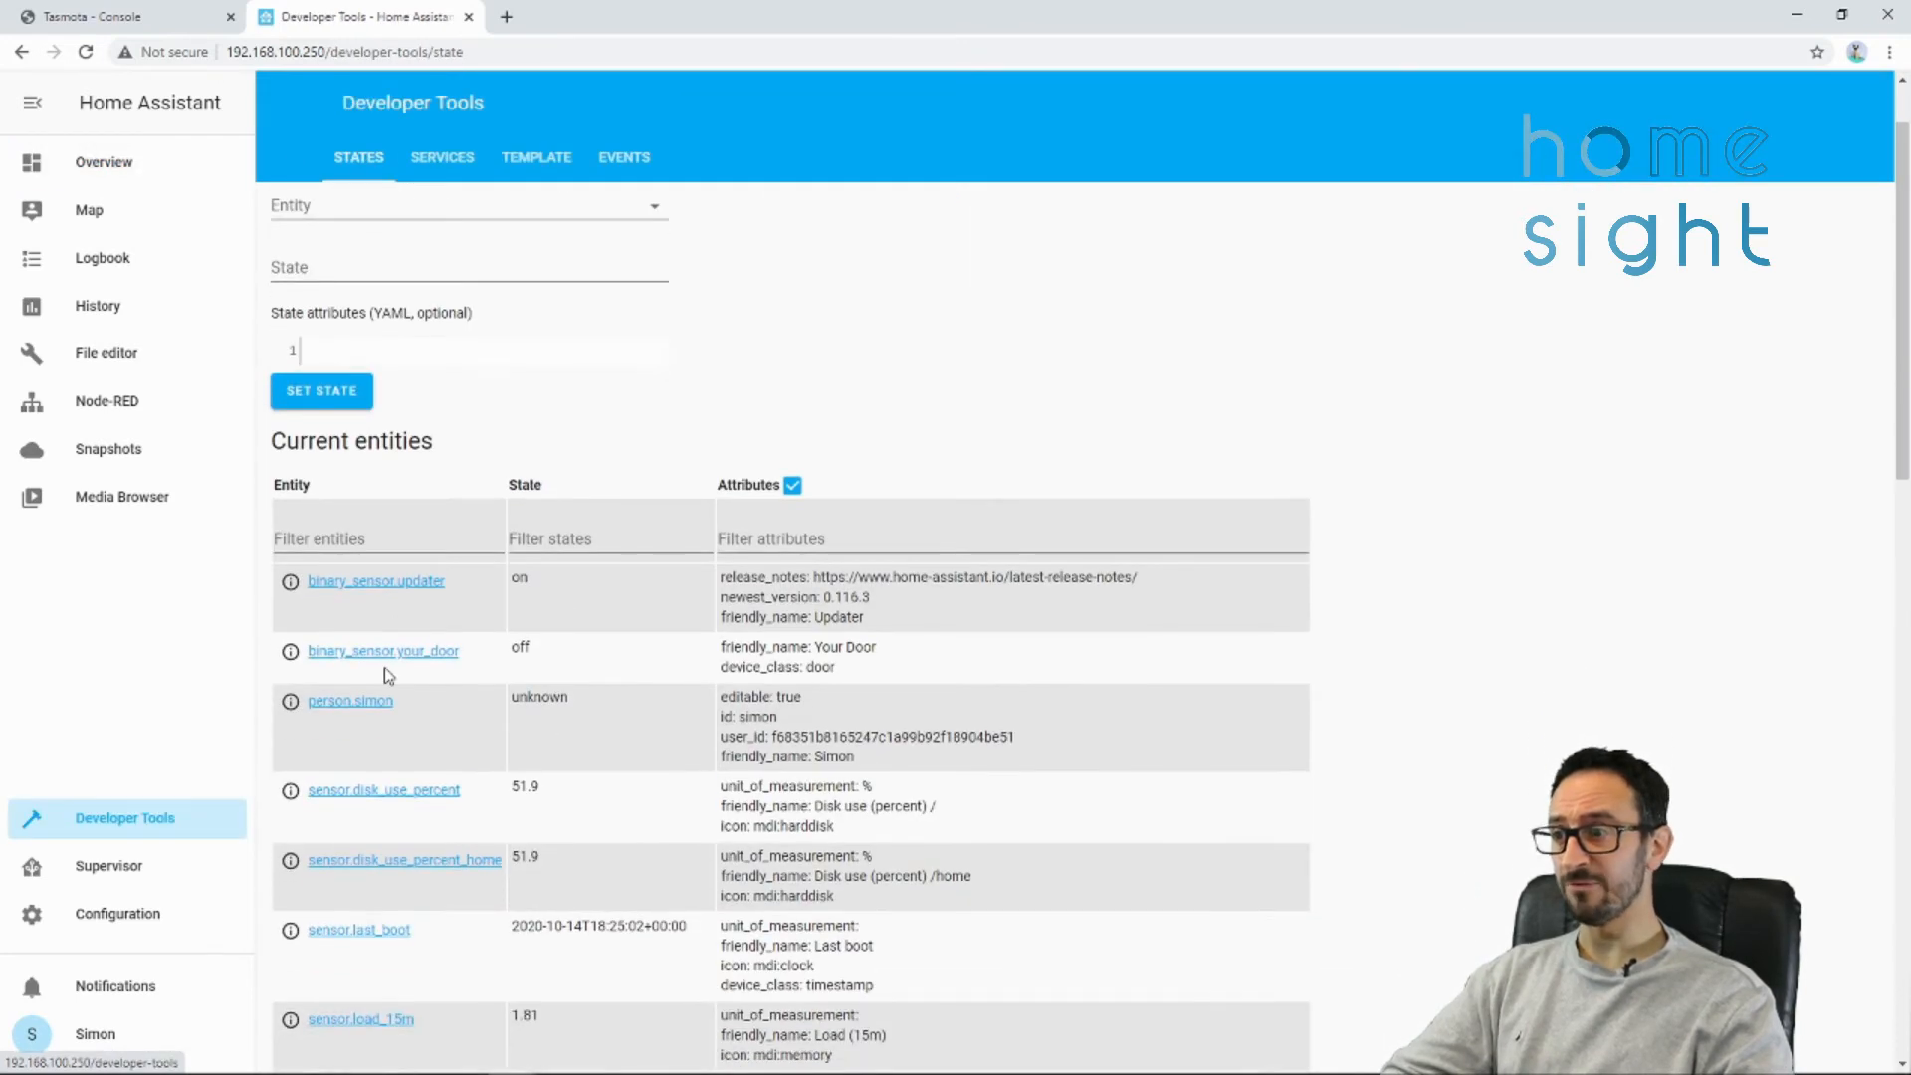
{"action": "double_click", "coordinate": [382, 651]}
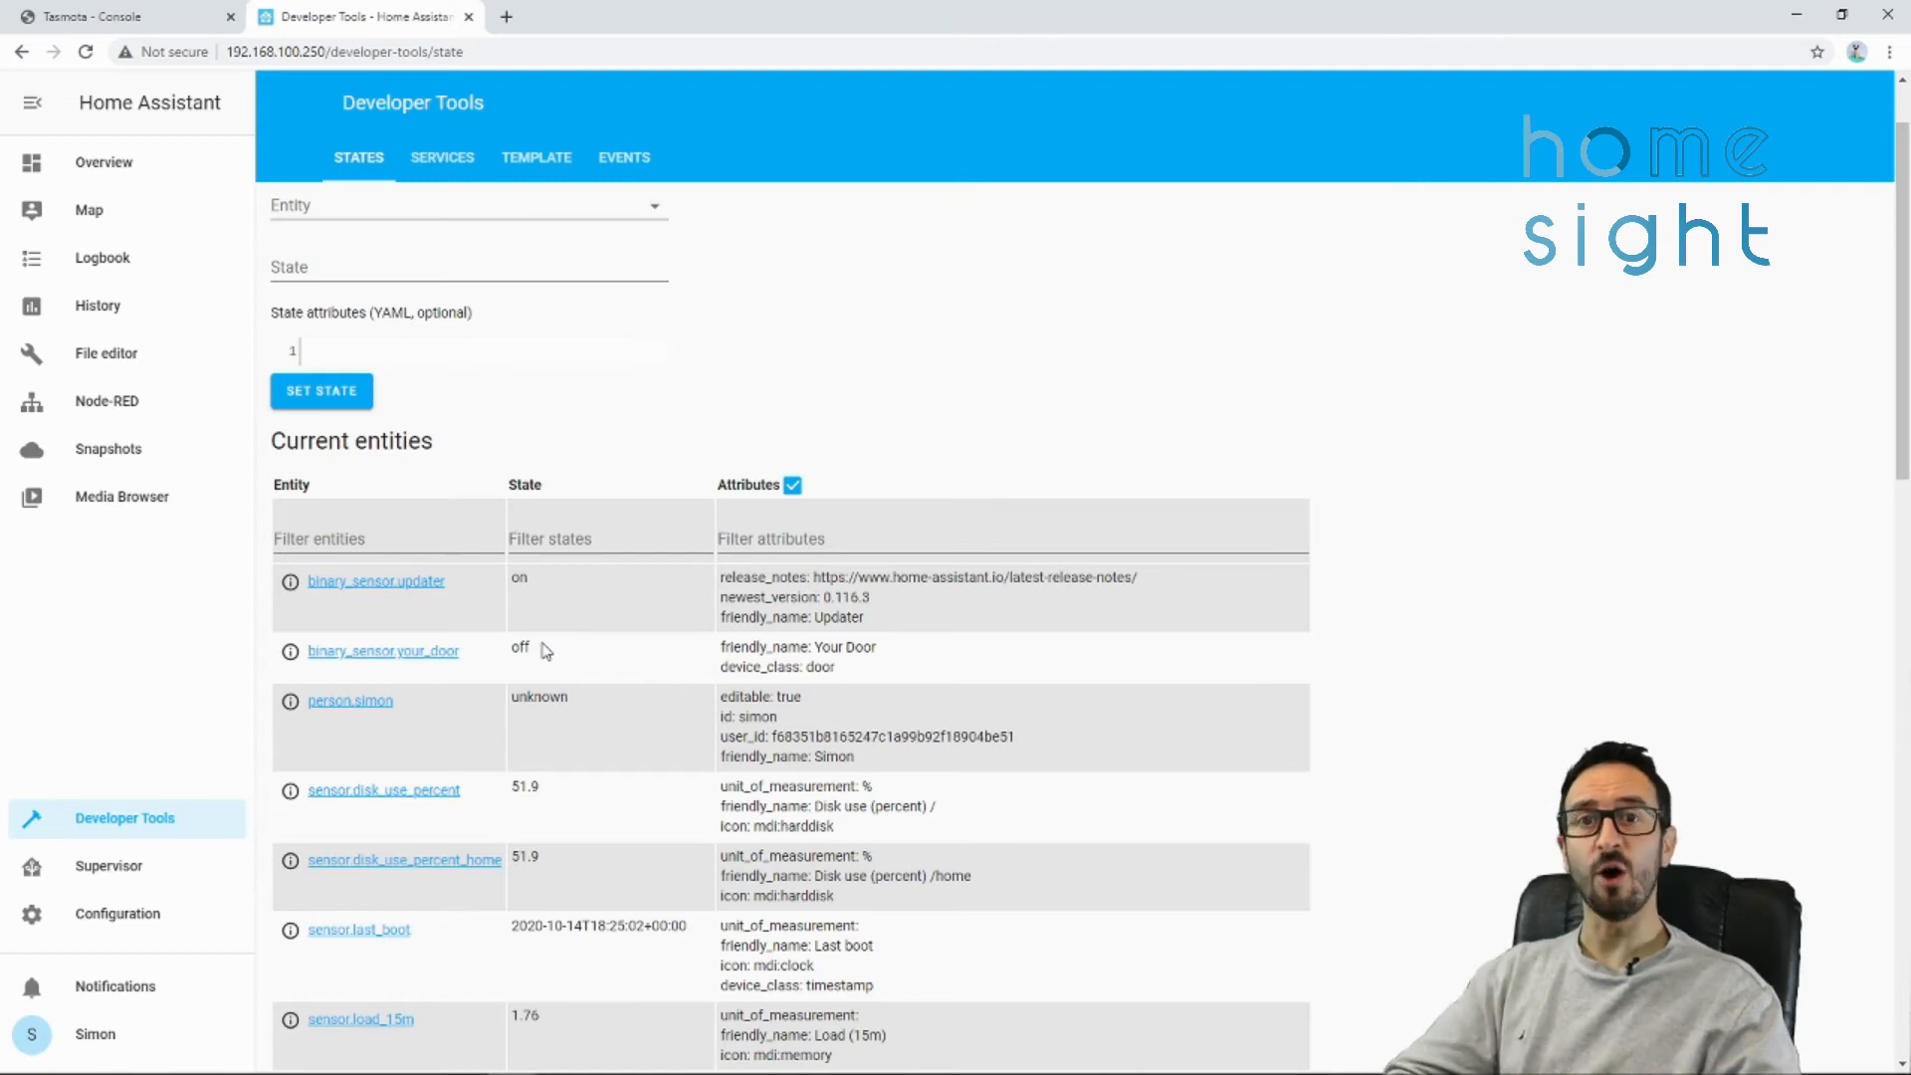
{"action": "left_click", "coordinate": [101, 161]}
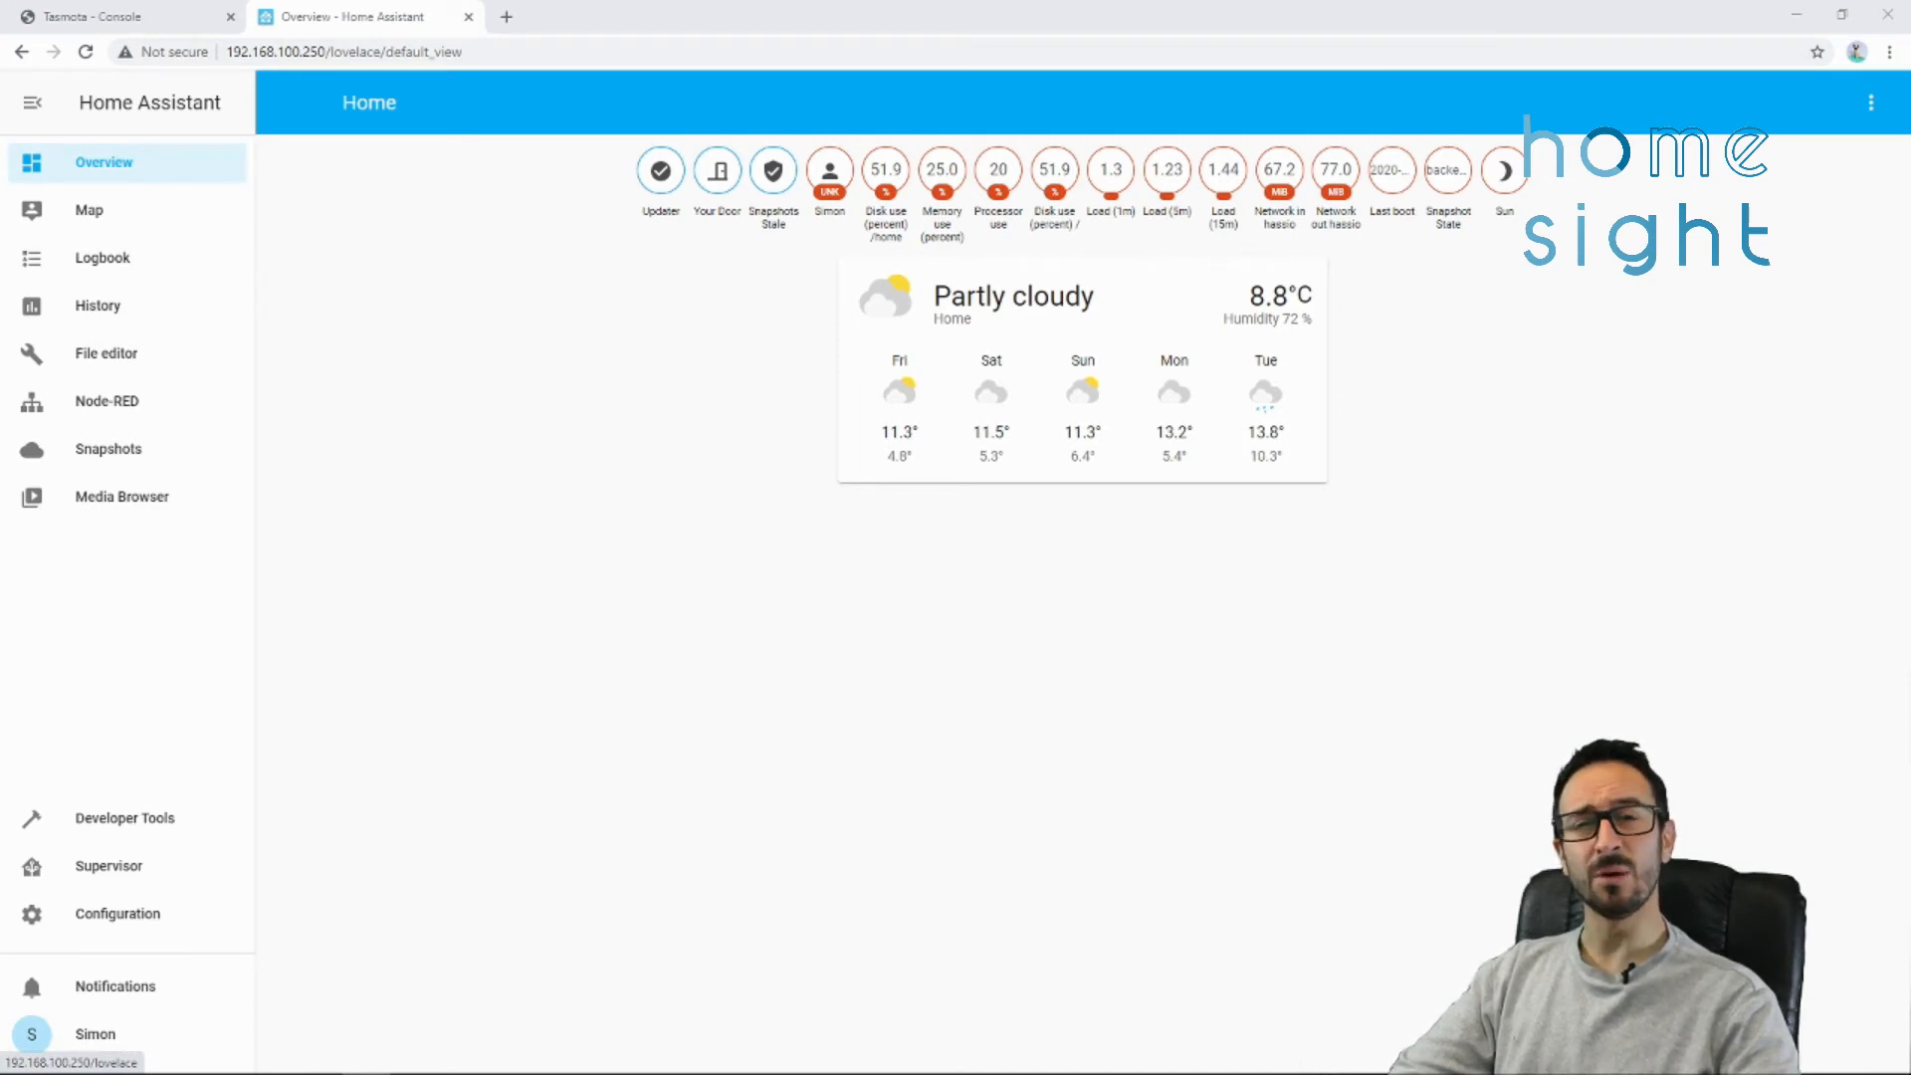
- Place an mqtt in node on Flow 1 and bring up its settings
{"action": "left_click", "coordinate": [107, 400]}
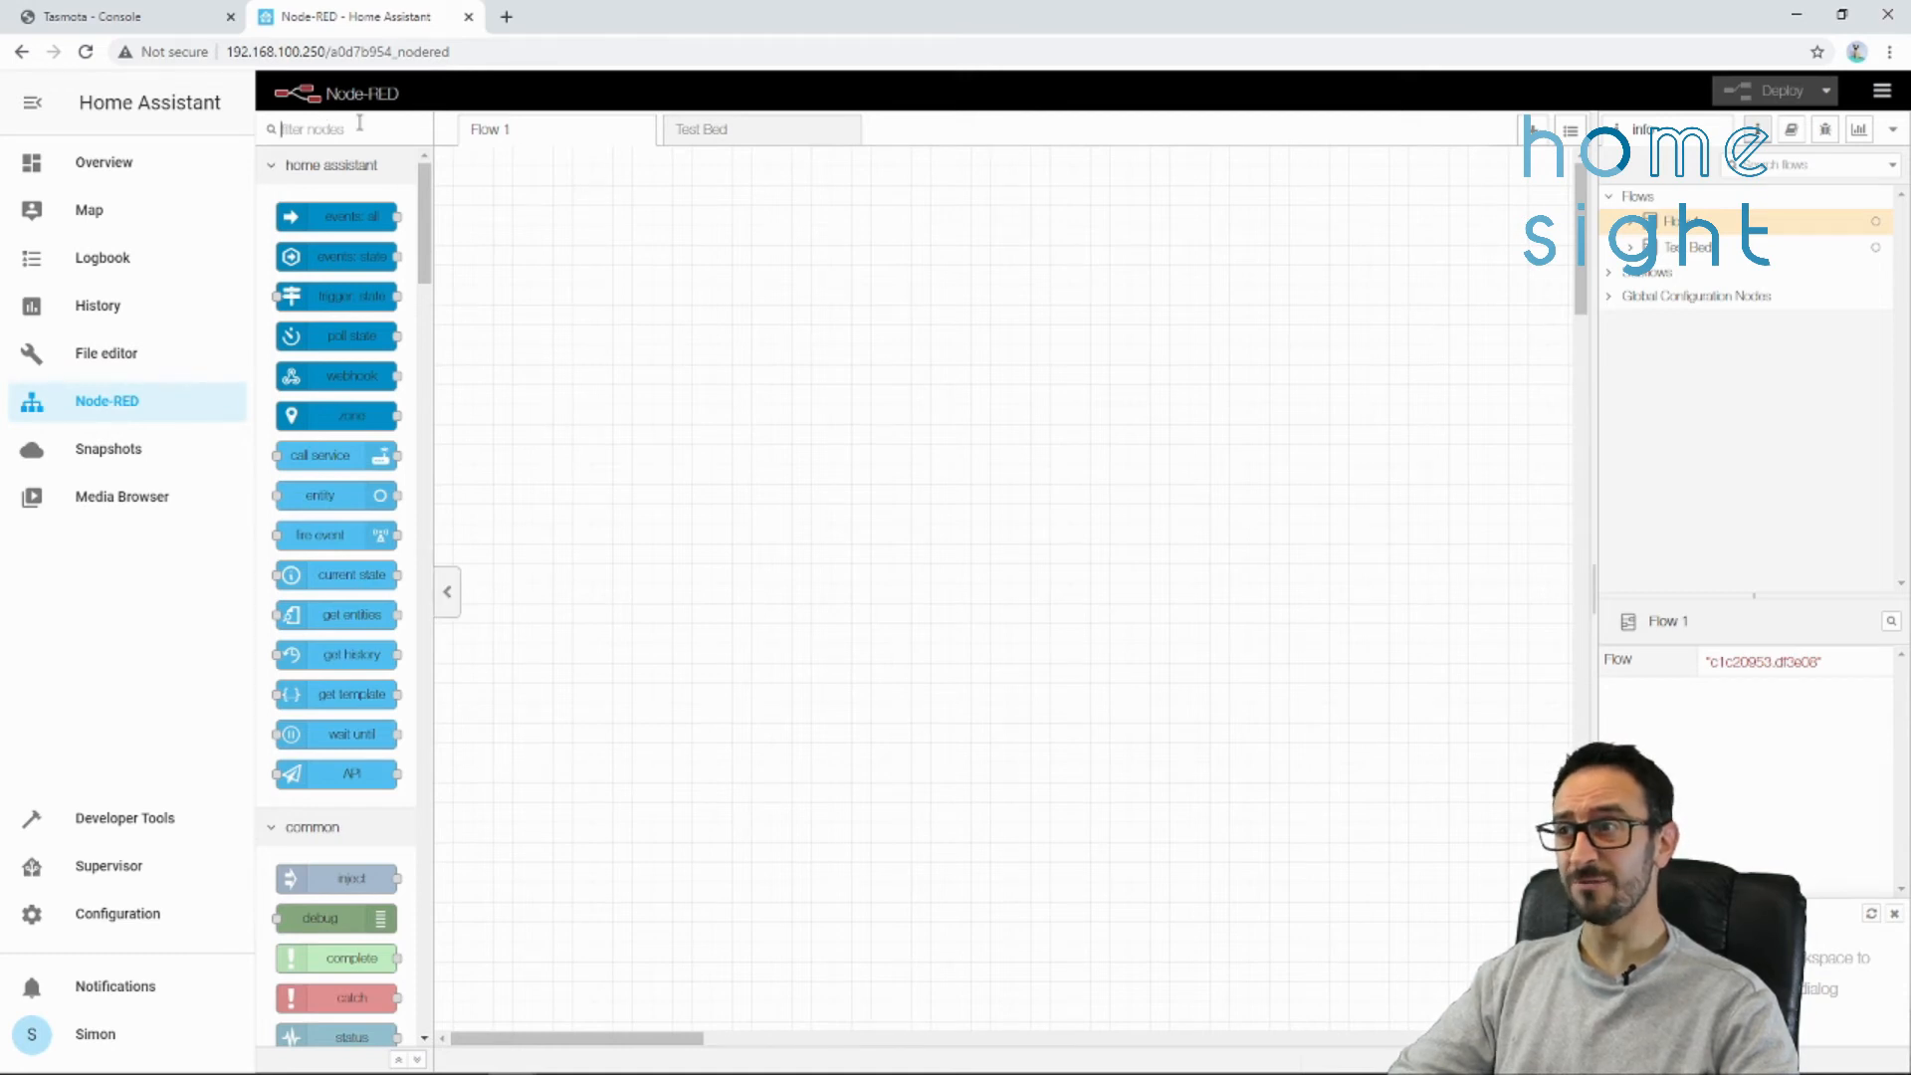
{"action": "type", "text": "mqtt"}
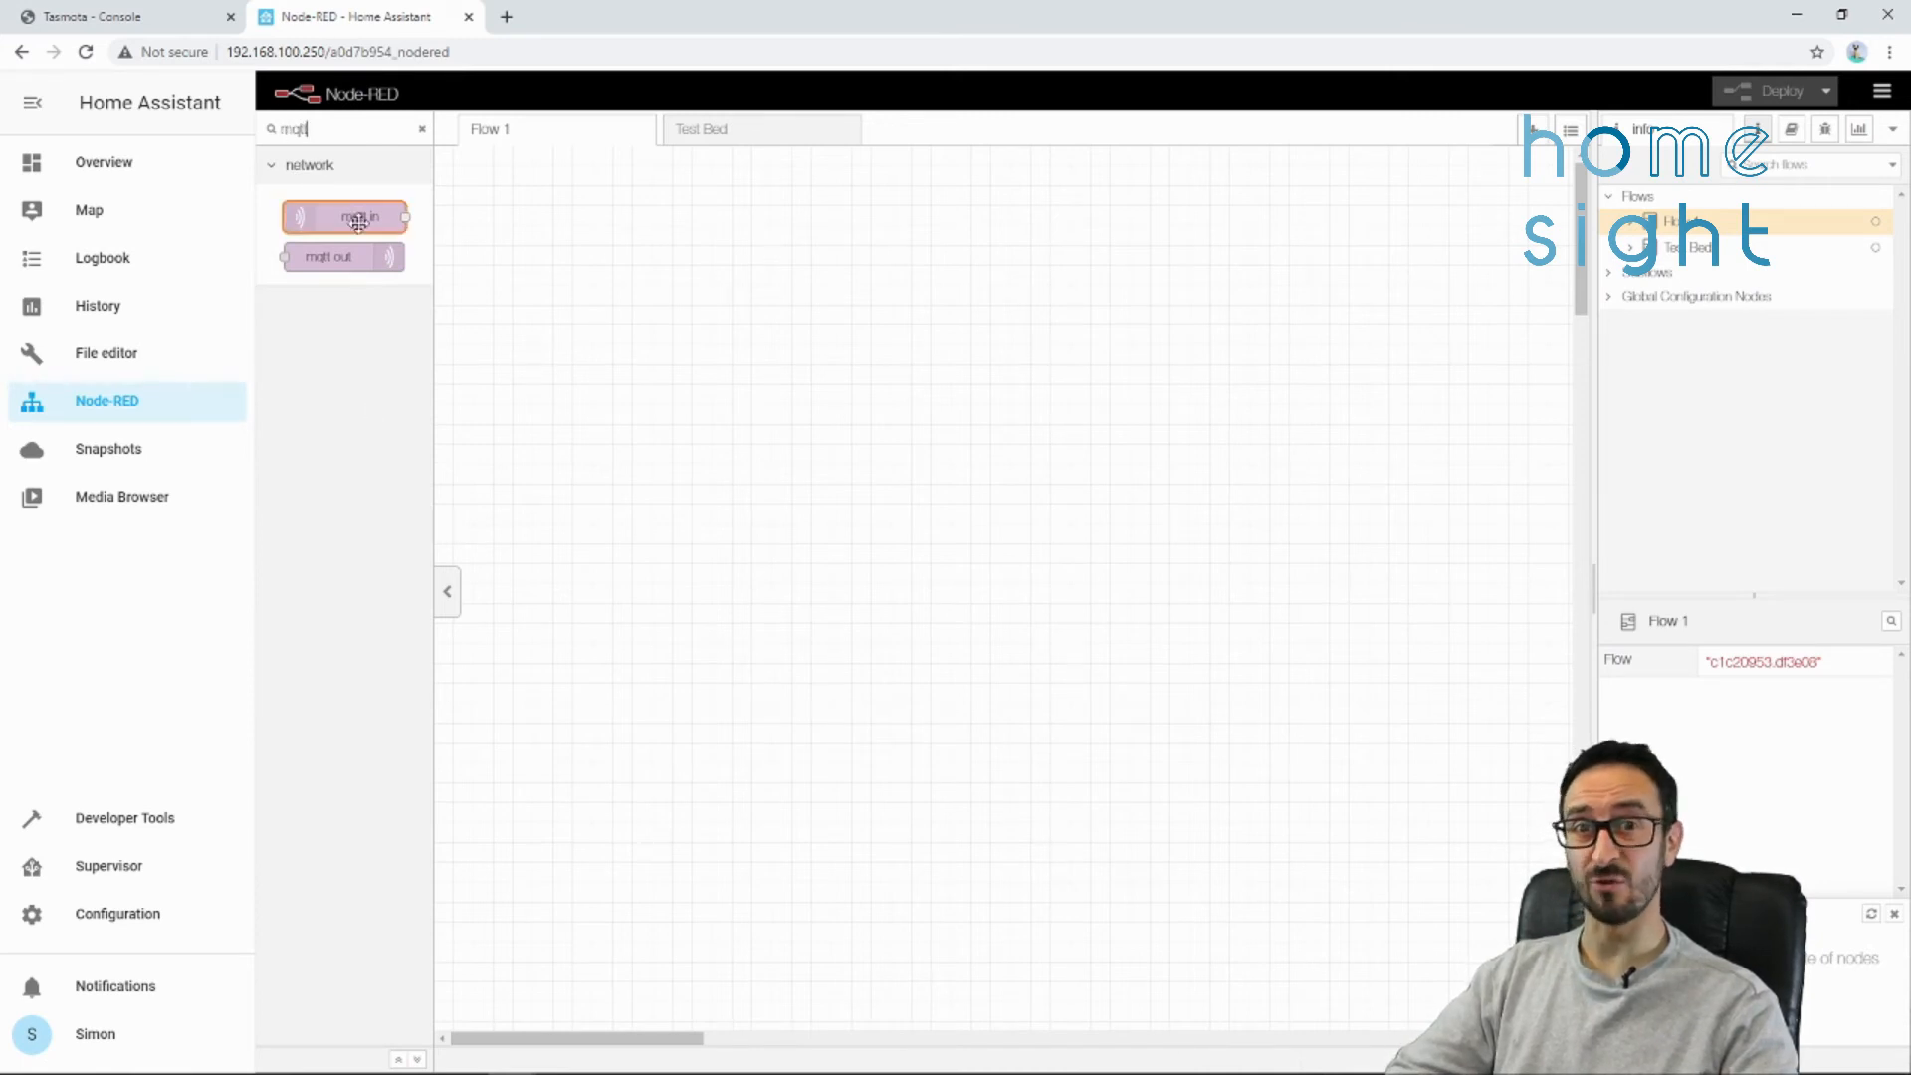
{"action": "left_click_drag", "start_coordinate": [344, 217], "coordinate": [753, 484]}
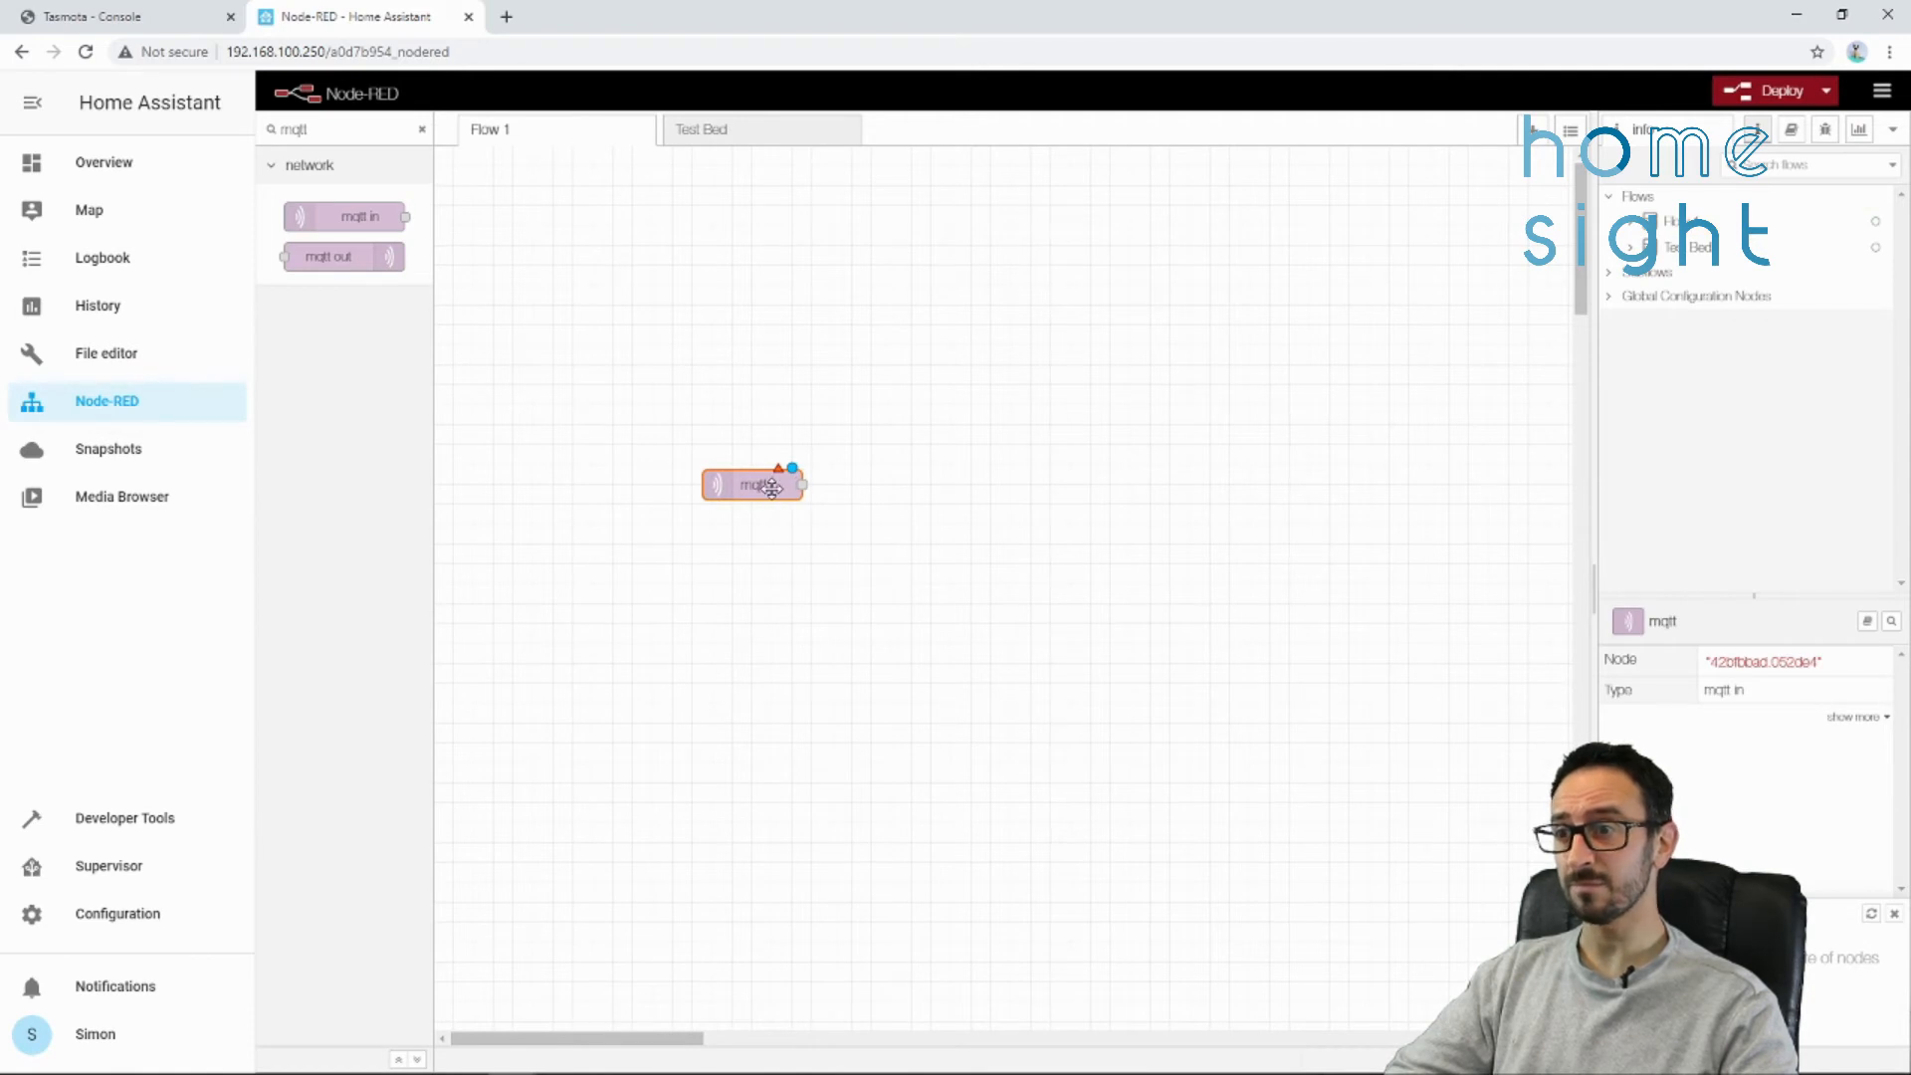
{"action": "double_click", "coordinate": [752, 483]}
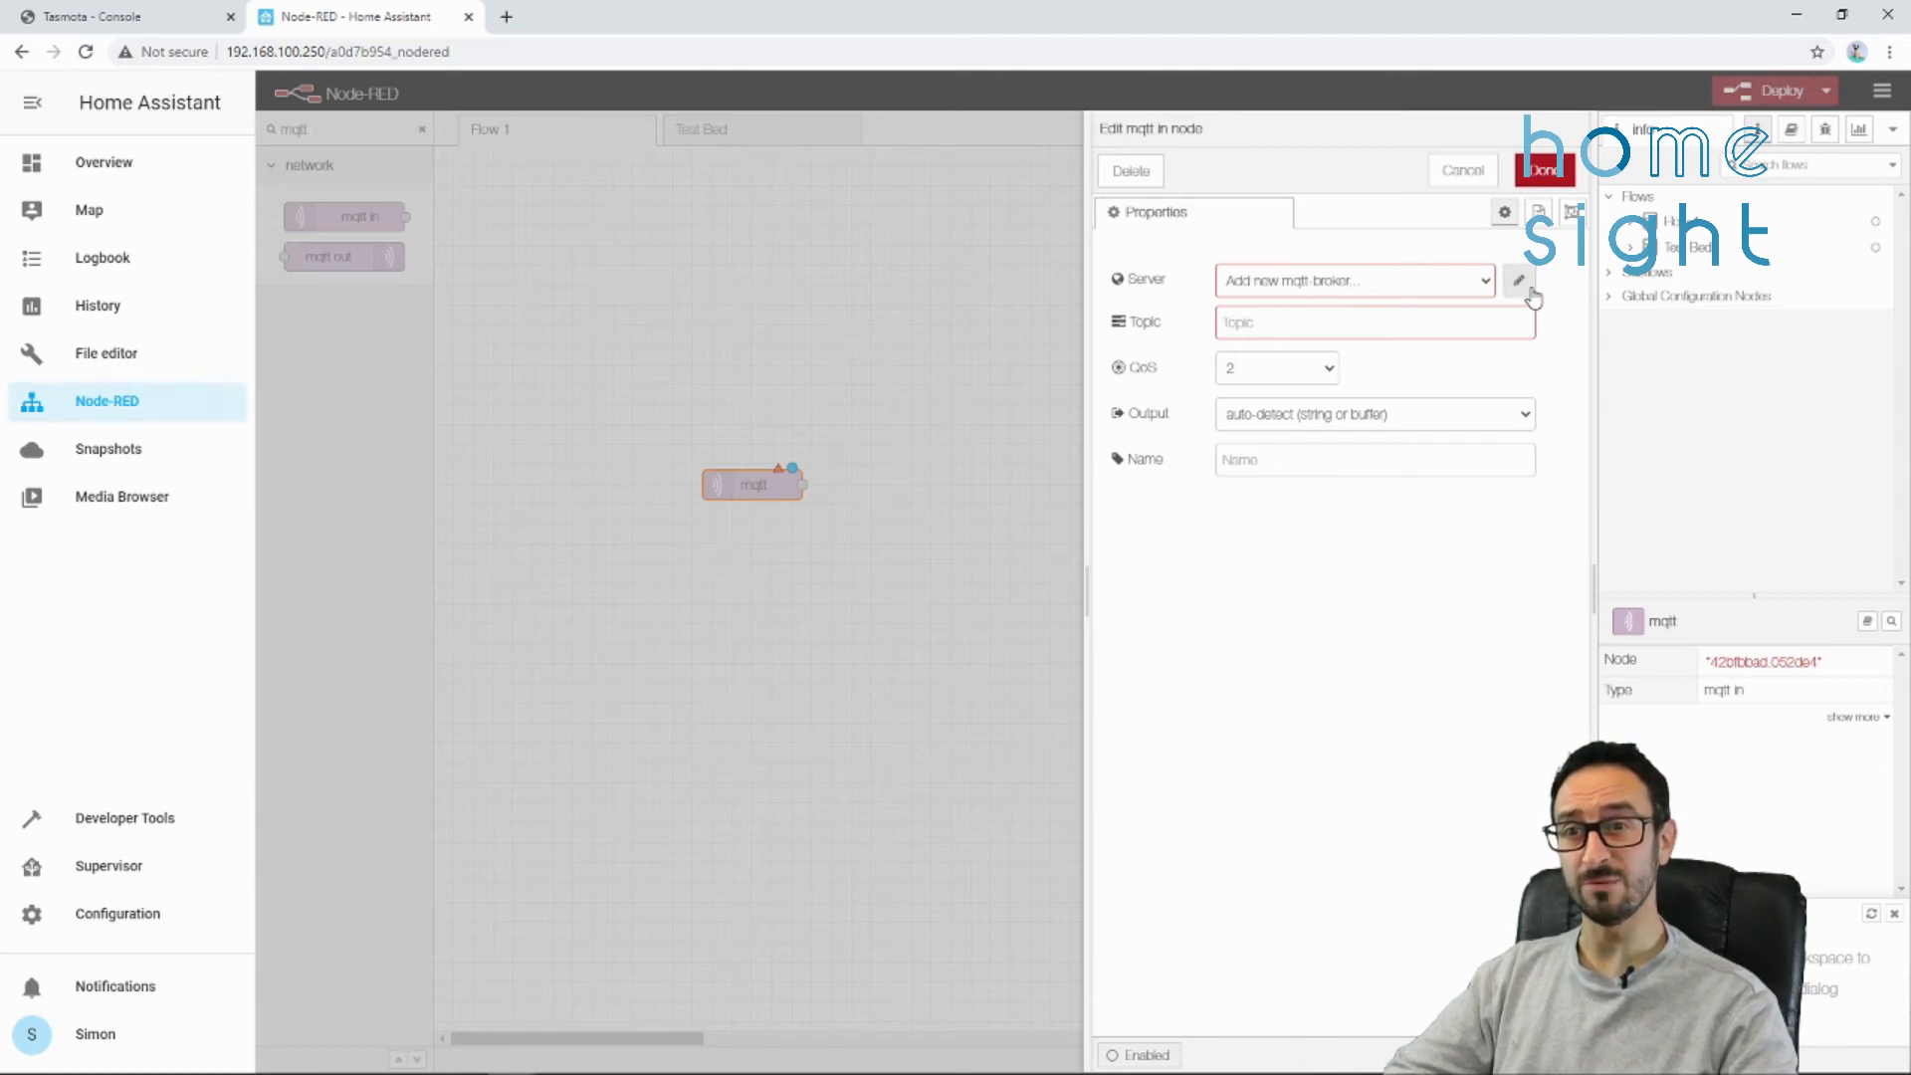
- Add a broker named localhost on server localhost with username mqtt_user and its password
{"action": "left_click", "coordinate": [1517, 281]}
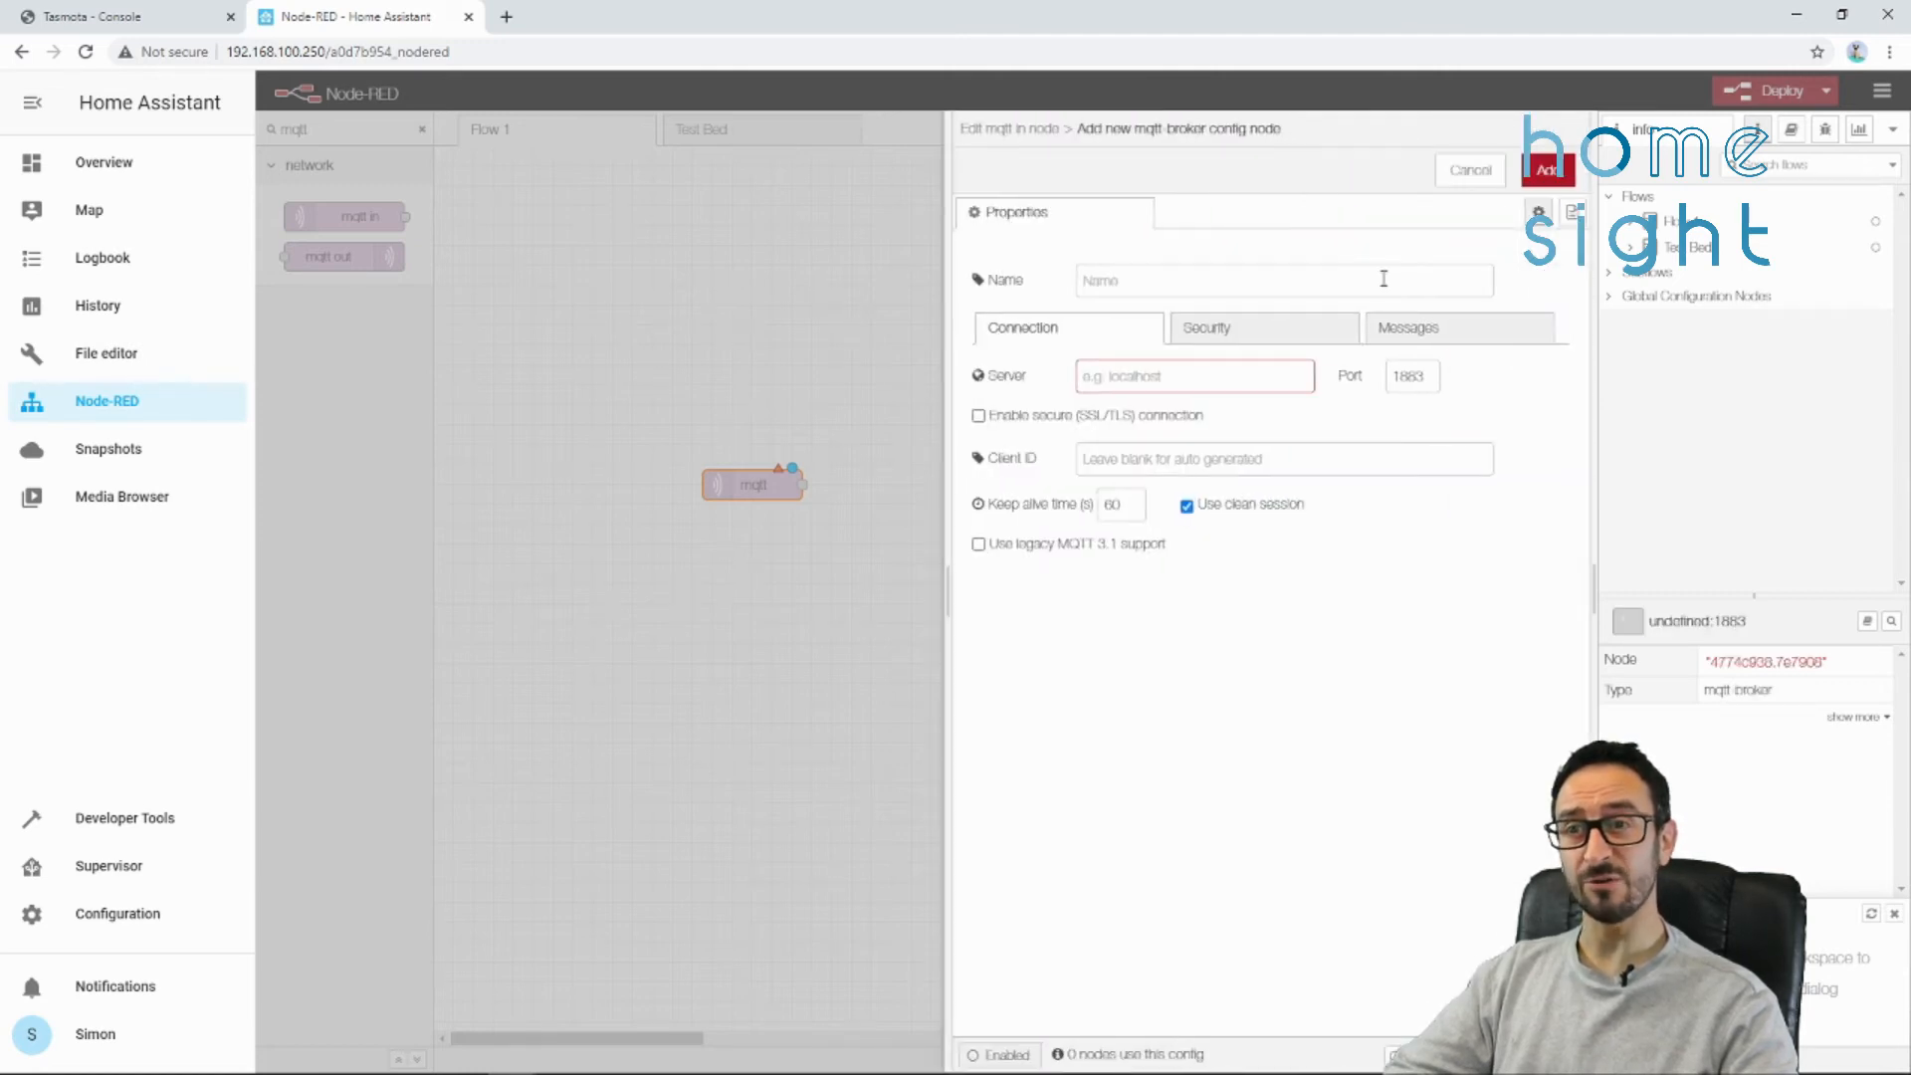
{"action": "type", "text": "lod"}
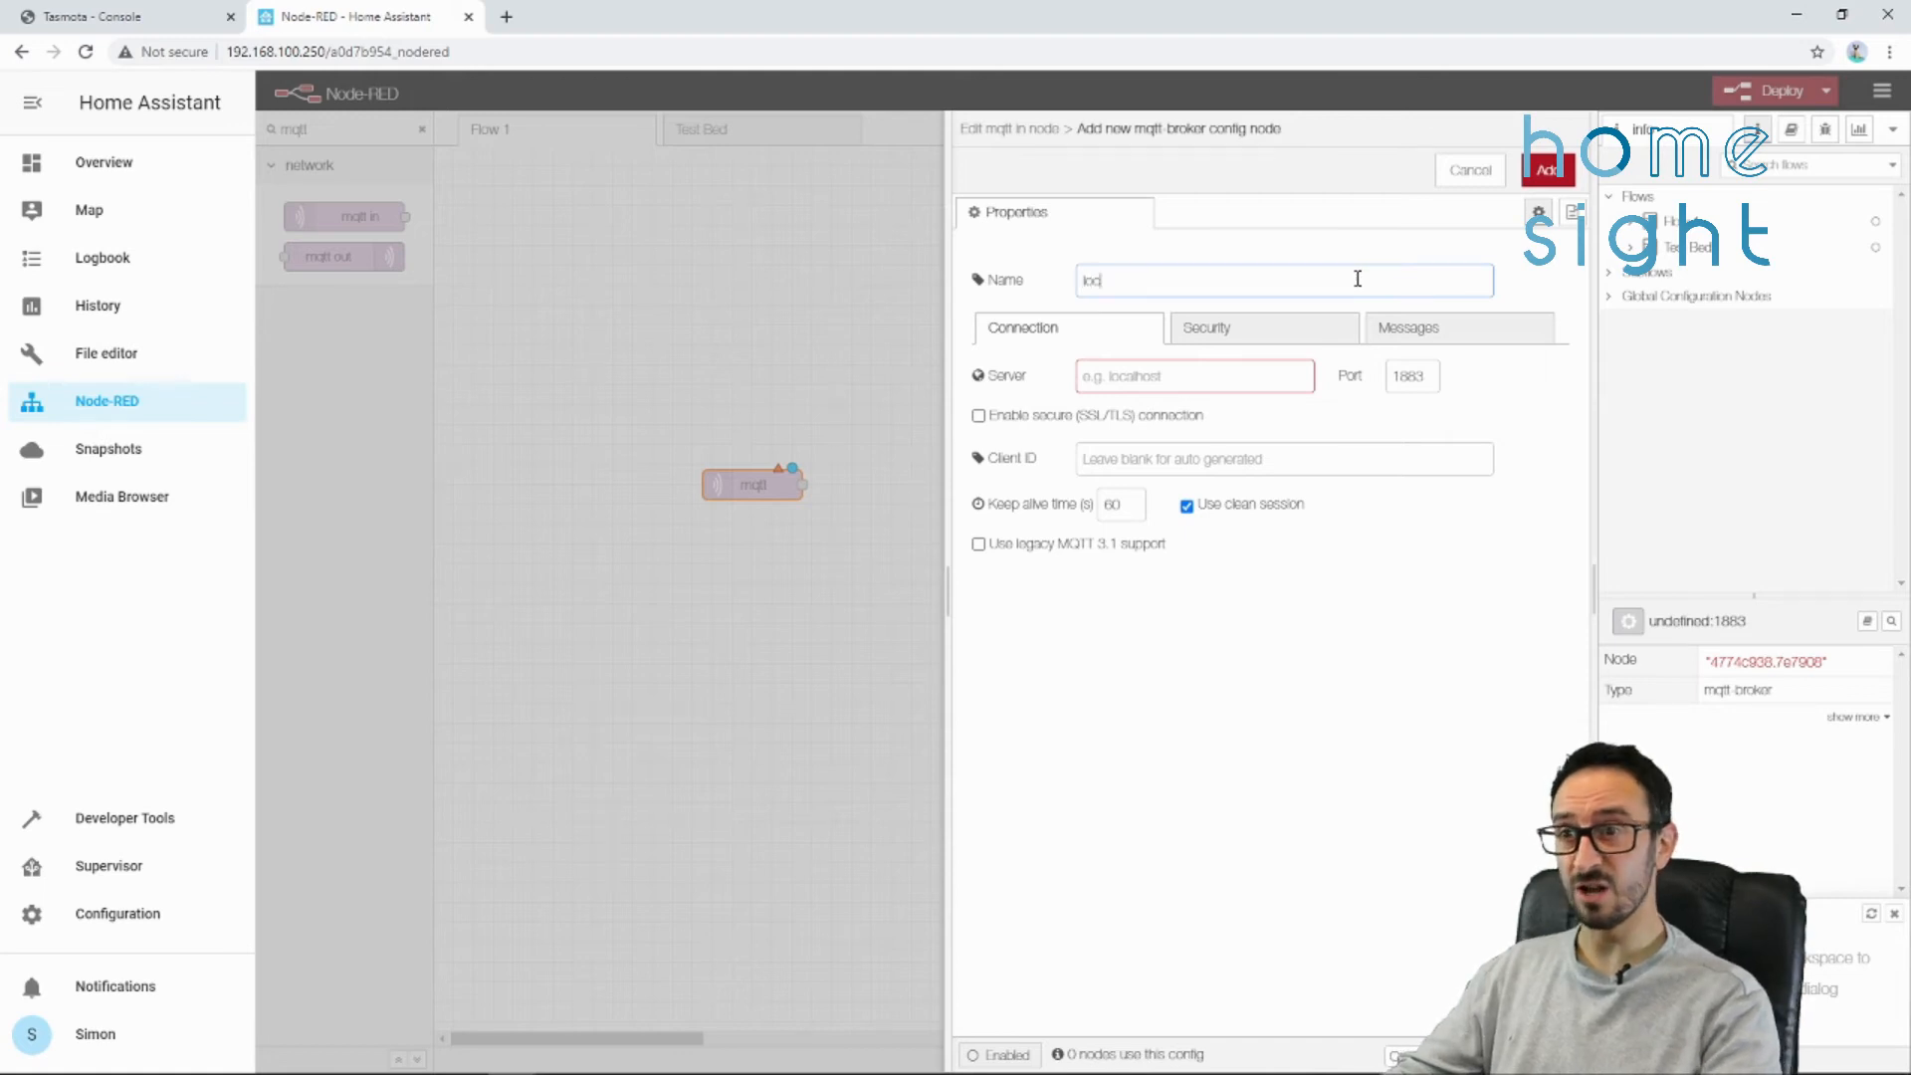
{"action": "type", "text": "localhost"}
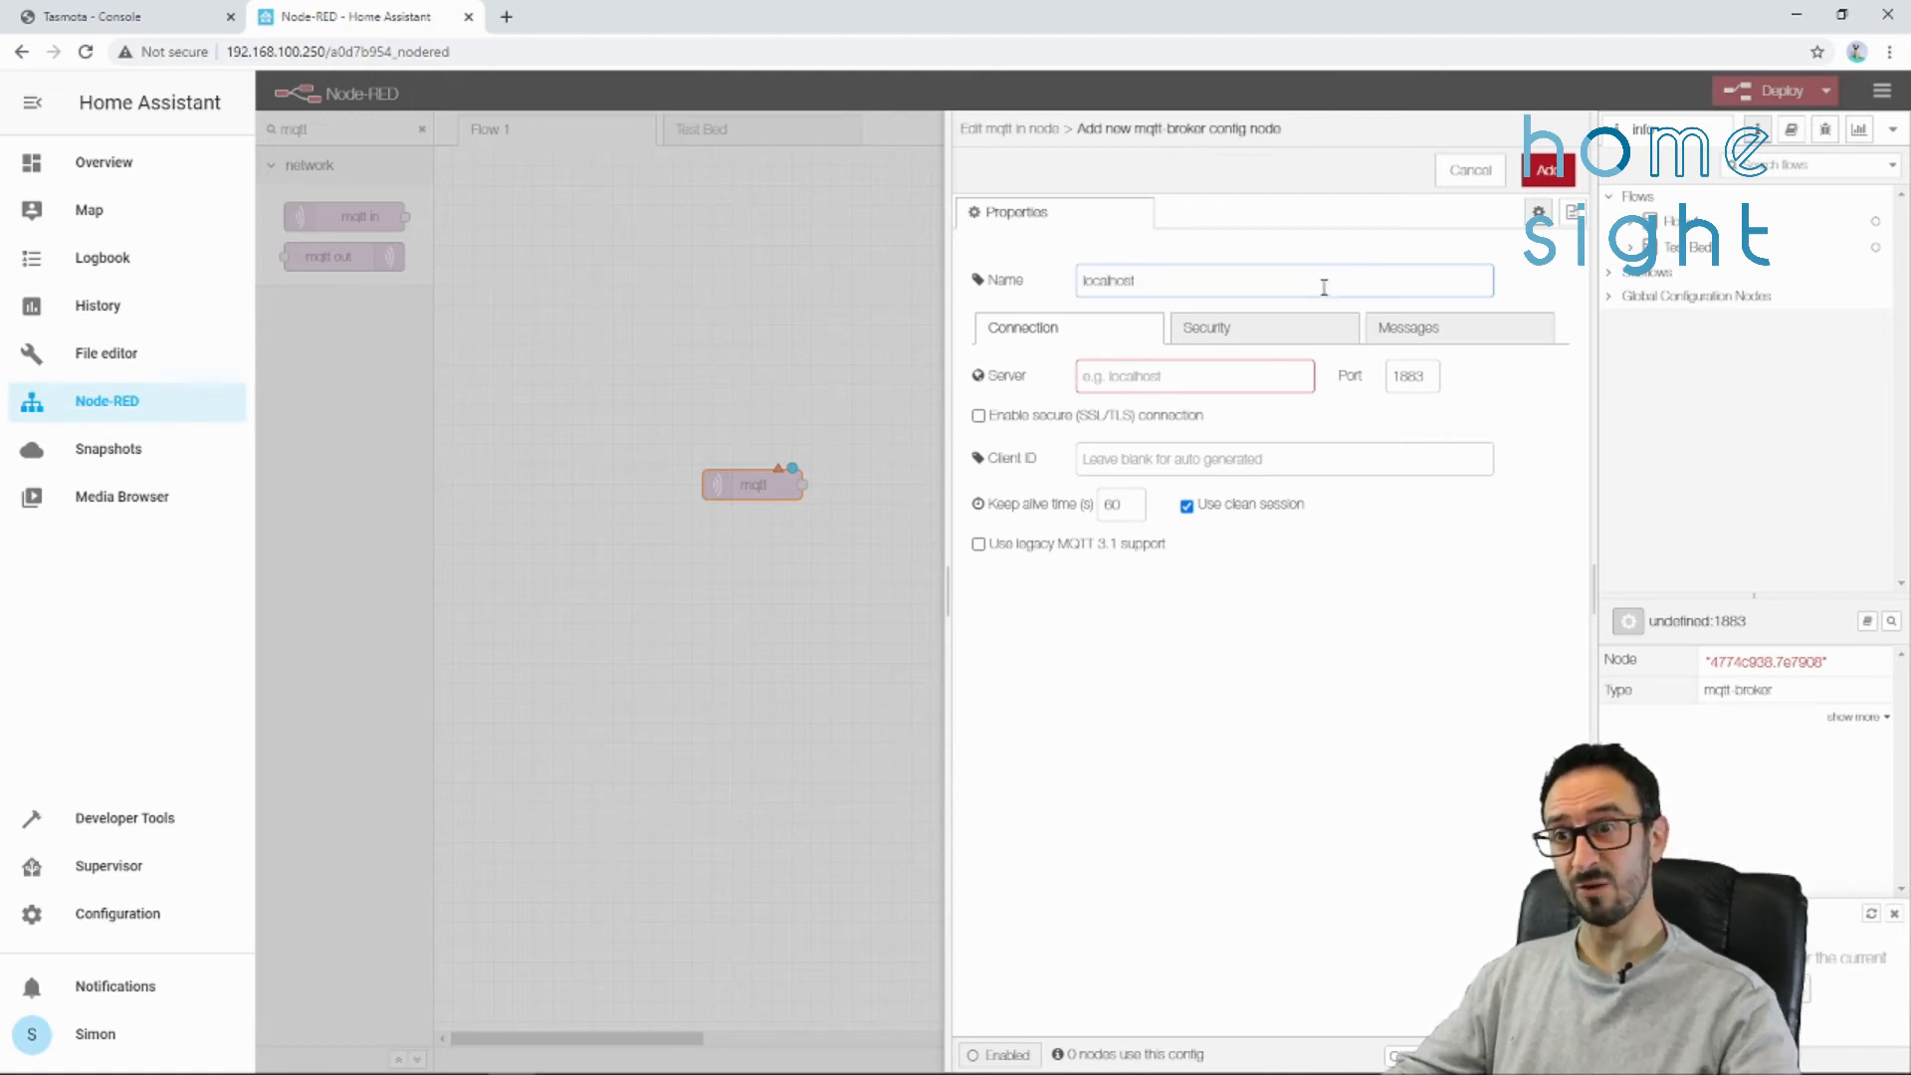
{"action": "type", "text": "localhost"}
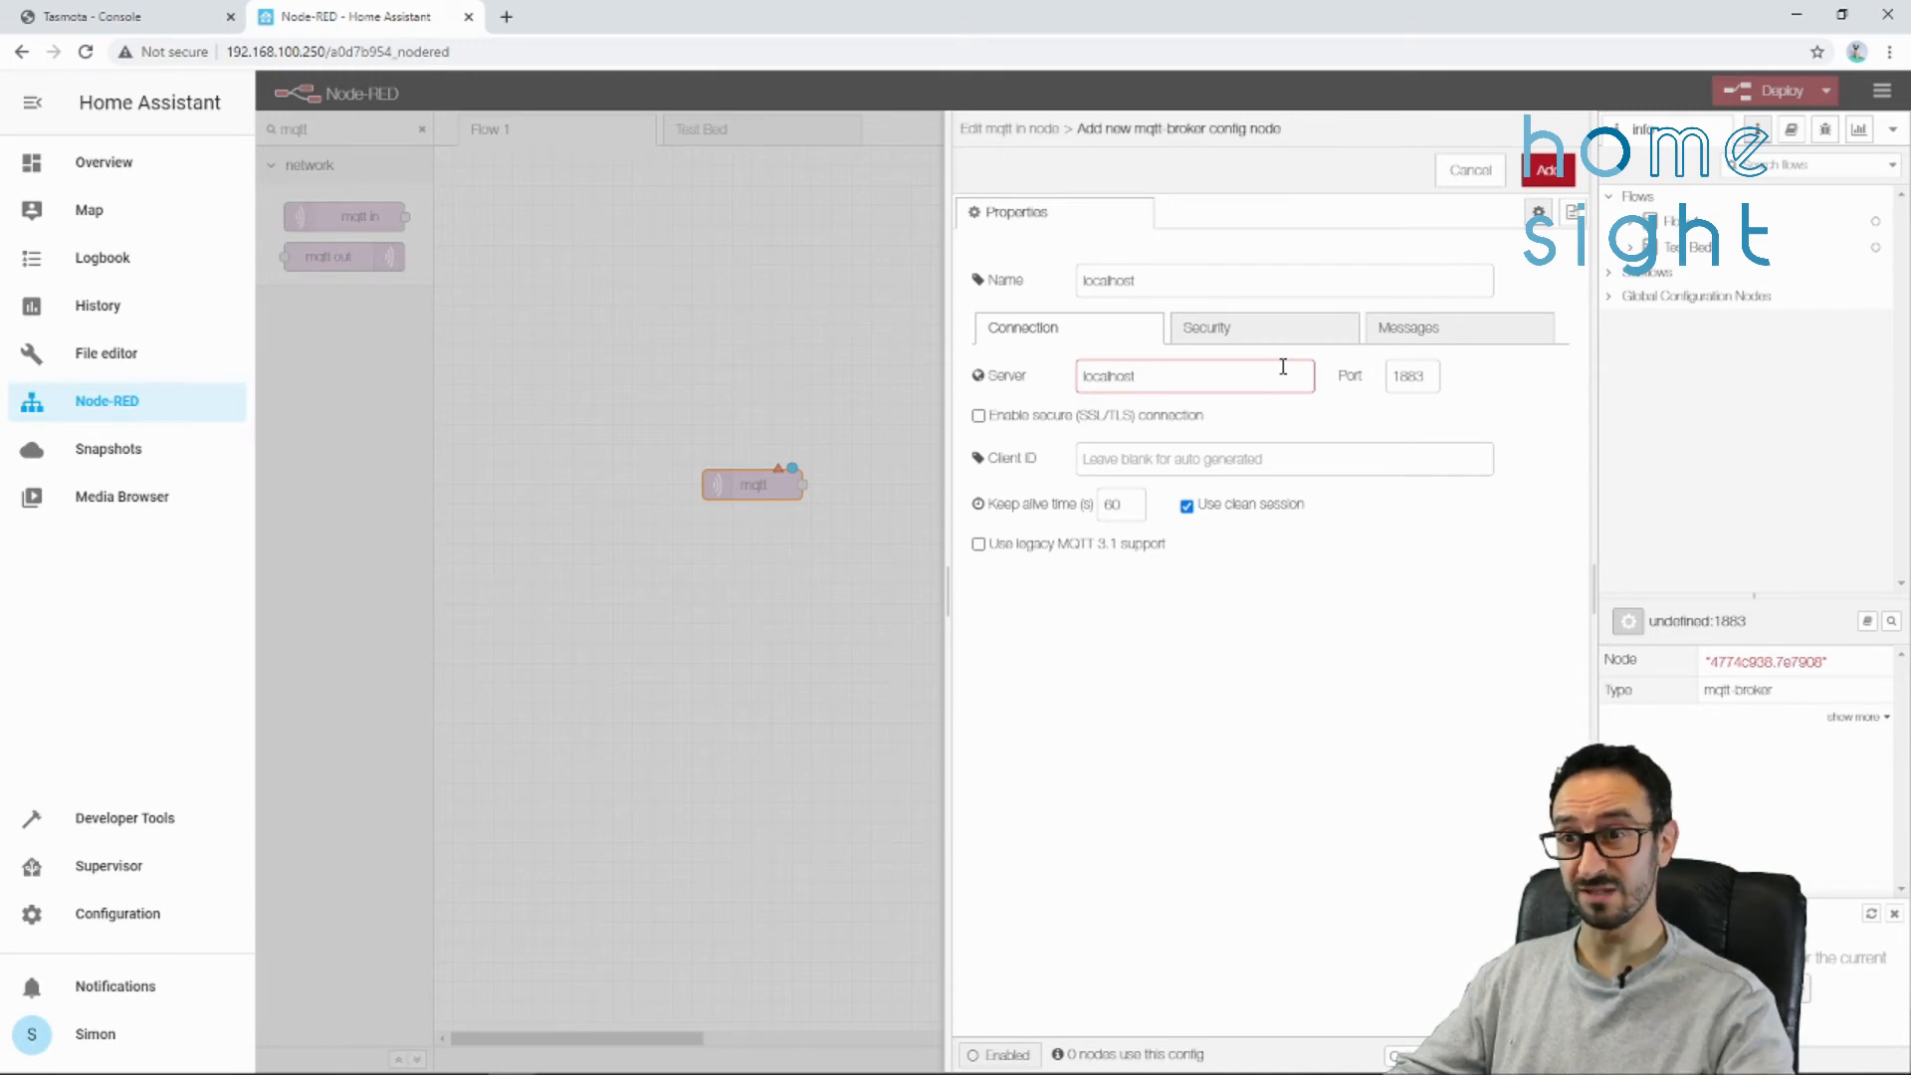
{"action": "mouse_move", "coordinate": [1262, 363]}
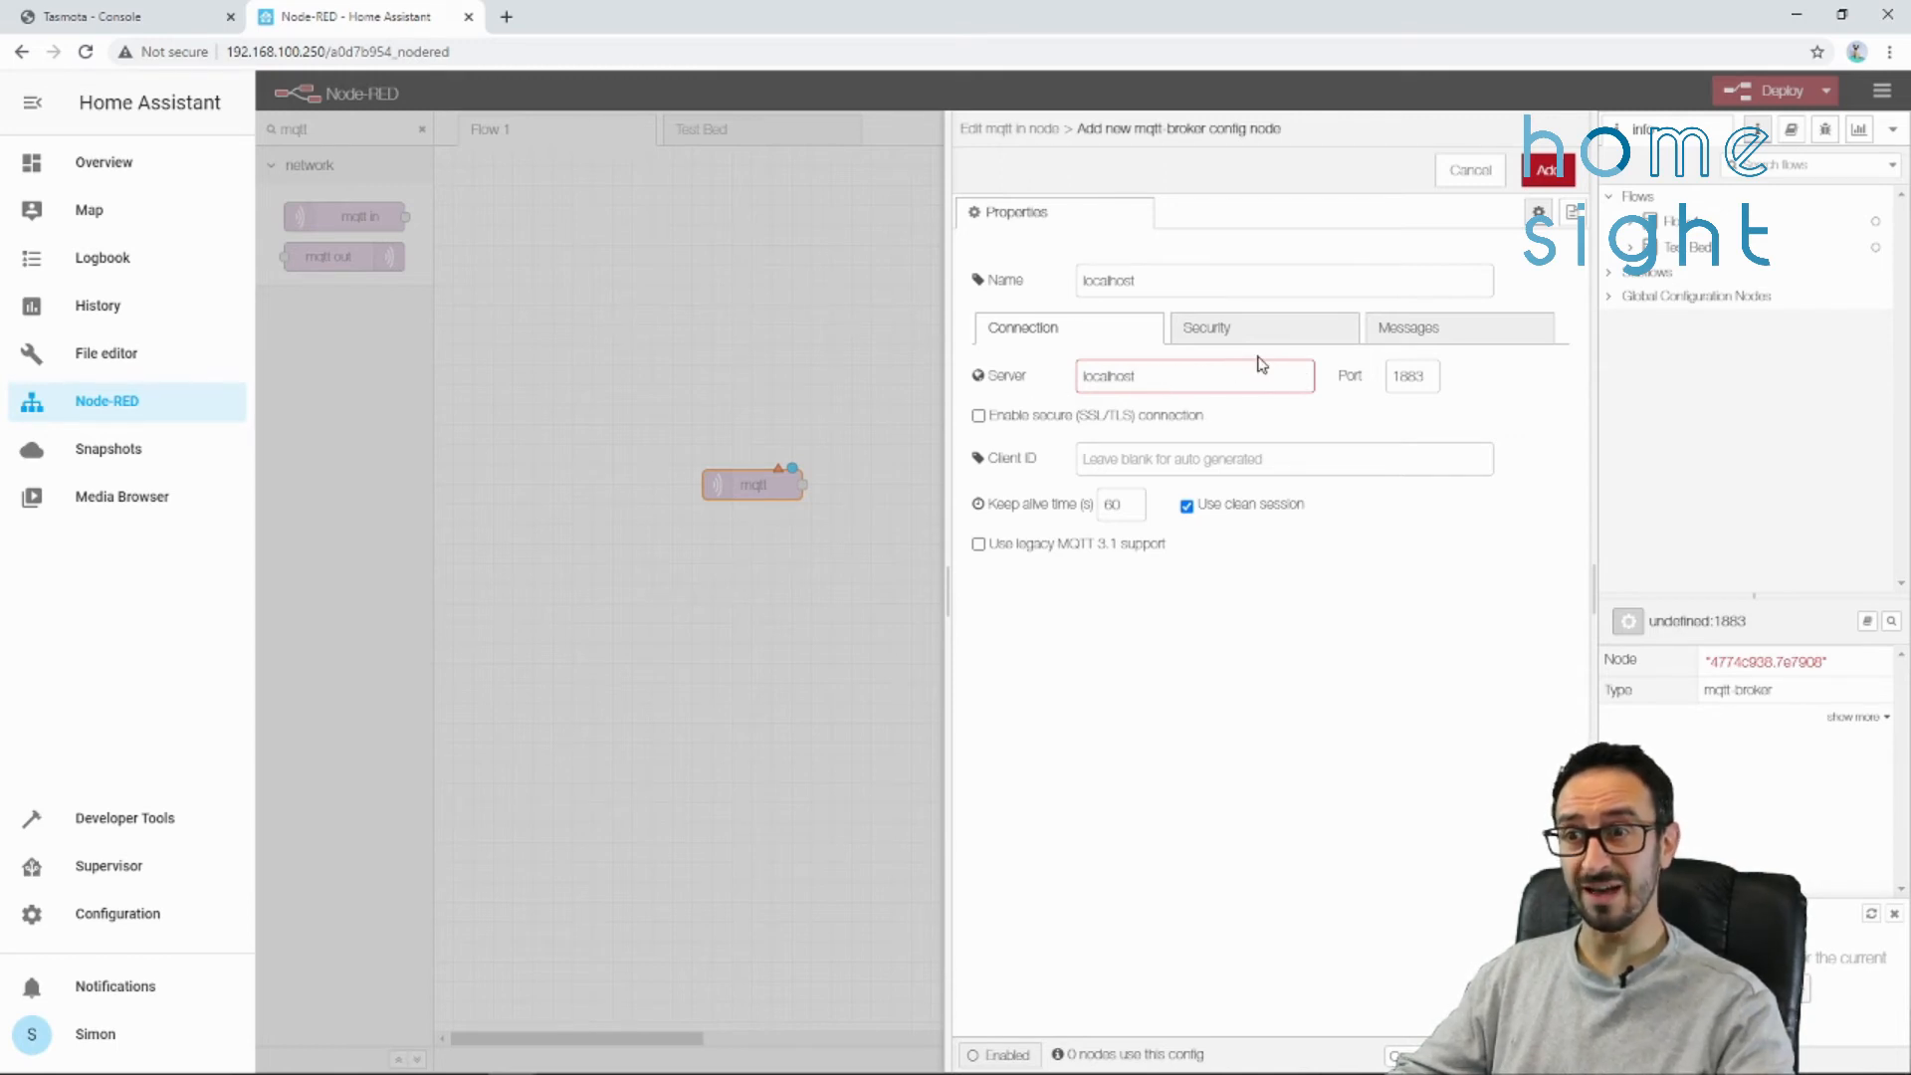
{"action": "left_click", "coordinate": [1262, 326]}
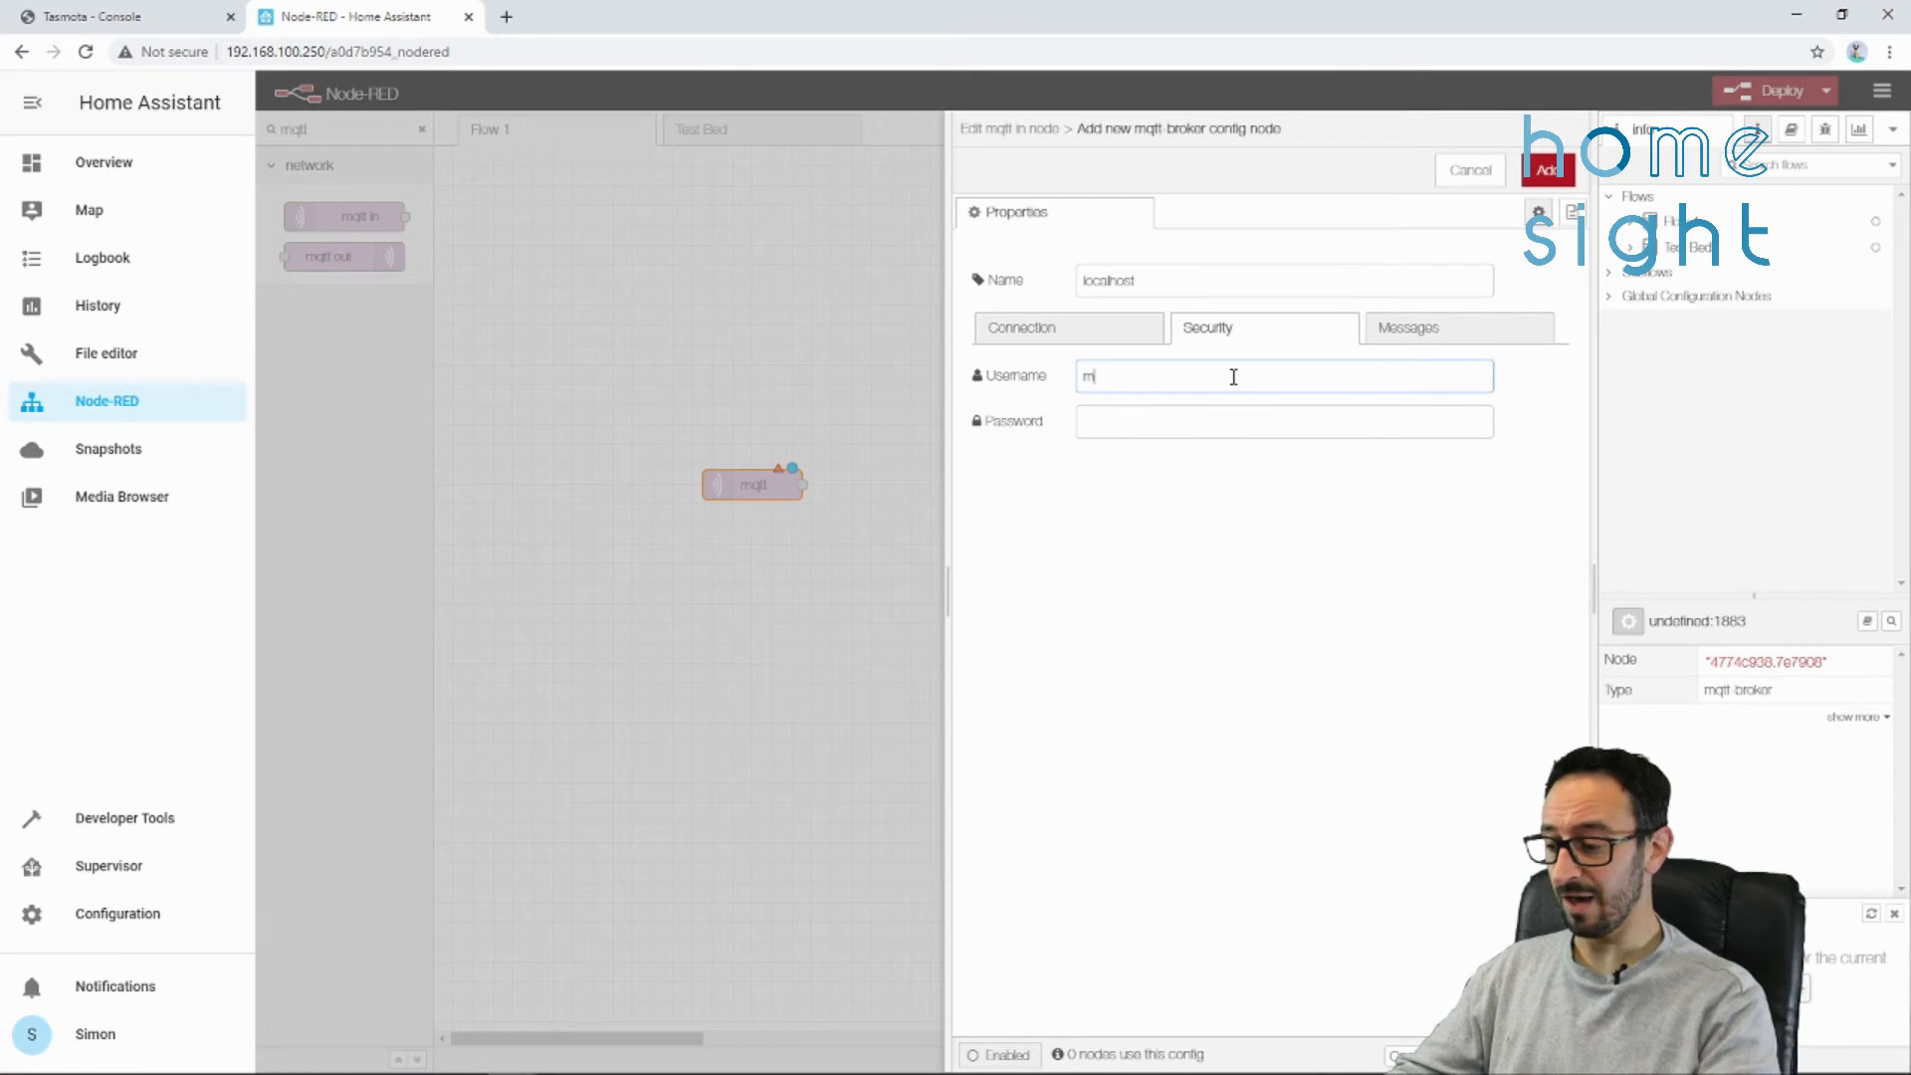
{"action": "type", "text": "qtt_user"}
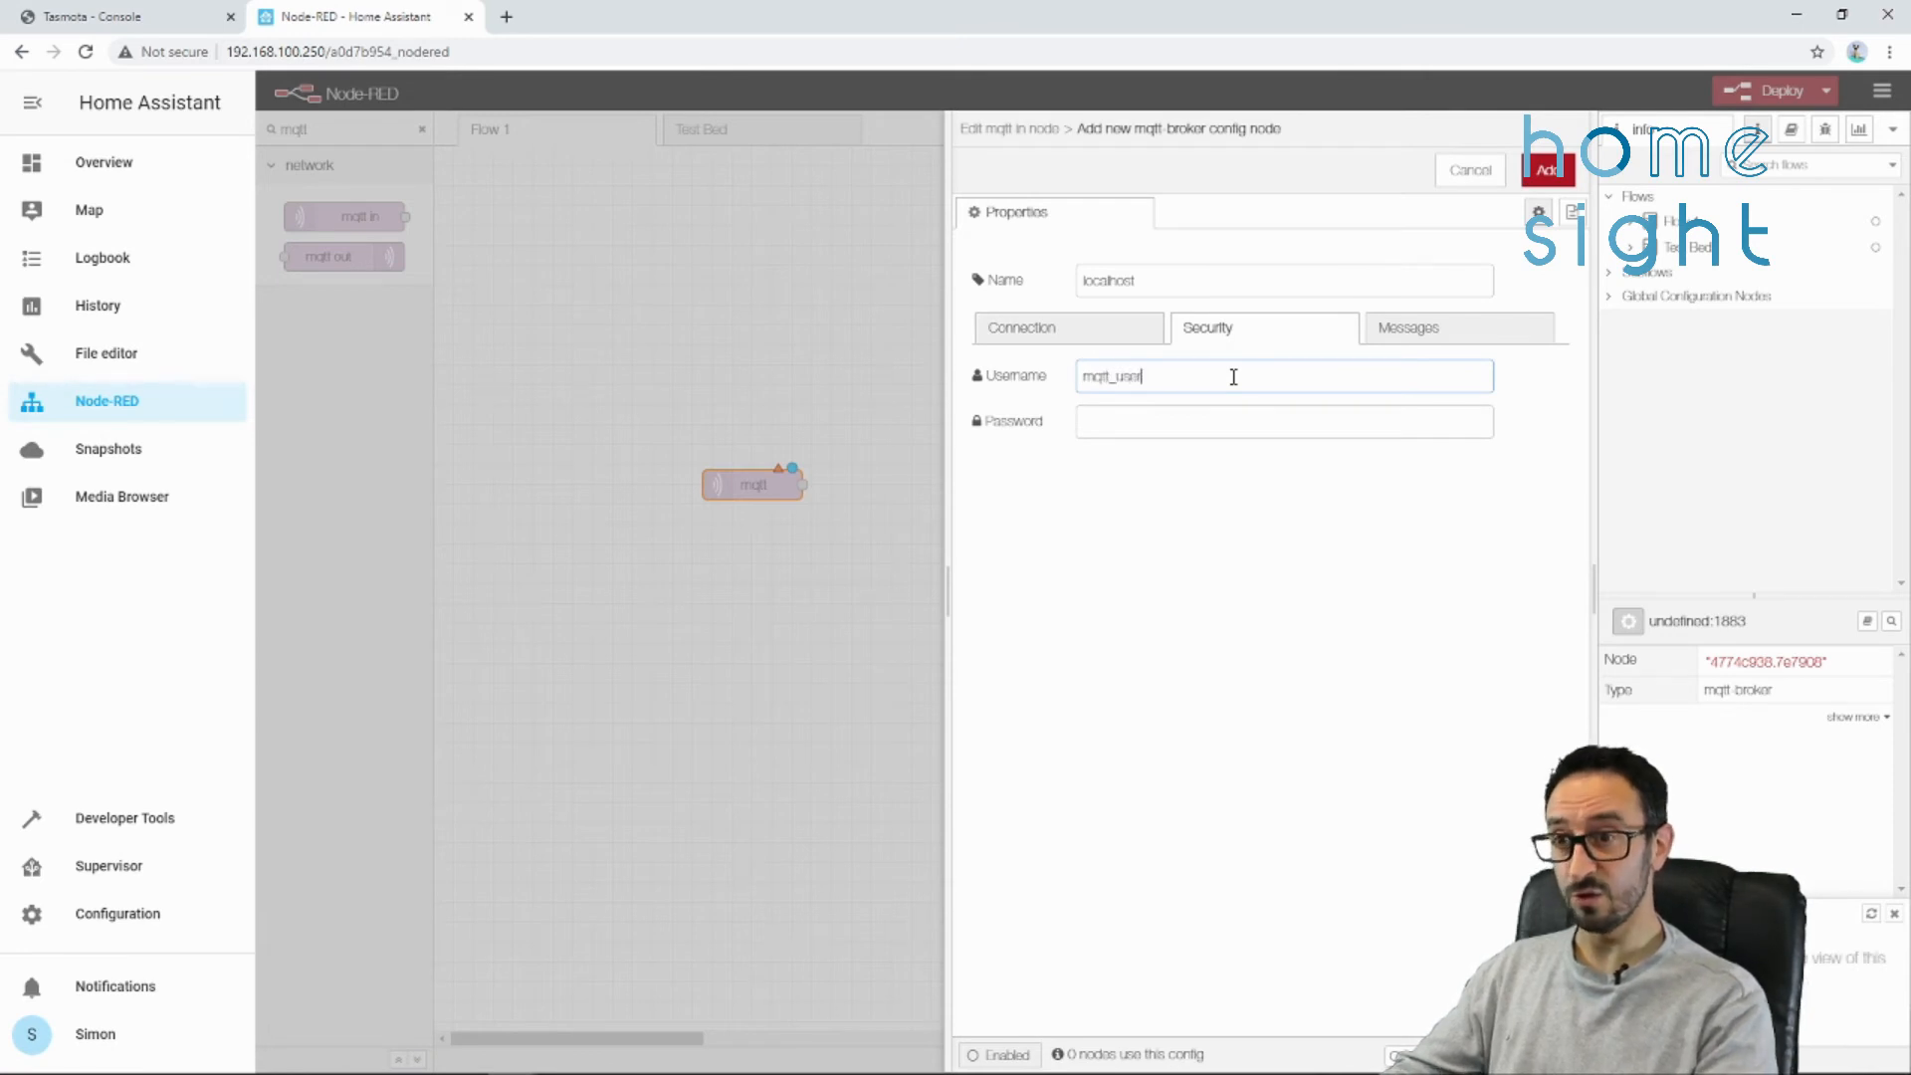
{"action": "type", "text": "••••"}
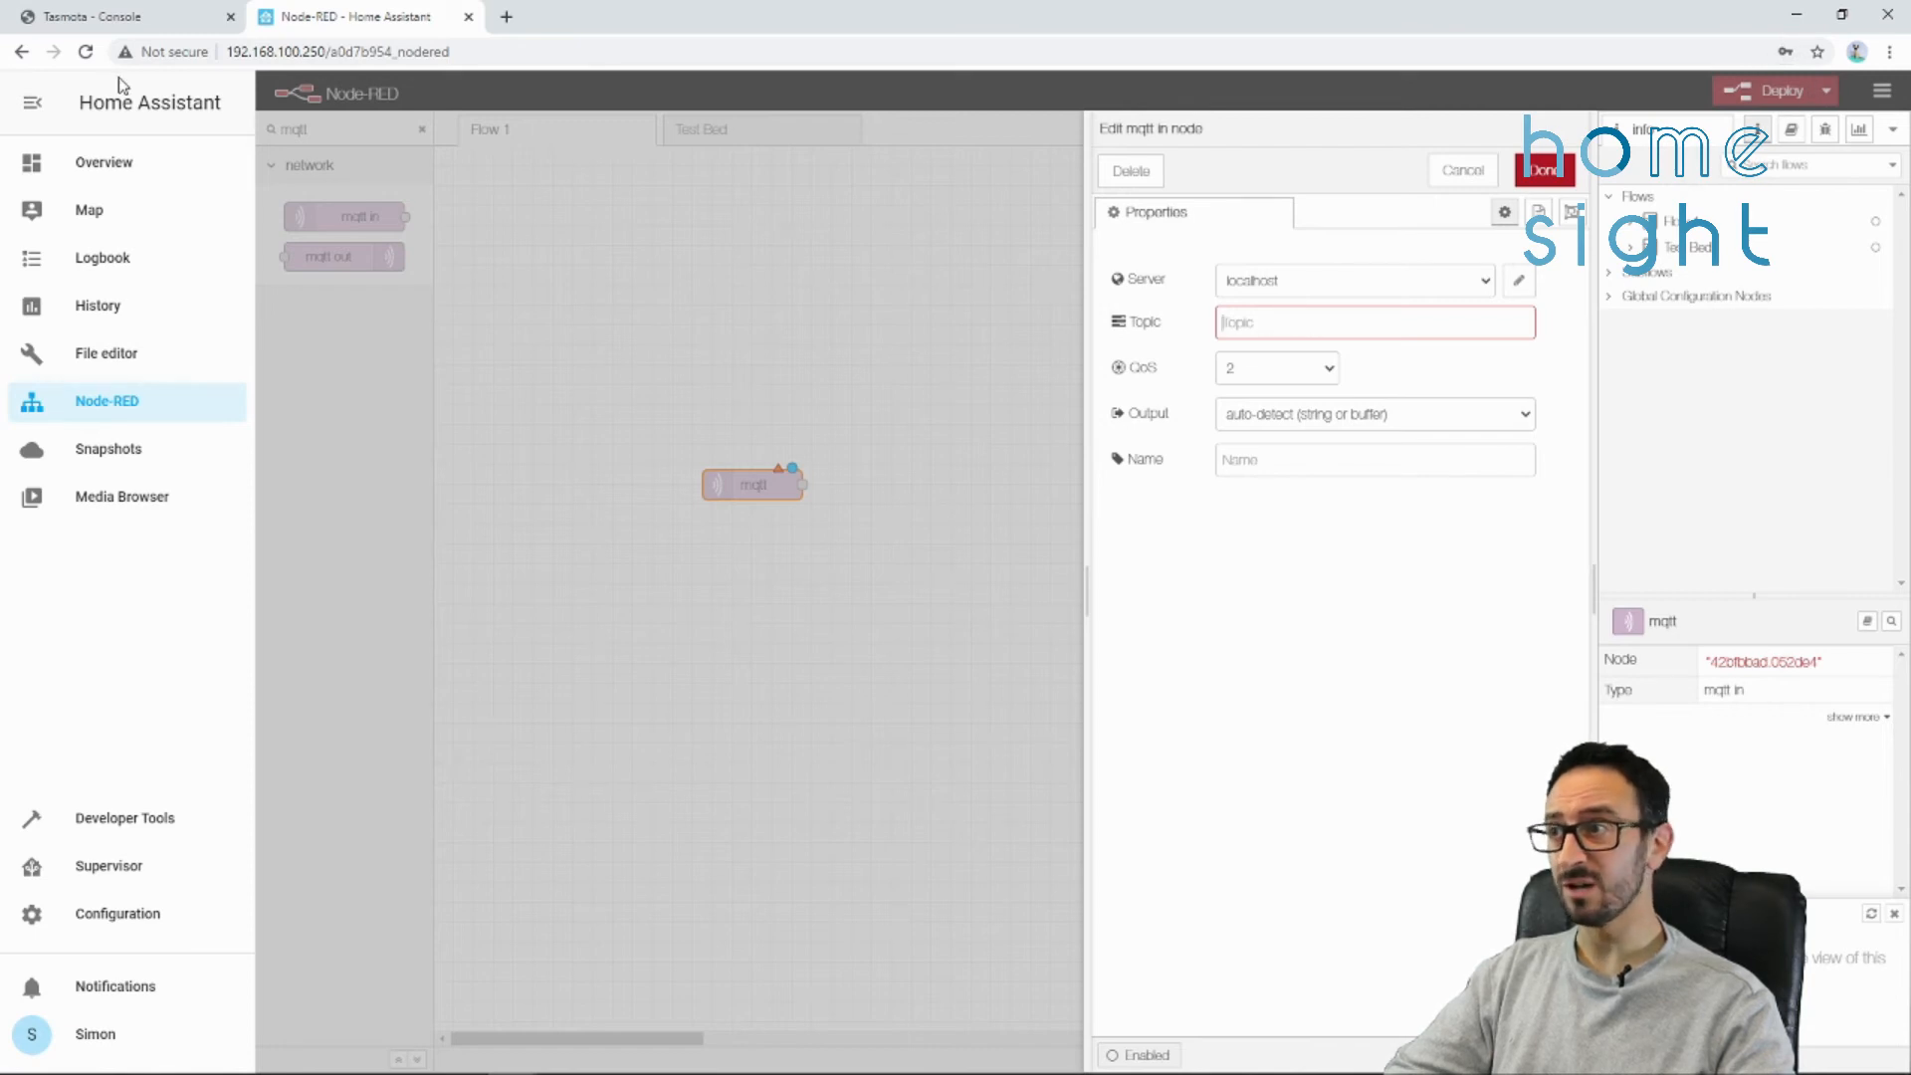
- Set the node's topic to tele/rf-bridge/RESULT copied from the Tasmota console and name it MQTT In RF Bridge
{"action": "left_click", "coordinate": [121, 16]}
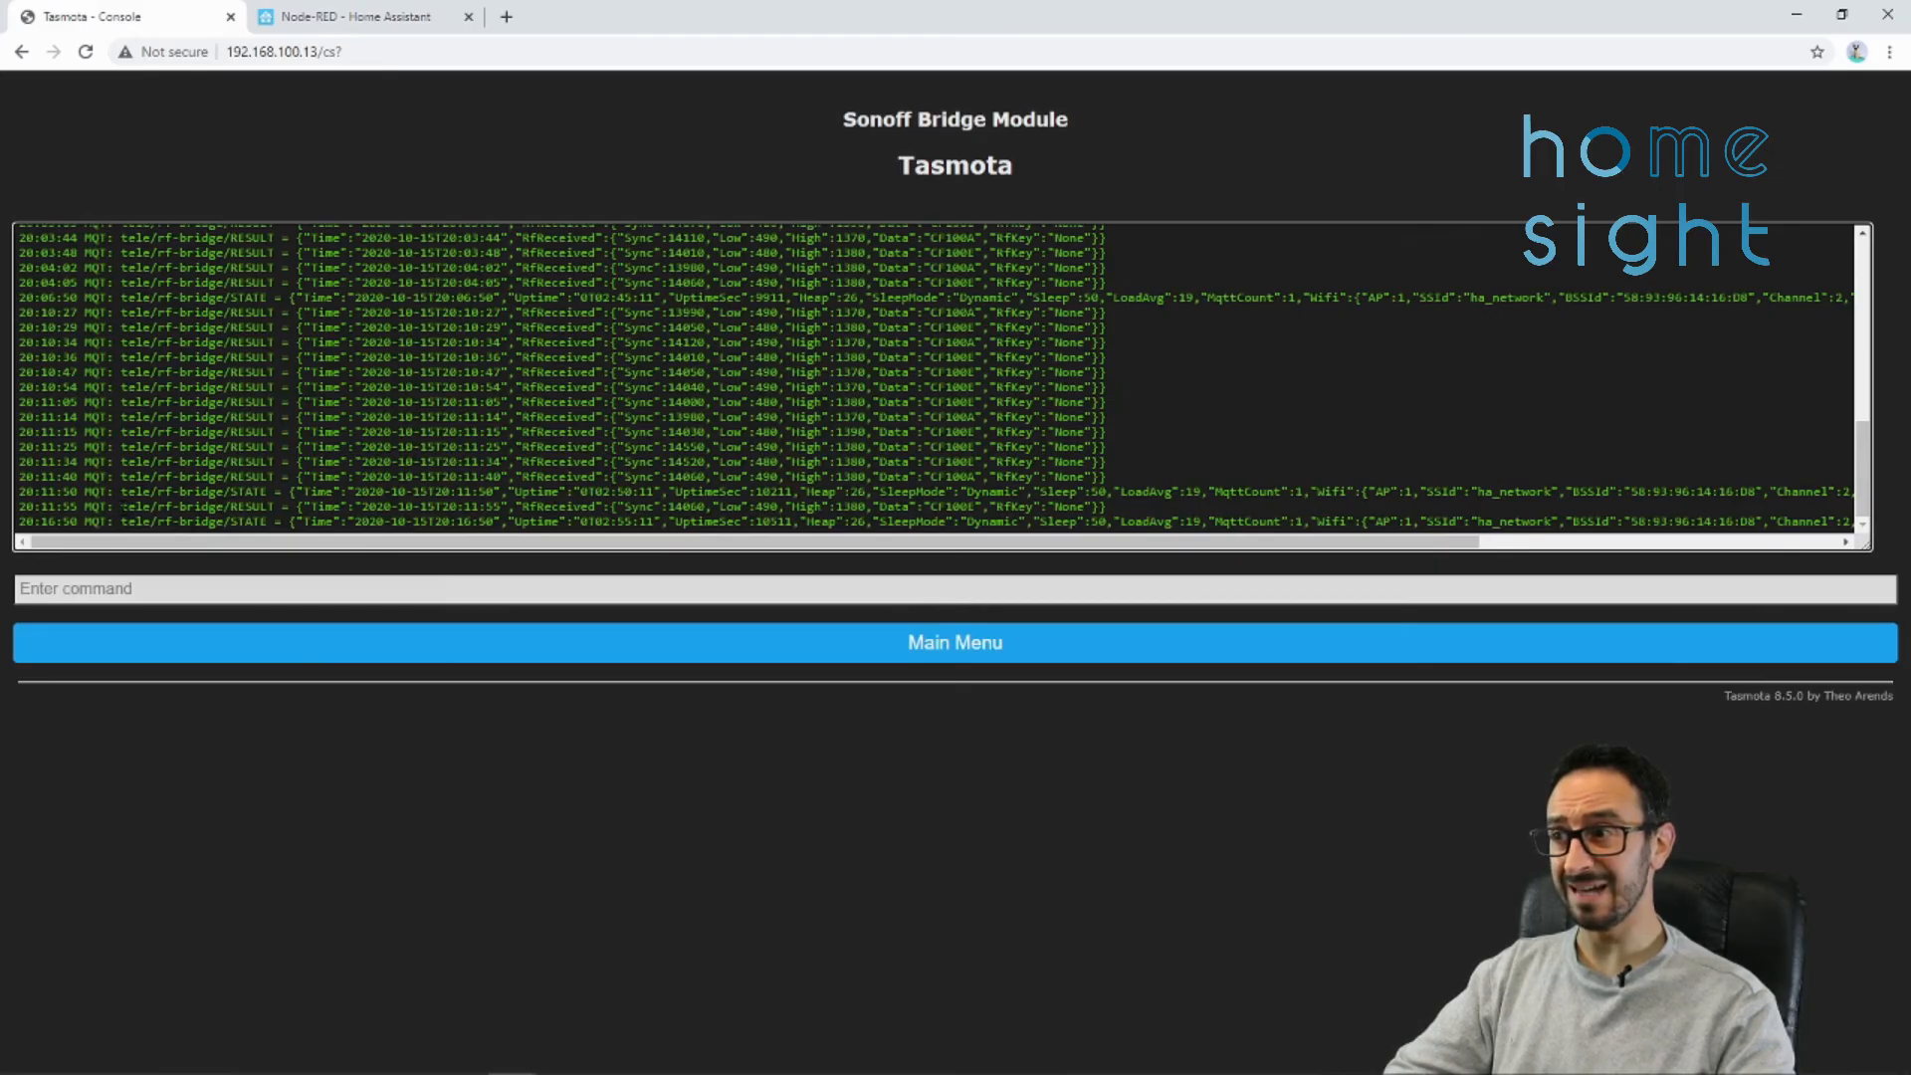
{"action": "double_click", "coordinate": [195, 508]}
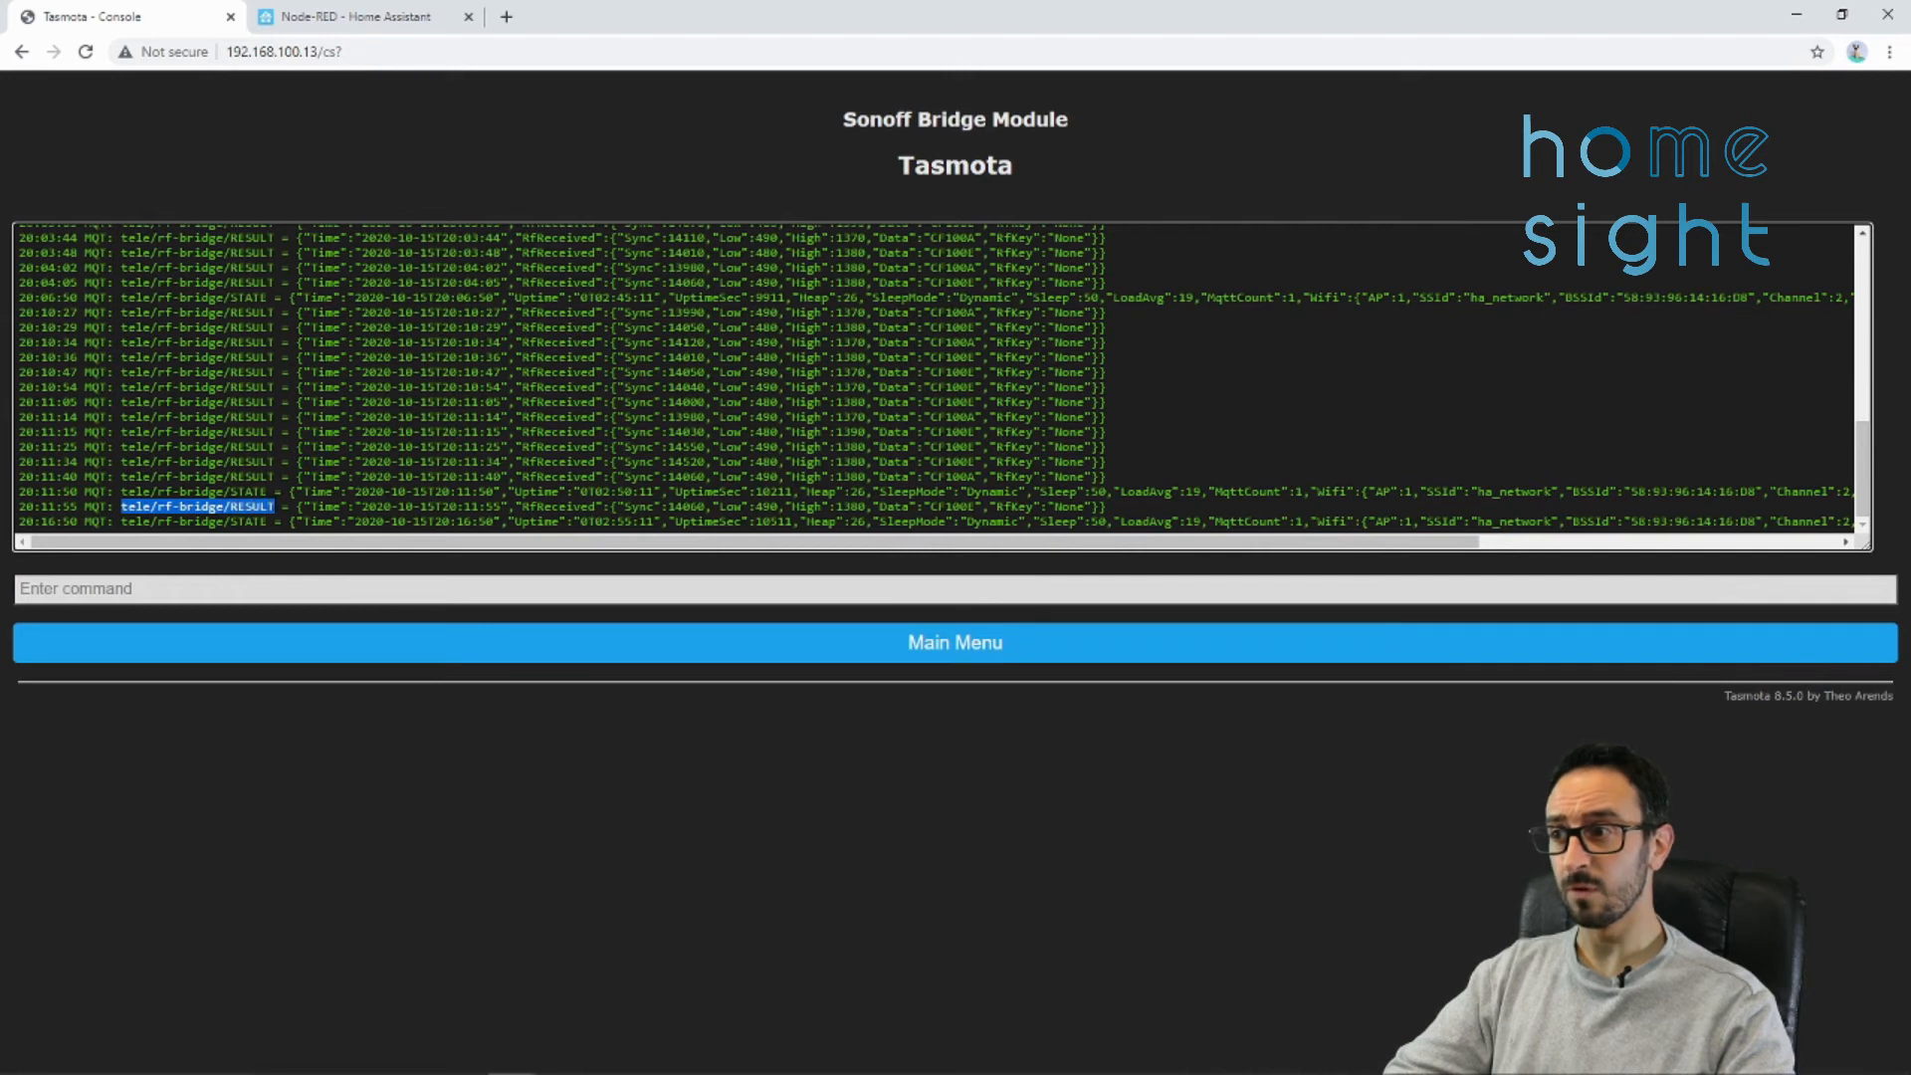
{"action": "left_click", "coordinate": [361, 16]}
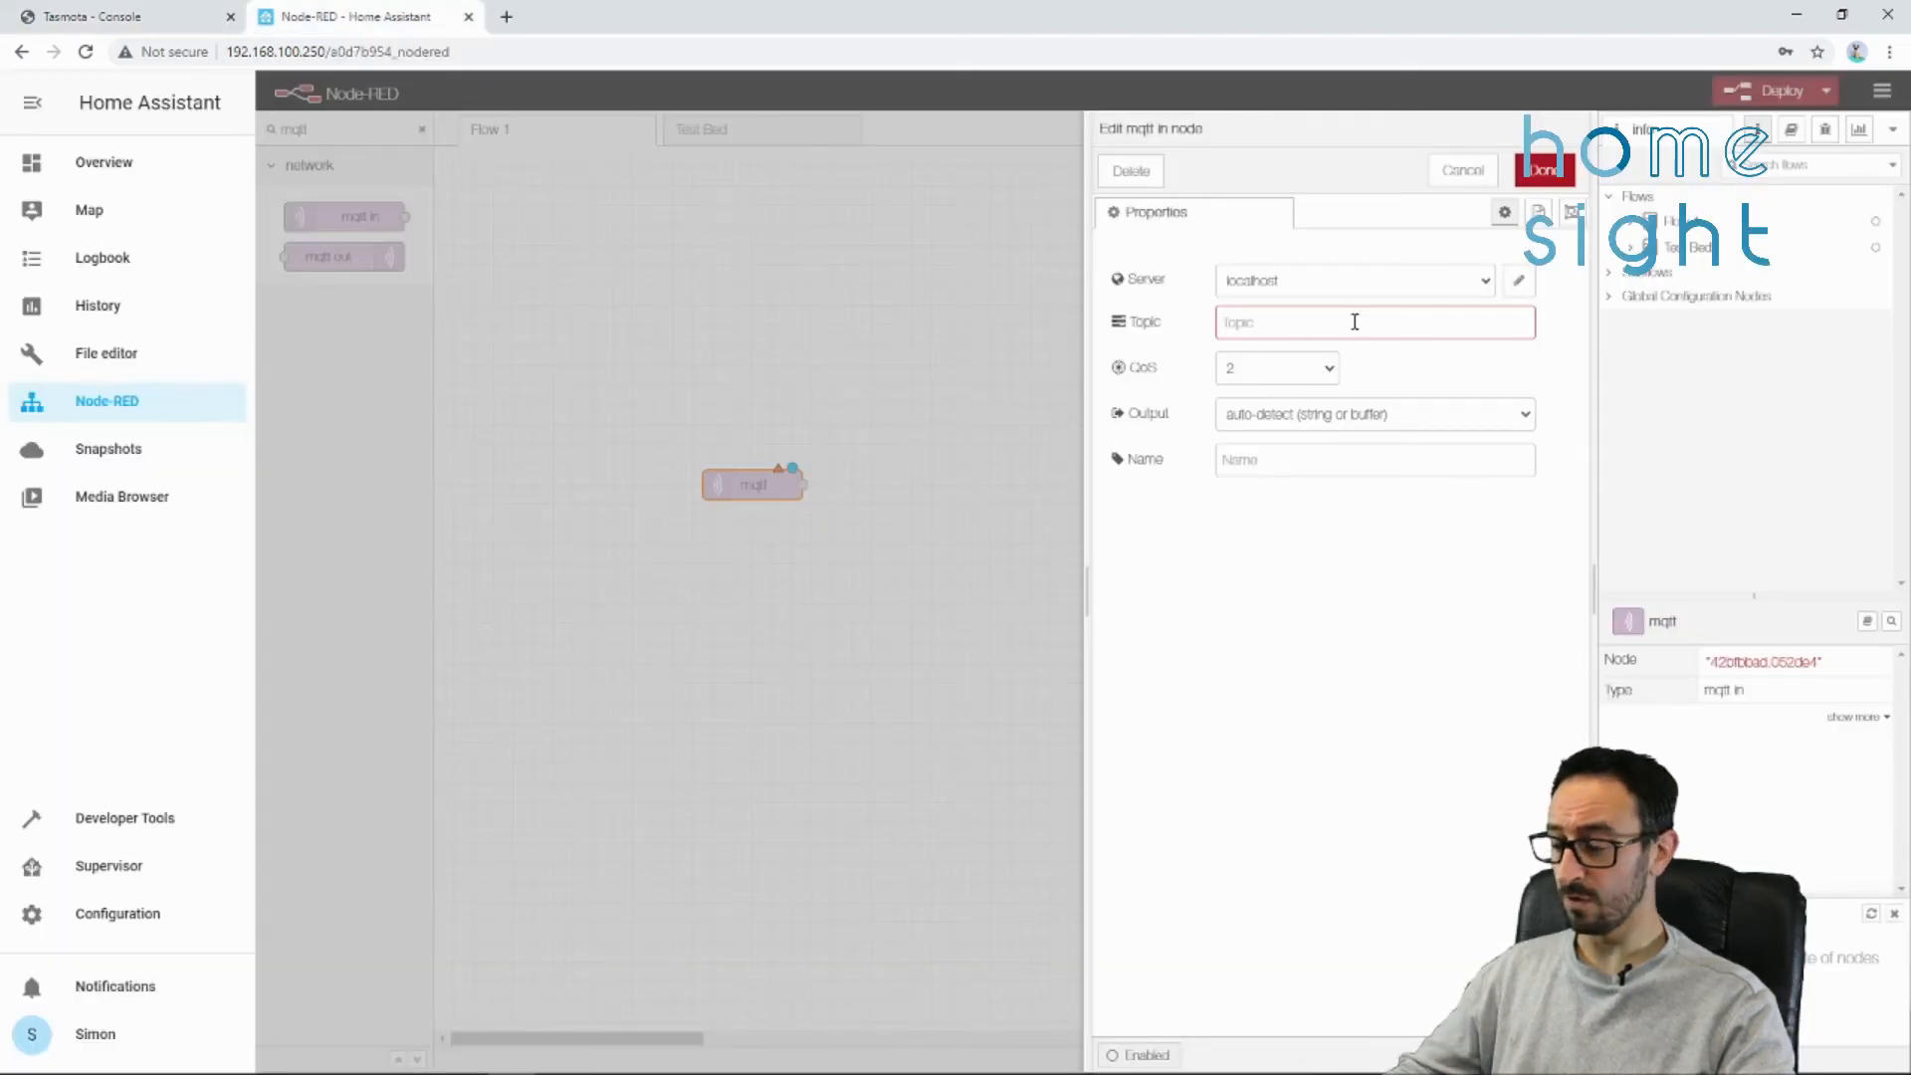
{"action": "type", "text": "tele/rf-bridge/RESULT"}
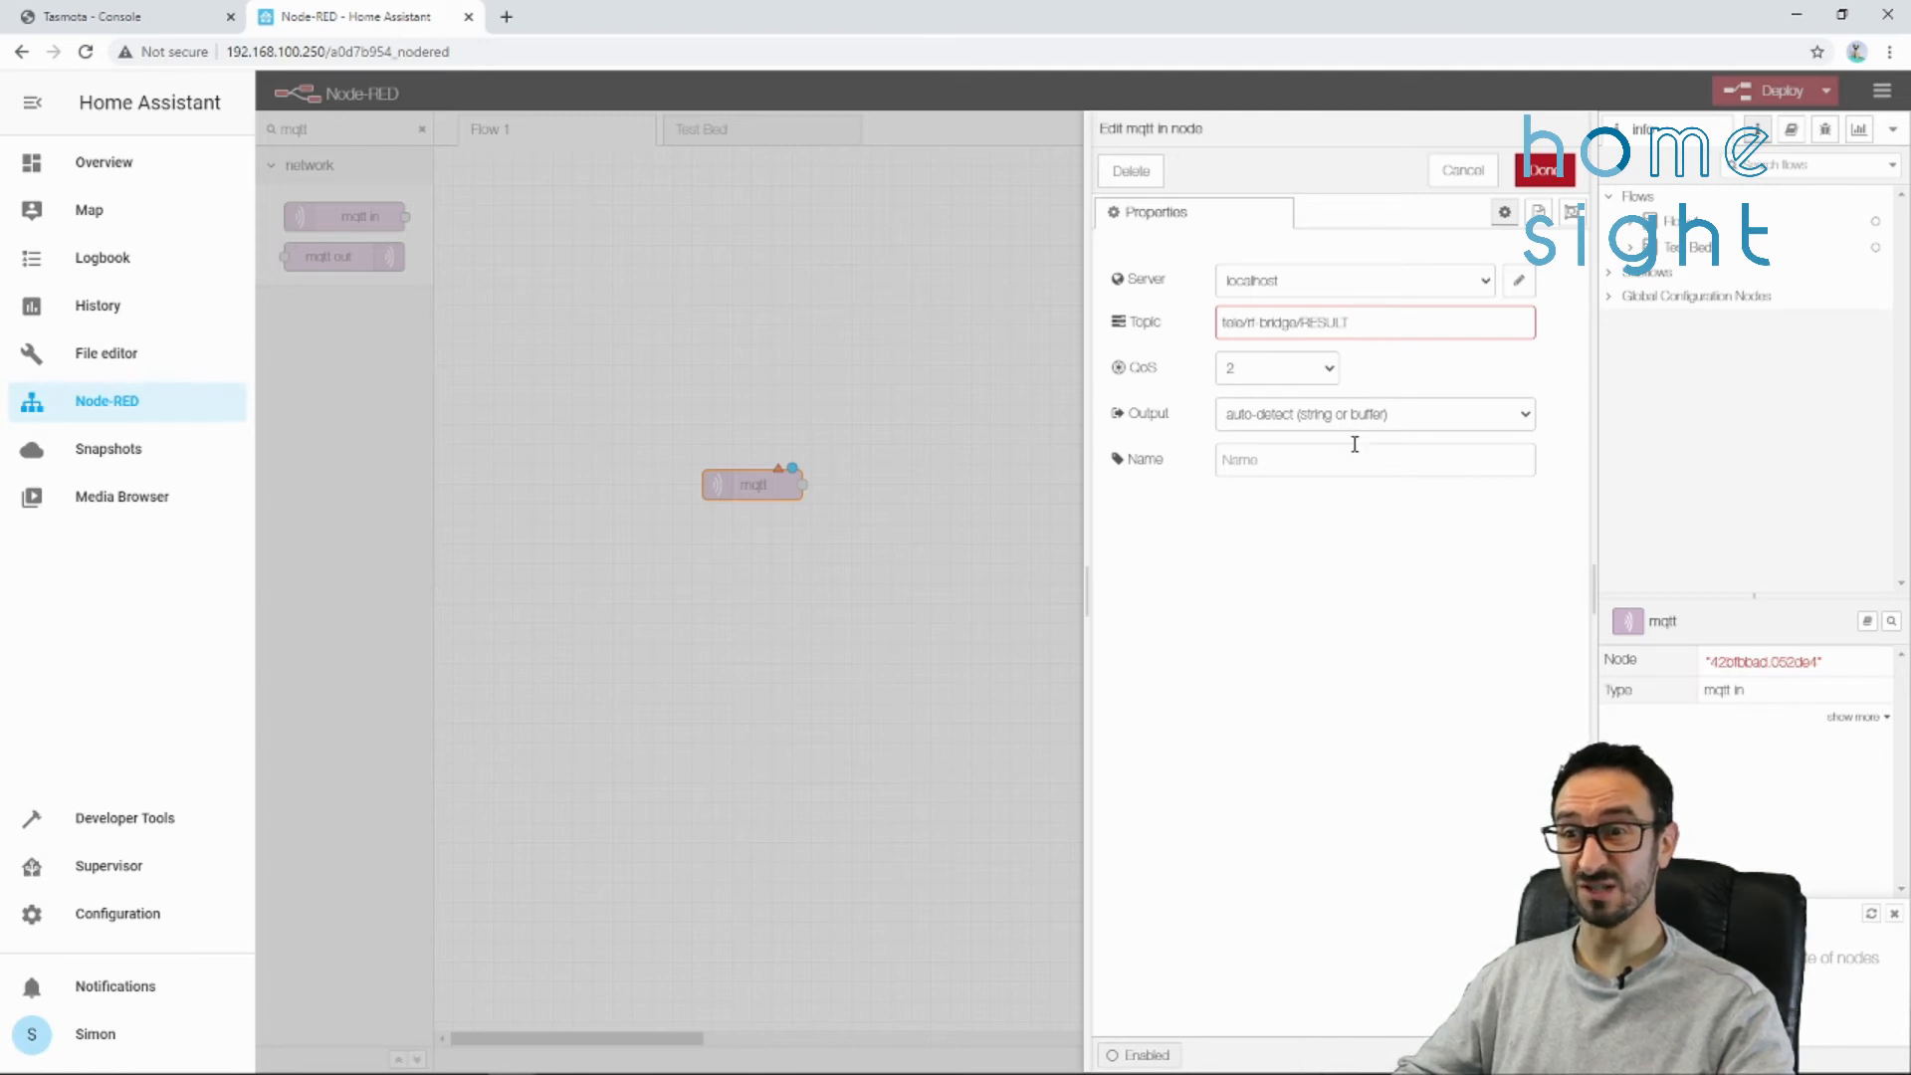
{"action": "type", "text": "MQTT In RF Bridge"}
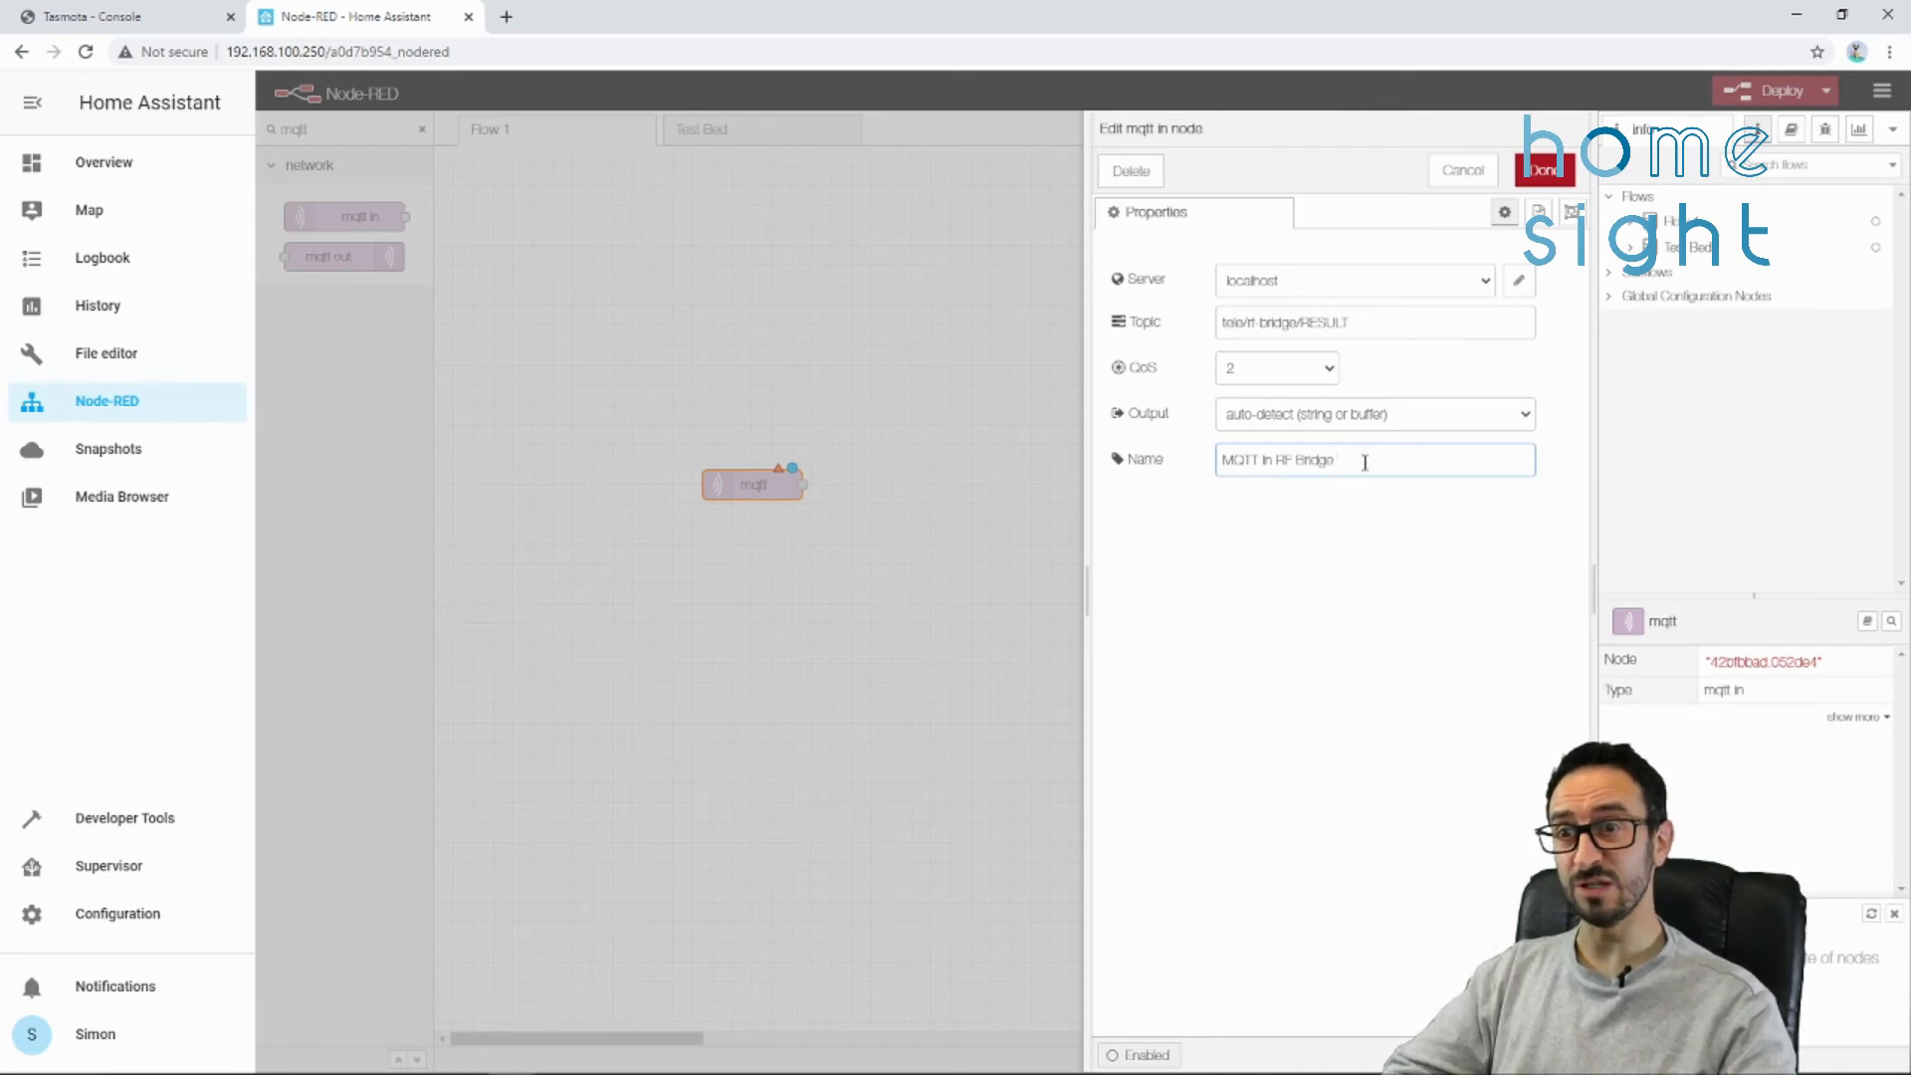
{"action": "left_click", "coordinate": [1544, 169]}
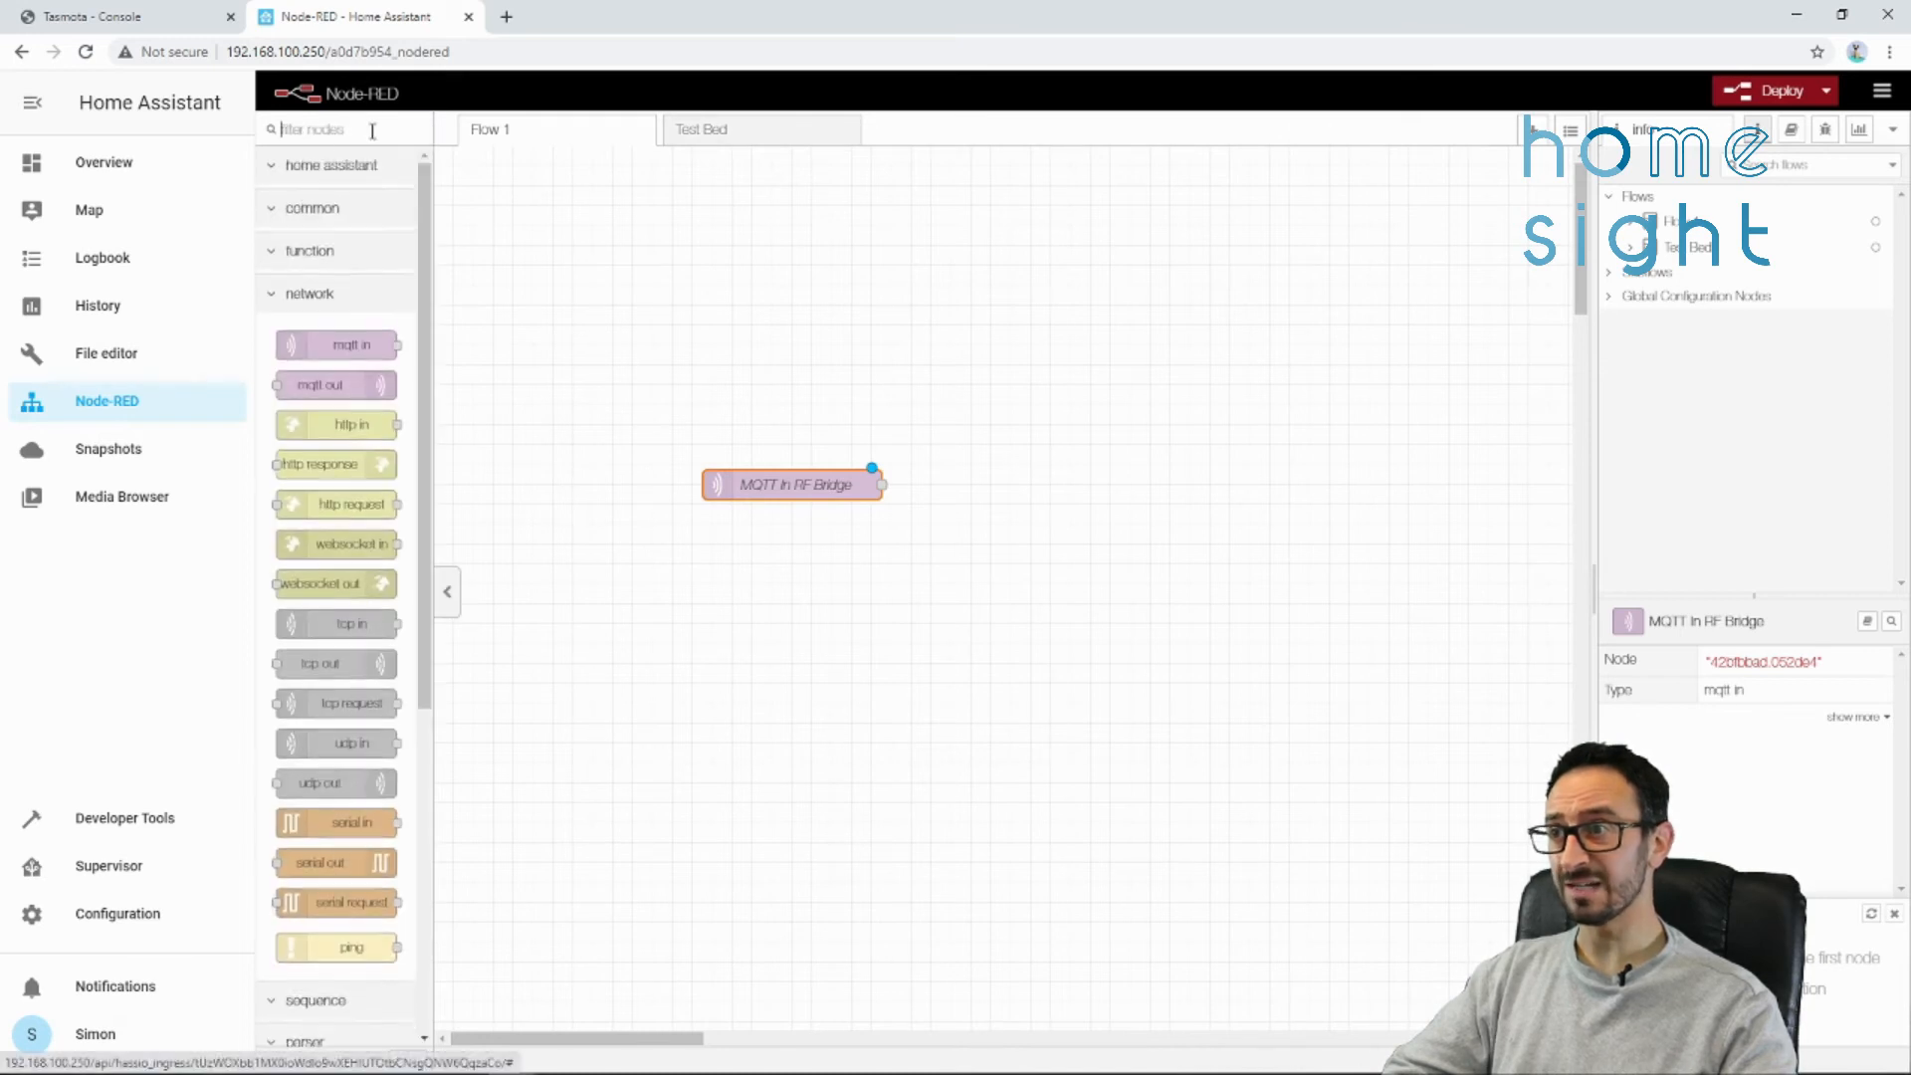
- Wire a debug node after the MQTT node and deploy the flow, confirming the warning
{"action": "type", "text": "debug"}
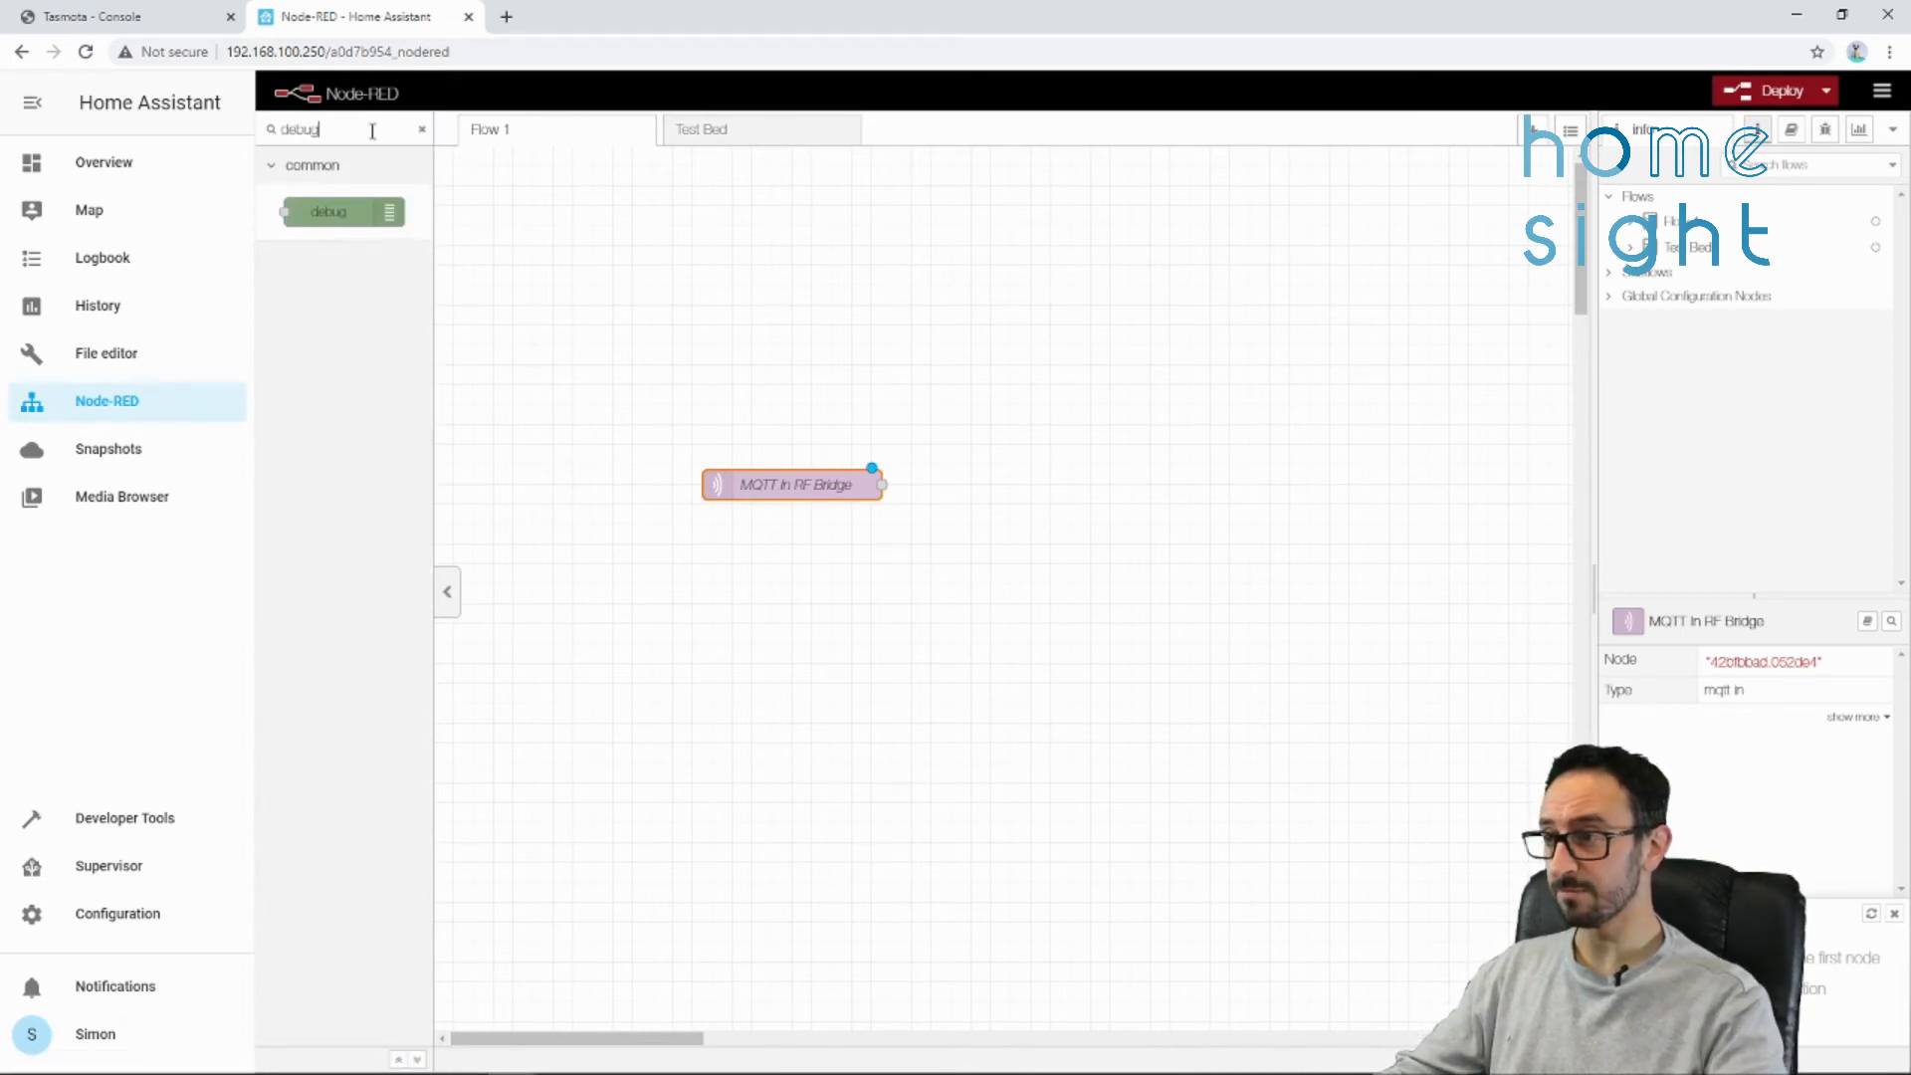
{"action": "left_click_drag", "start_coordinate": [329, 211], "coordinate": [1049, 482]}
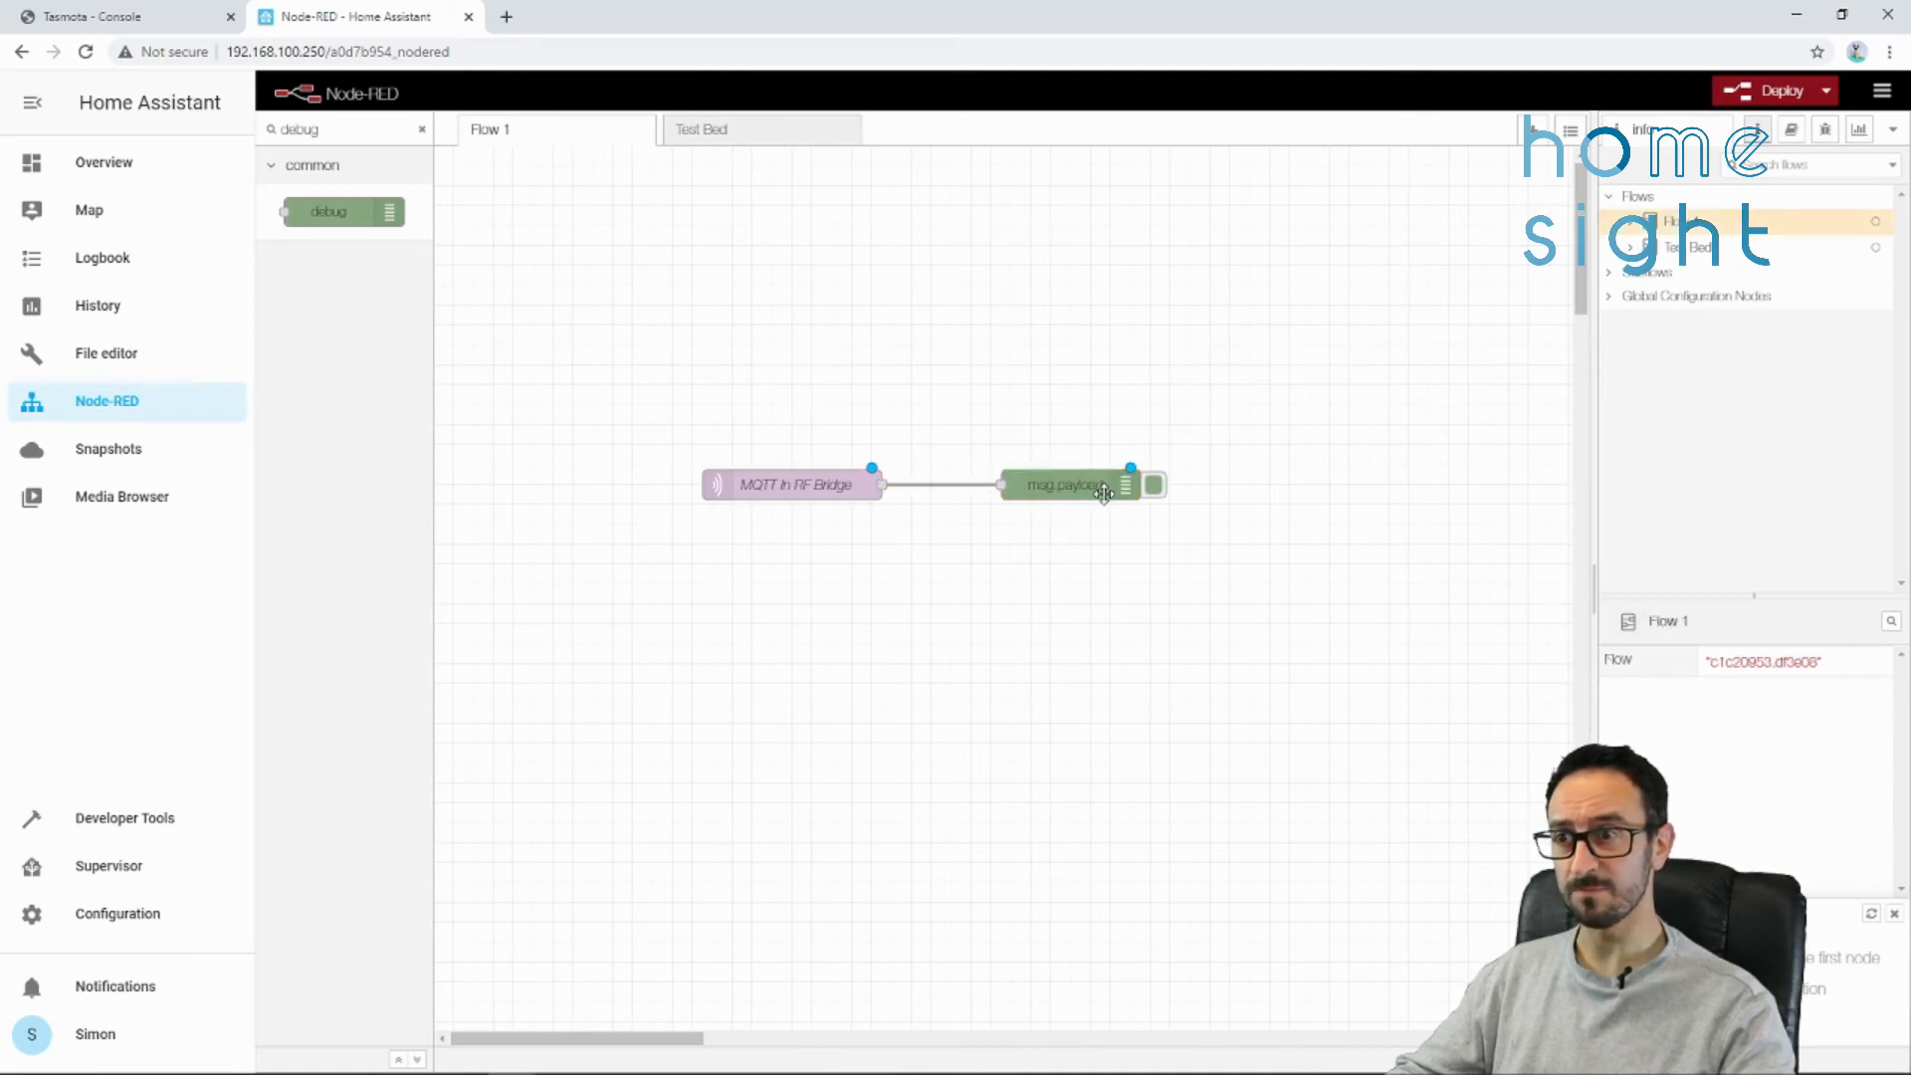
{"action": "left_click", "coordinate": [1773, 89]}
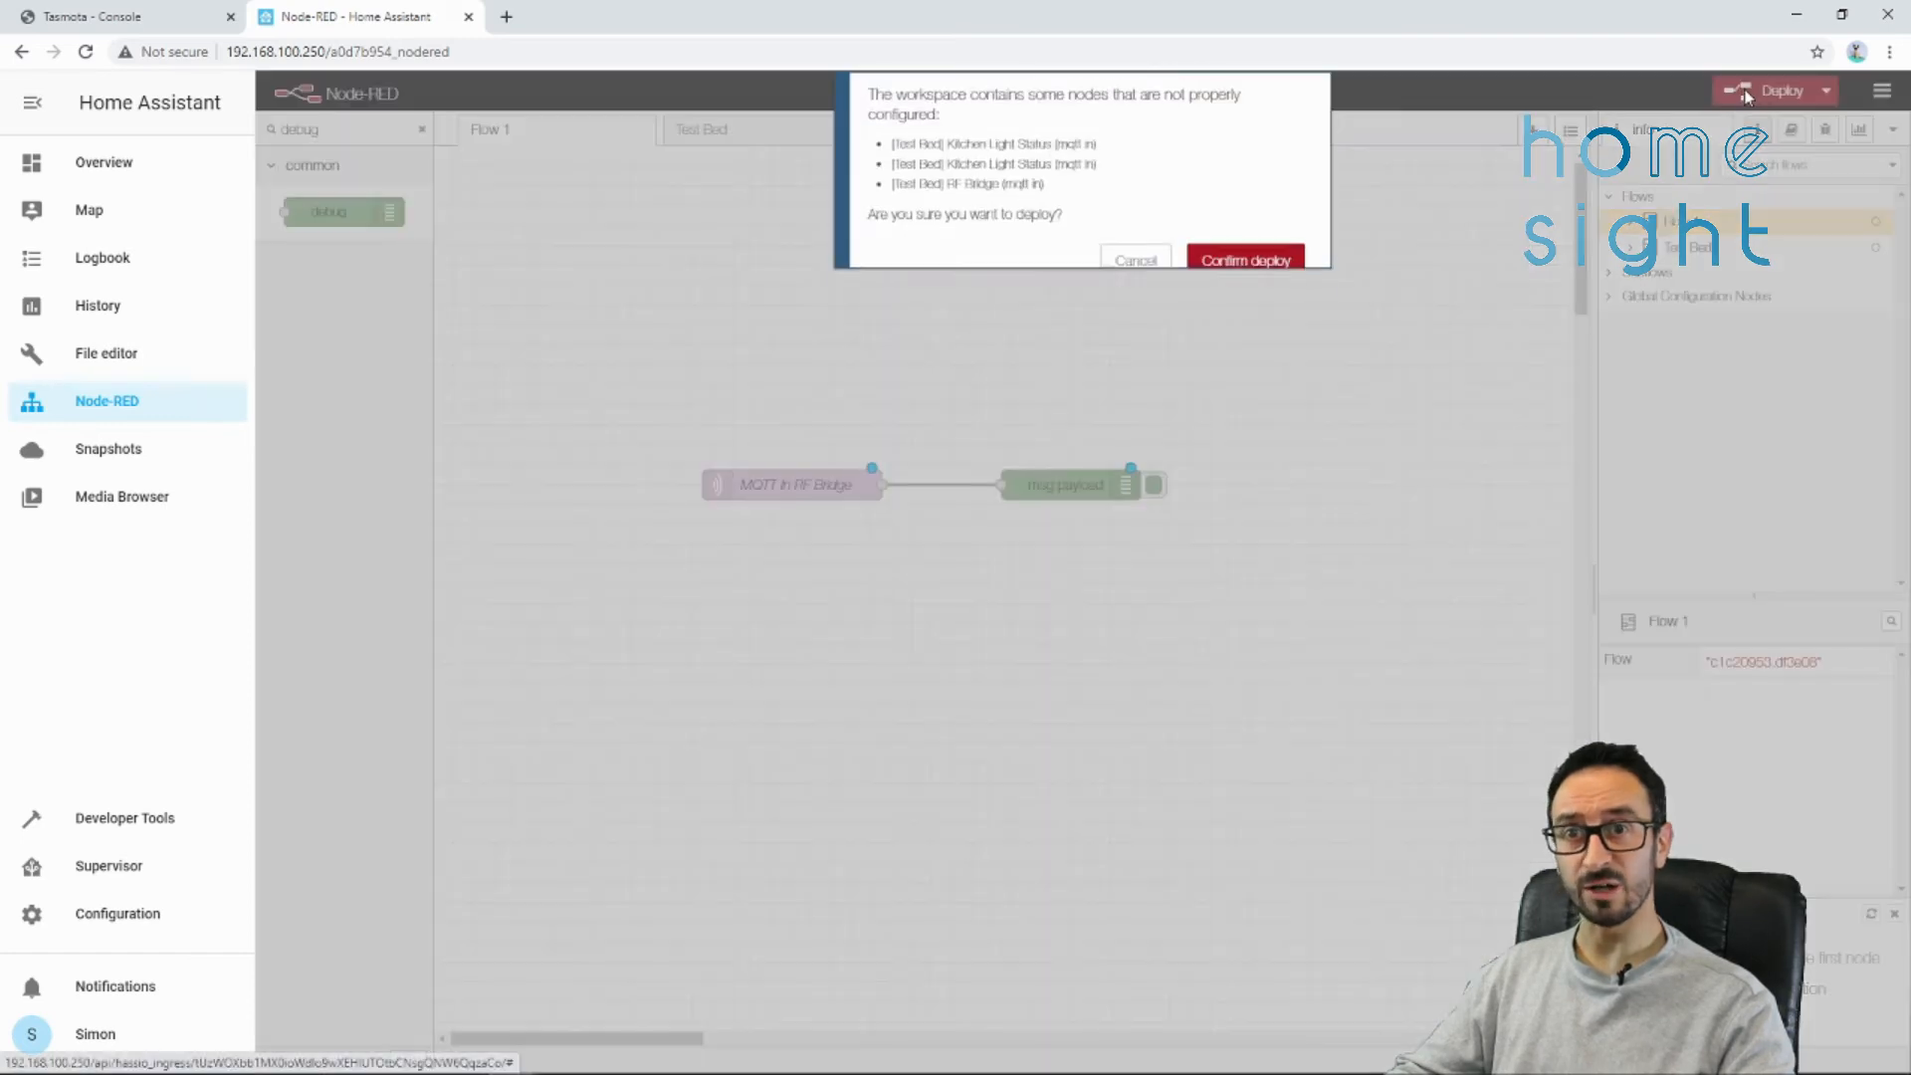
{"action": "left_click", "coordinate": [1244, 258]}
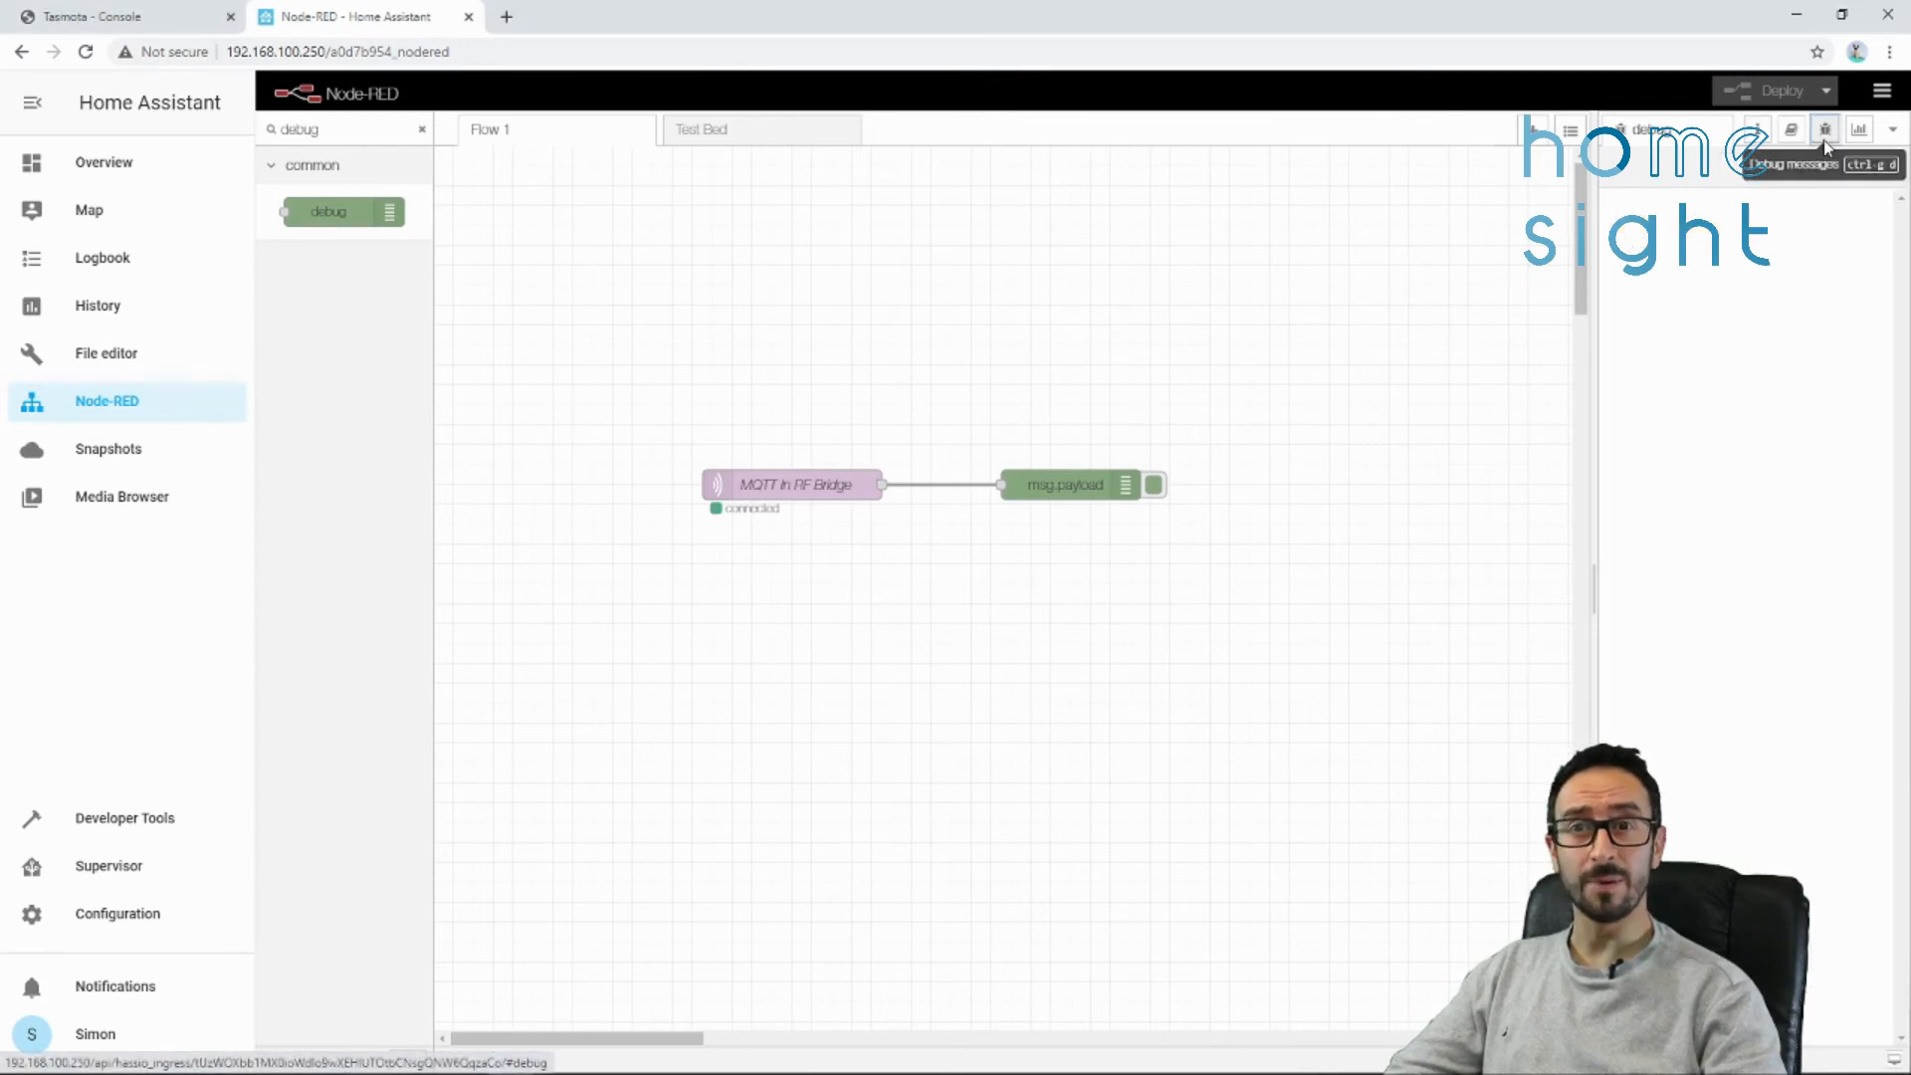
- Copy the PIR's data code EEA74E from the latest debug message
{"action": "left_click", "coordinate": [1857, 131]}
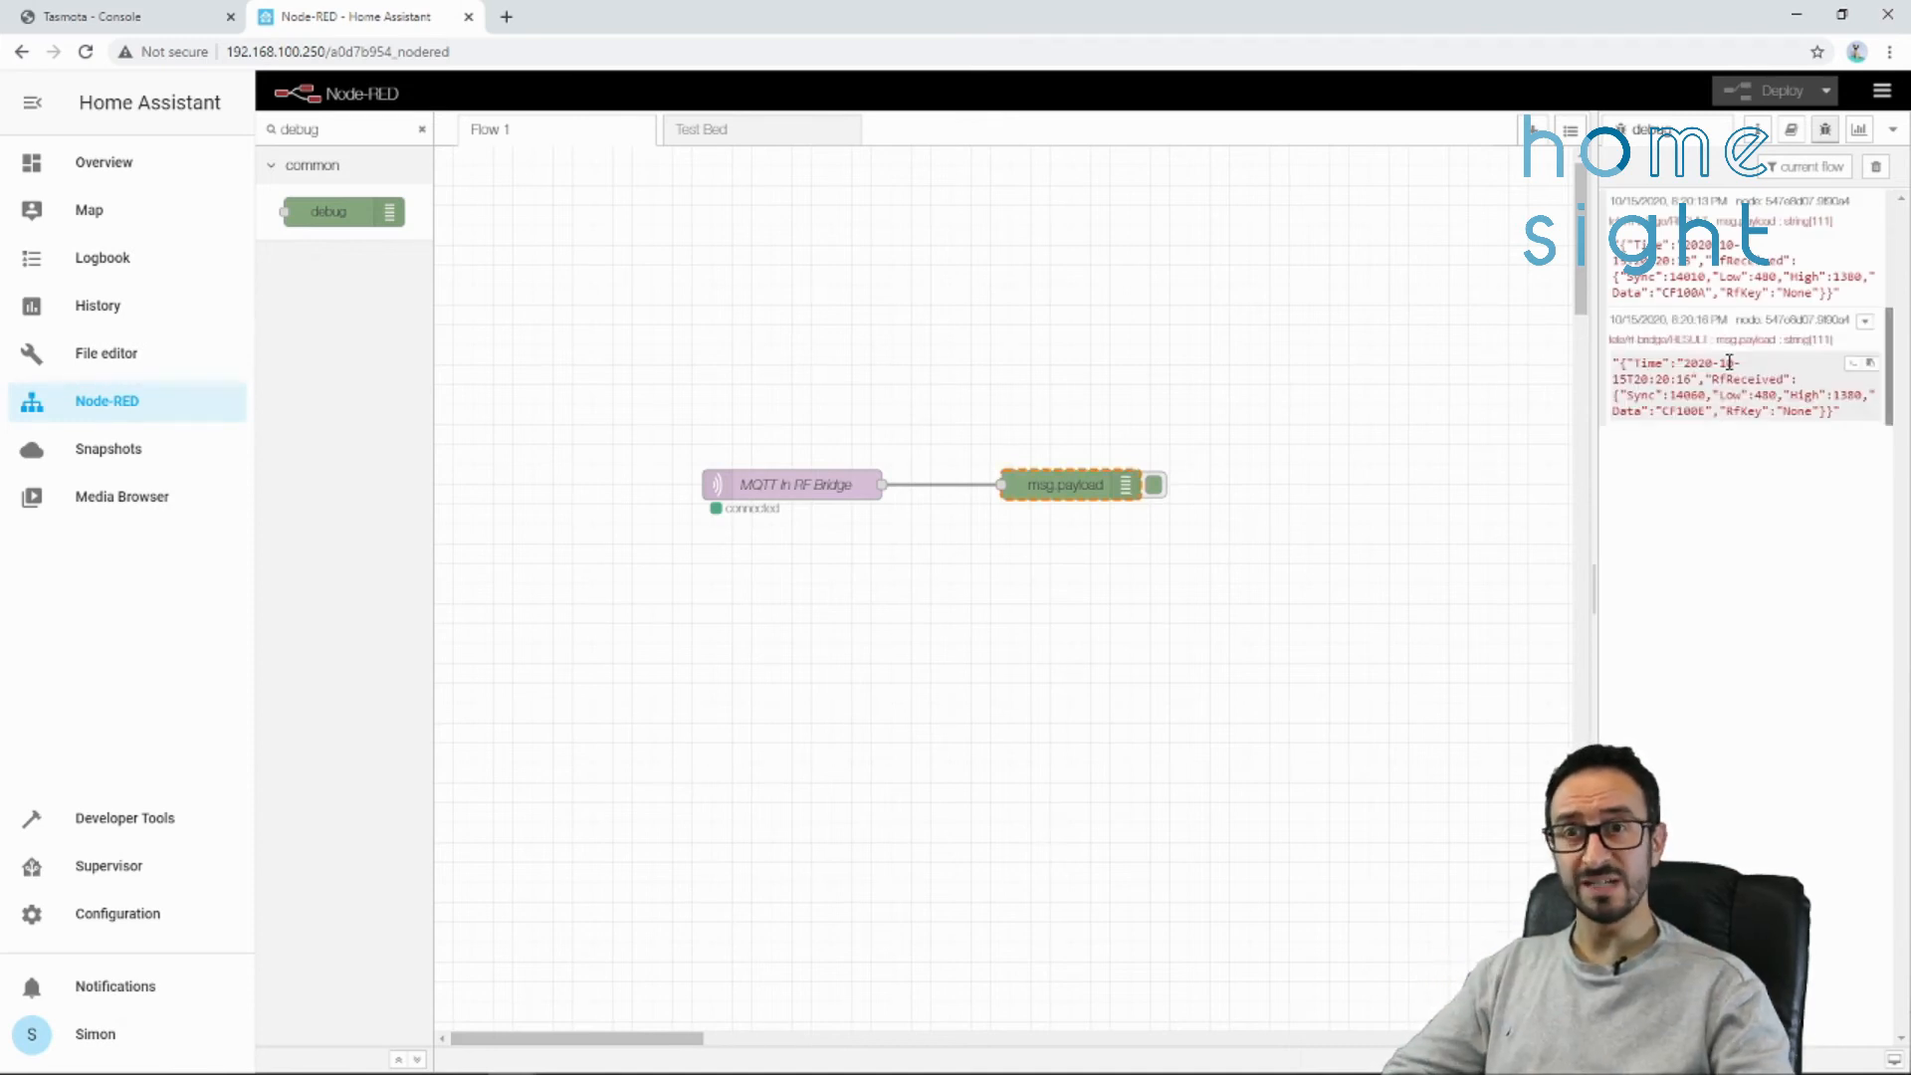
{"action": "double_click", "coordinate": [1682, 292]}
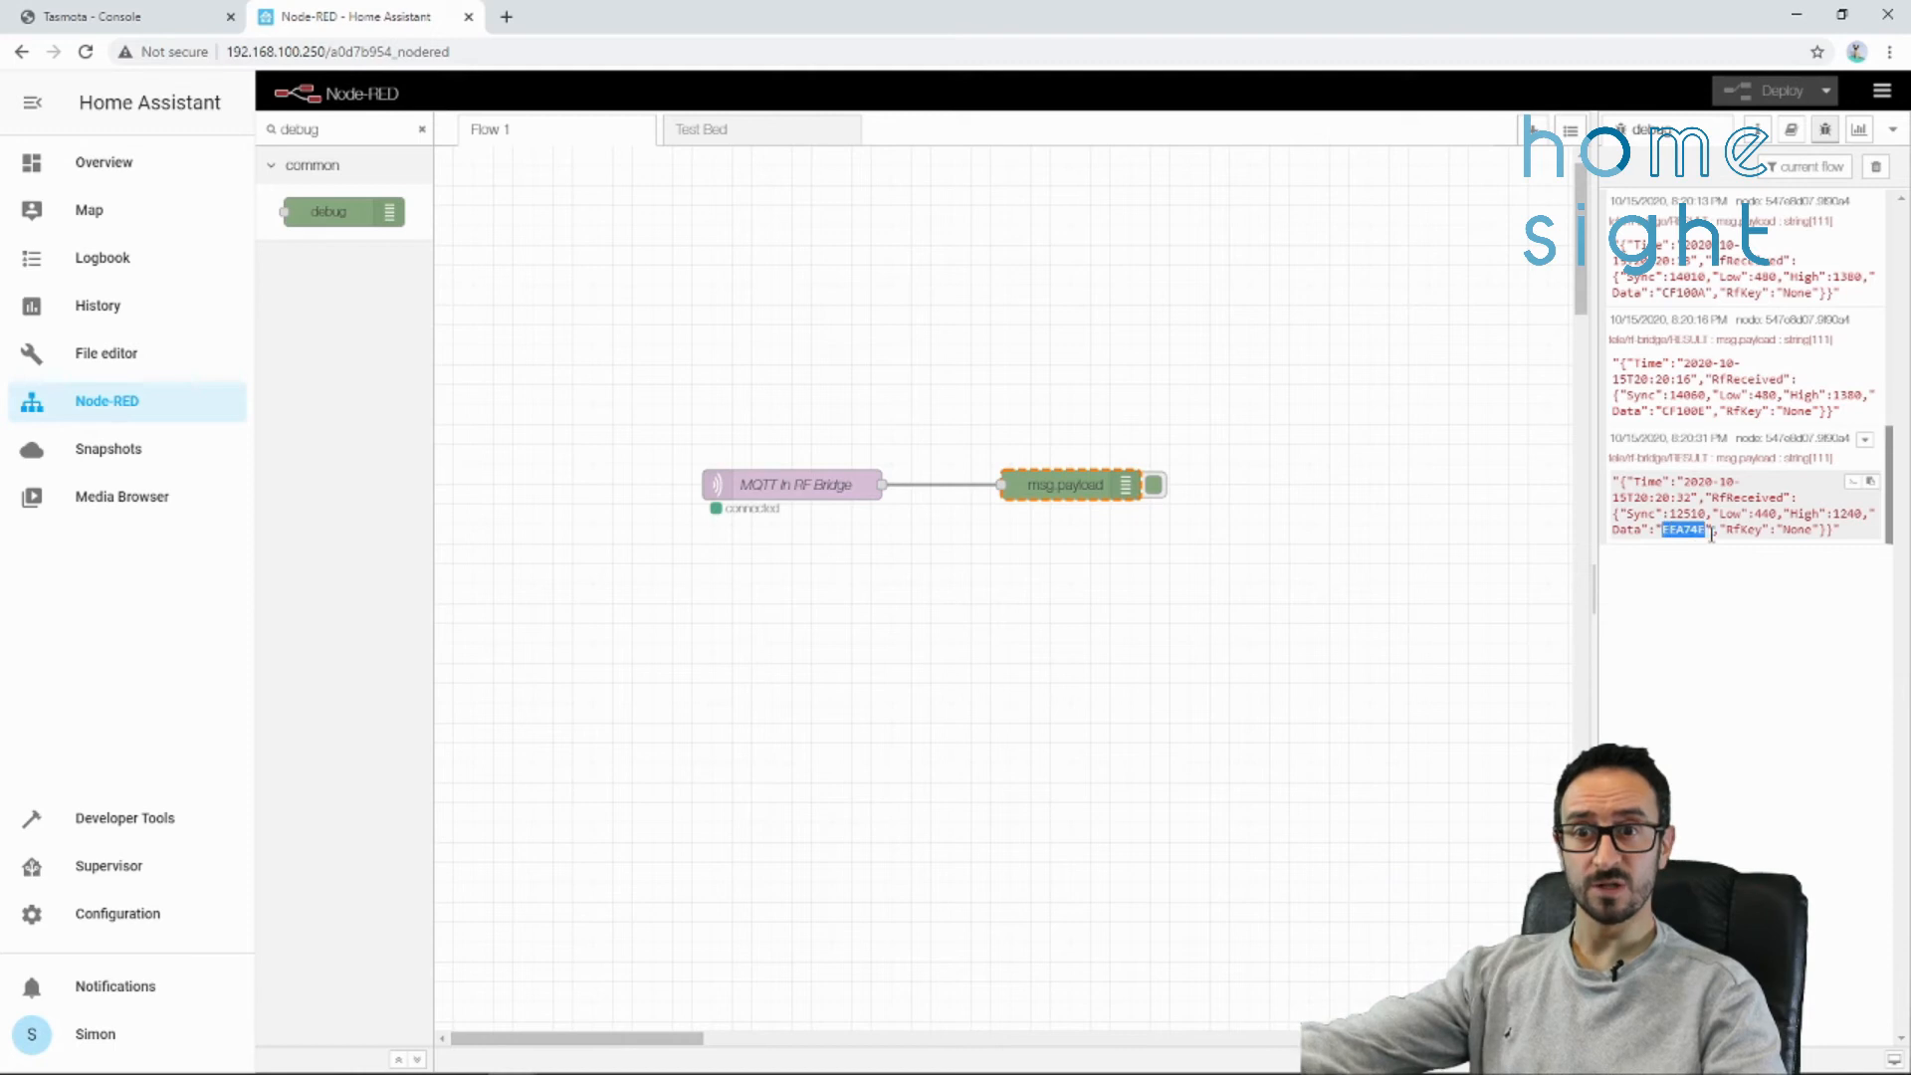
{"action": "right_click", "coordinate": [1684, 530]}
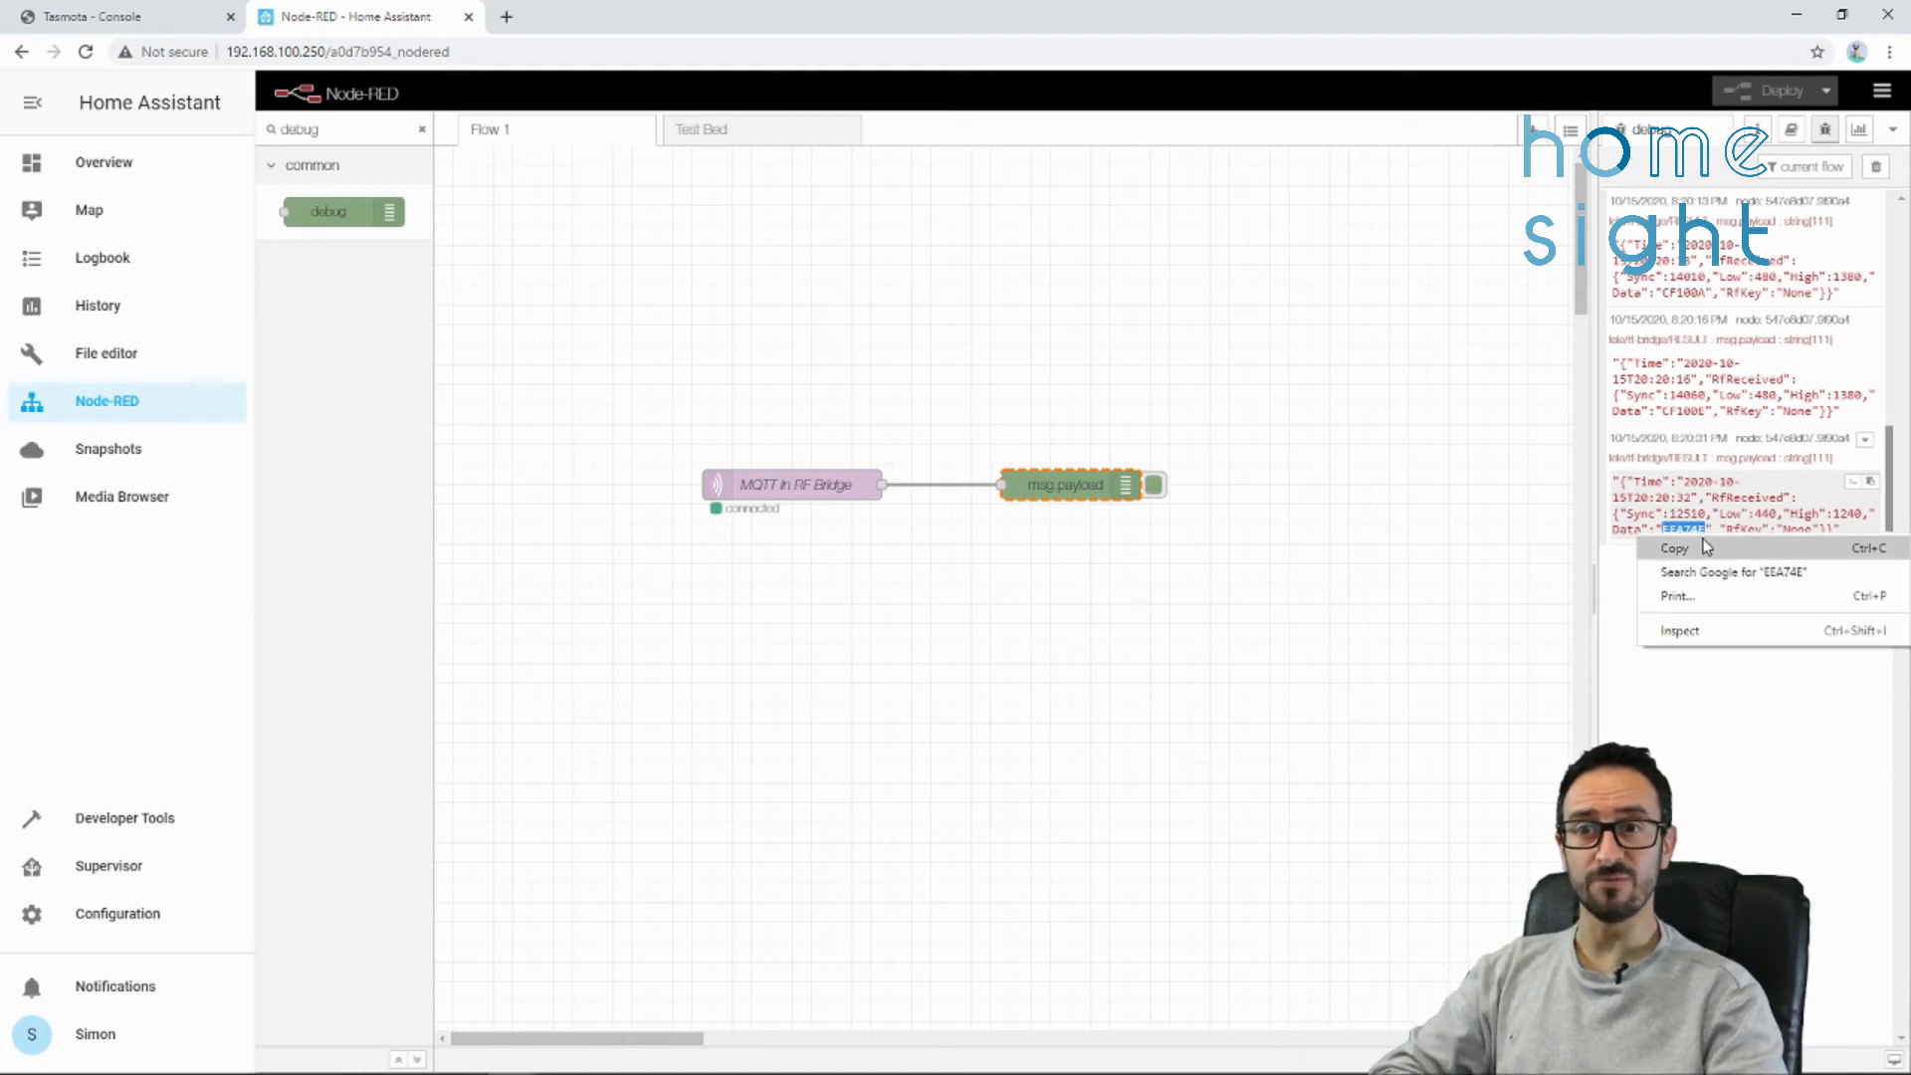
{"action": "left_click", "coordinate": [1673, 548]}
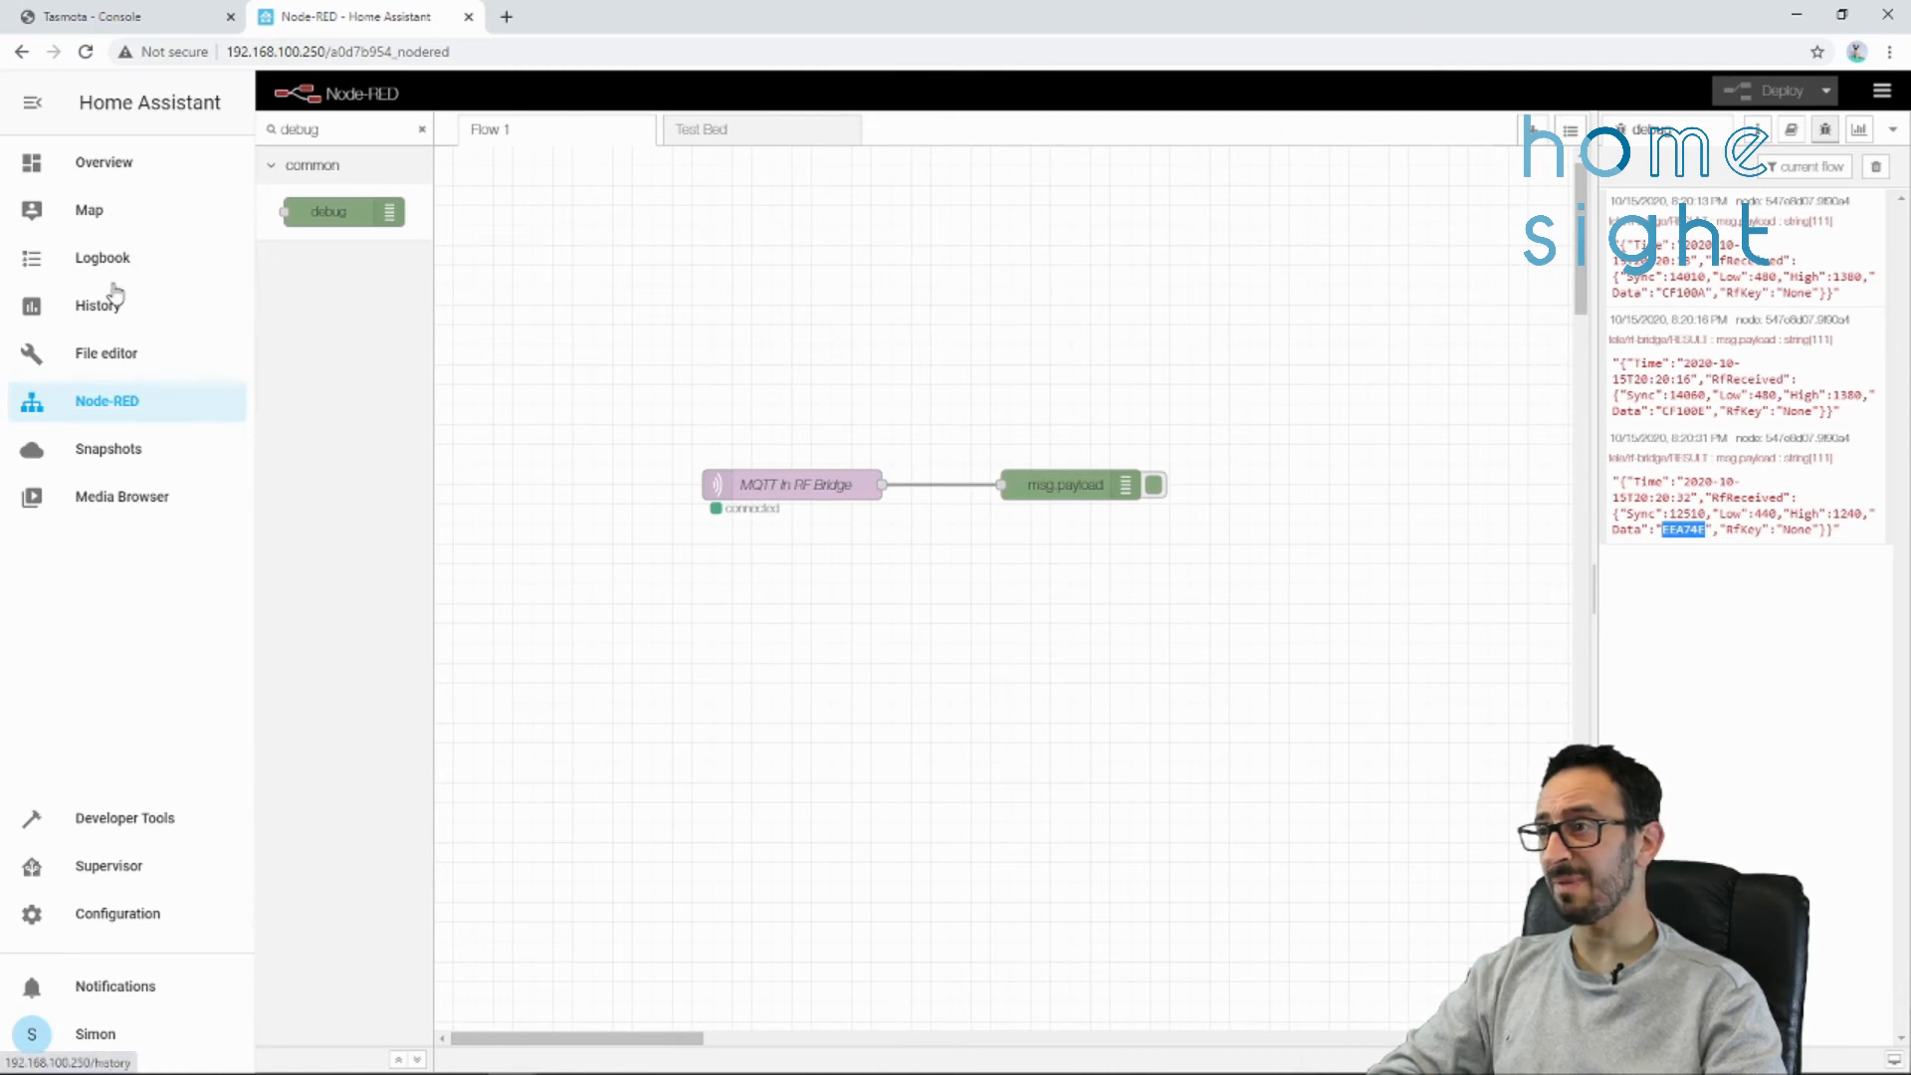
- Duplicate the Your Door sensor block under a new # PIR comment in configuration.yaml and select its name to rename it PIR1
{"action": "left_click", "coordinate": [106, 355]}
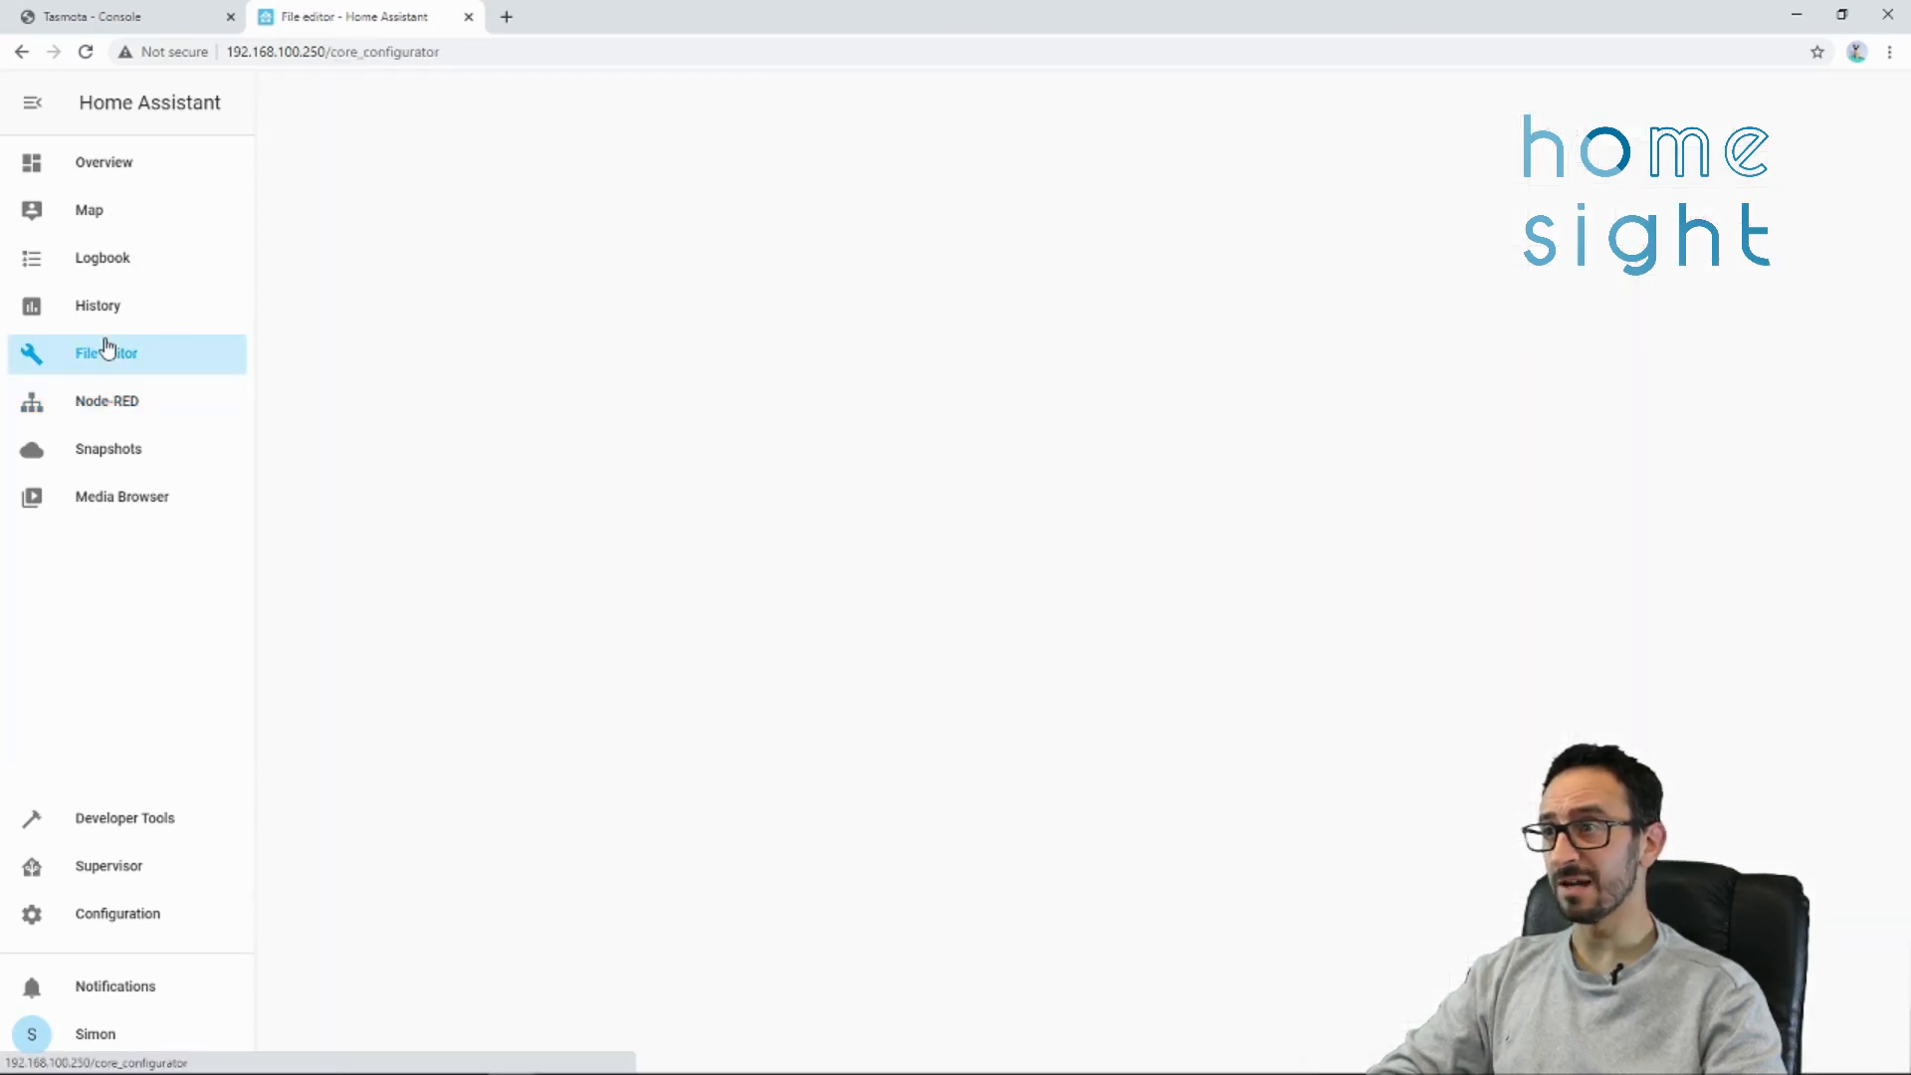
{"action": "left_click", "coordinate": [105, 352]}
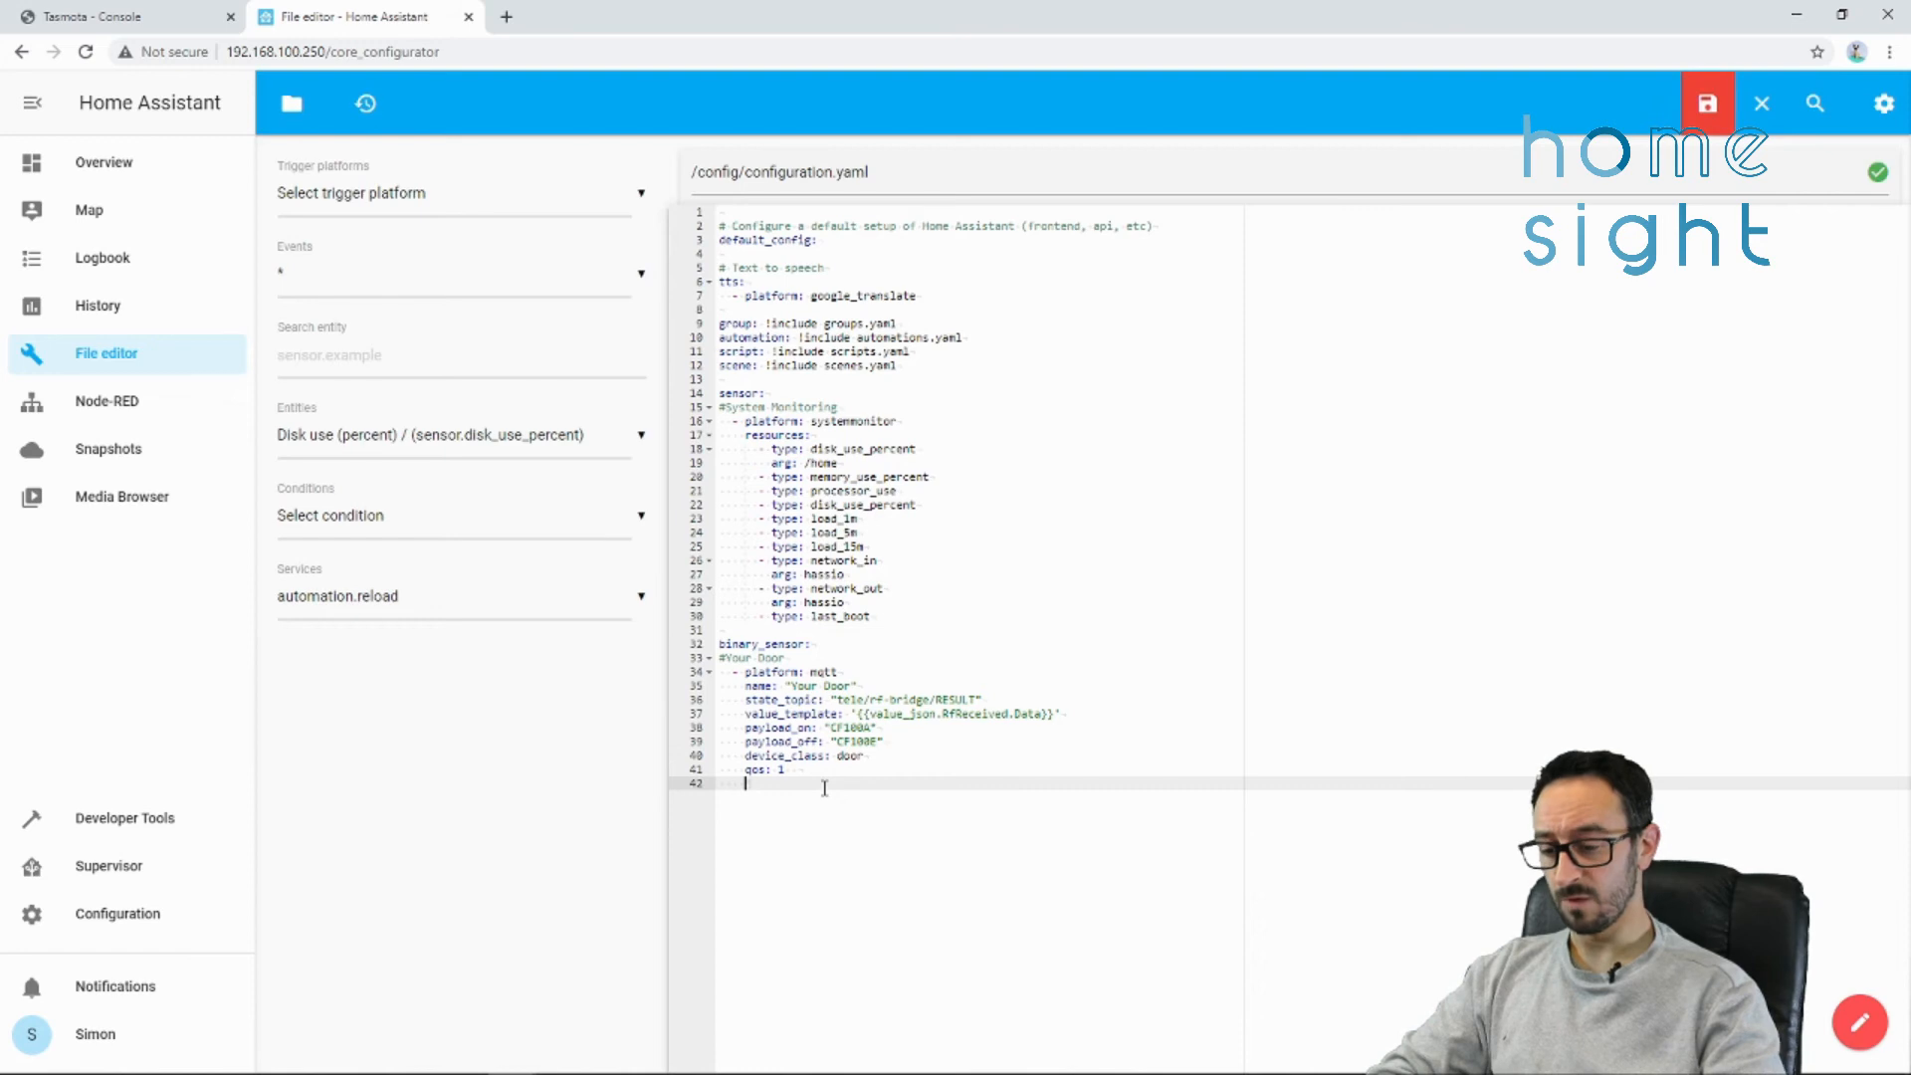
{"action": "type", "text": "4"}
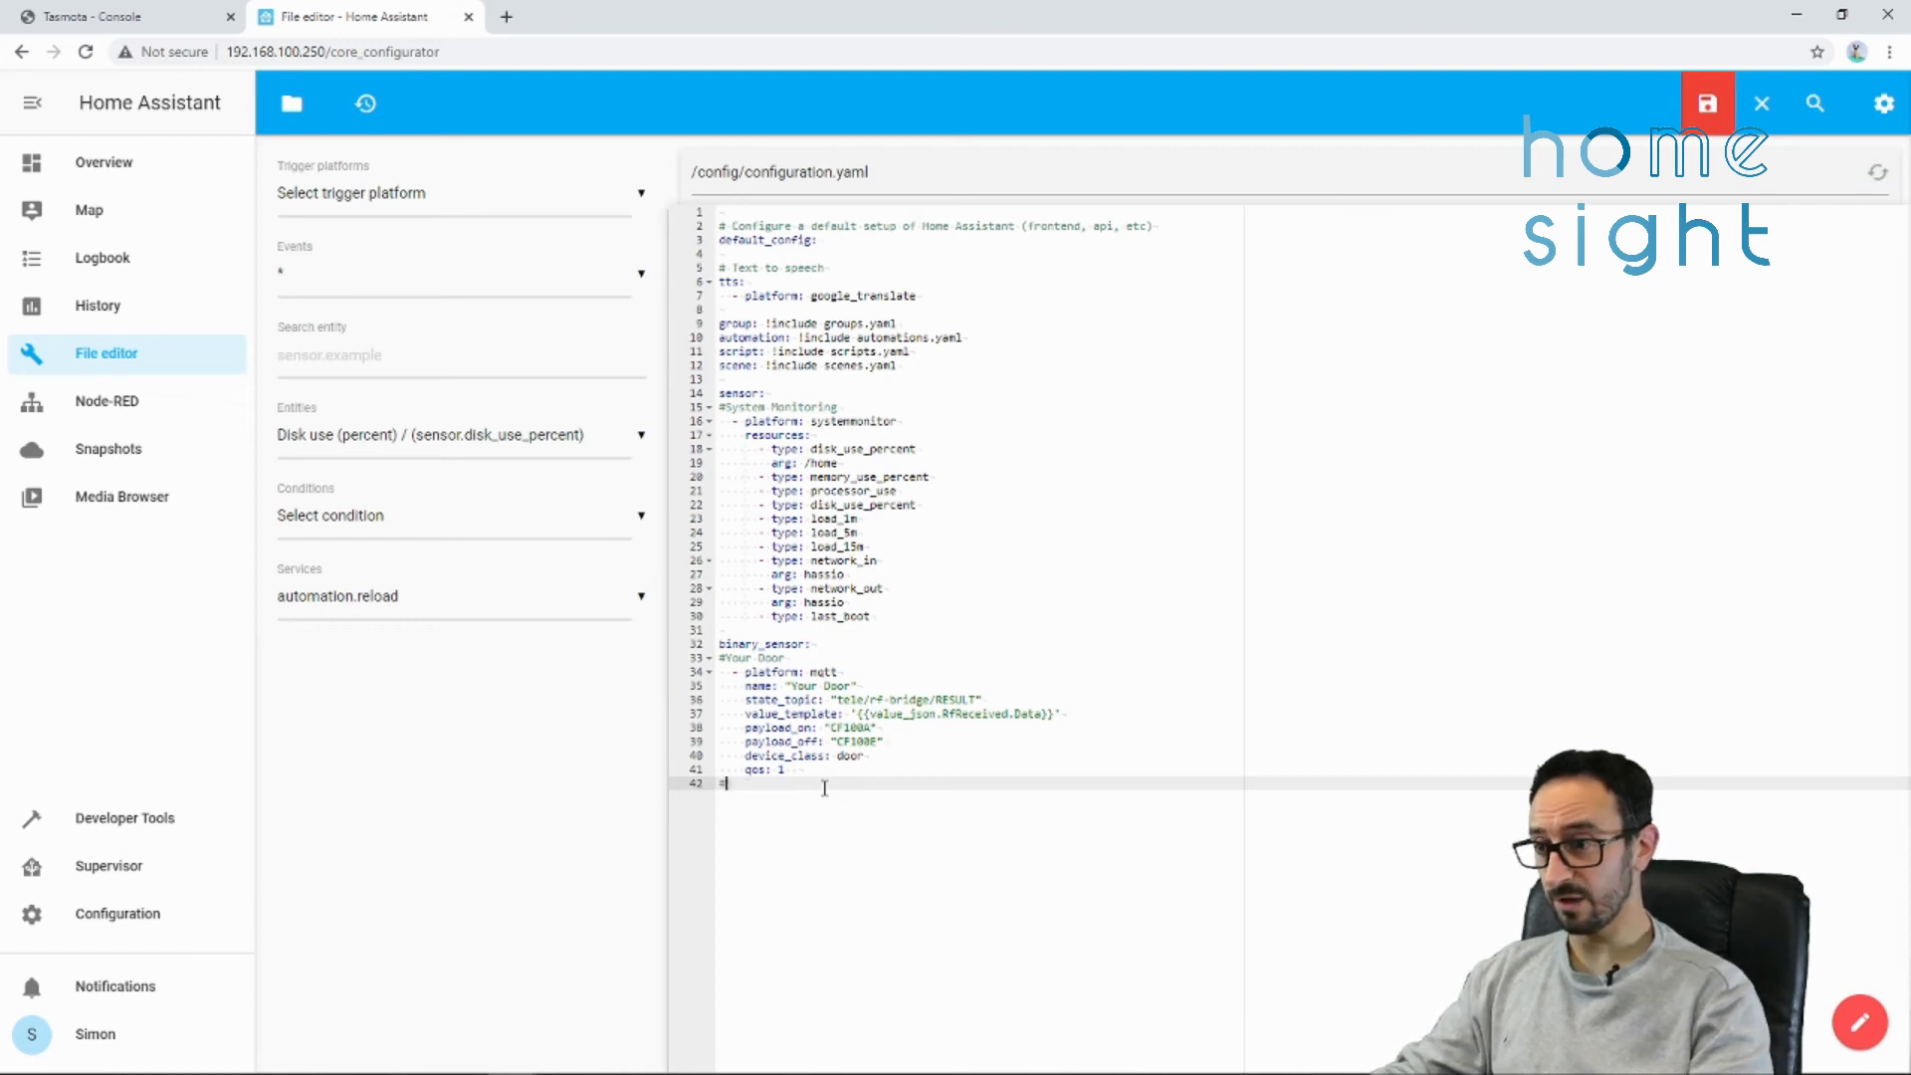
{"action": "type", "text": "# PIR FEA74E"}
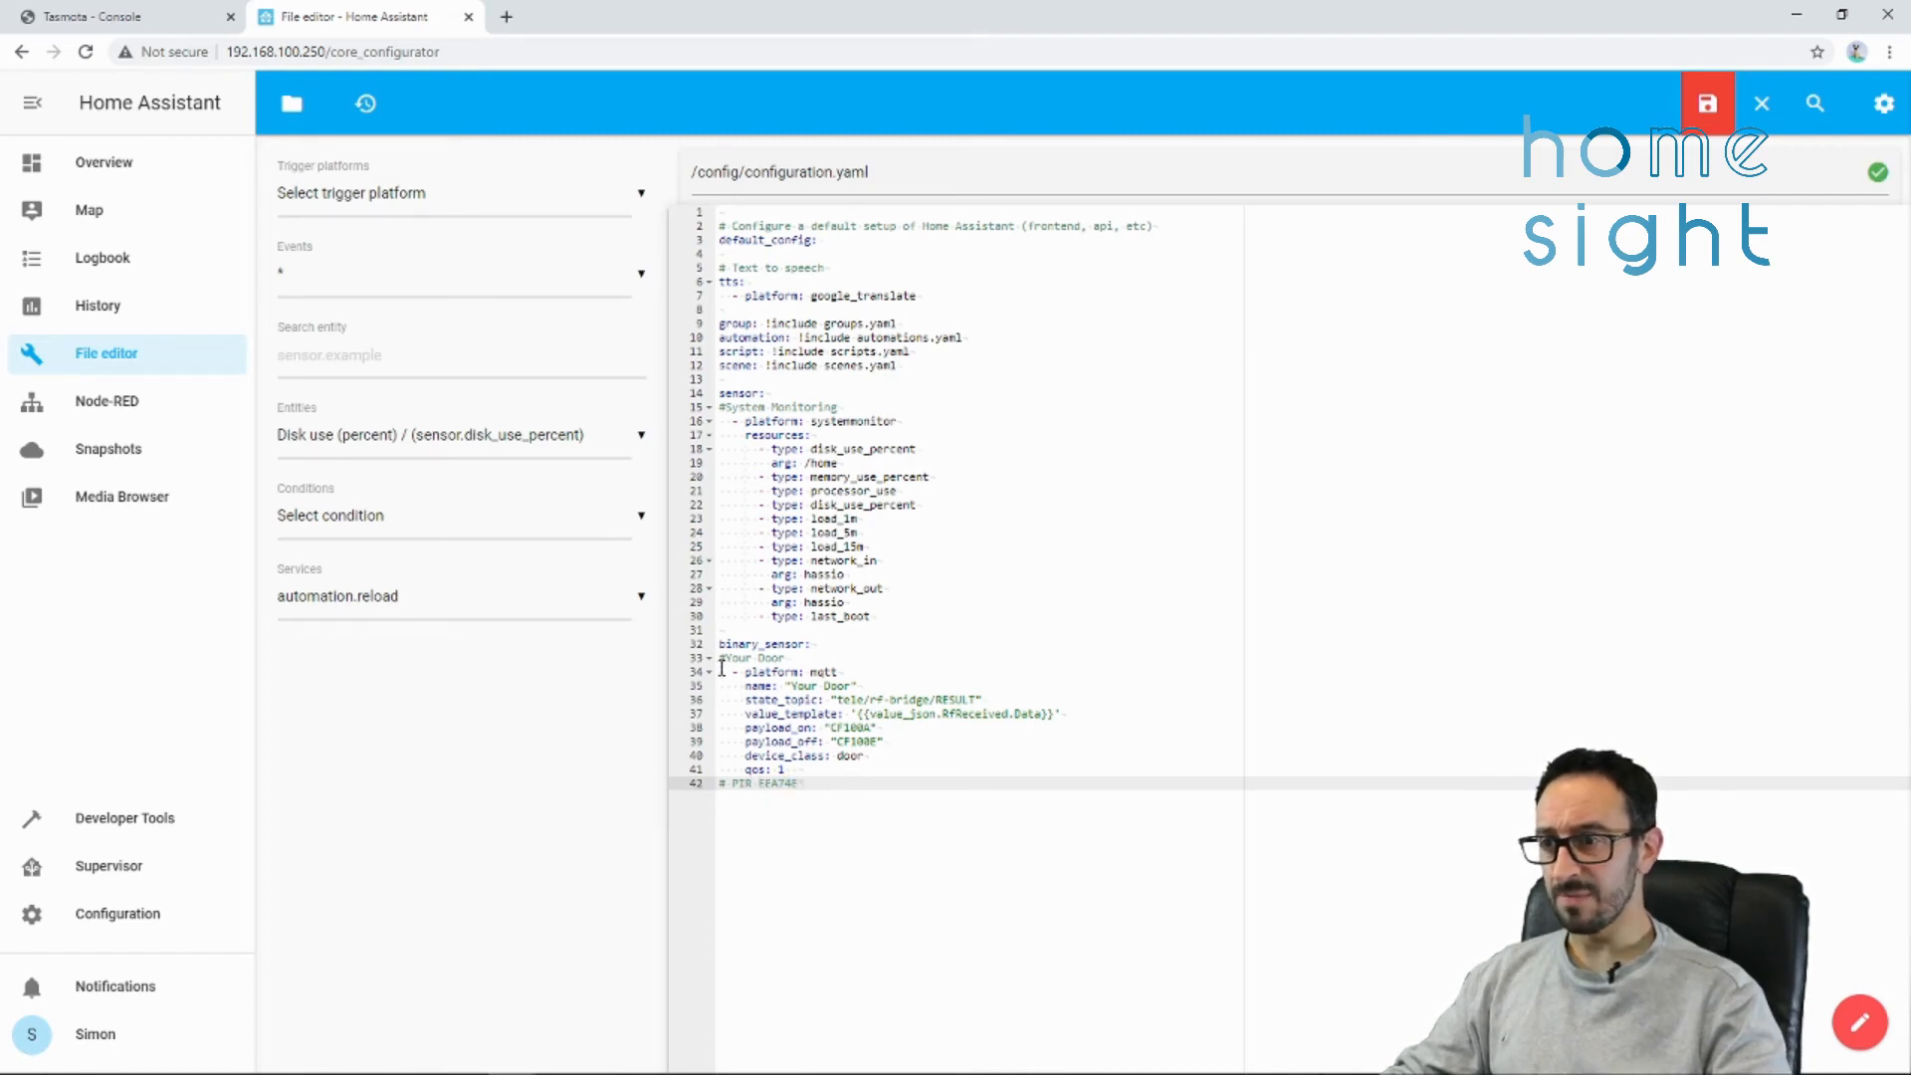
{"action": "left_click_drag", "start_coordinate": [730, 670], "coordinate": [800, 769]}
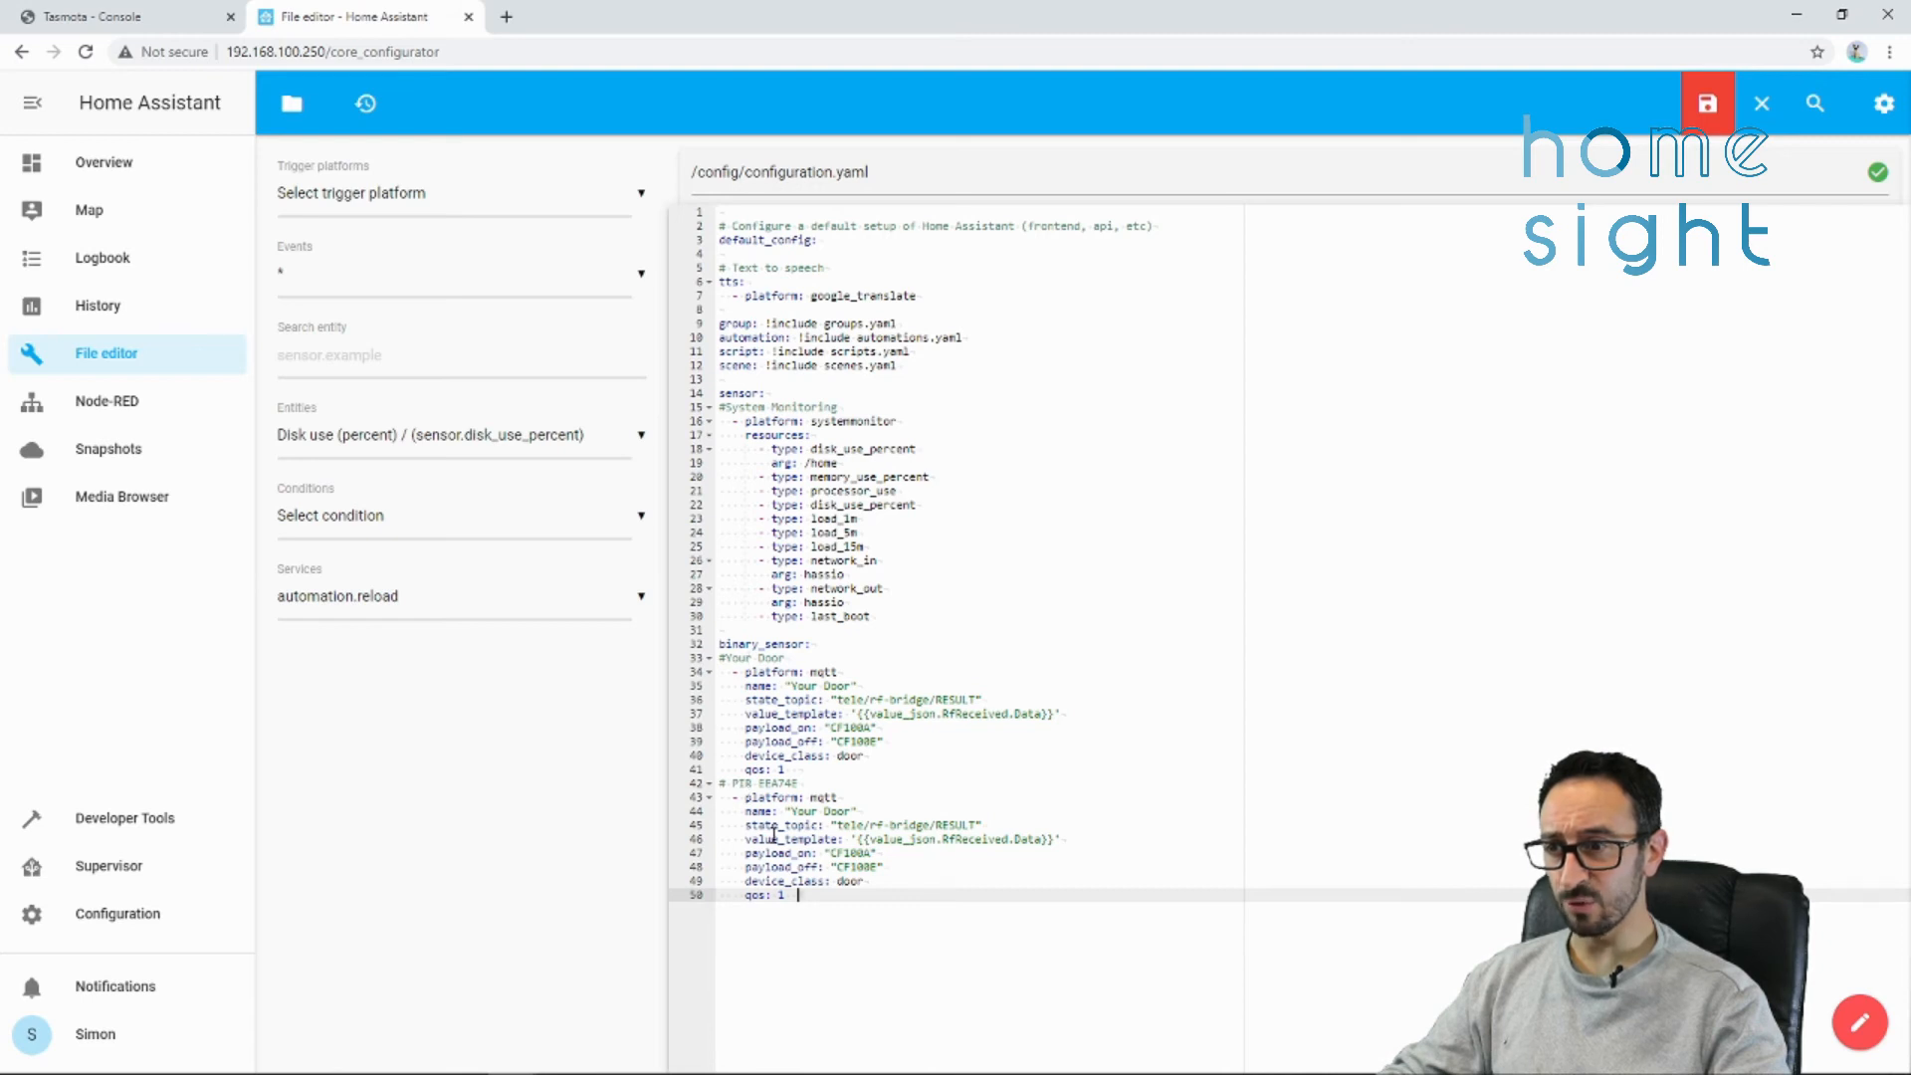
{"action": "double_click", "coordinate": [816, 812]}
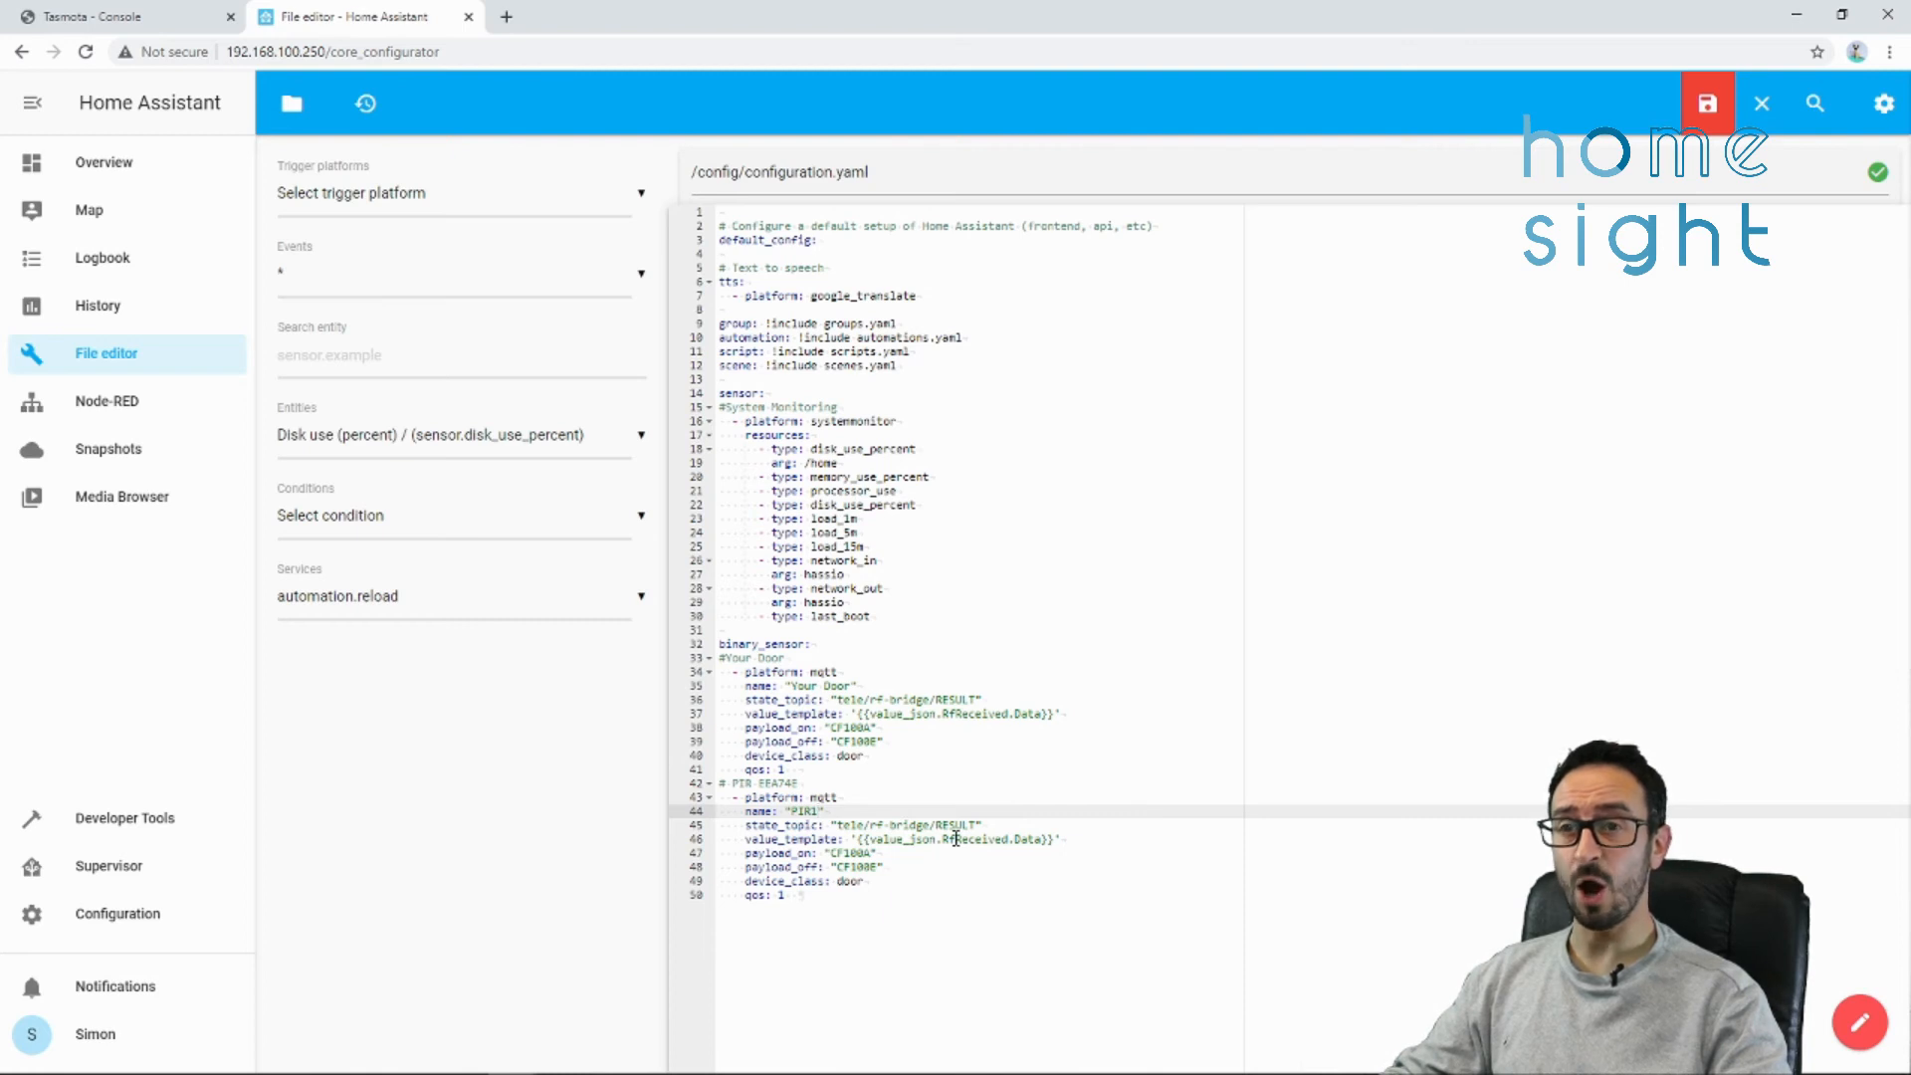
{"action": "mouse_move", "coordinate": [953, 866]}
{"action": "type", "text": "EEA74E"}
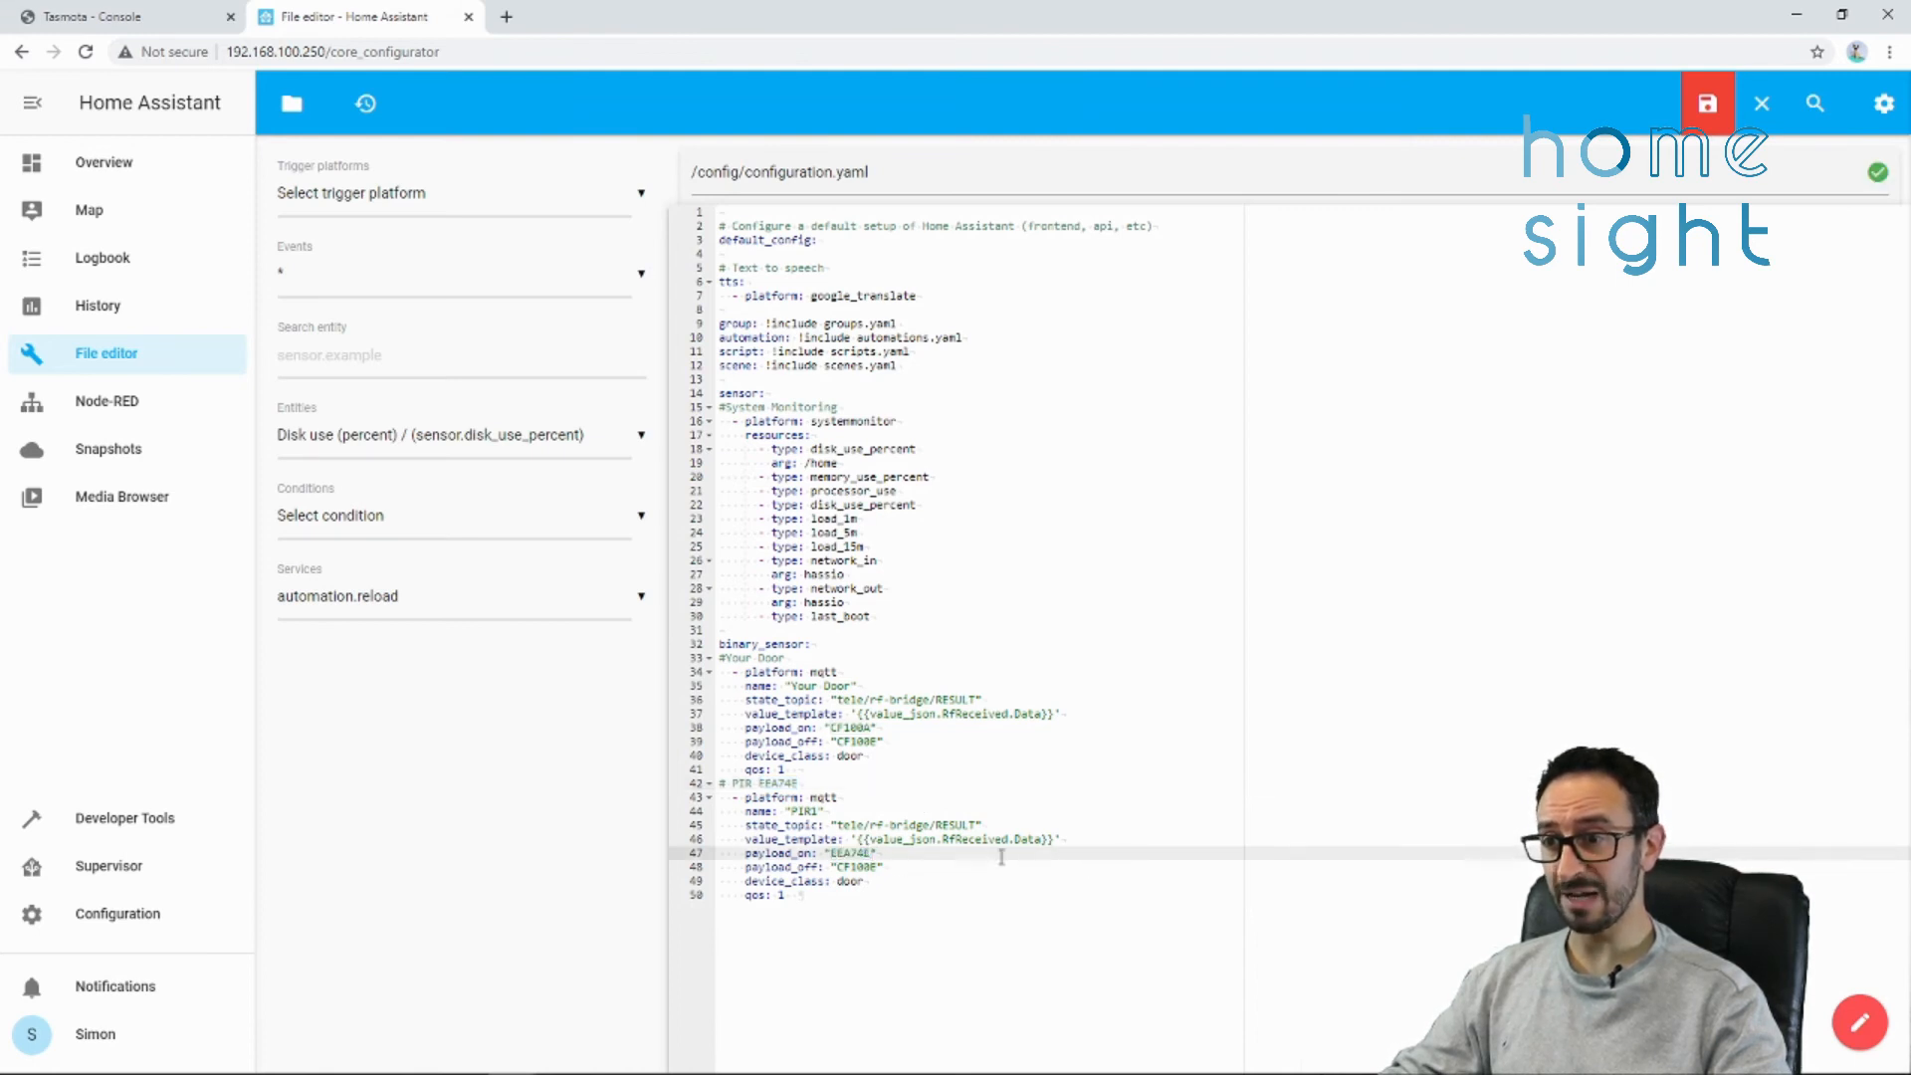
- Set payload_on EEA74E, payload_off EEA74E_off, off_delay: 5 and device_class motion for PIR1
{"action": "double_click", "coordinate": [860, 866]}
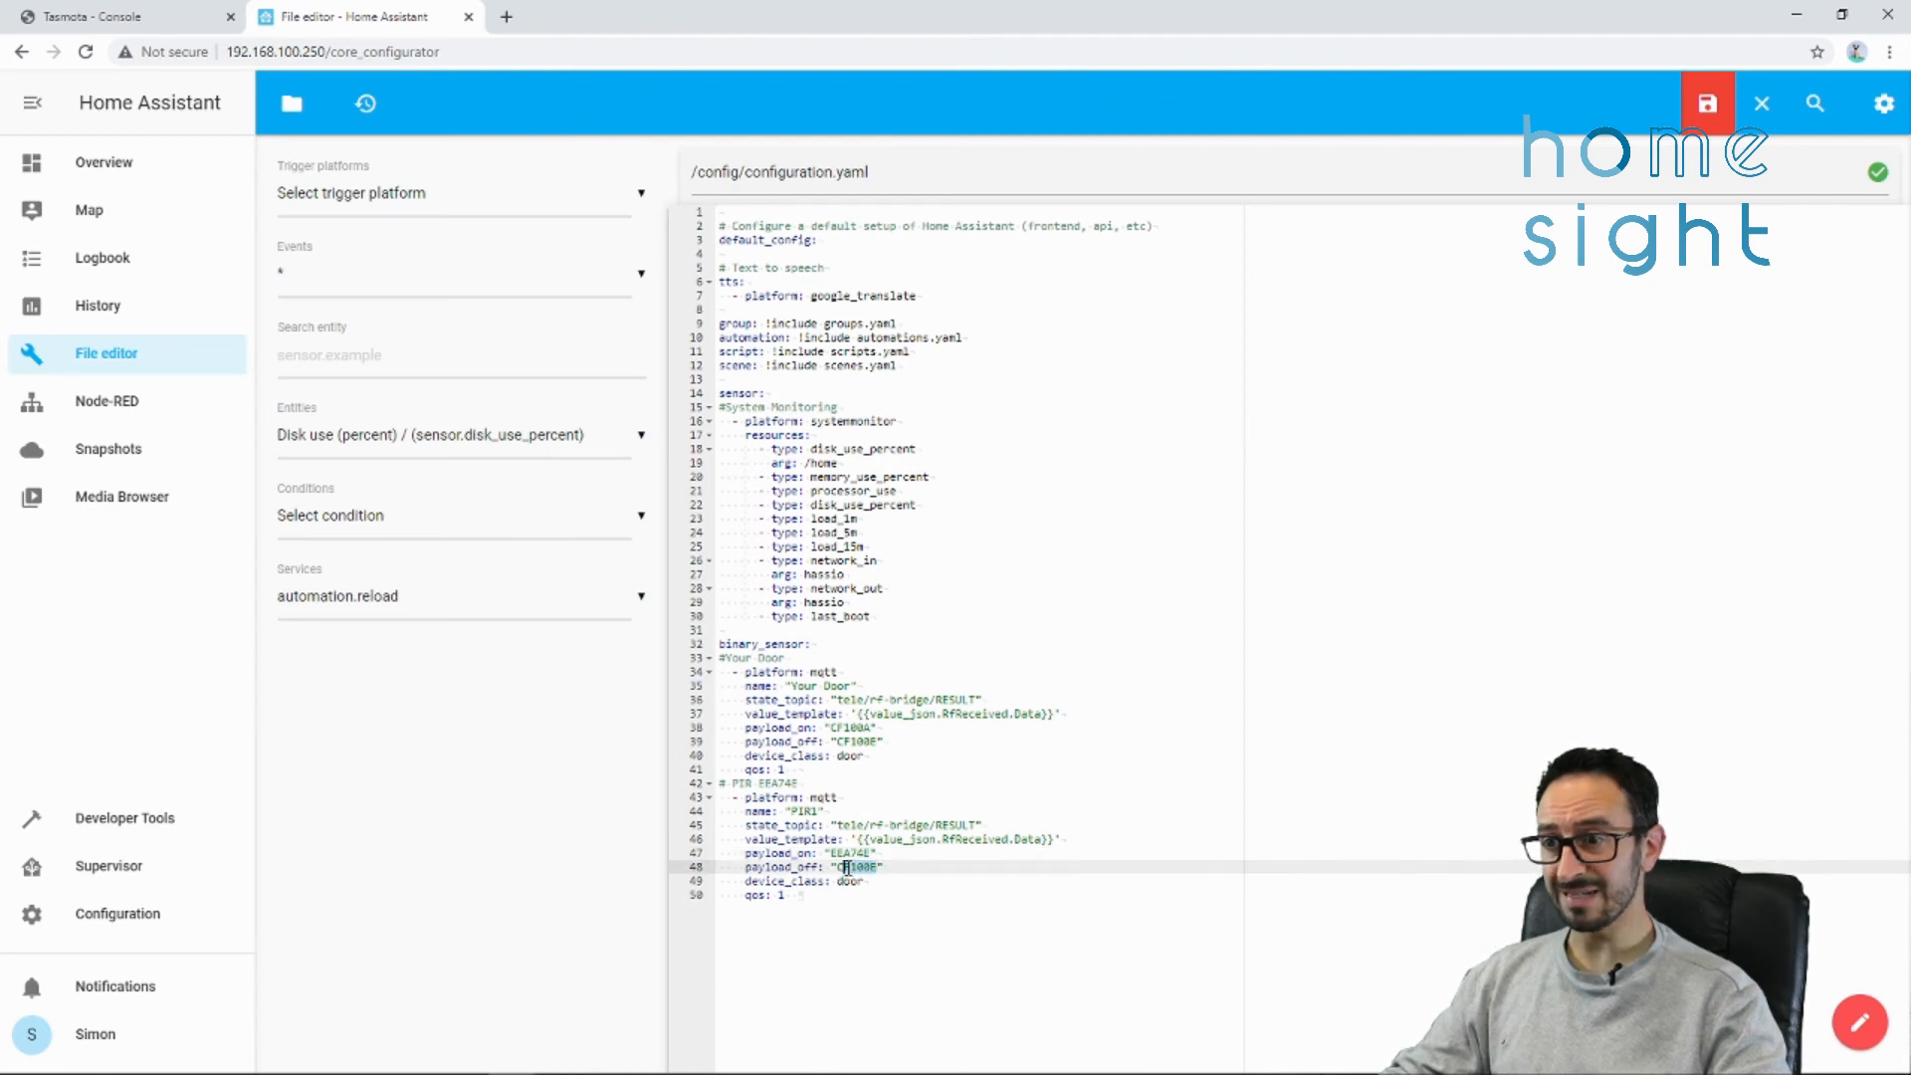
{"action": "type", "text": "EEA74E"}
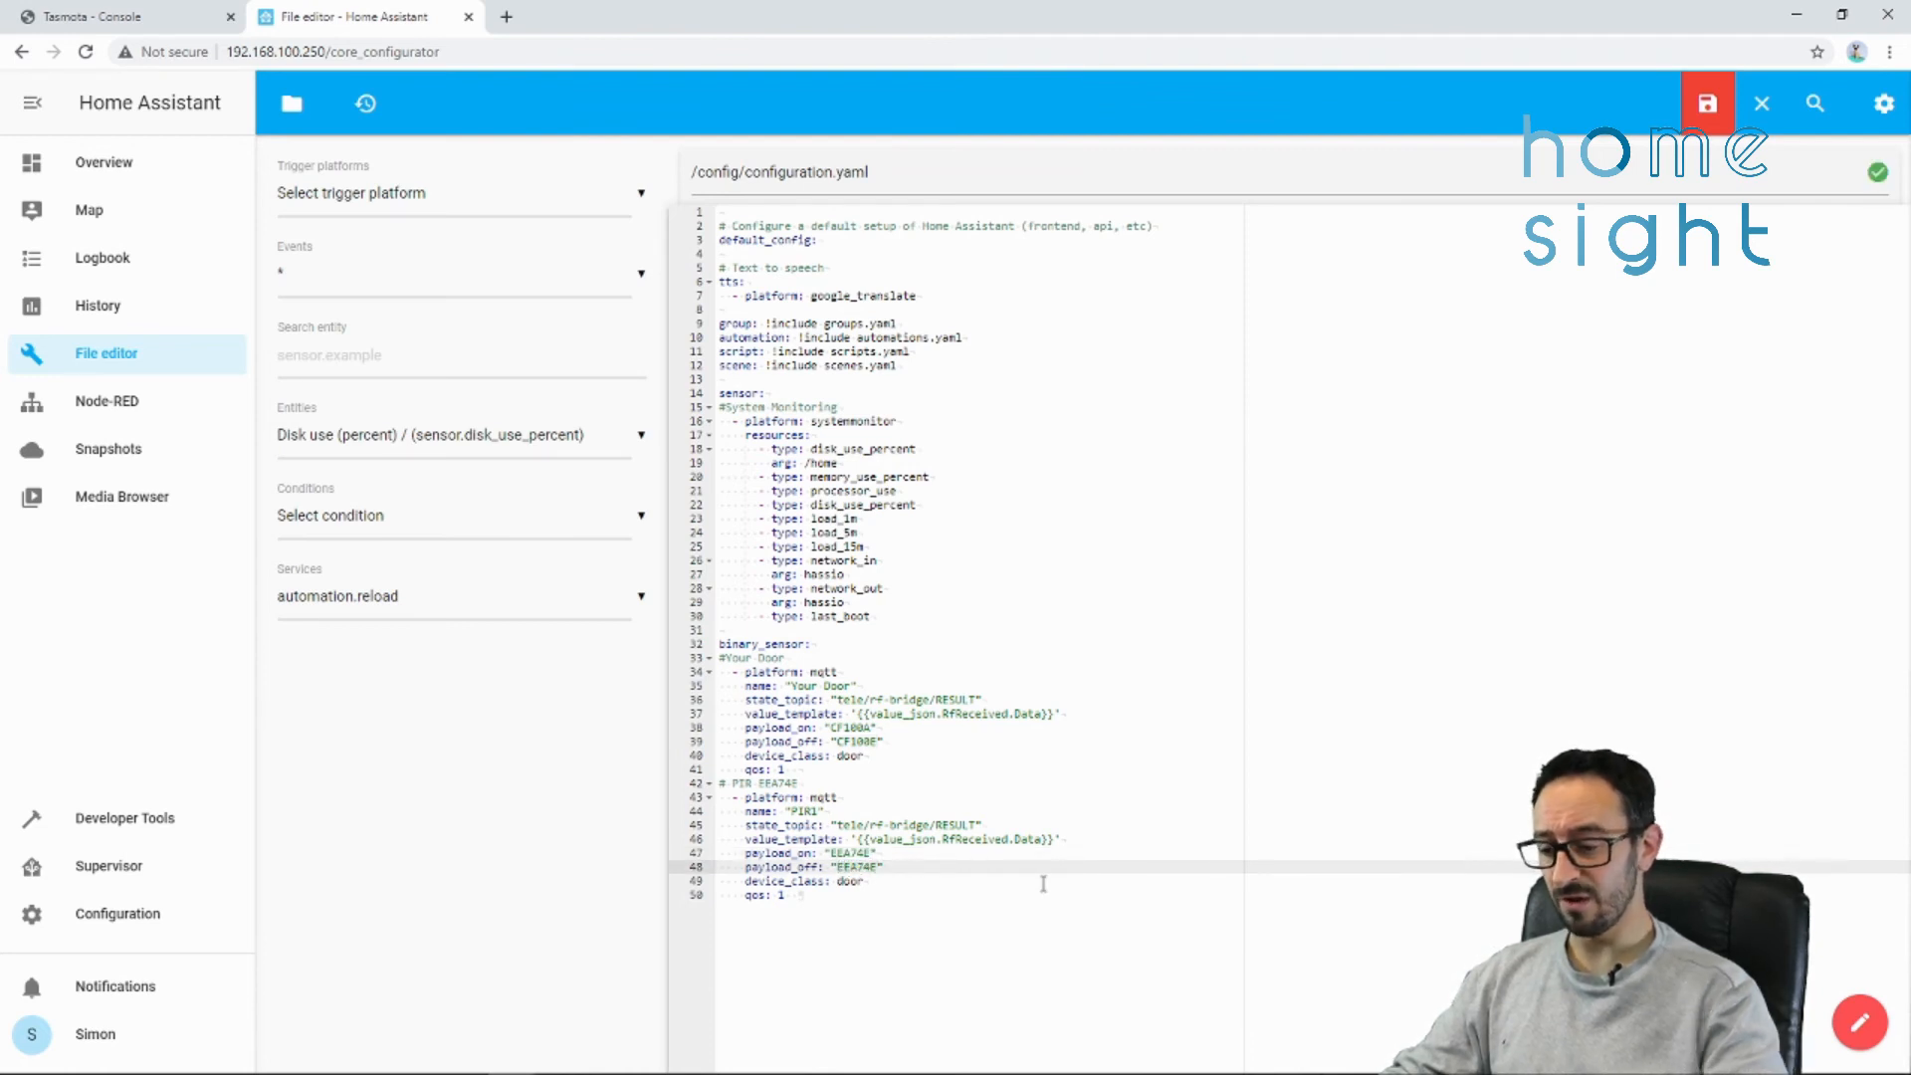
{"action": "type", "text": "_off"}
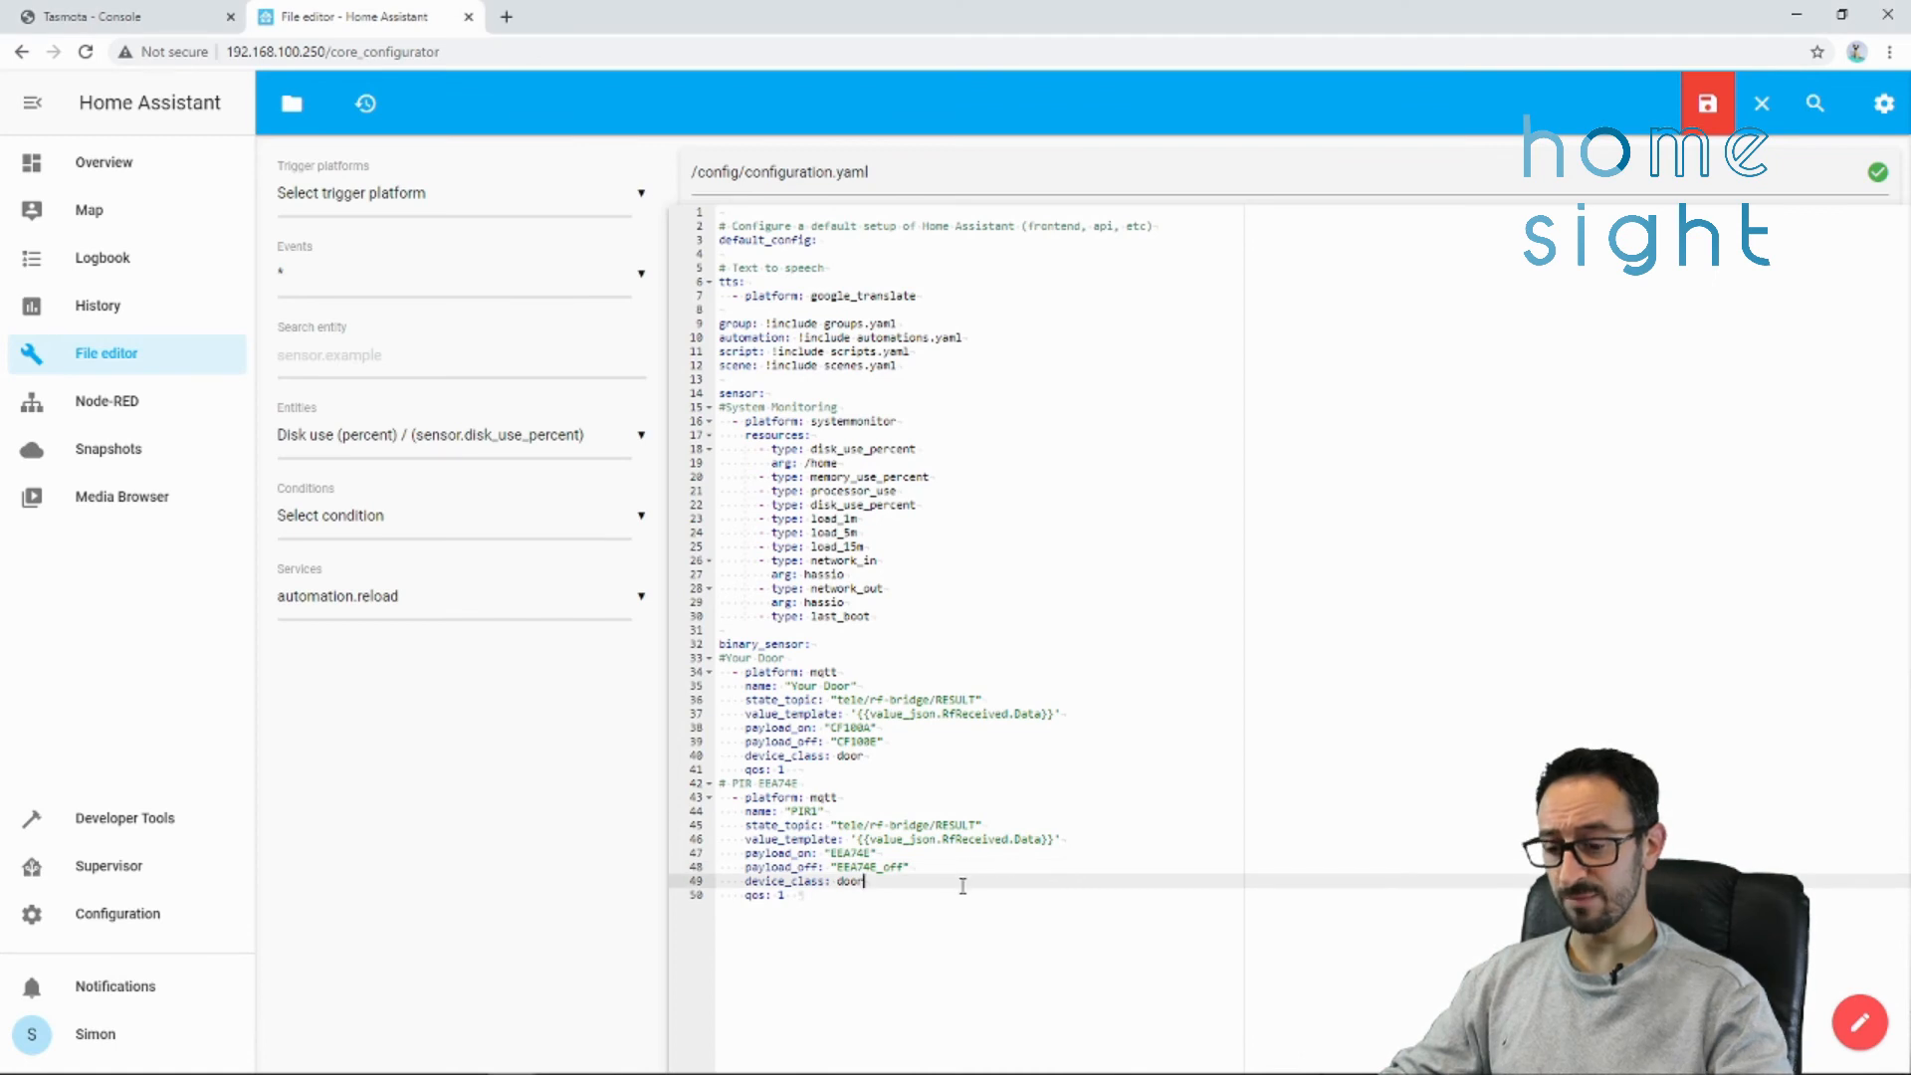
{"action": "type", "text": "off_delay: 5"}
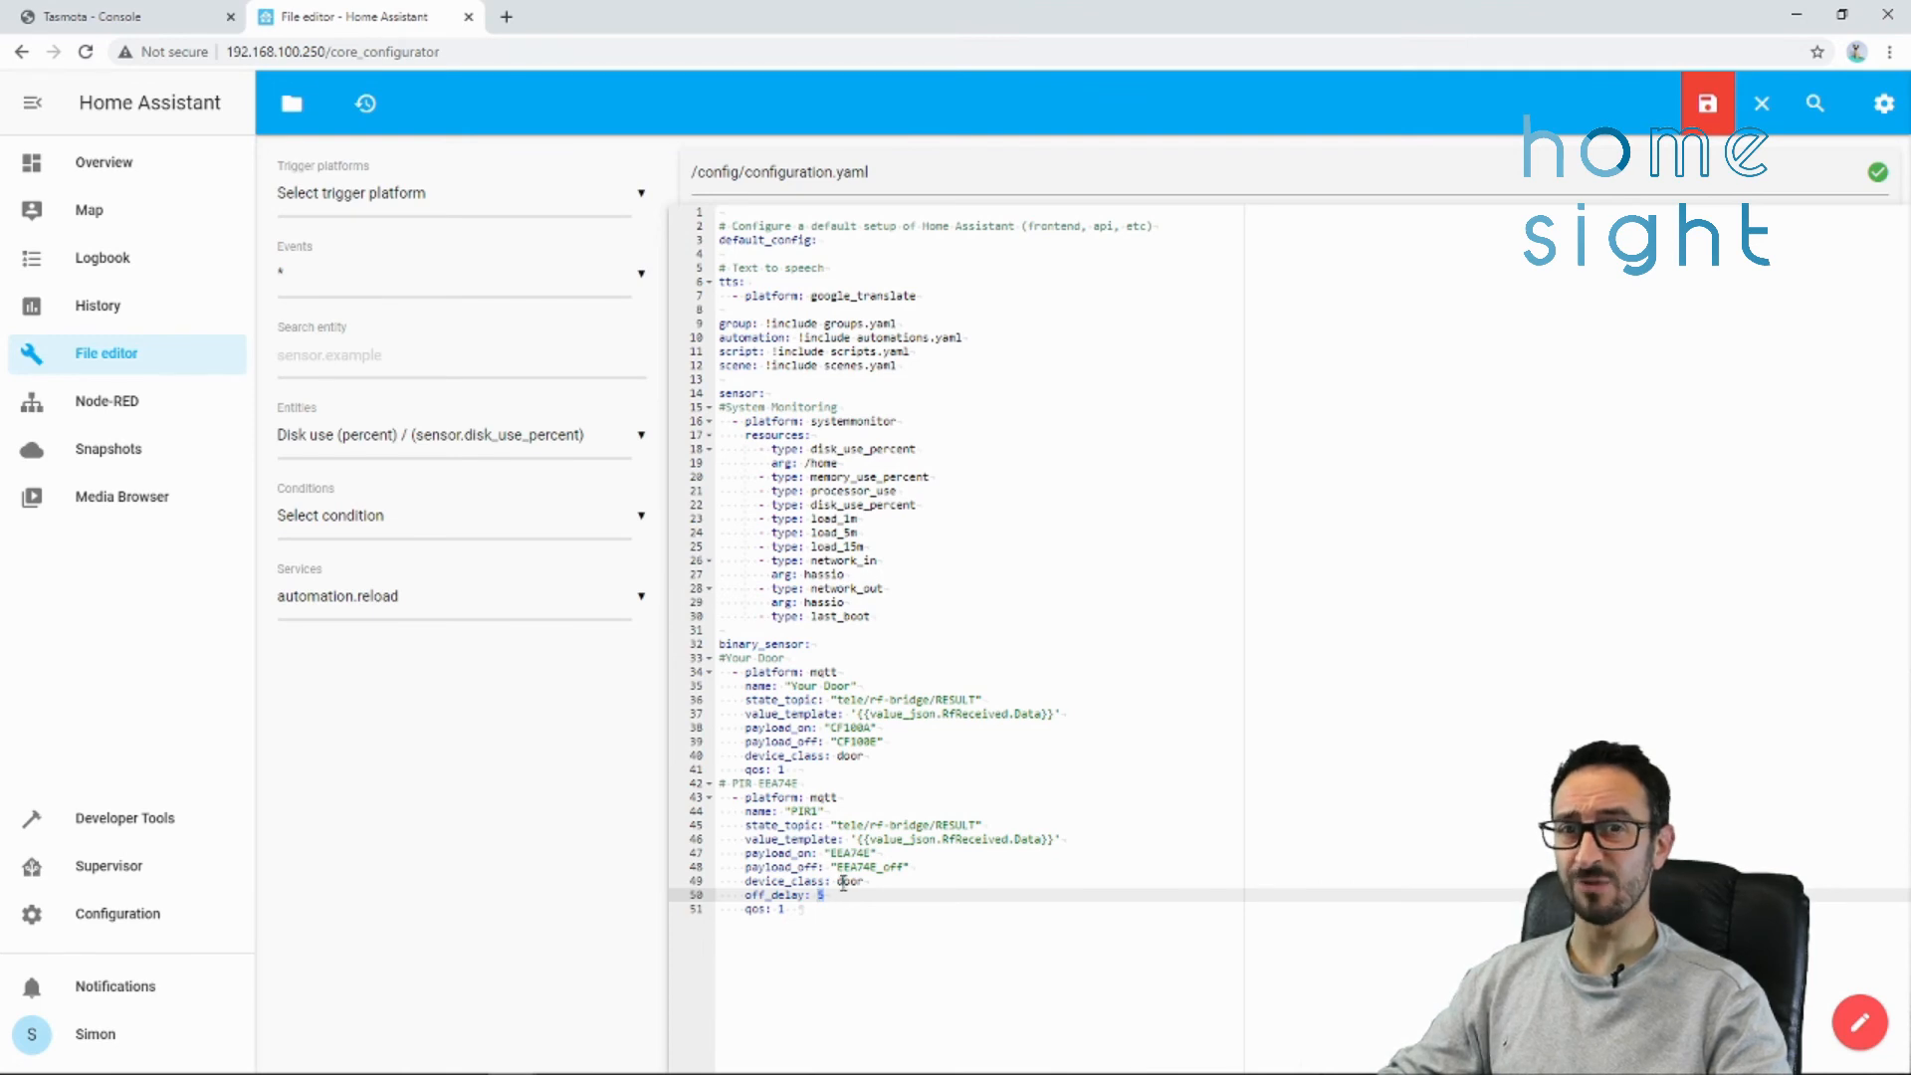
{"action": "double_click", "coordinate": [781, 894]}
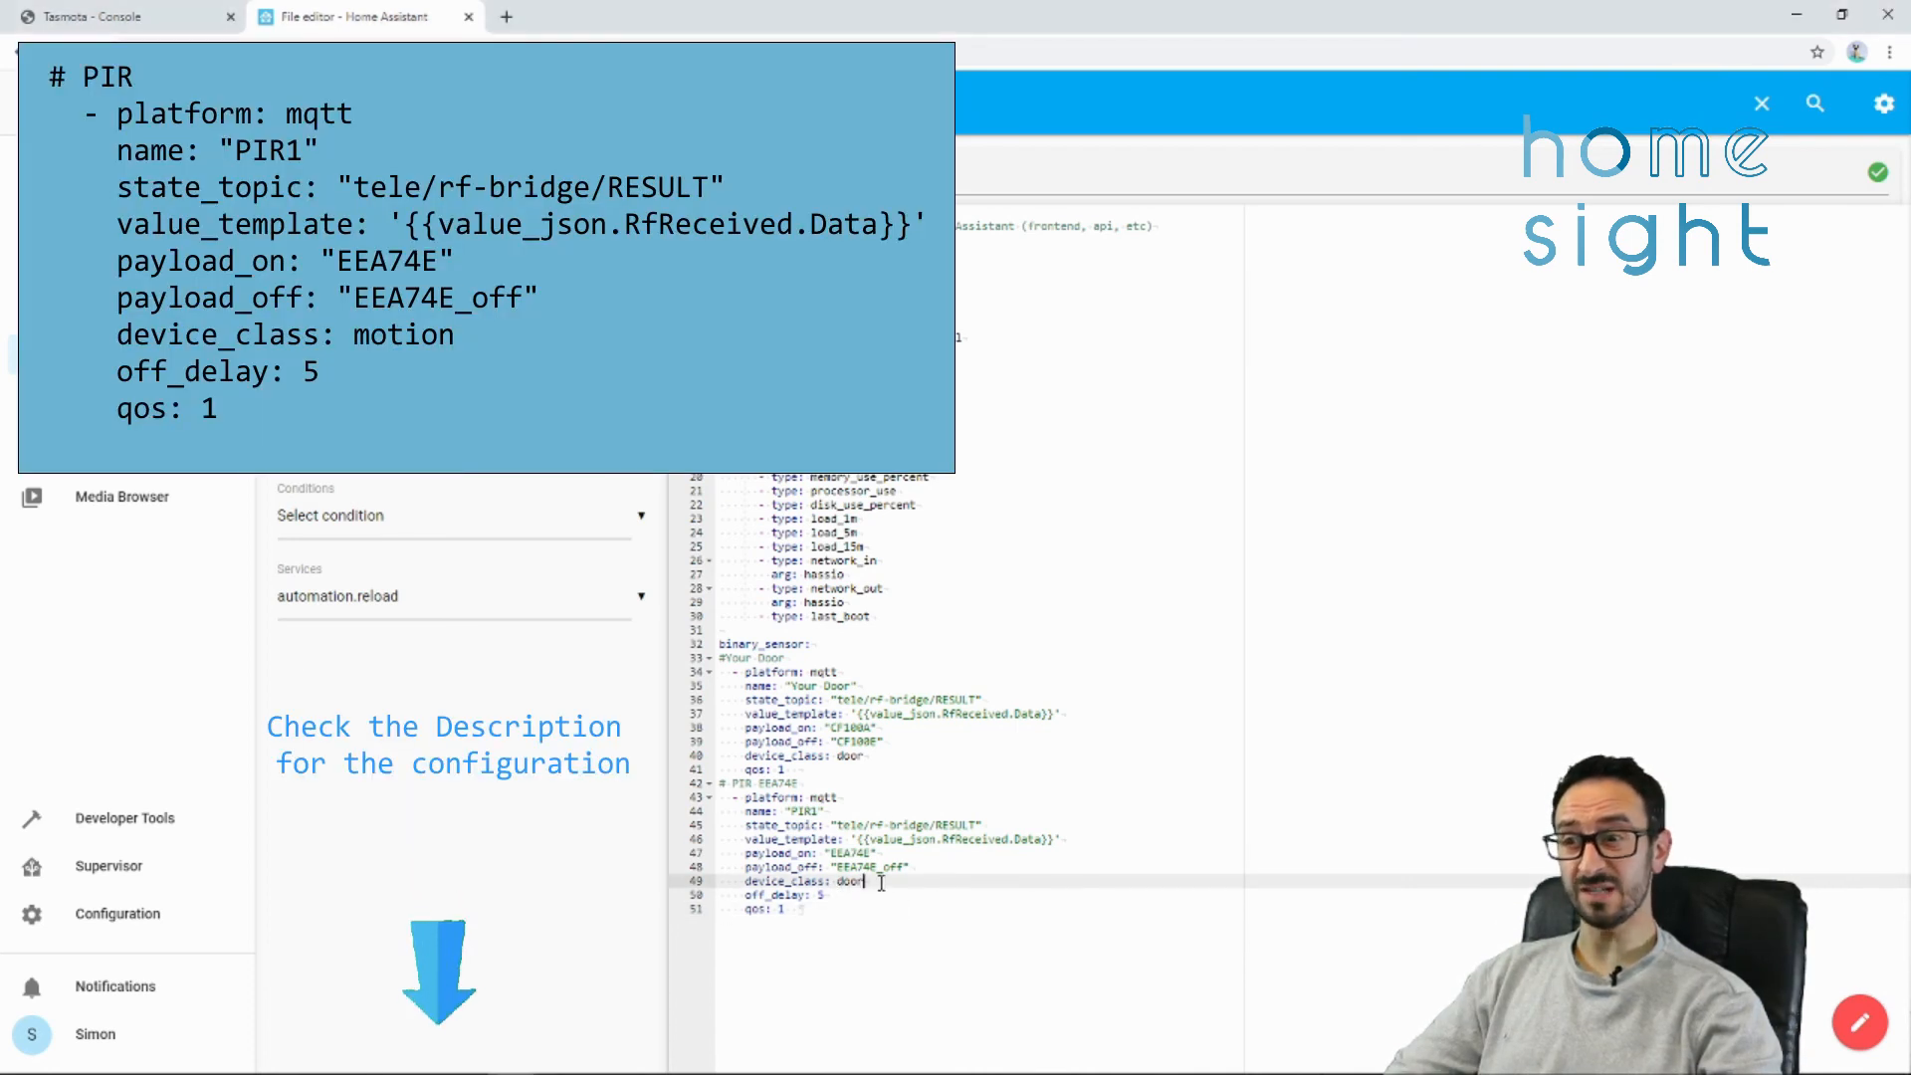
{"action": "double_click", "coordinate": [847, 882]}
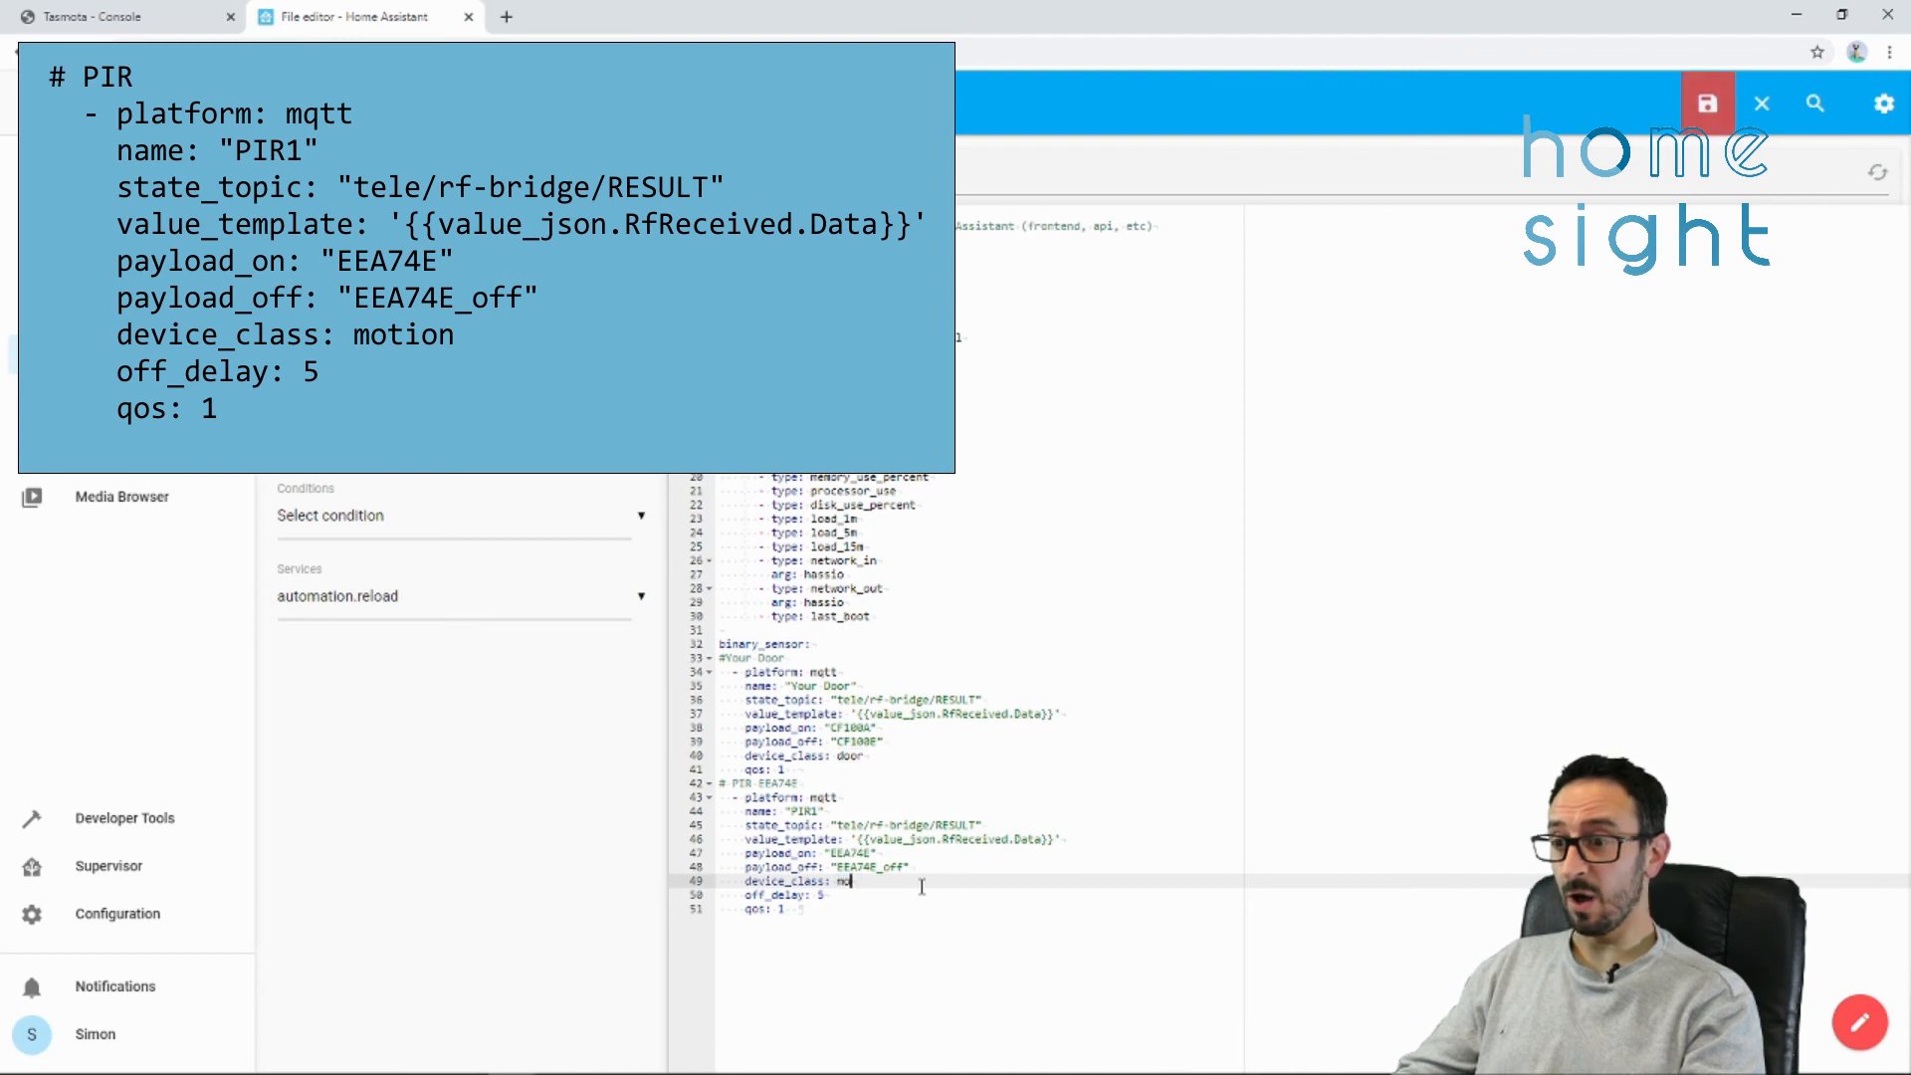
{"action": "type", "text": "motion"}
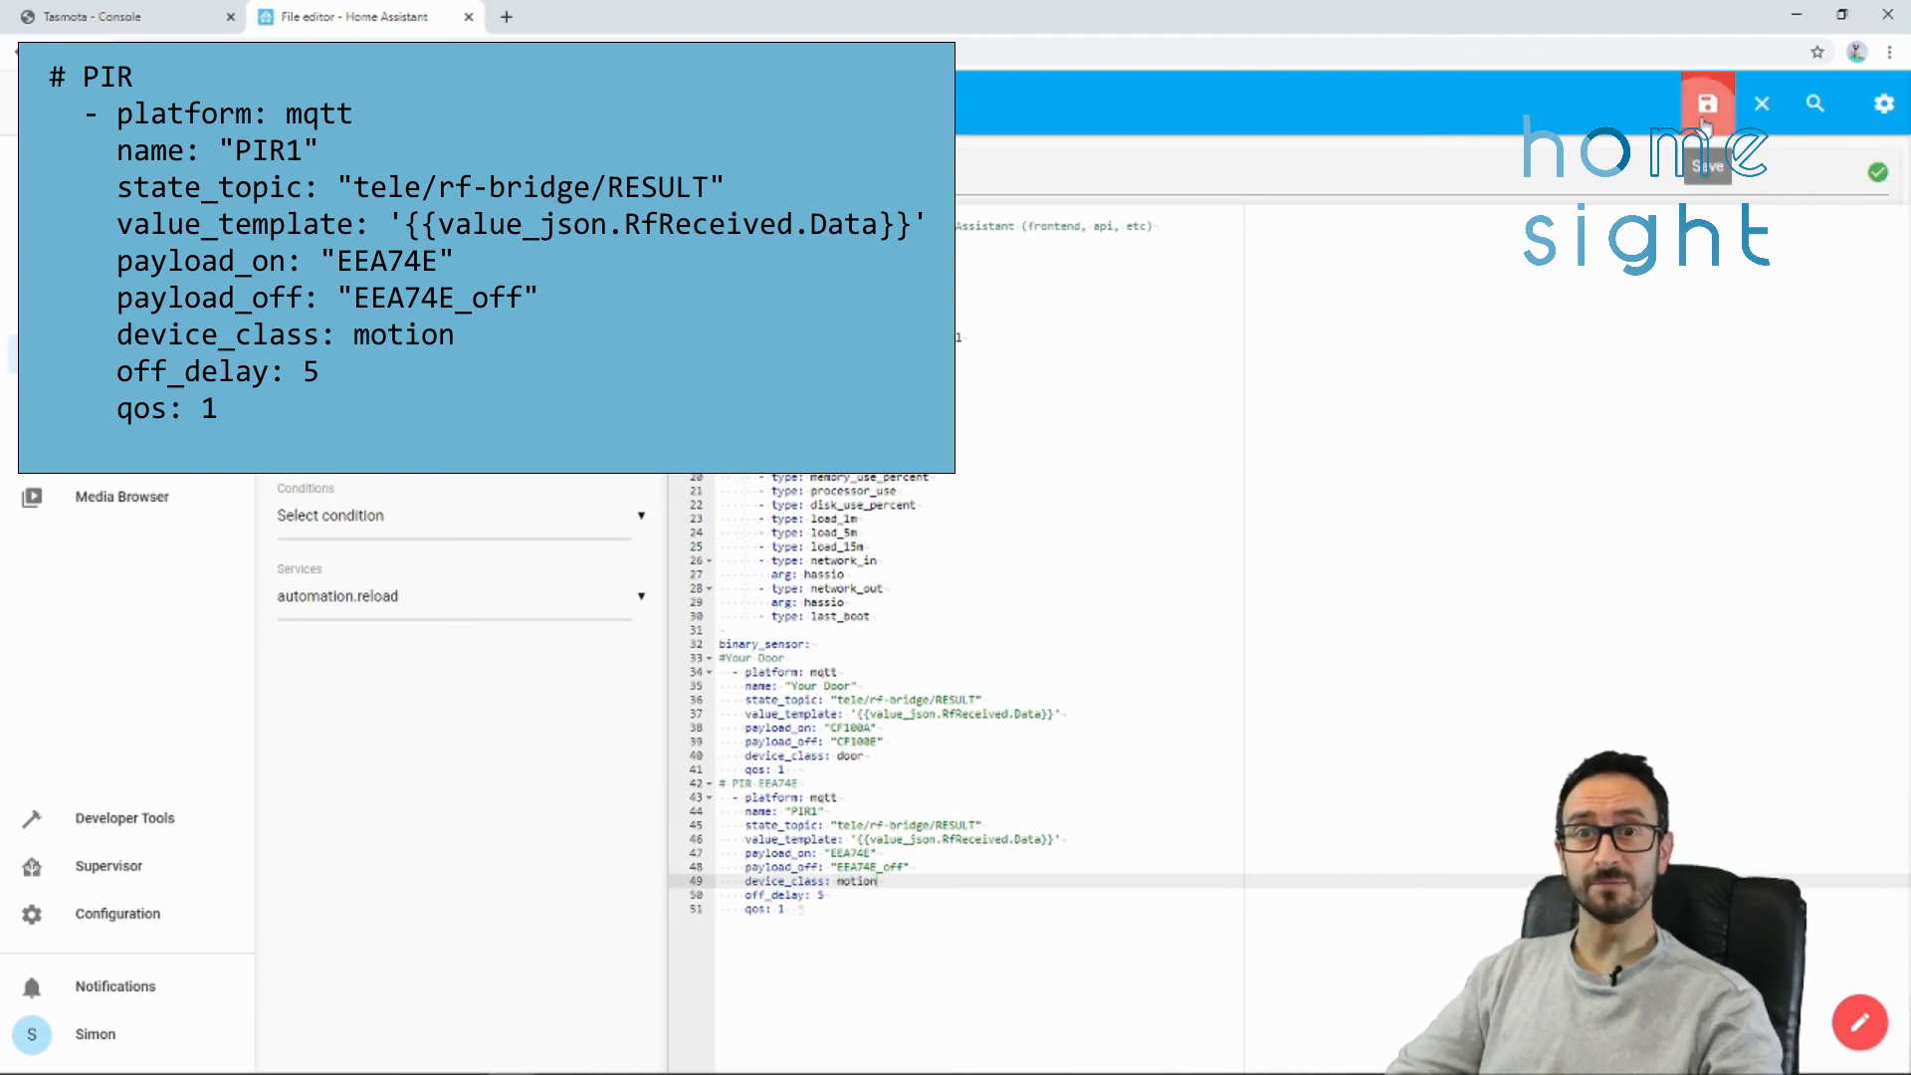
- Save configuration.yaml, validate it in Server Controls and restart Home Assistant
{"action": "left_click", "coordinate": [1706, 101]}
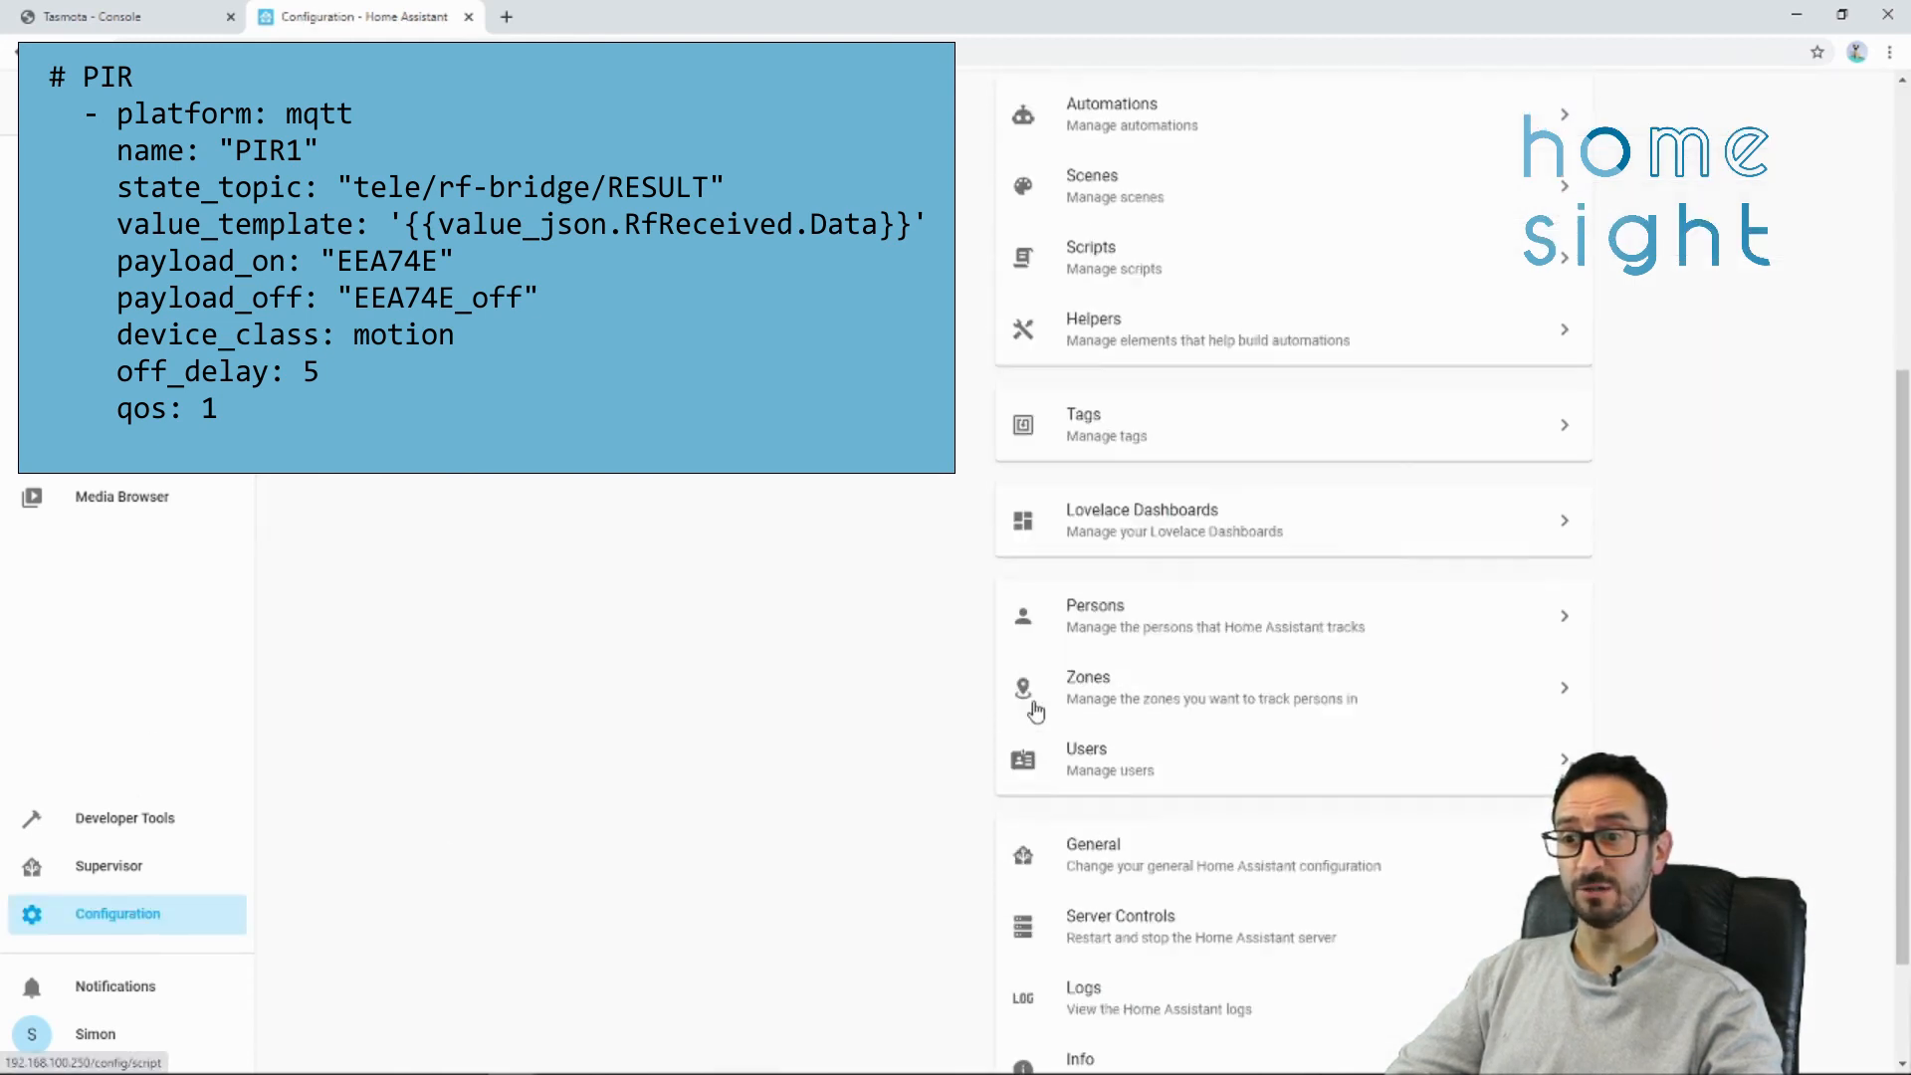
{"action": "left_click", "coordinate": [1118, 926]}
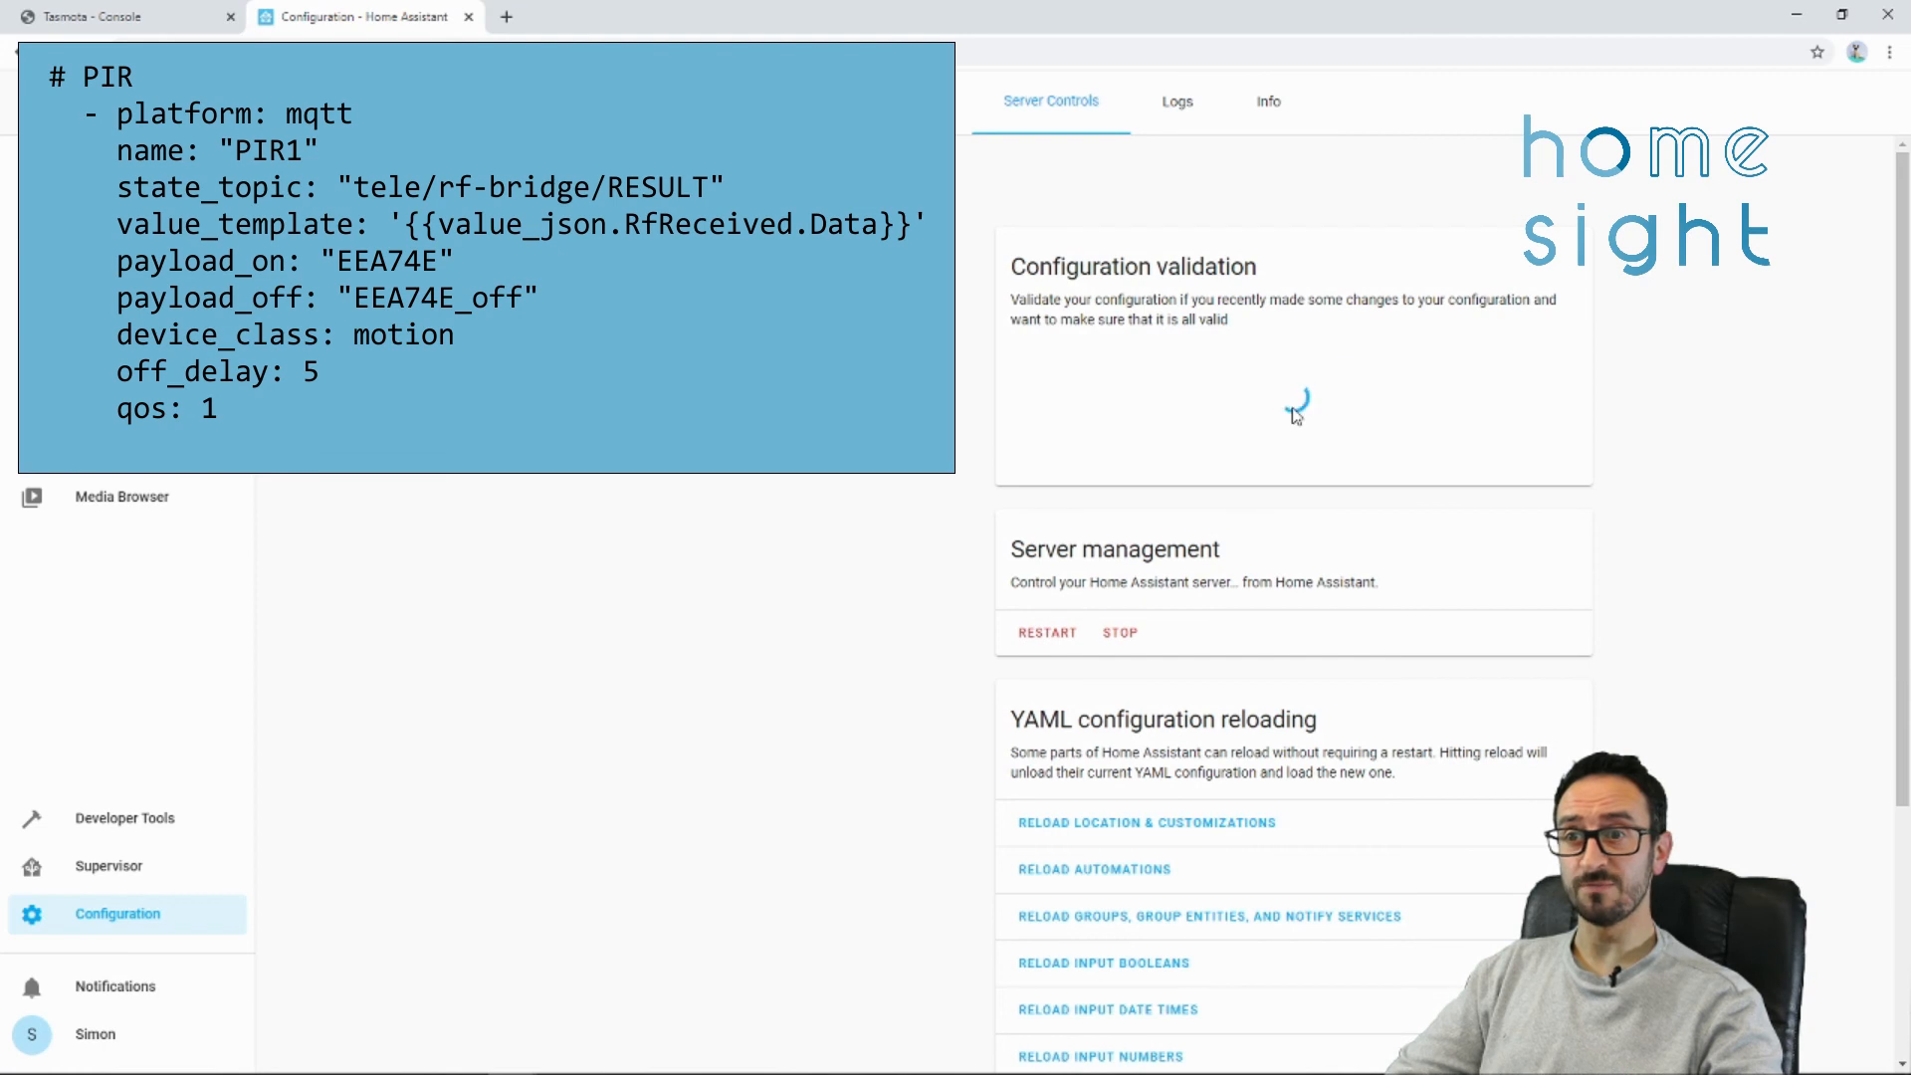
{"action": "left_click", "coordinate": [1289, 416]}
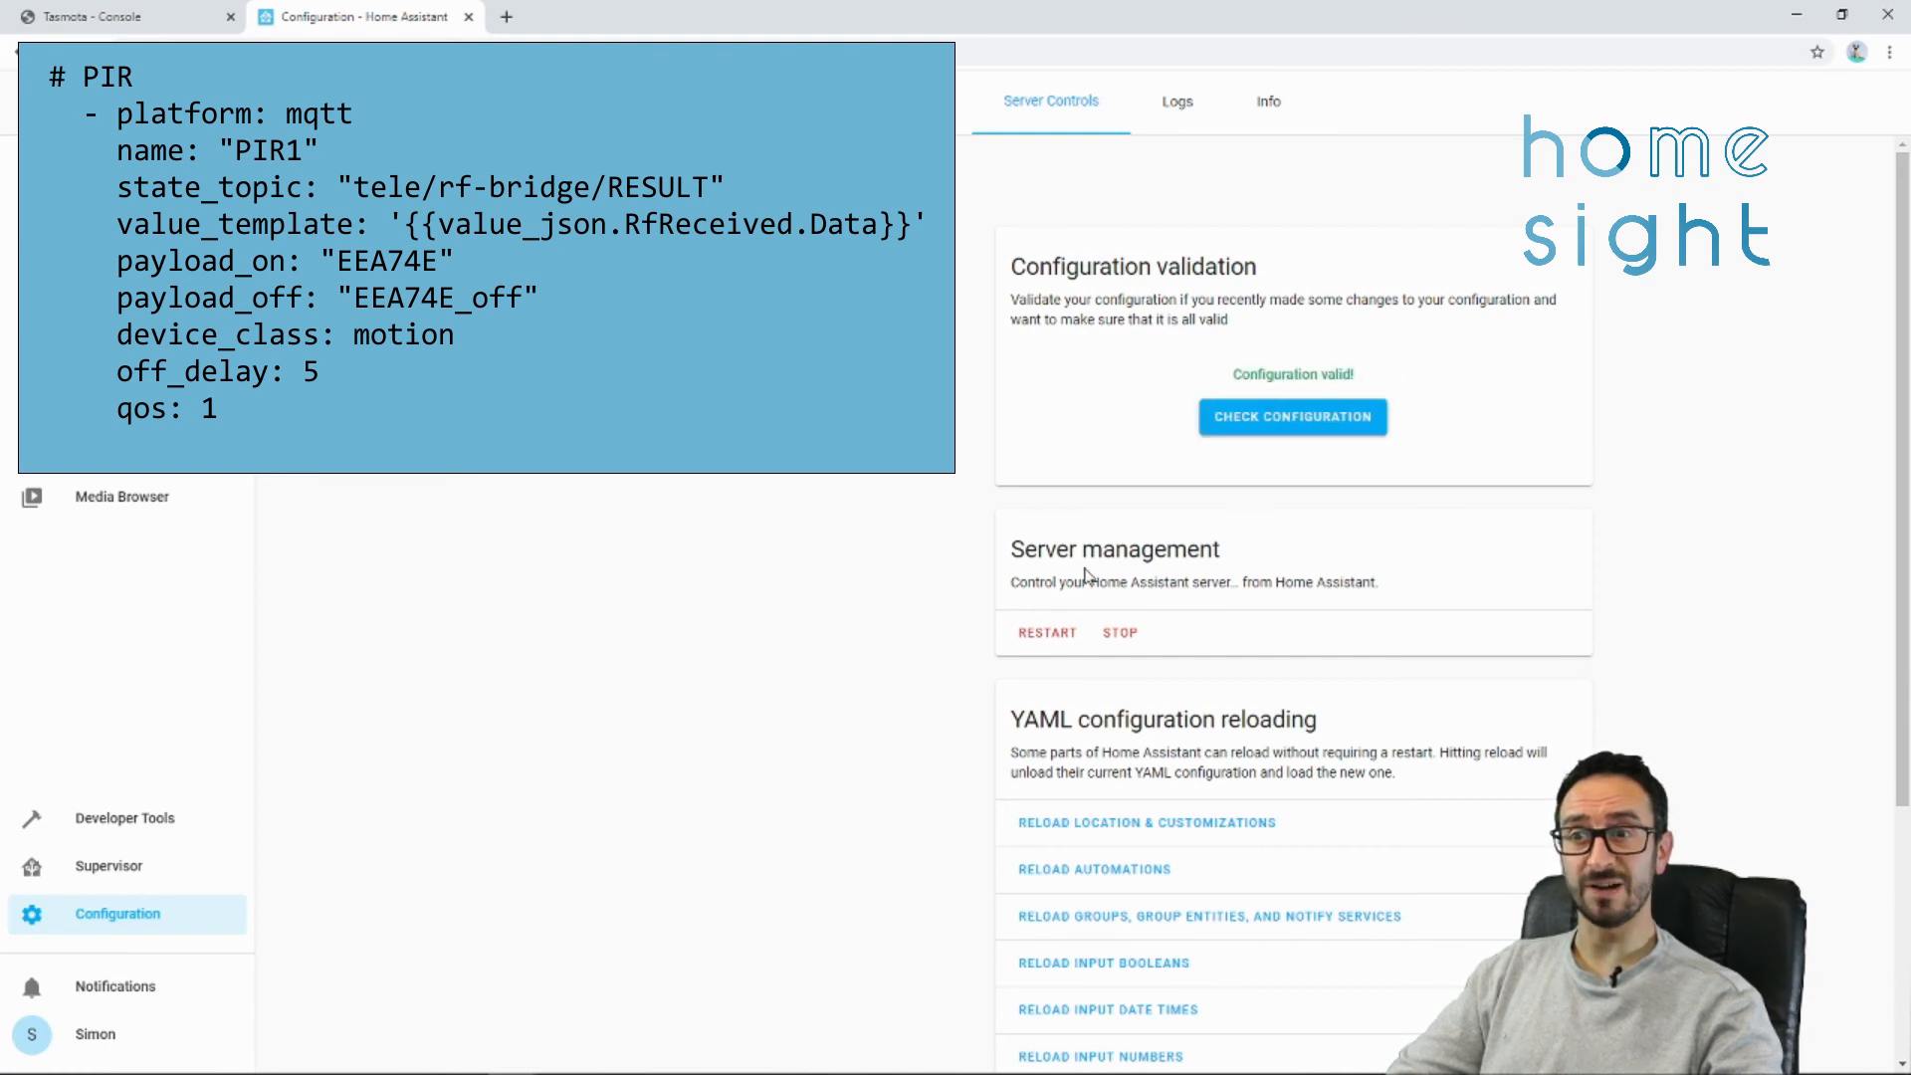
{"action": "left_click", "coordinate": [1044, 631]}
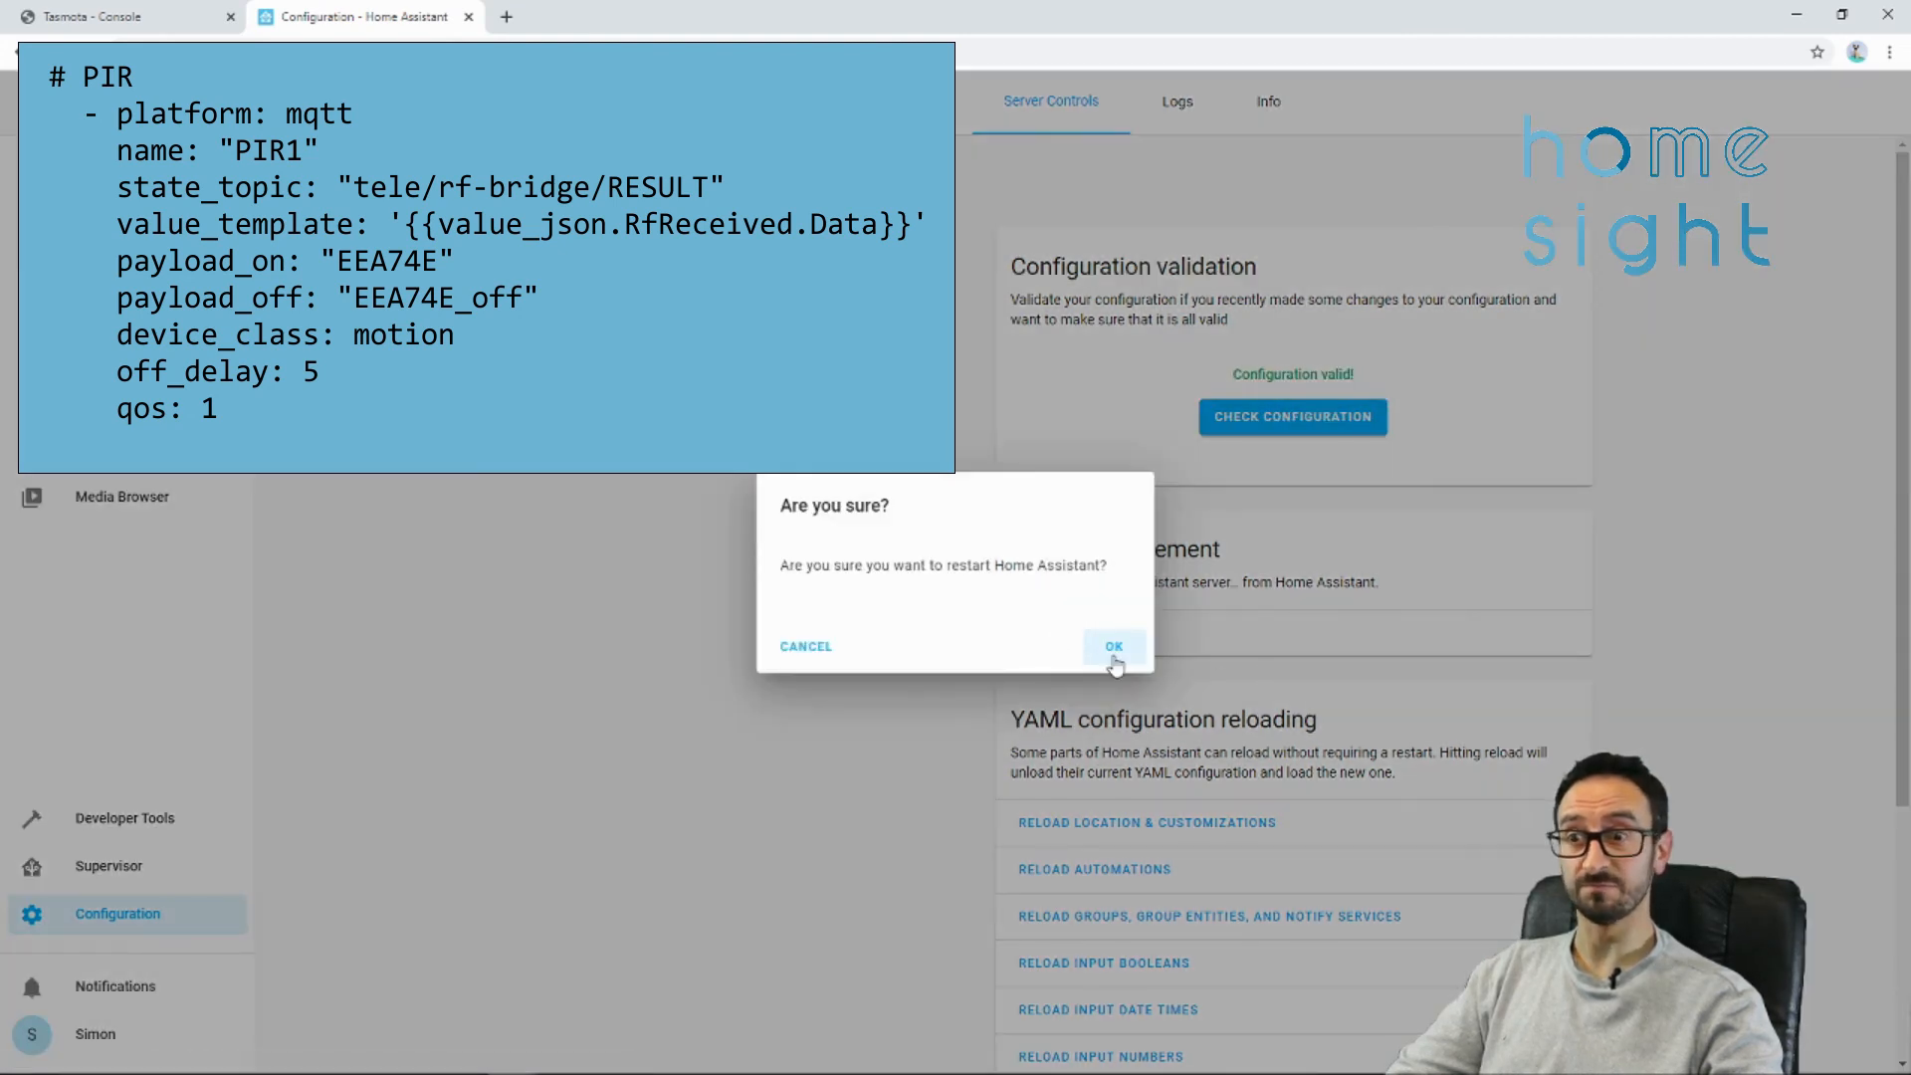
{"action": "left_click", "coordinate": [1110, 645]}
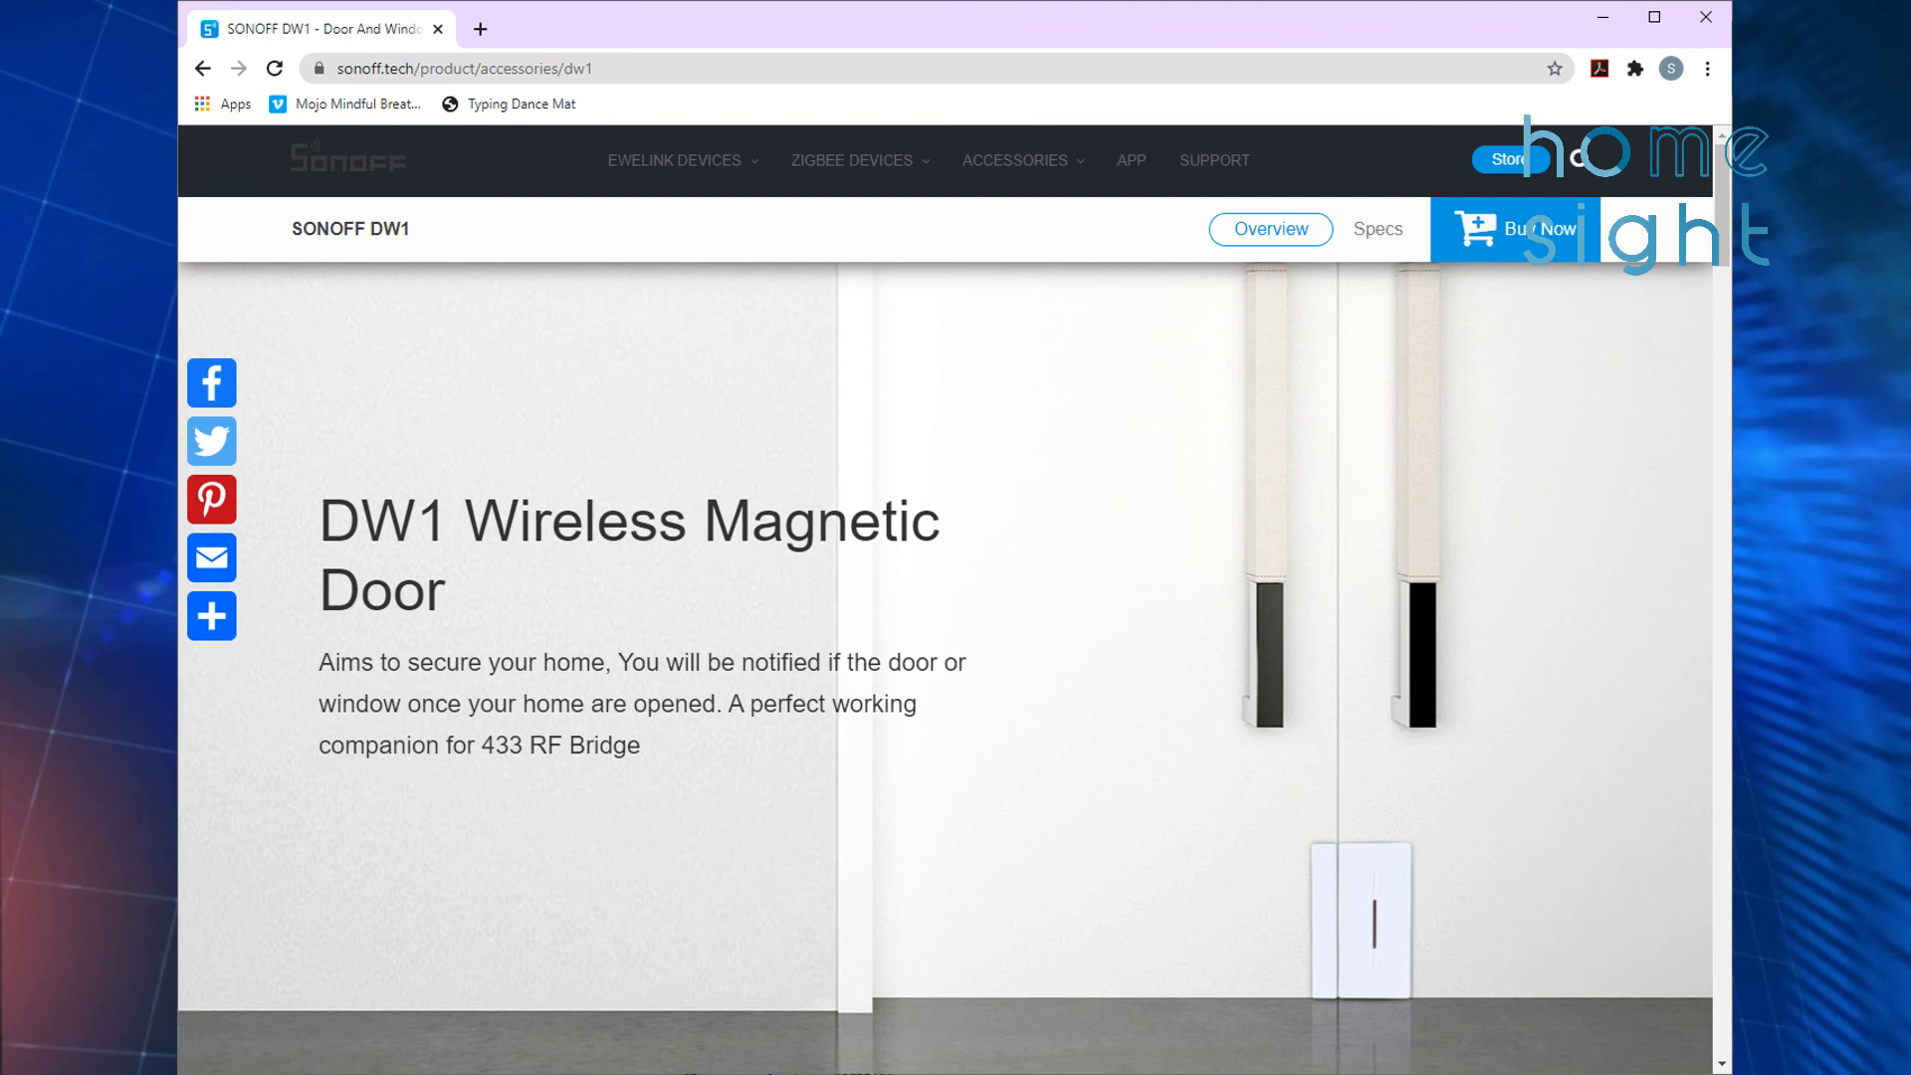
- Switch to the browser tab showing the Sonoff DW1 door sensor product page
{"action": "left_click", "coordinate": [354, 17]}
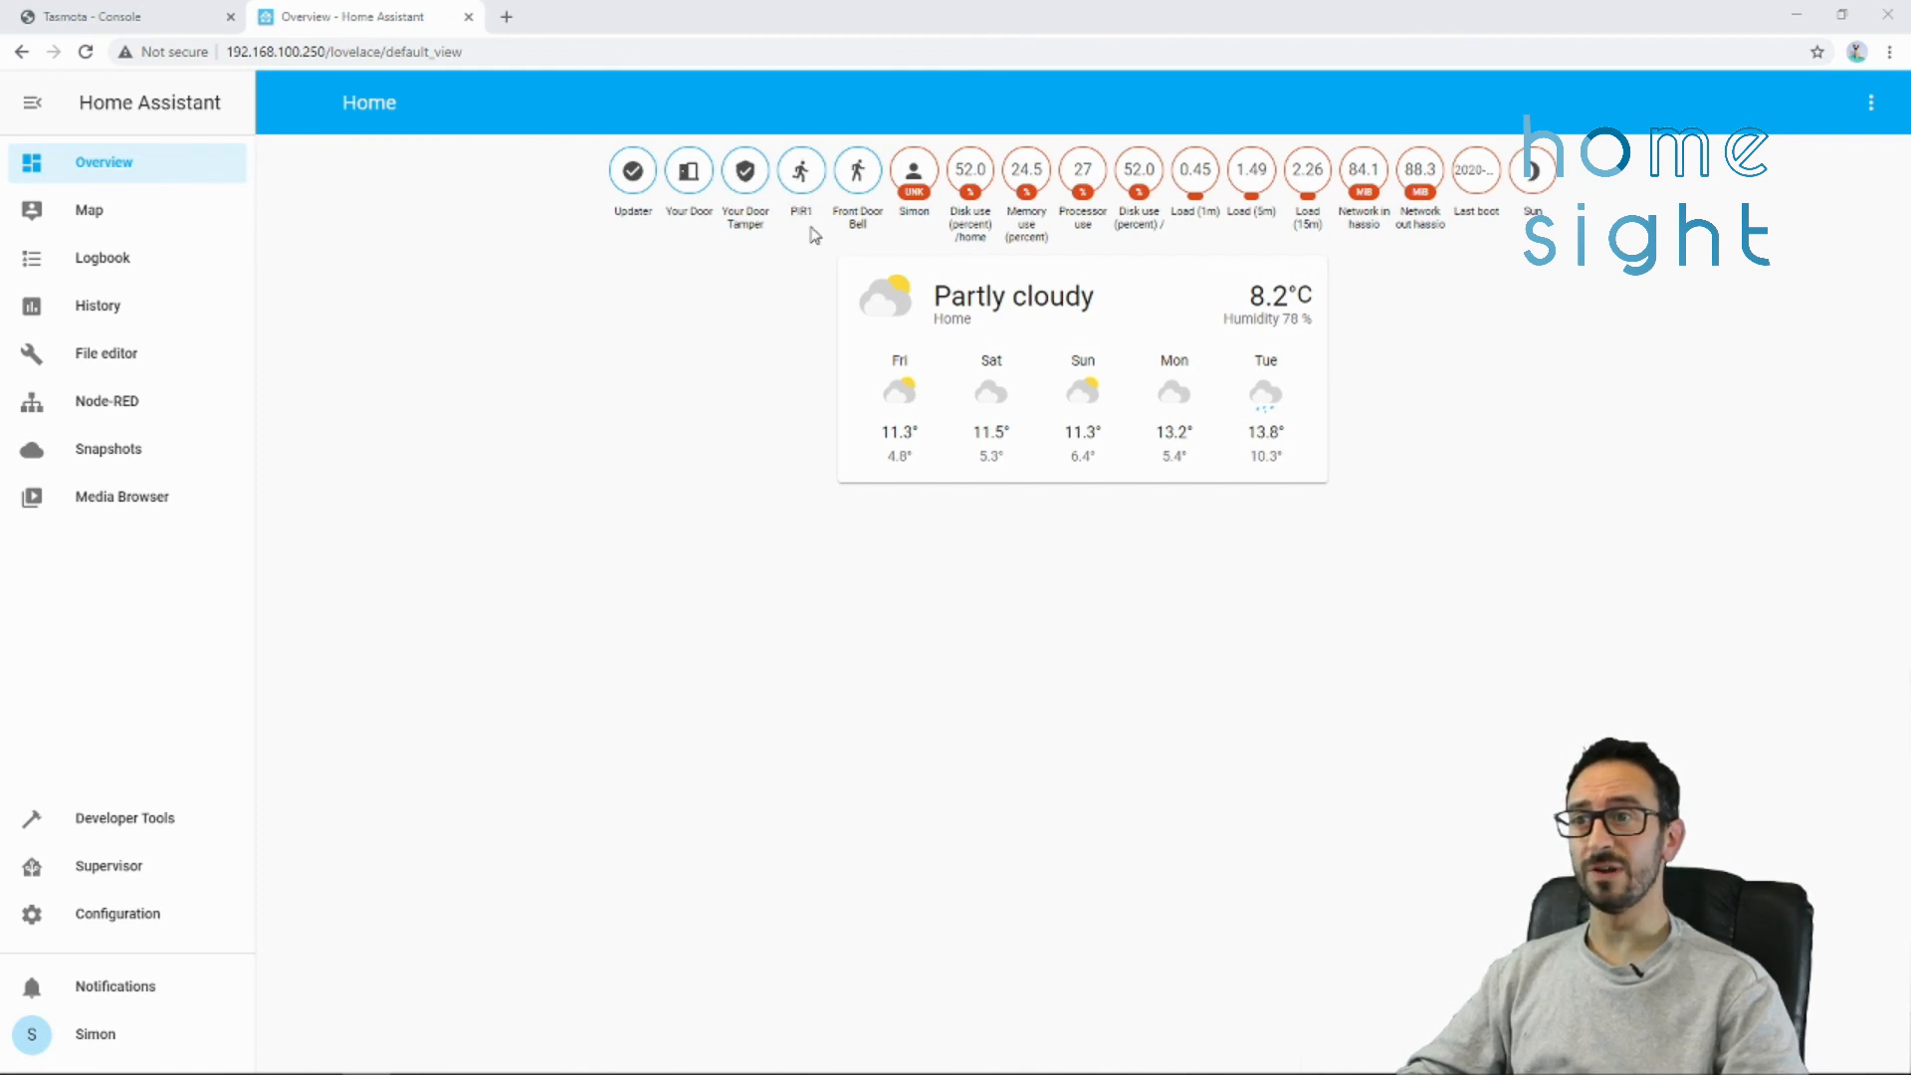
{"action": "mouse_move", "coordinate": [808, 243]}
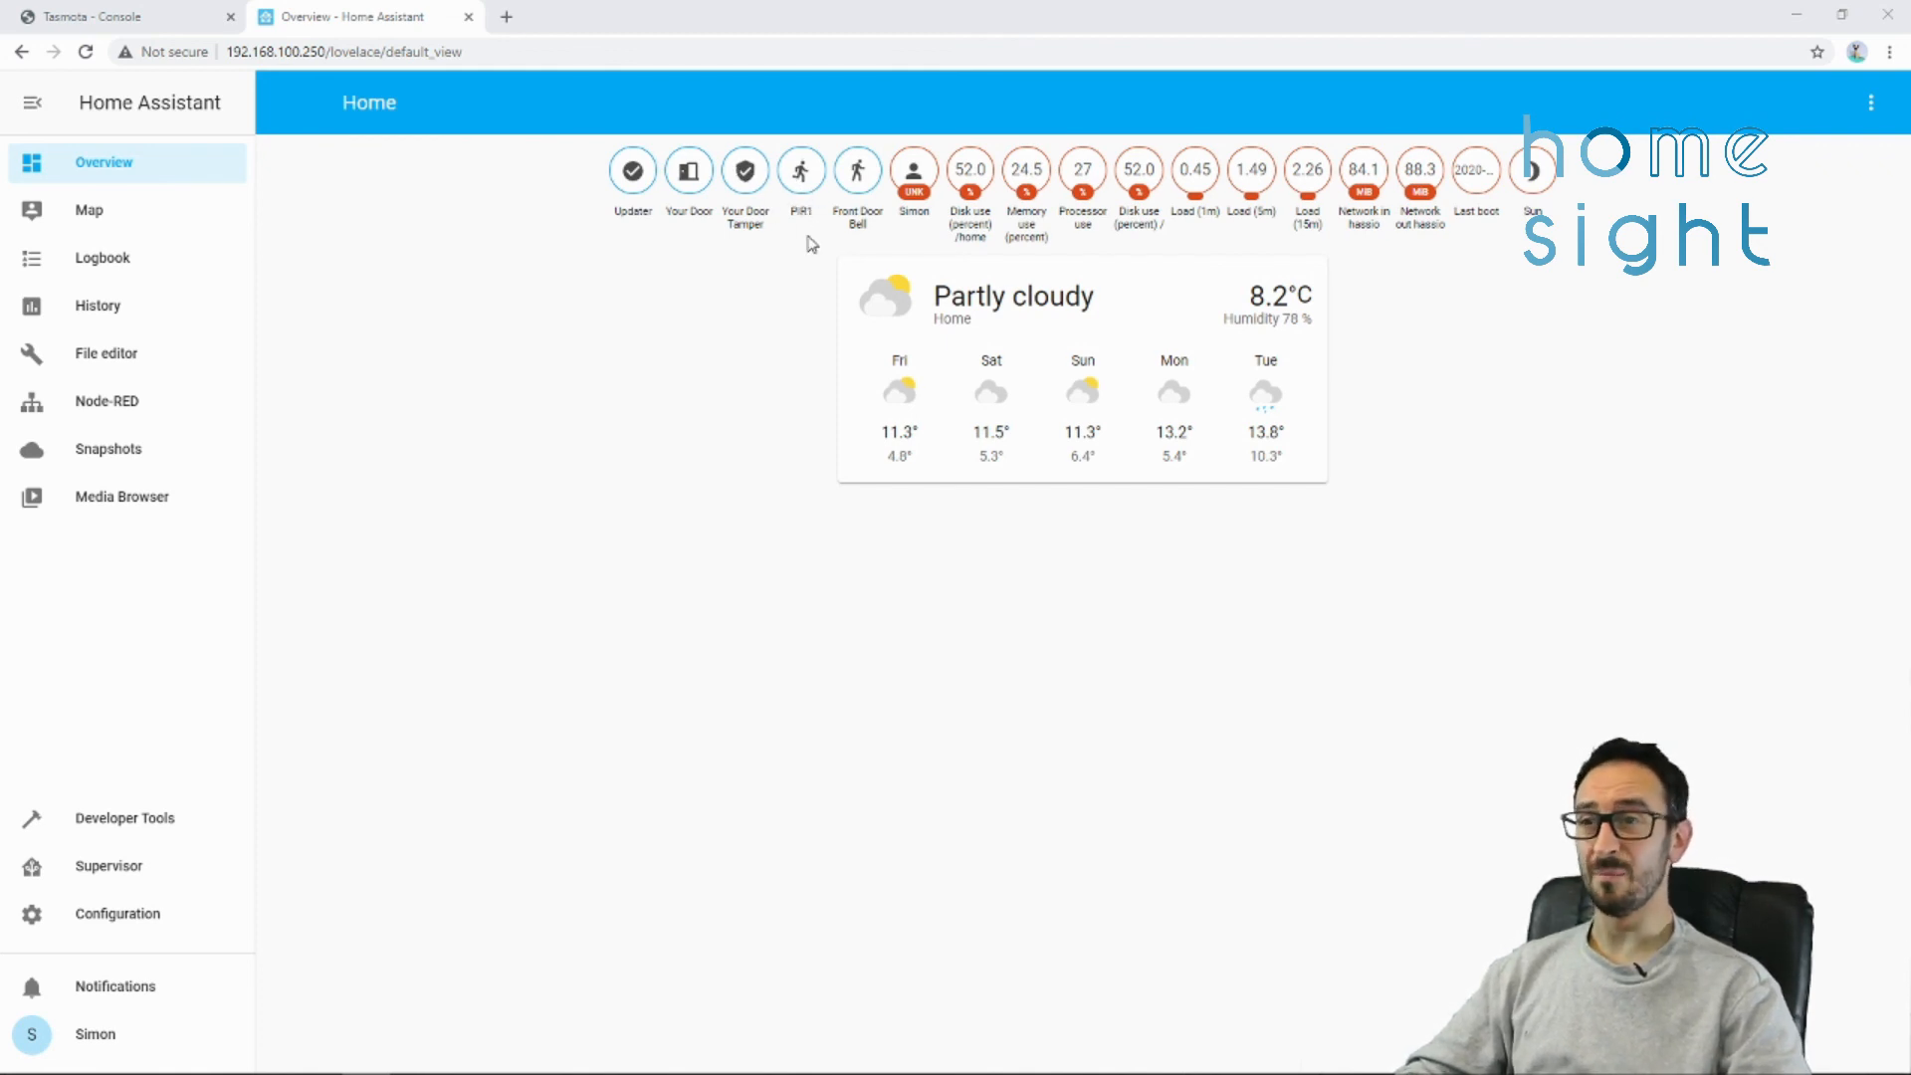